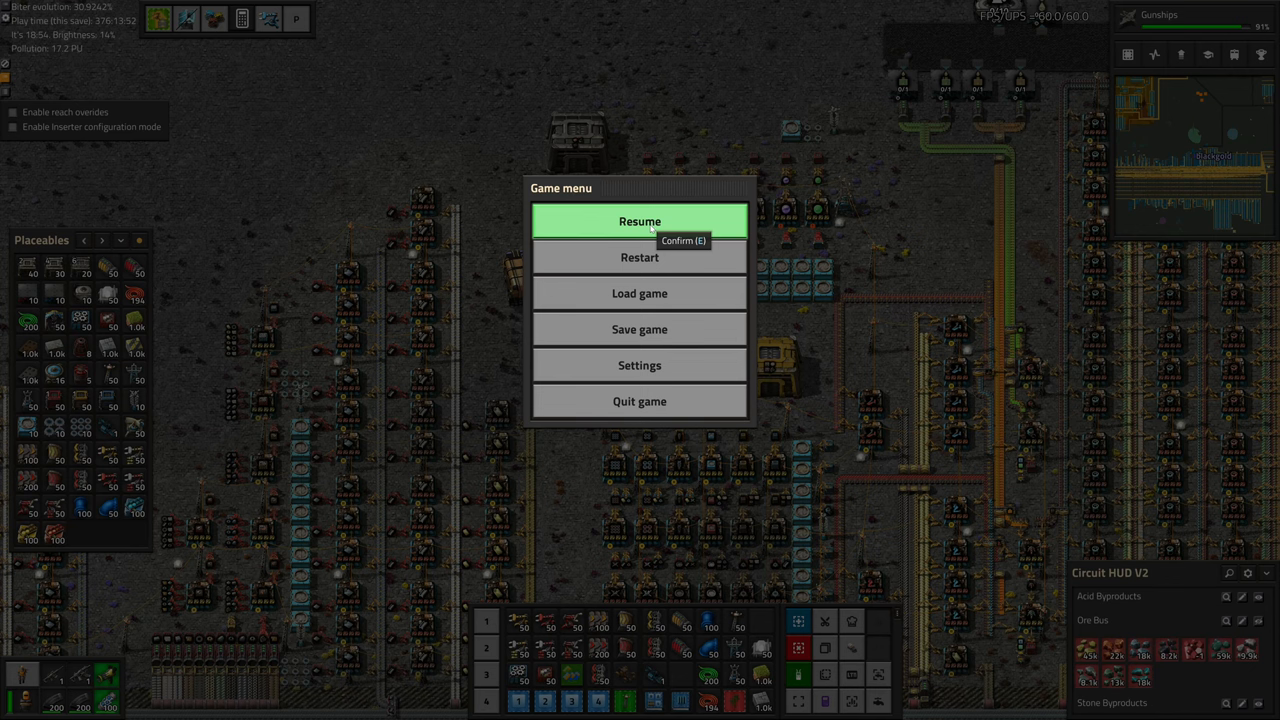
Resume the game from the Game menu.
click(639, 221)
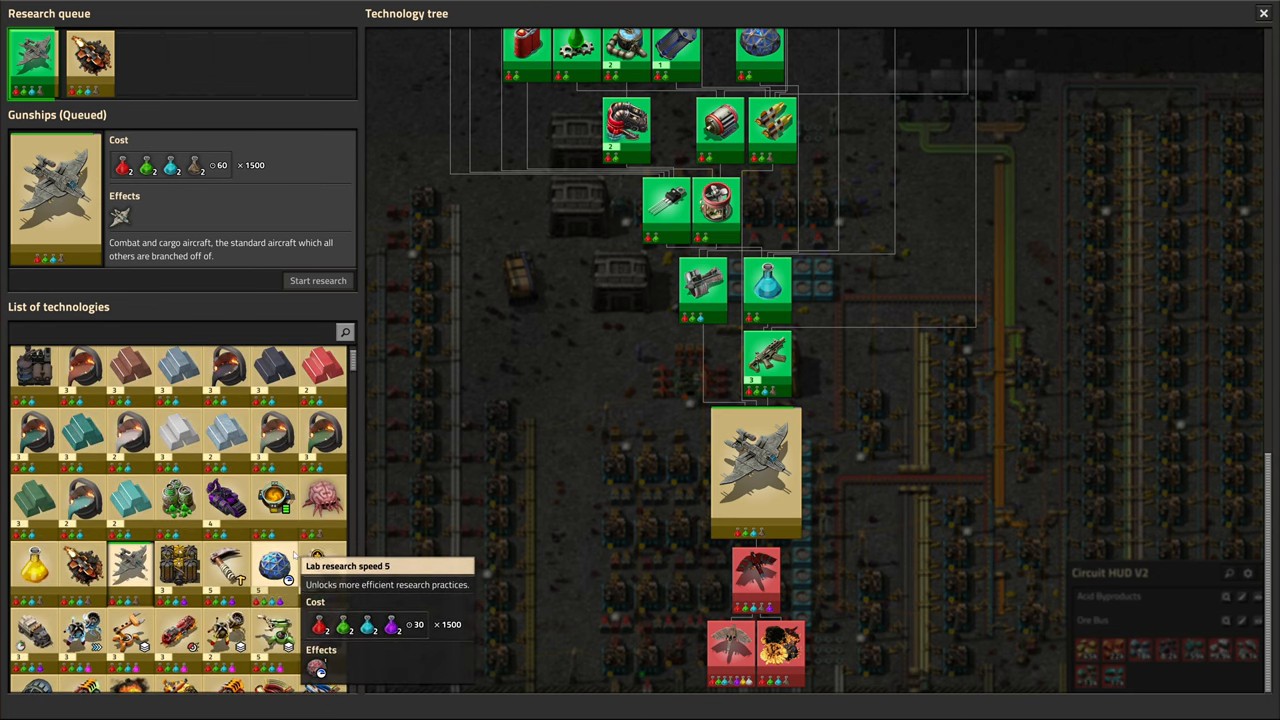
Scroll the technology list down toward Advanced electronics 2.
scroll(down, 3)
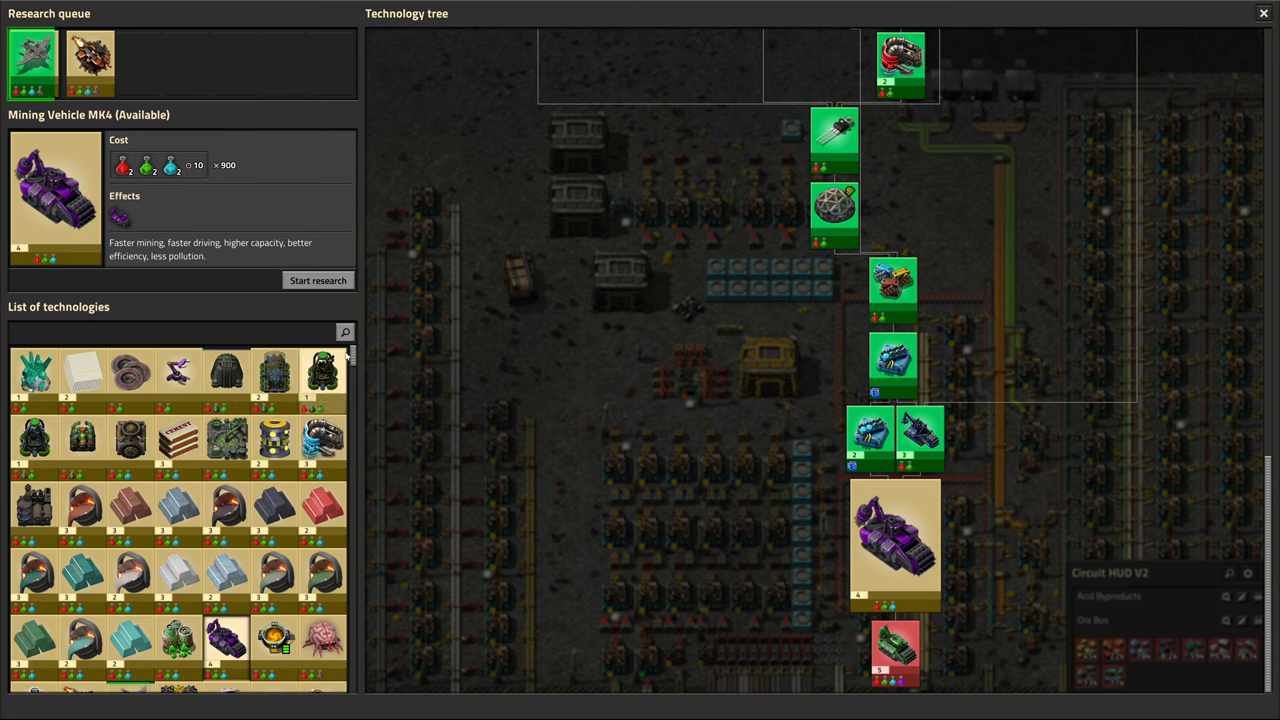
scroll(down, 3)
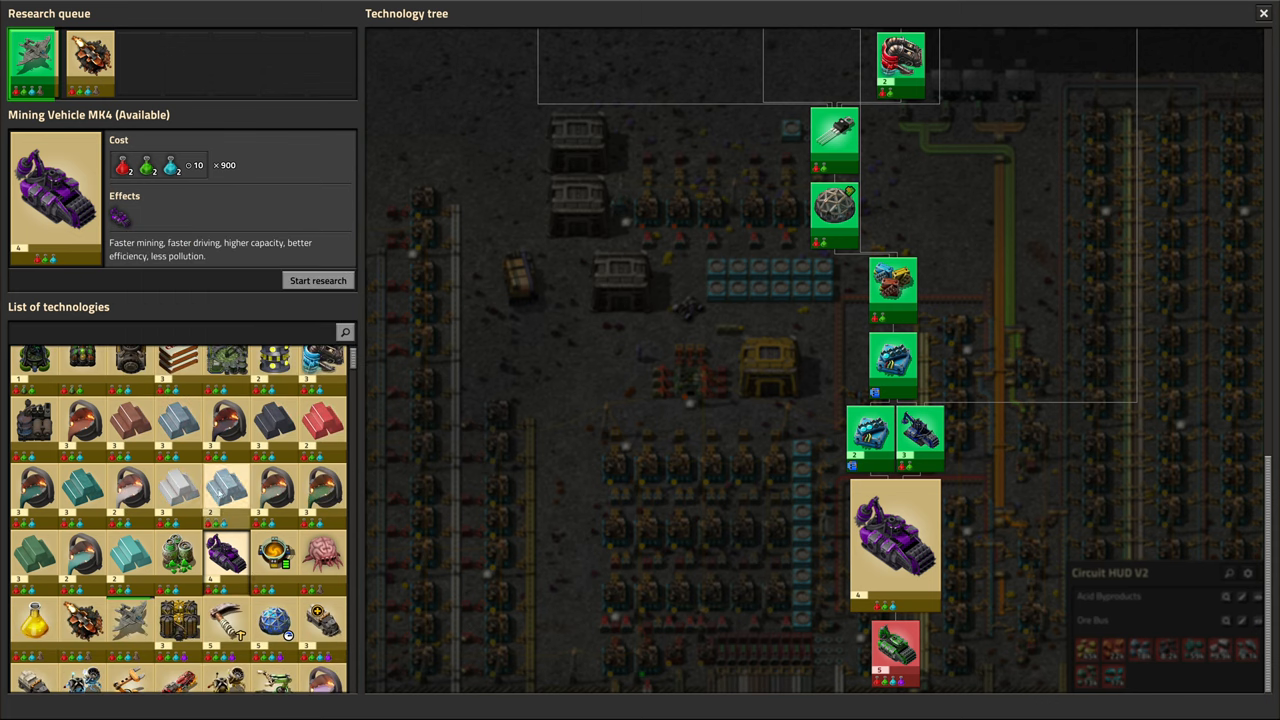
scroll(down, 3)
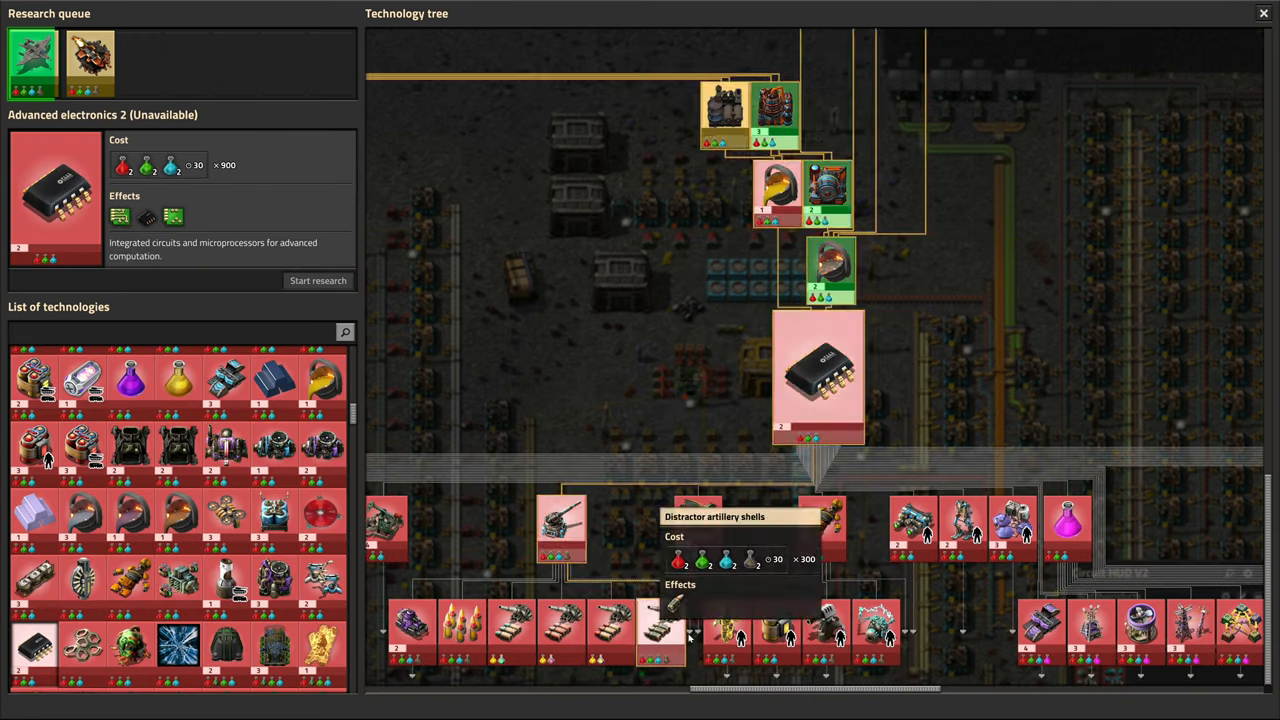
mouse_move(459, 493)
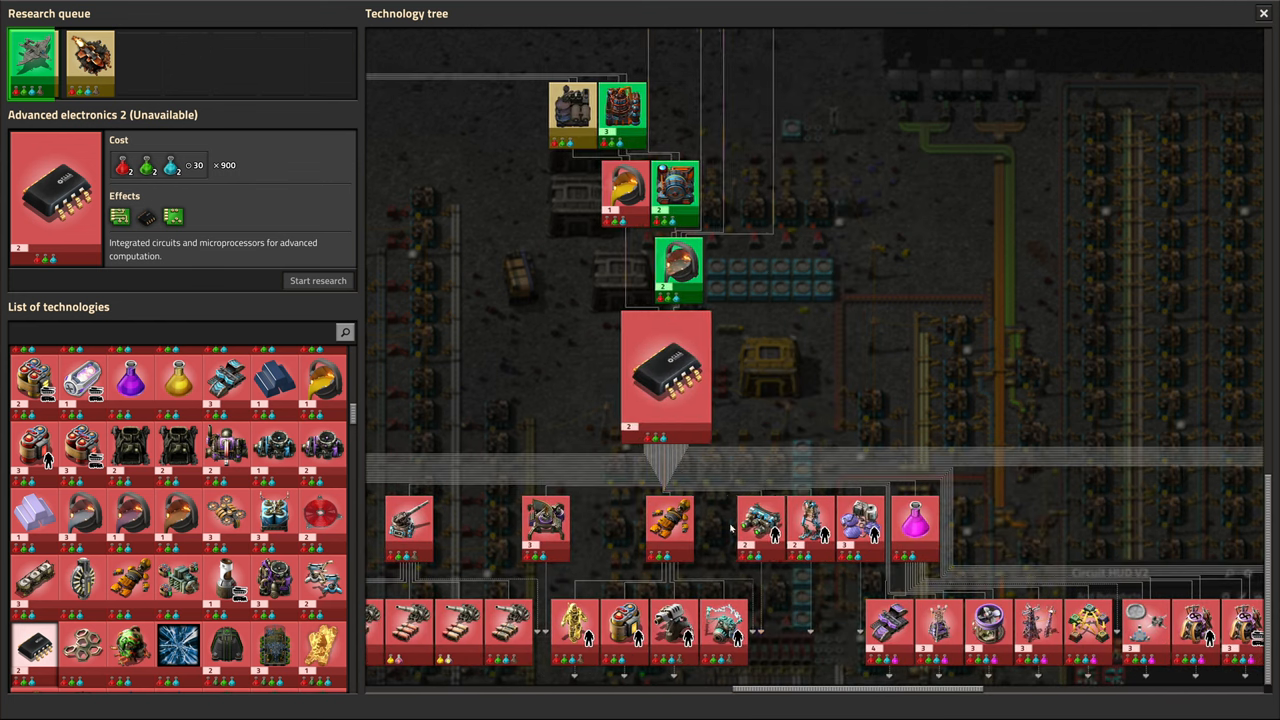
mouse_move(679, 468)
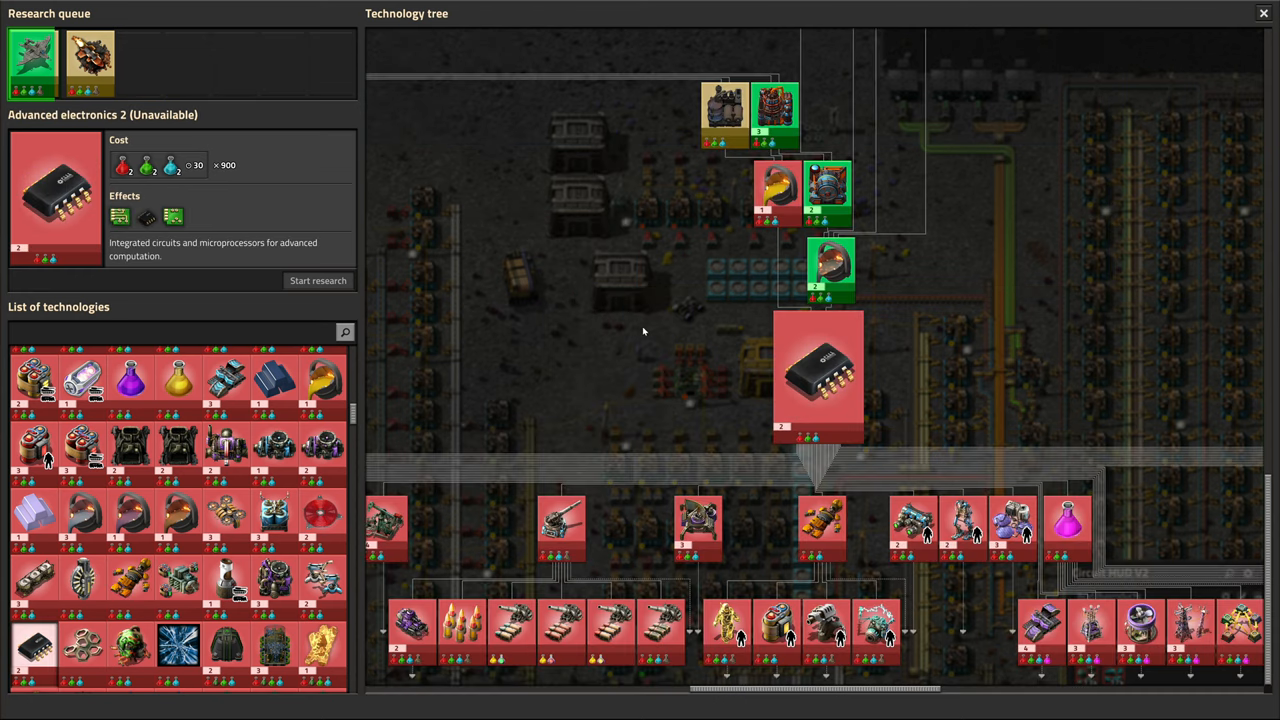
mouse_move(555, 372)
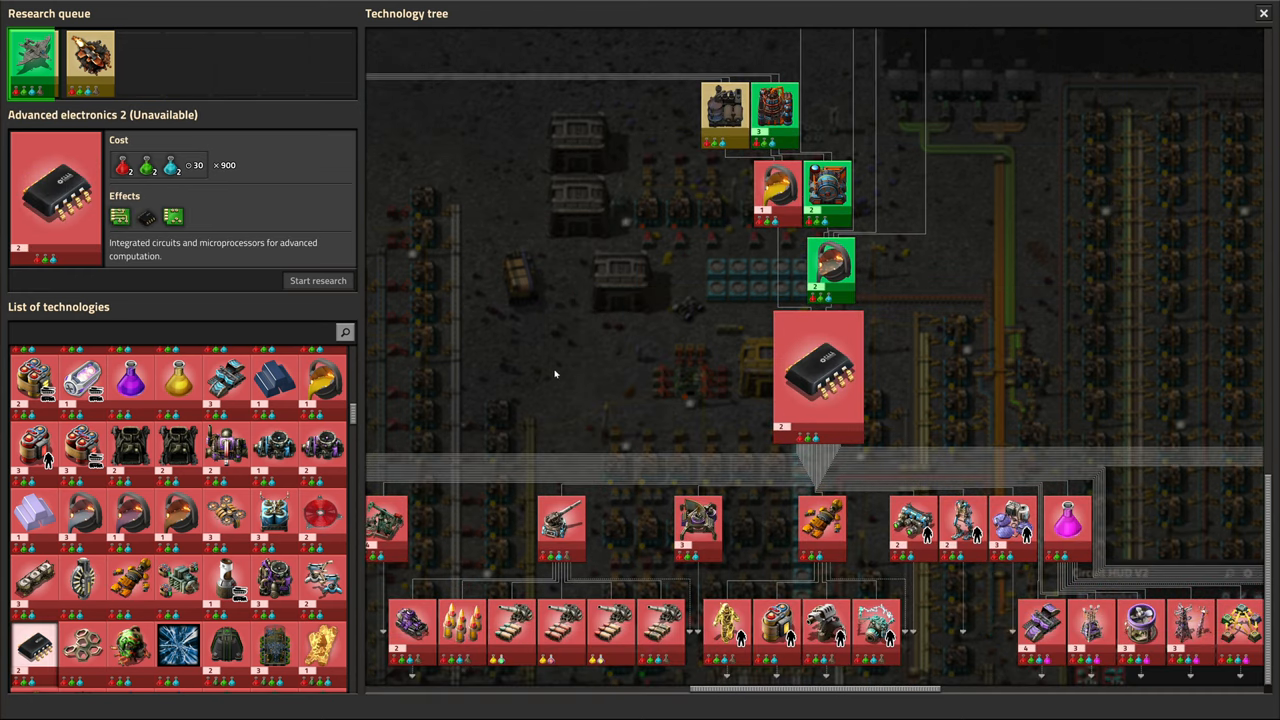
mouse_move(120, 217)
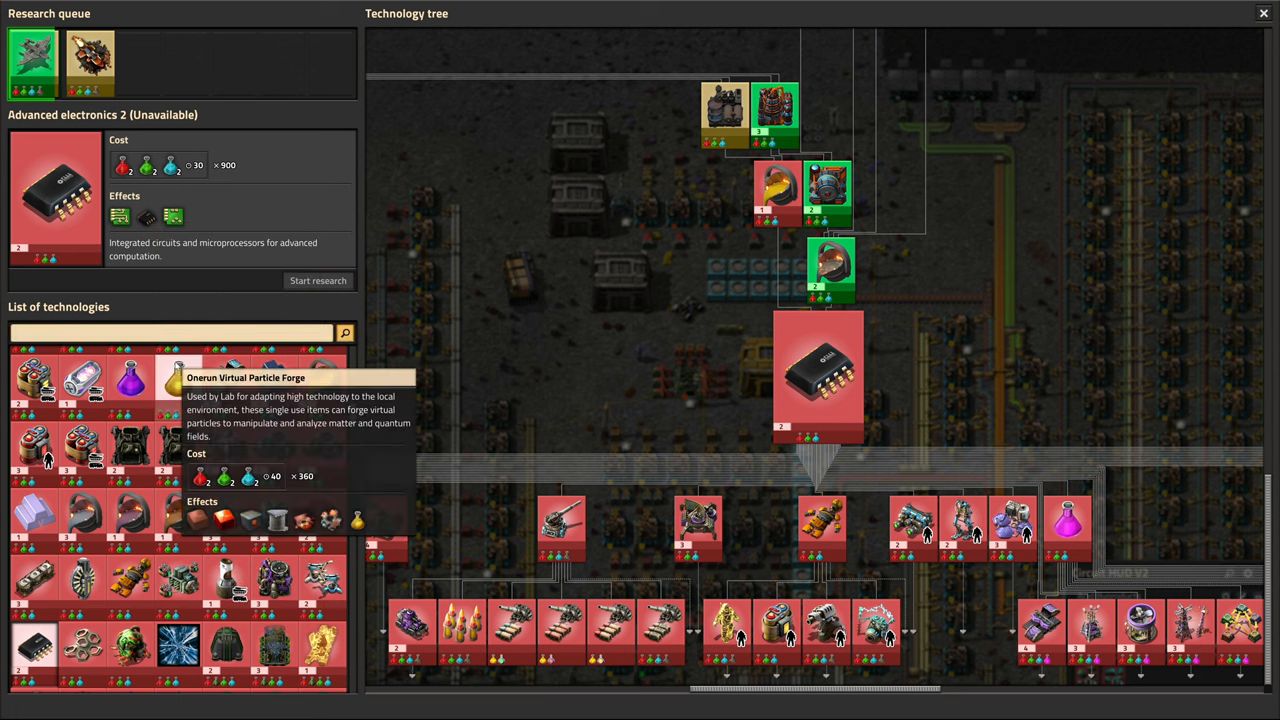
Search technologies for 'rubber' and select Desert arboretum 1.
text(rubber)
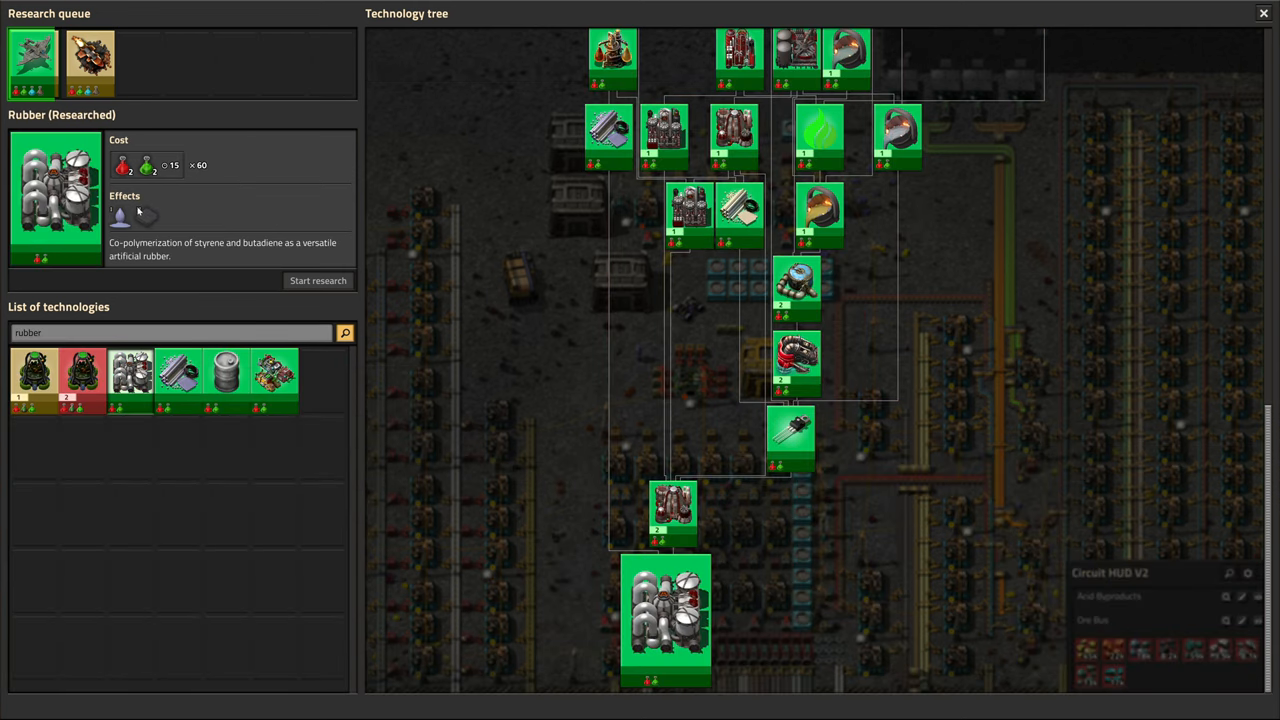
mouse_move(120, 213)
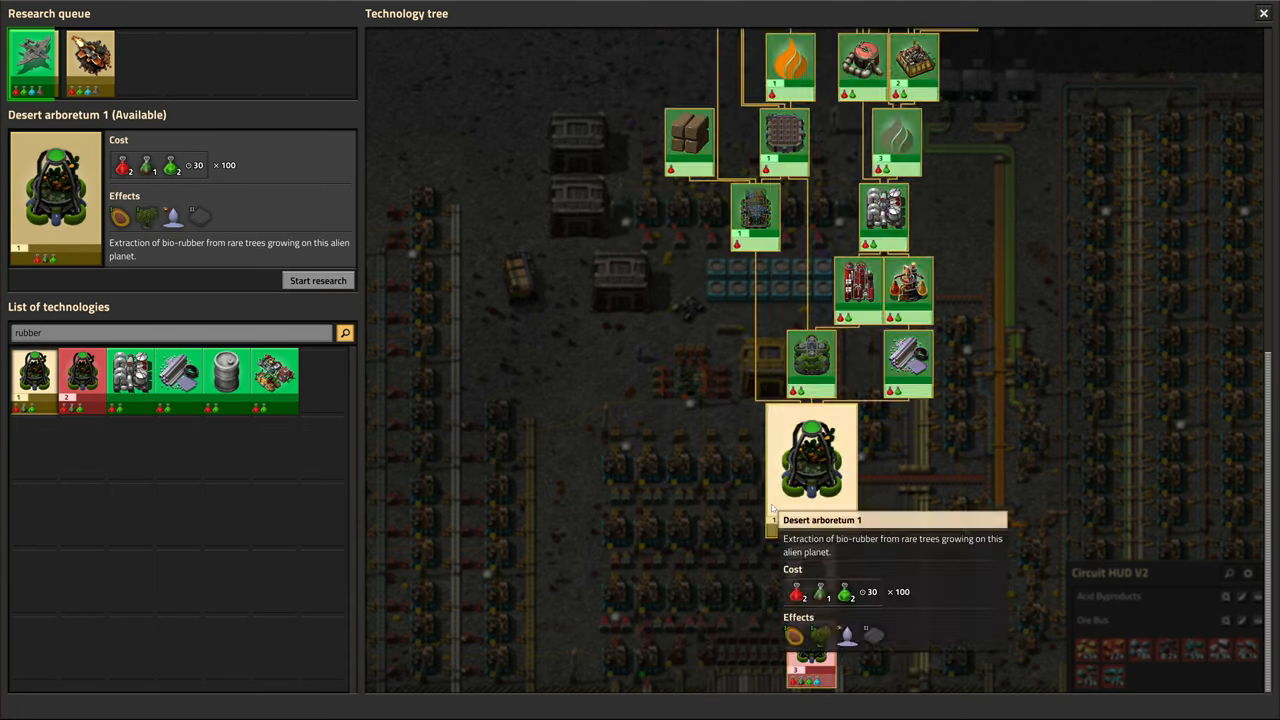
mouse_move(173, 216)
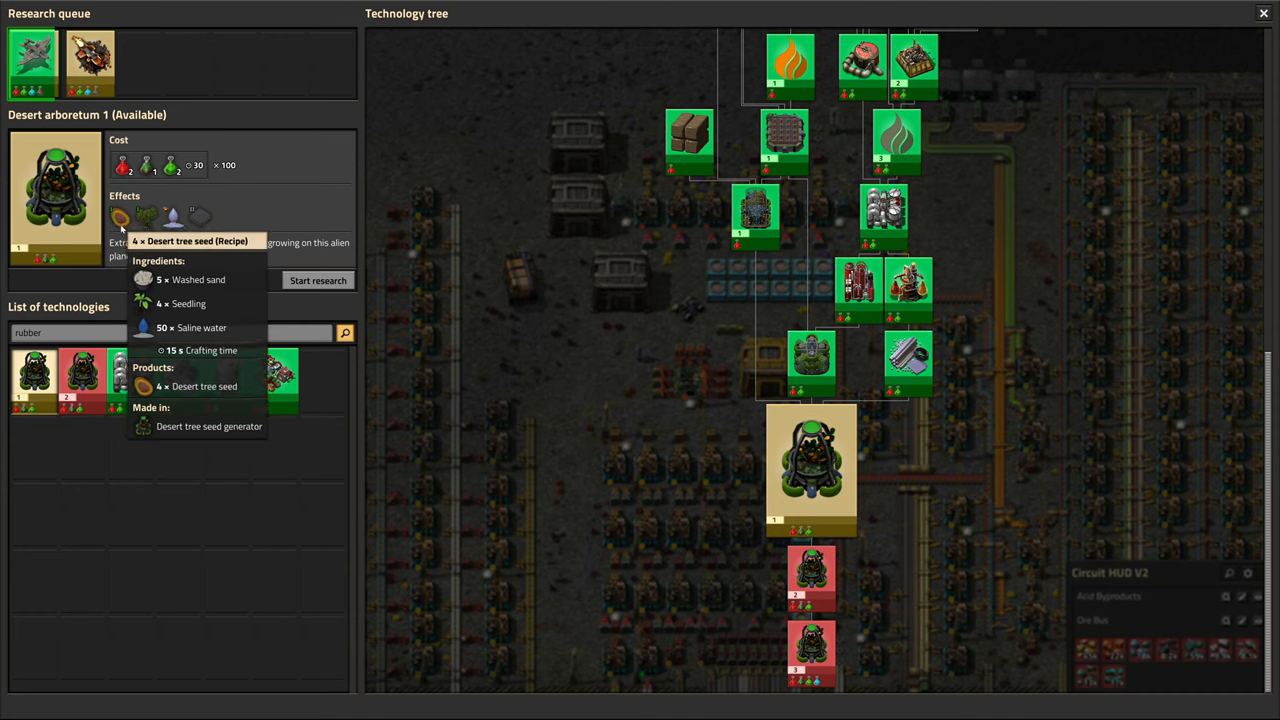
mouse_move(408, 320)
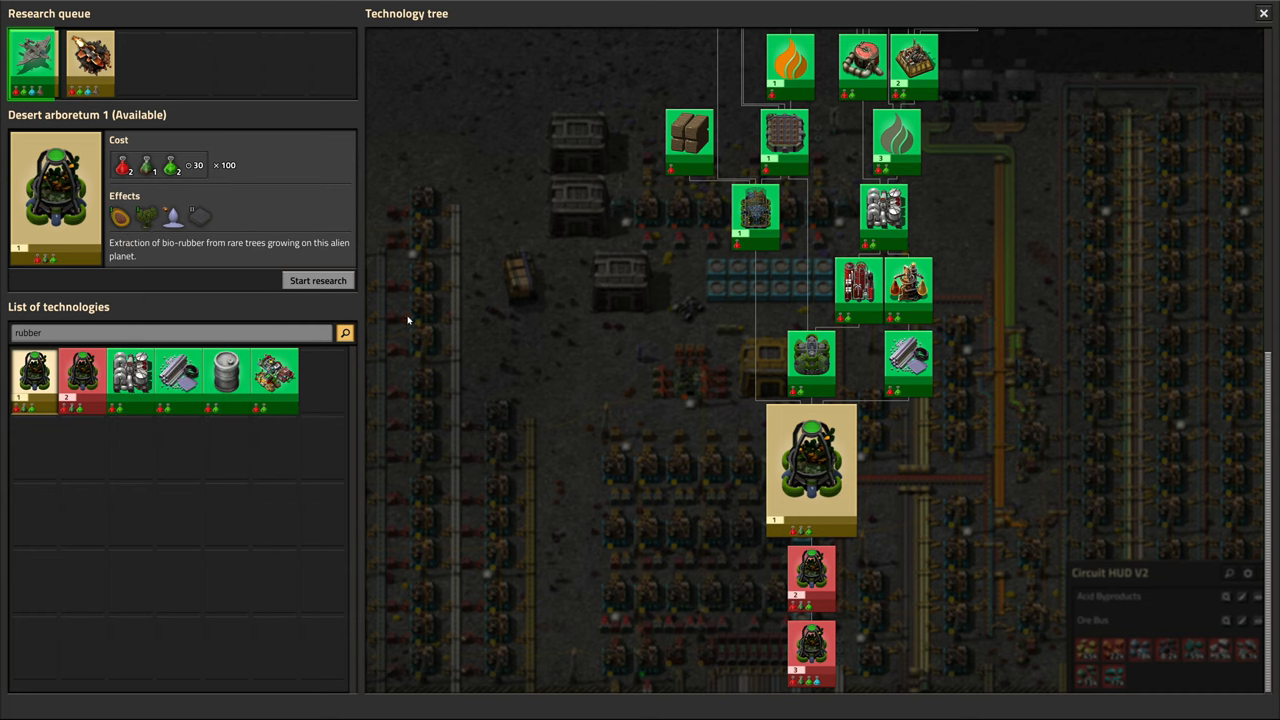
mouse_move(406, 335)
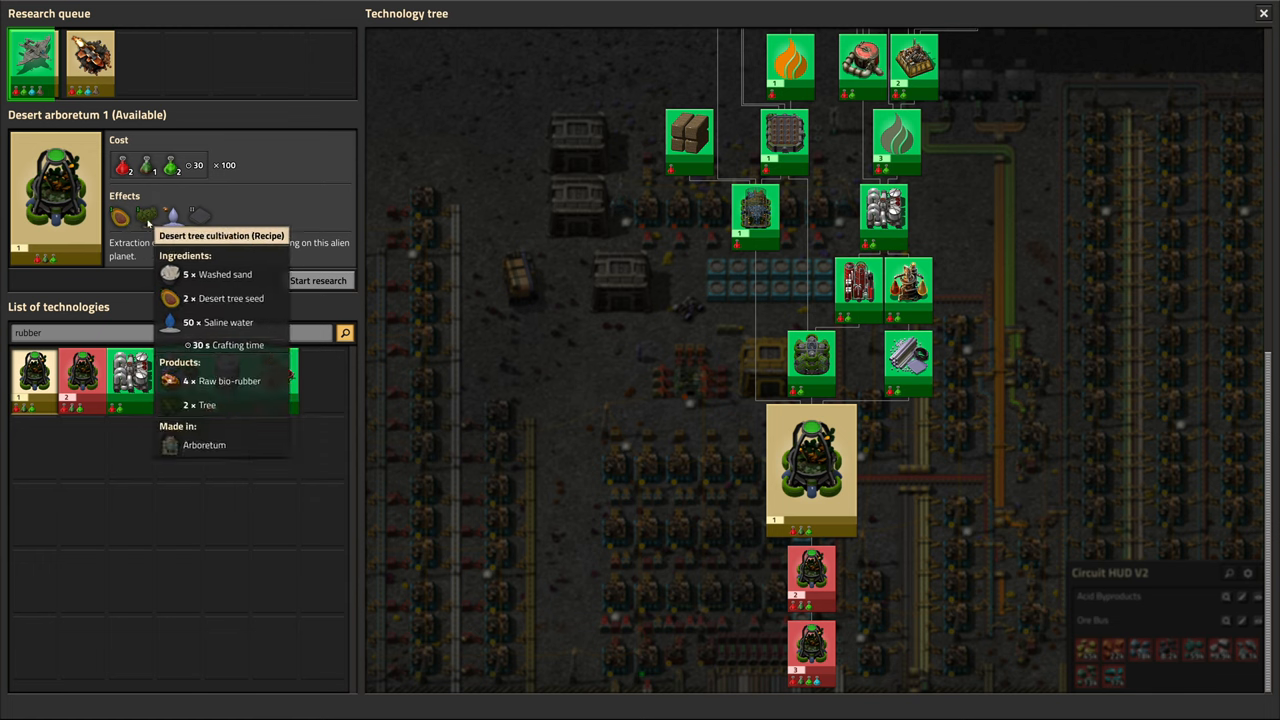
click(318, 280)
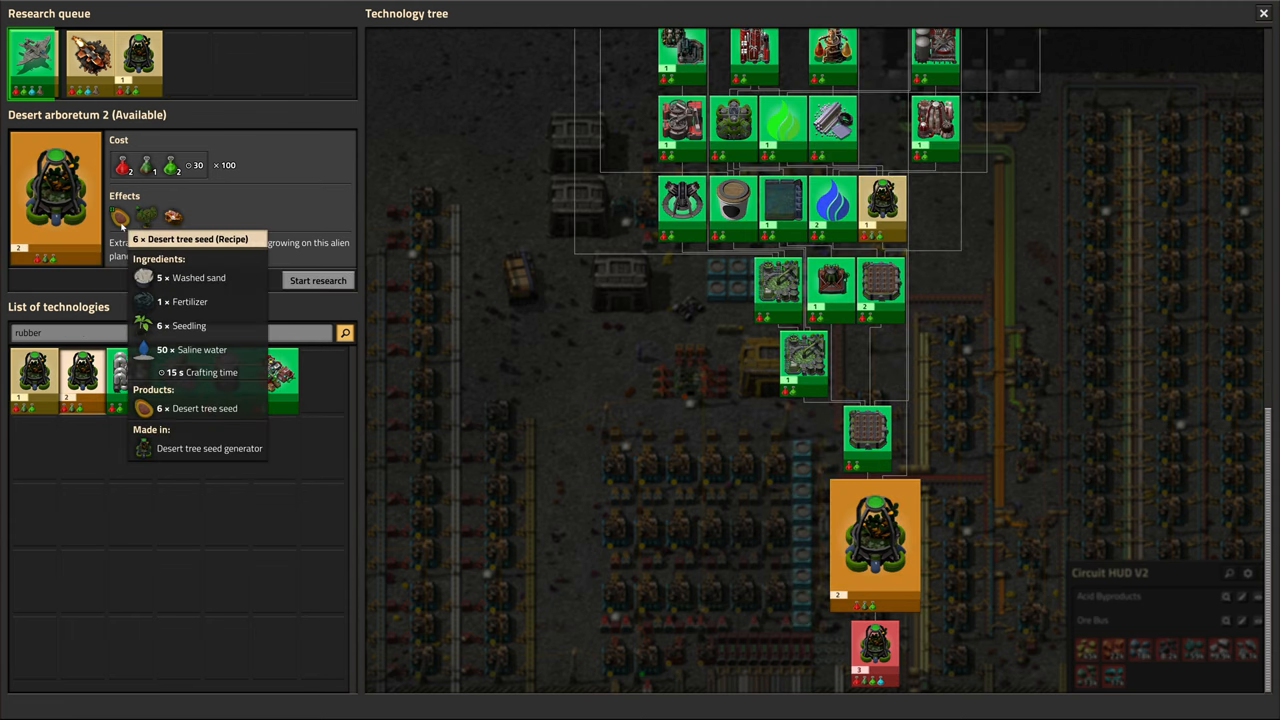
mouse_move(146, 217)
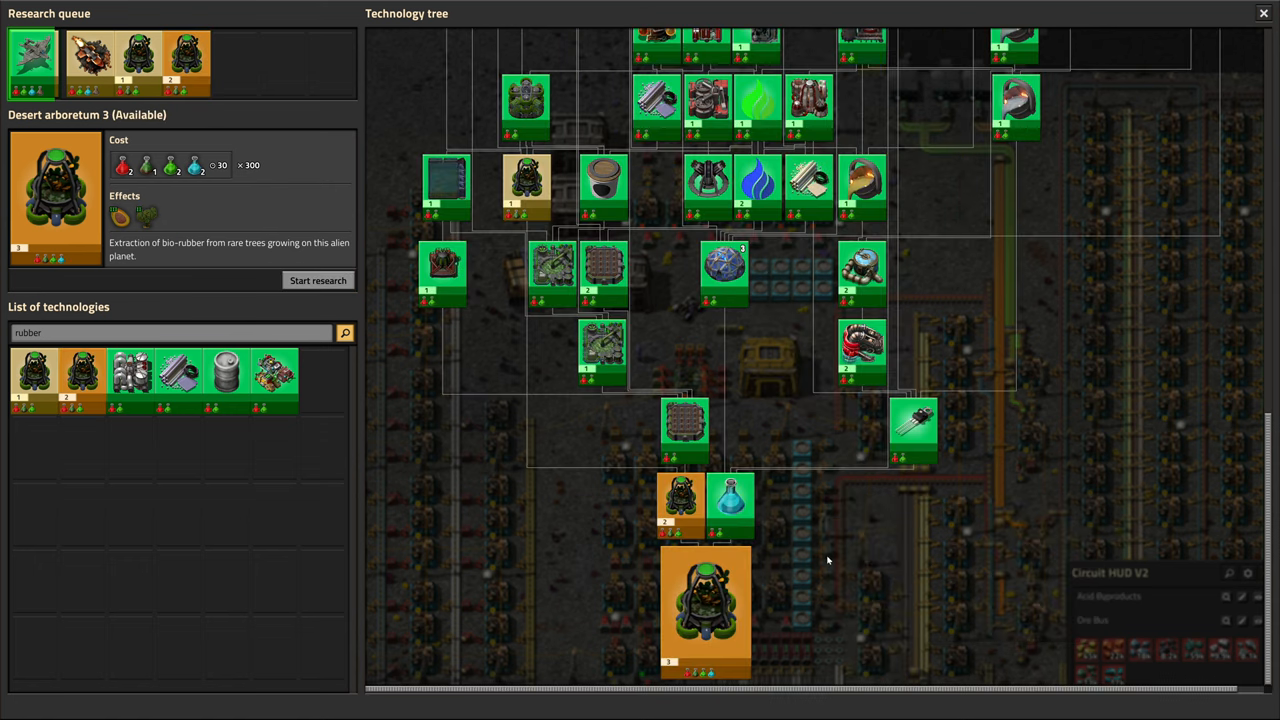
mouse_move(236, 256)
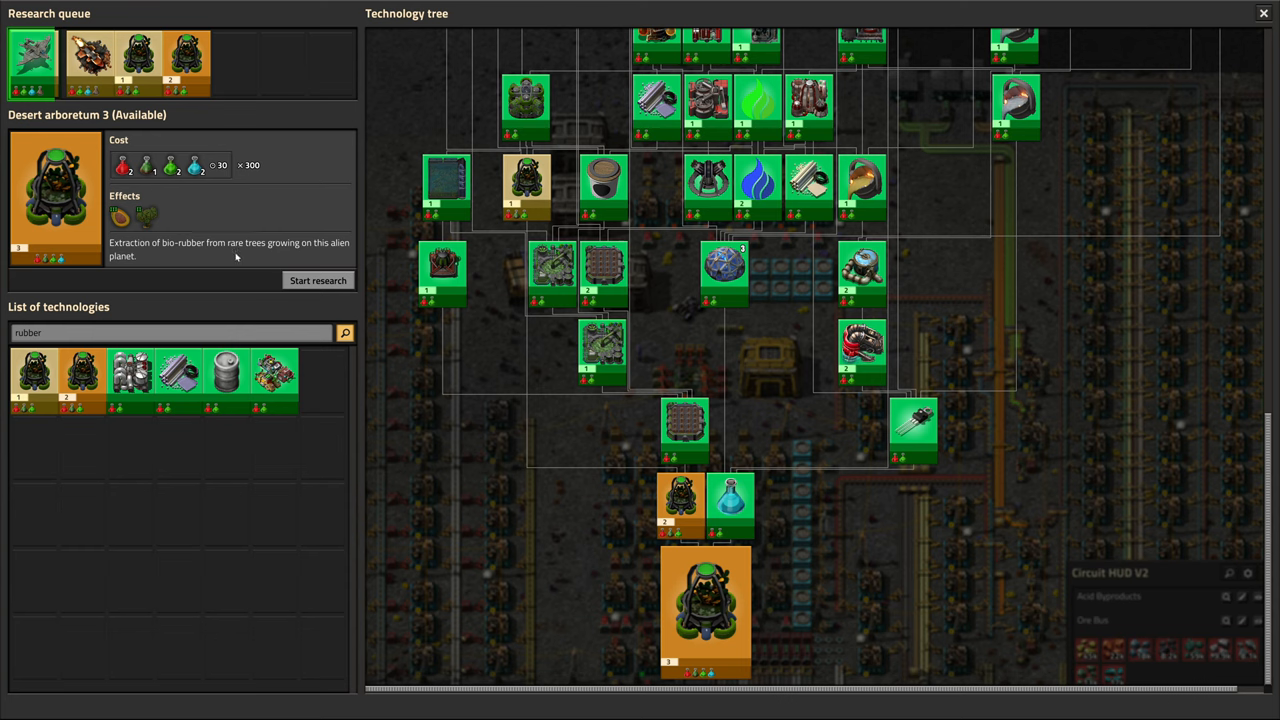
mouse_move(119, 217)
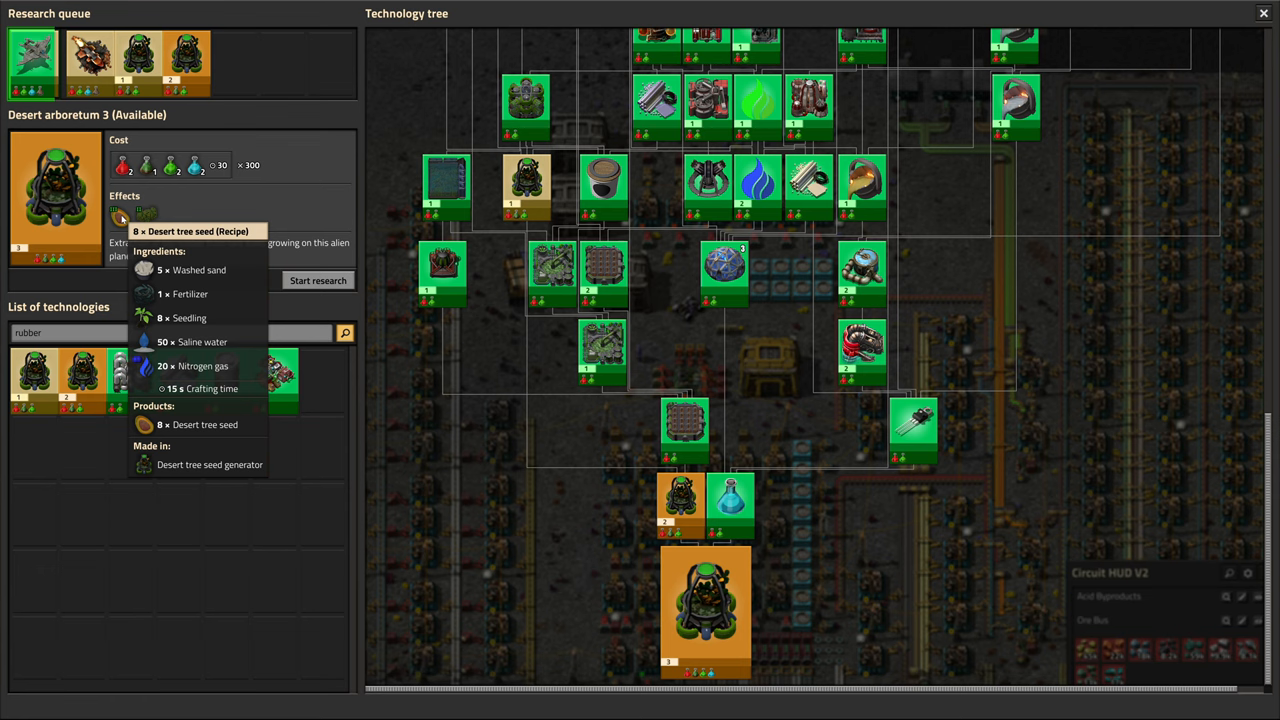
mouse_move(152, 218)
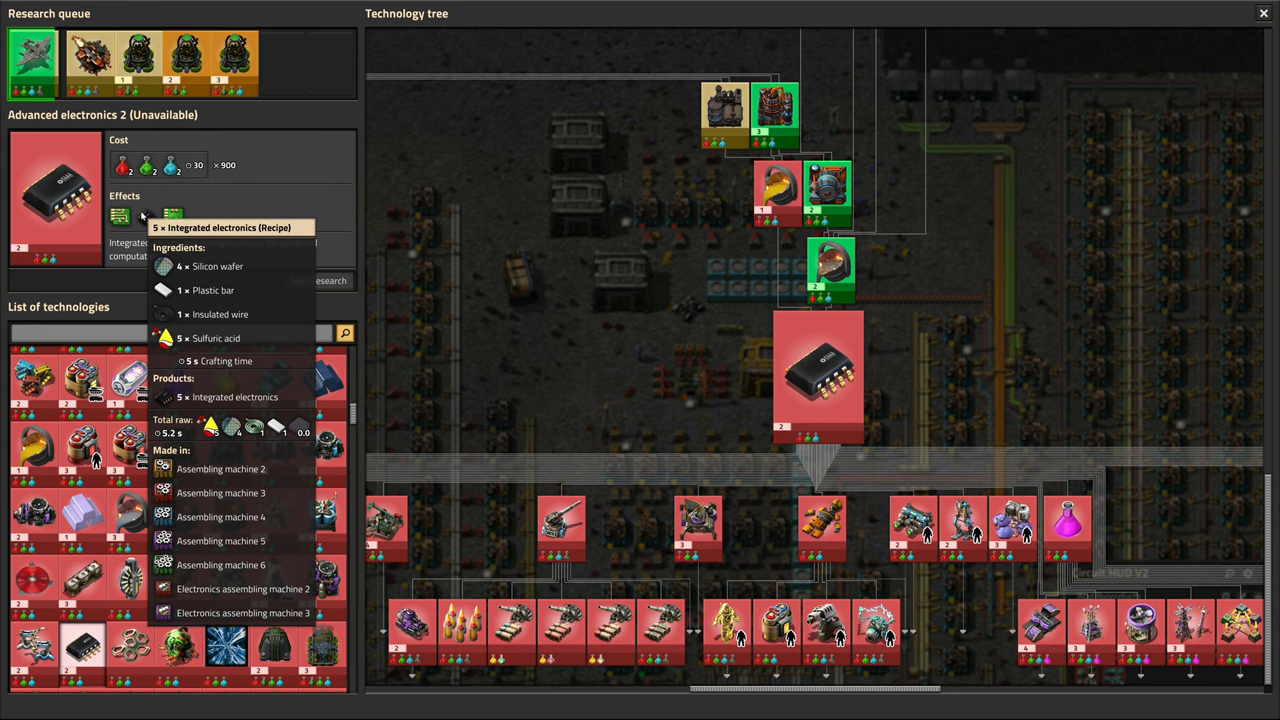
mouse_move(172, 217)
text(fiber)
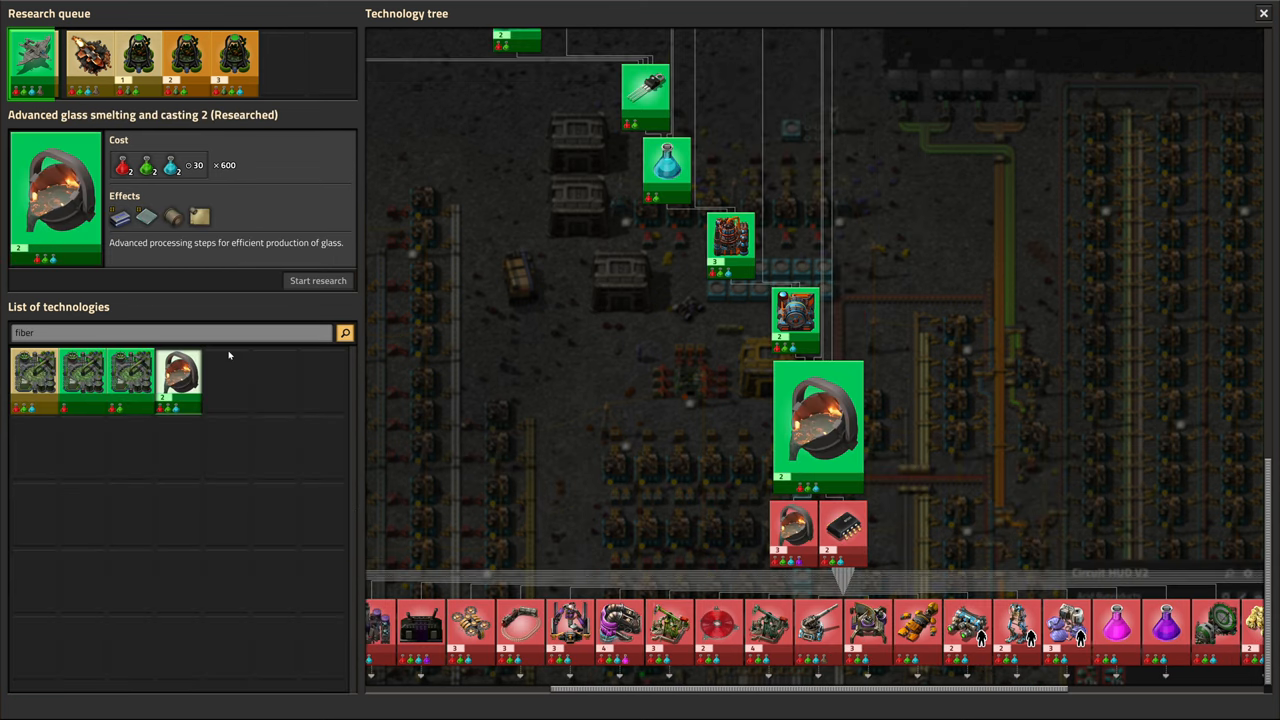
mouse_move(199, 217)
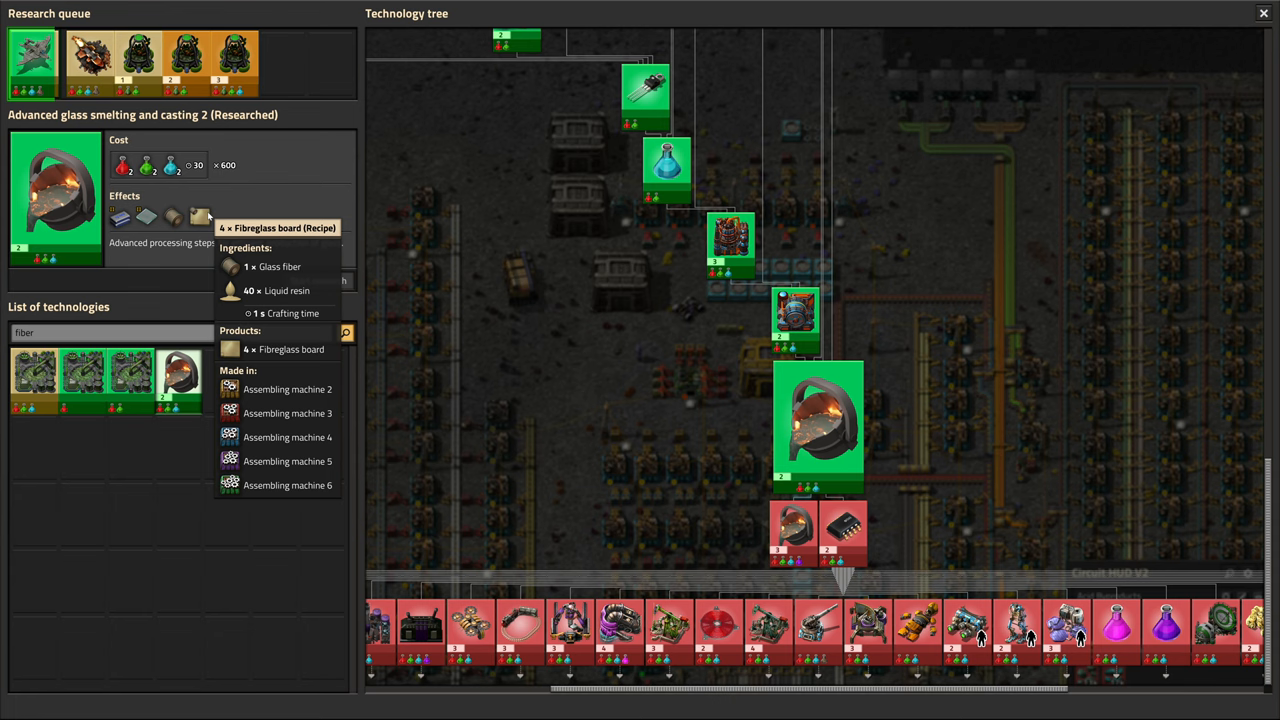
mouse_move(322, 310)
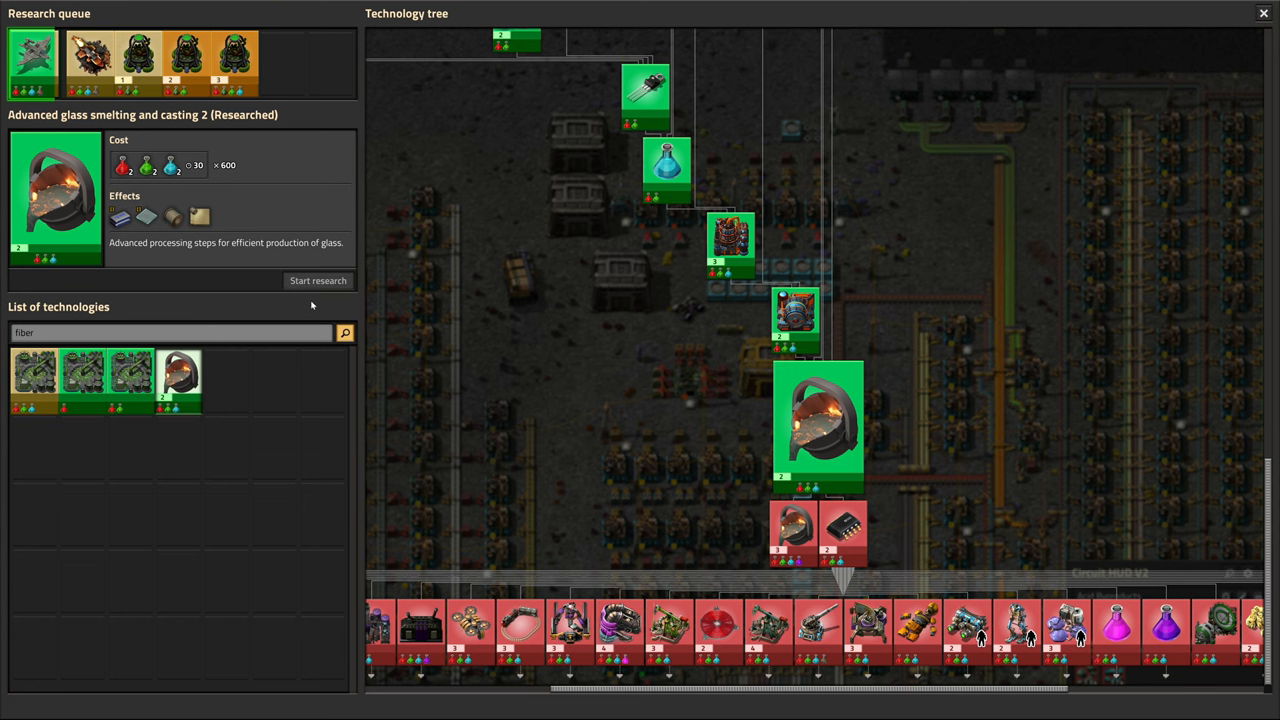
mouse_move(845, 541)
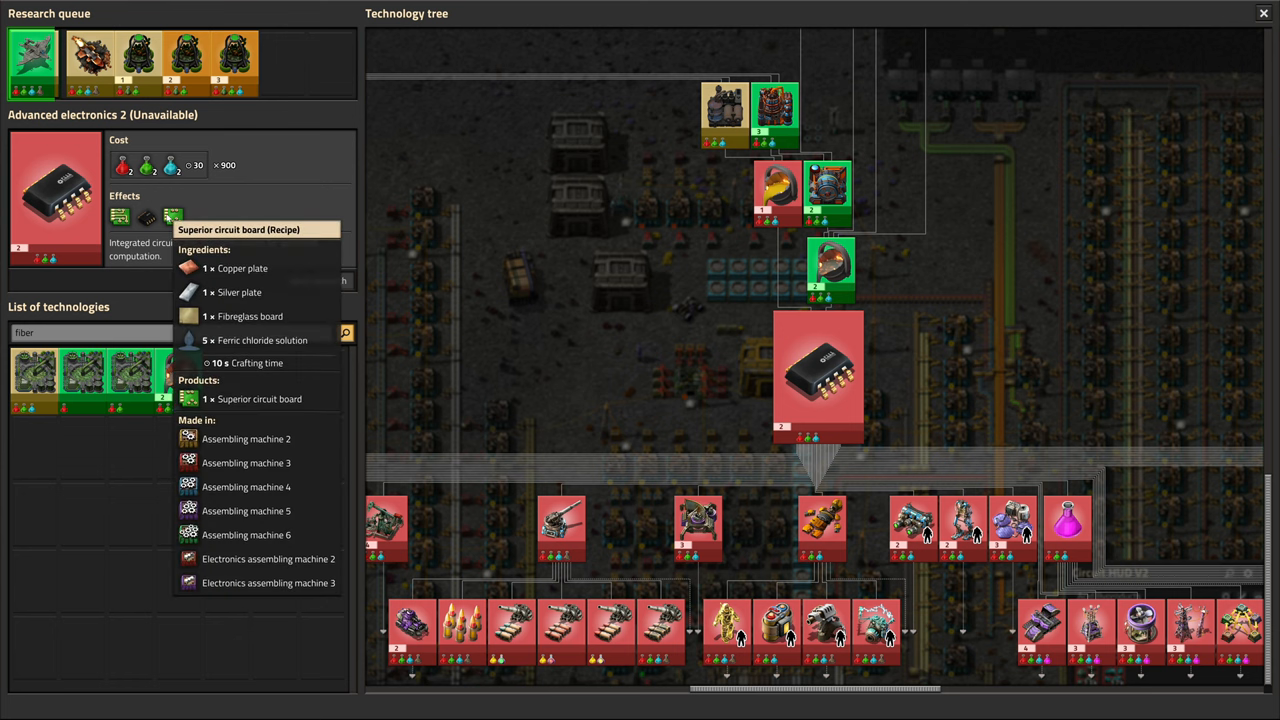
mouse_move(230, 258)
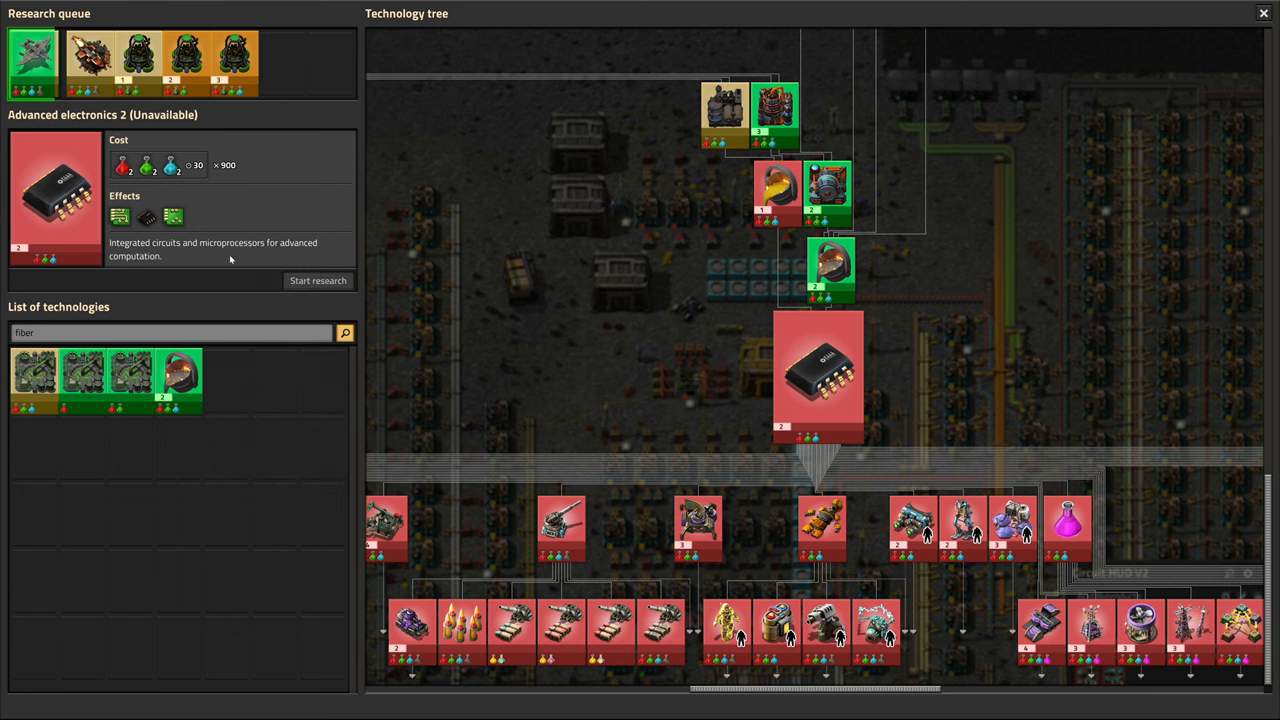
mouse_move(118, 217)
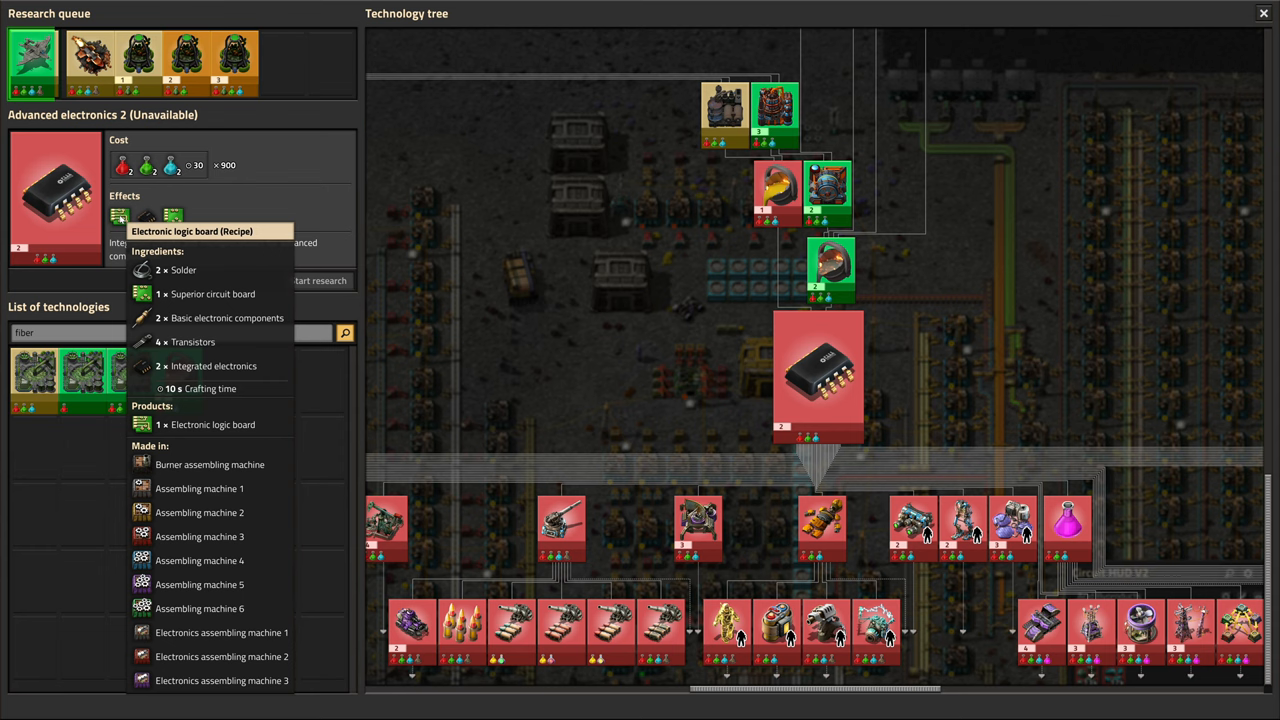
mouse_move(375, 258)
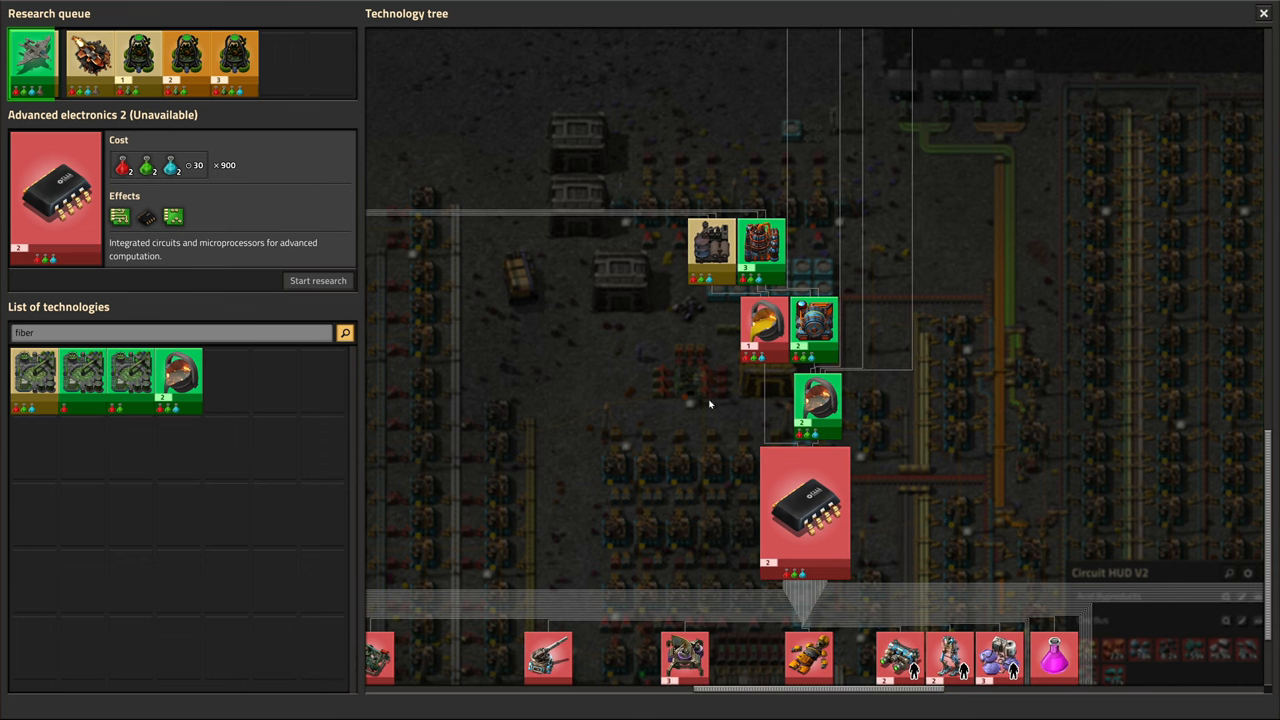
mouse_move(715, 430)
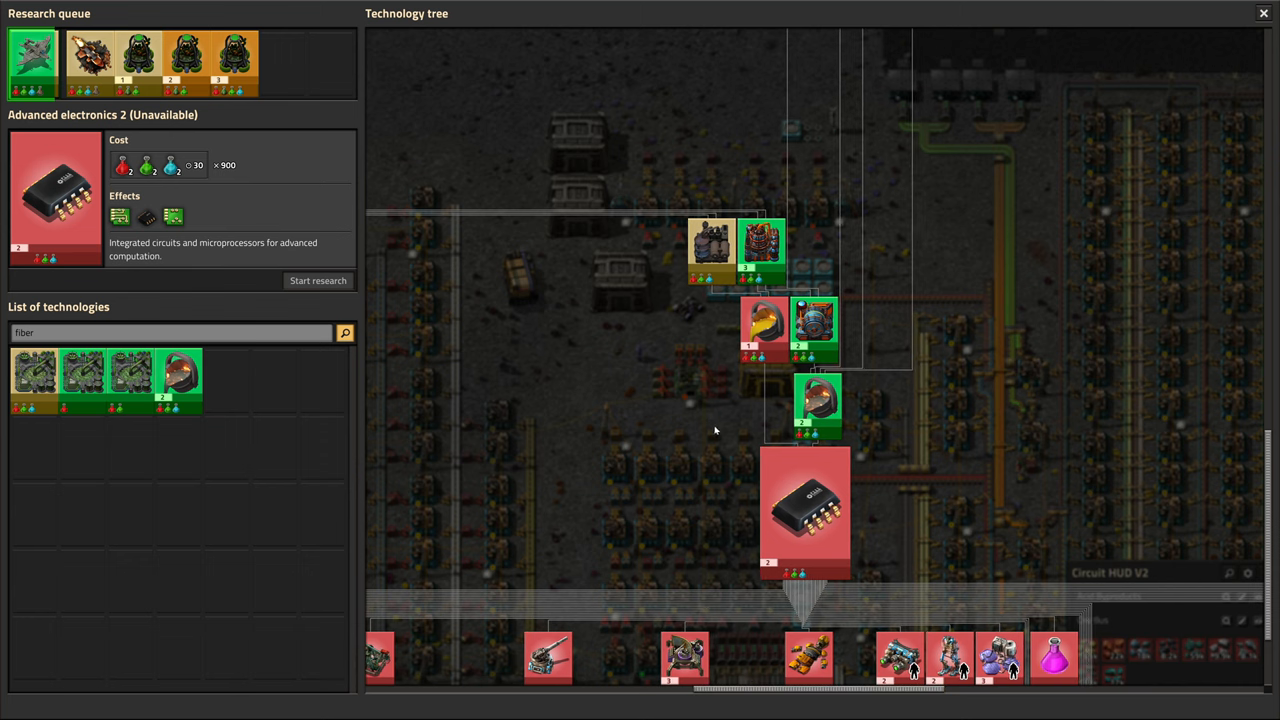
mouse_move(648, 455)
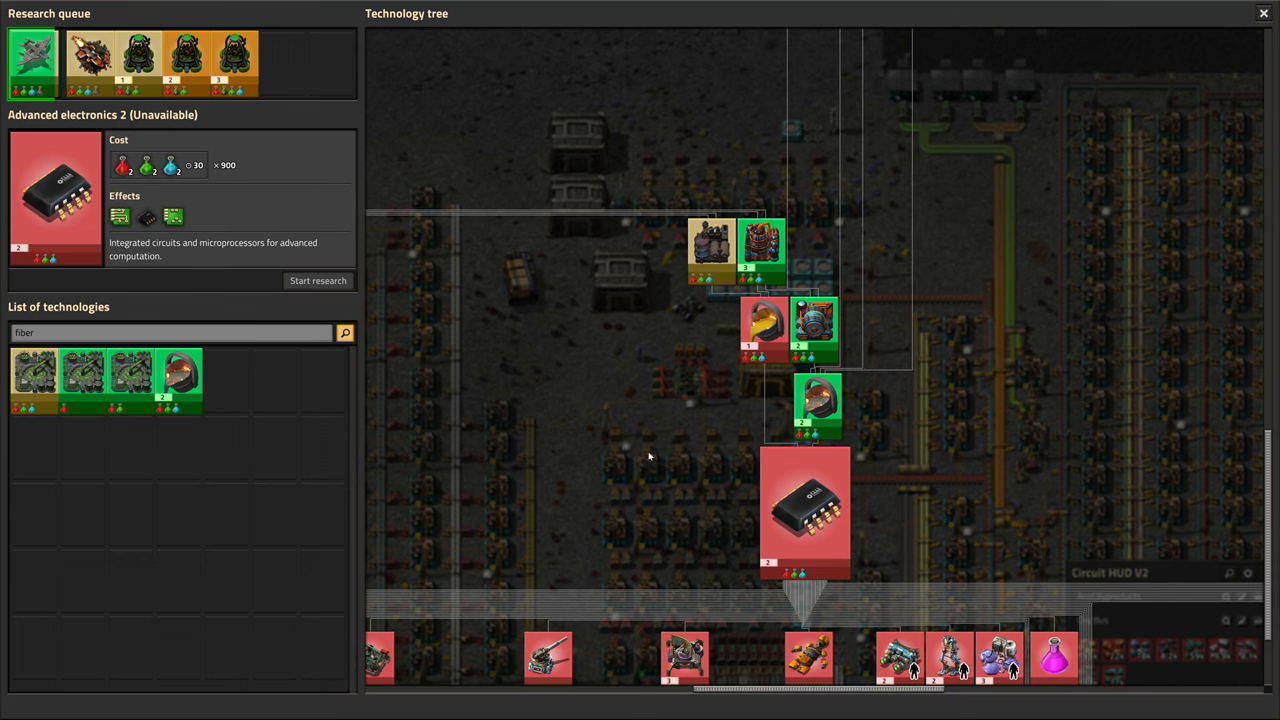
mouse_move(688, 292)
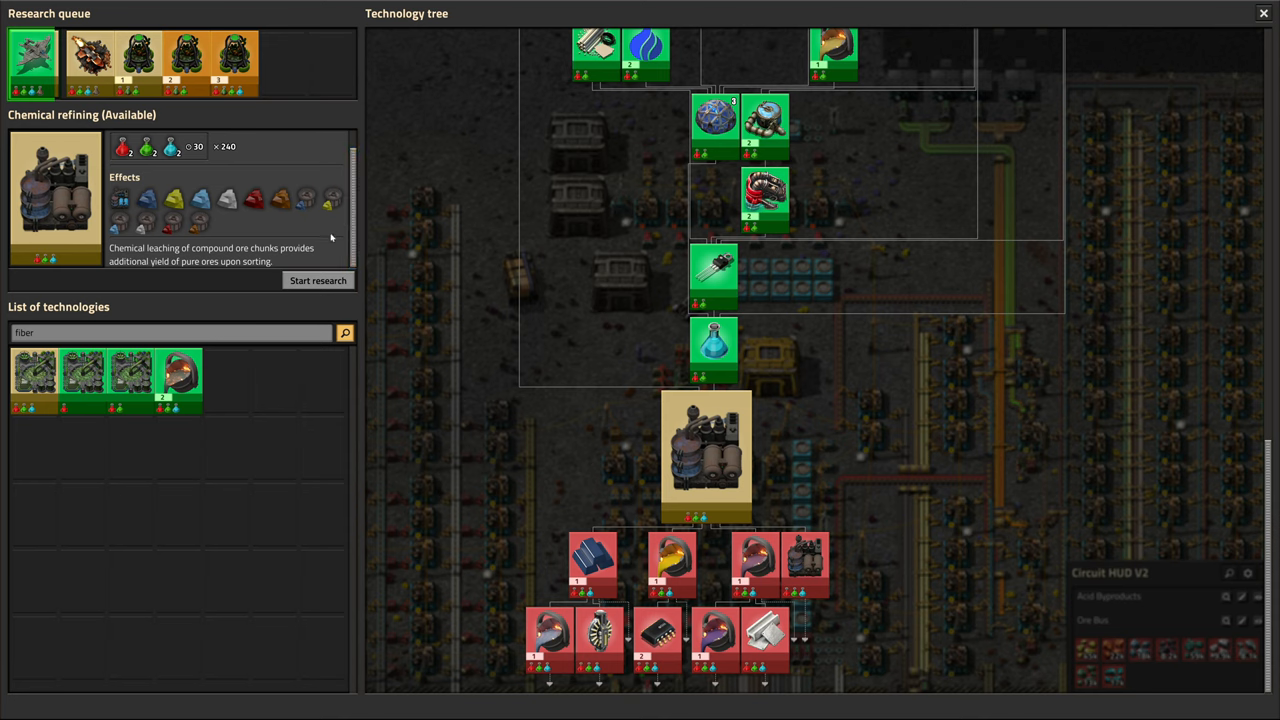
mouse_move(341, 256)
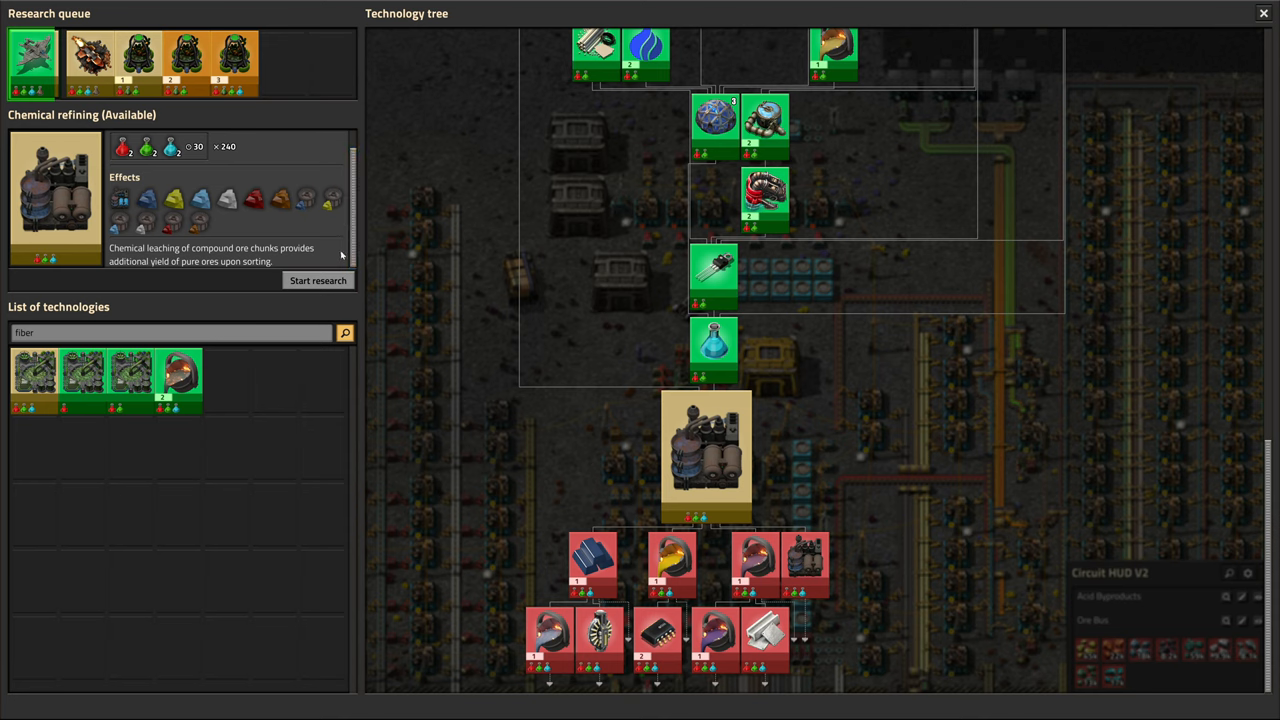
mouse_move(120, 198)
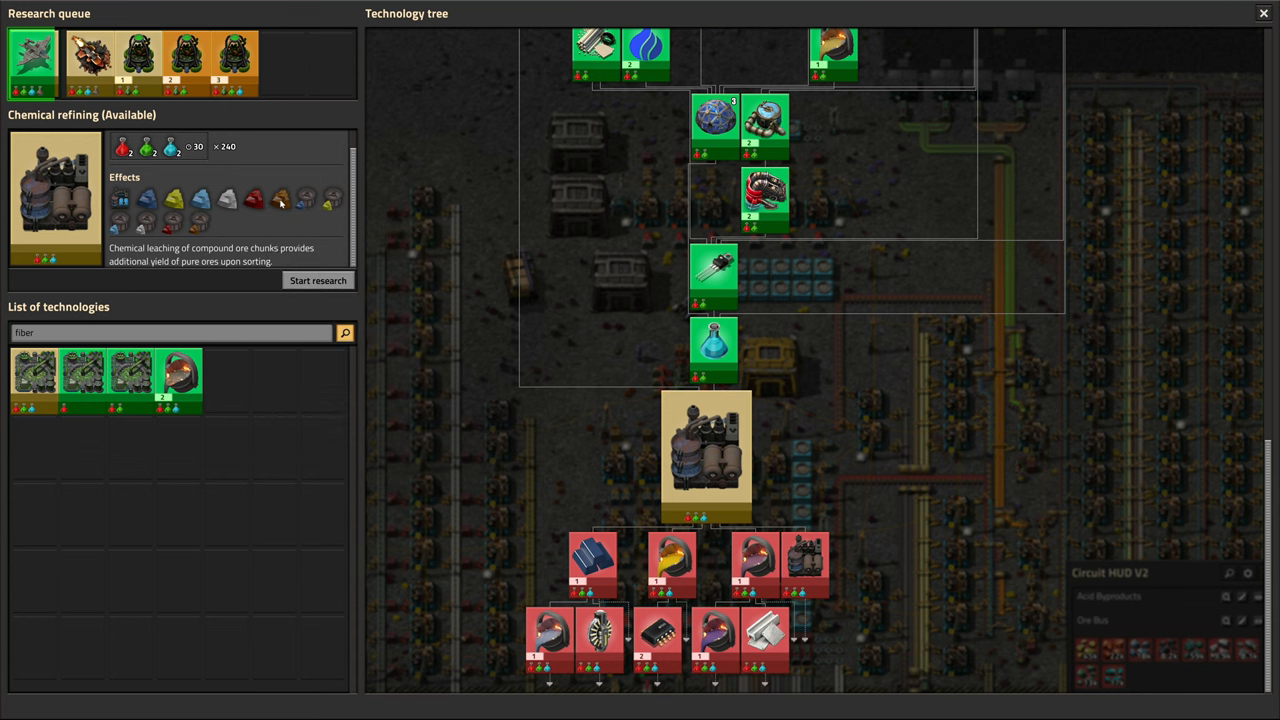
mouse_move(307, 198)
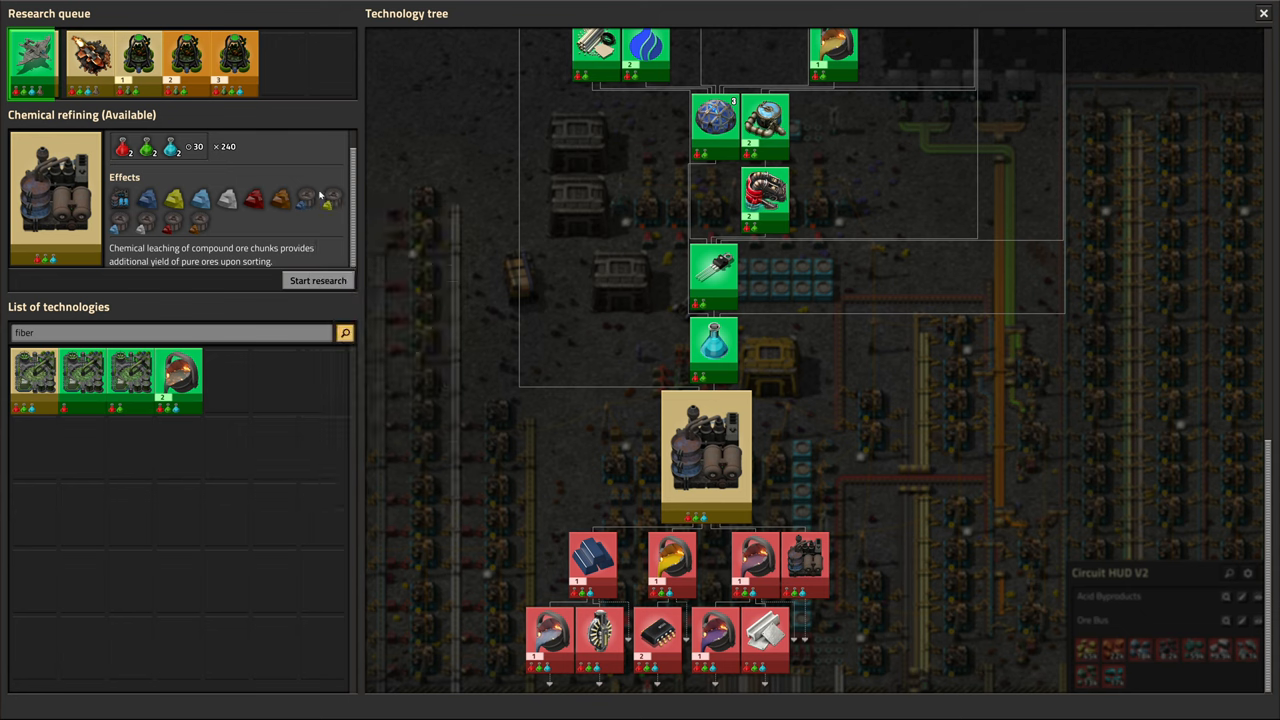
mouse_move(330, 198)
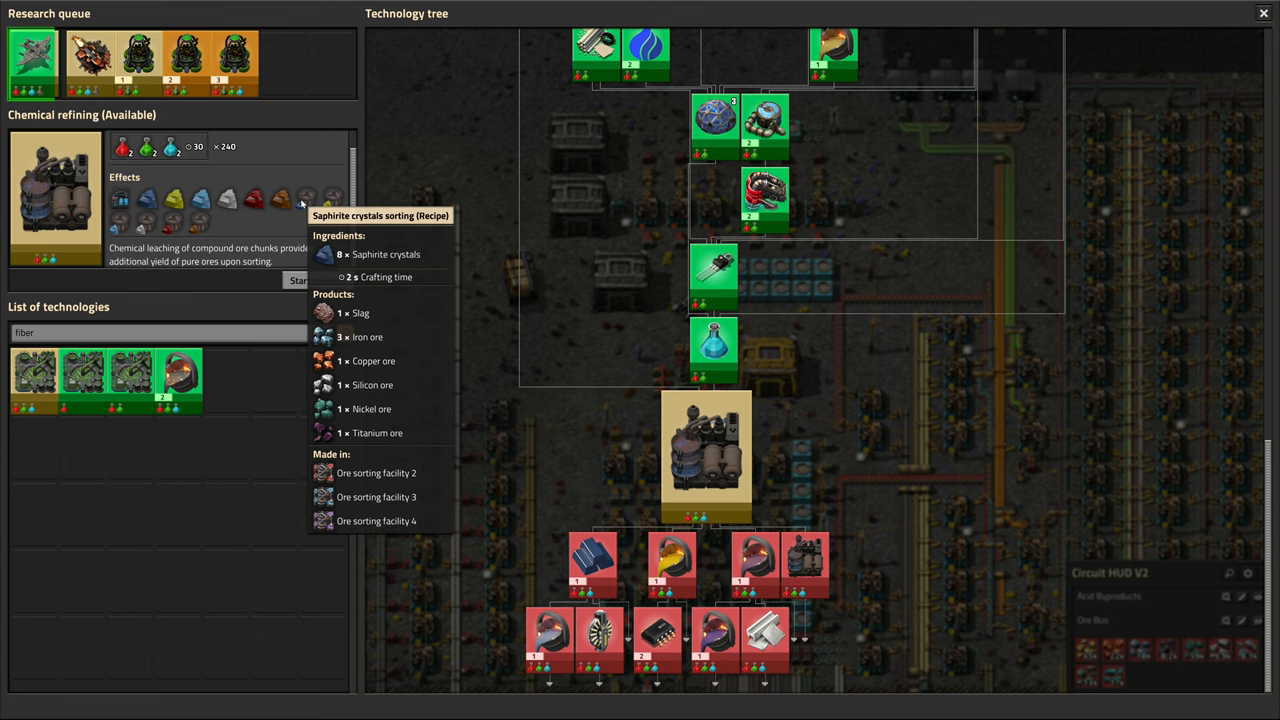
mouse_move(325, 203)
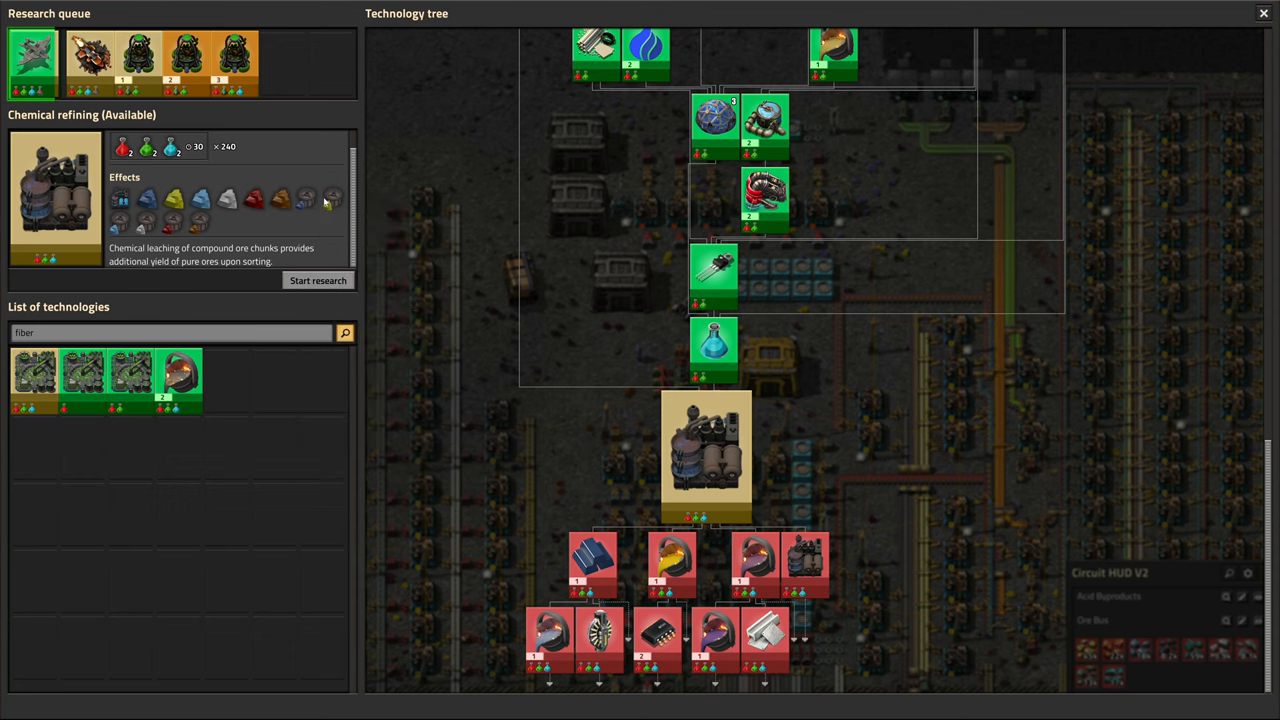
mouse_move(332, 198)
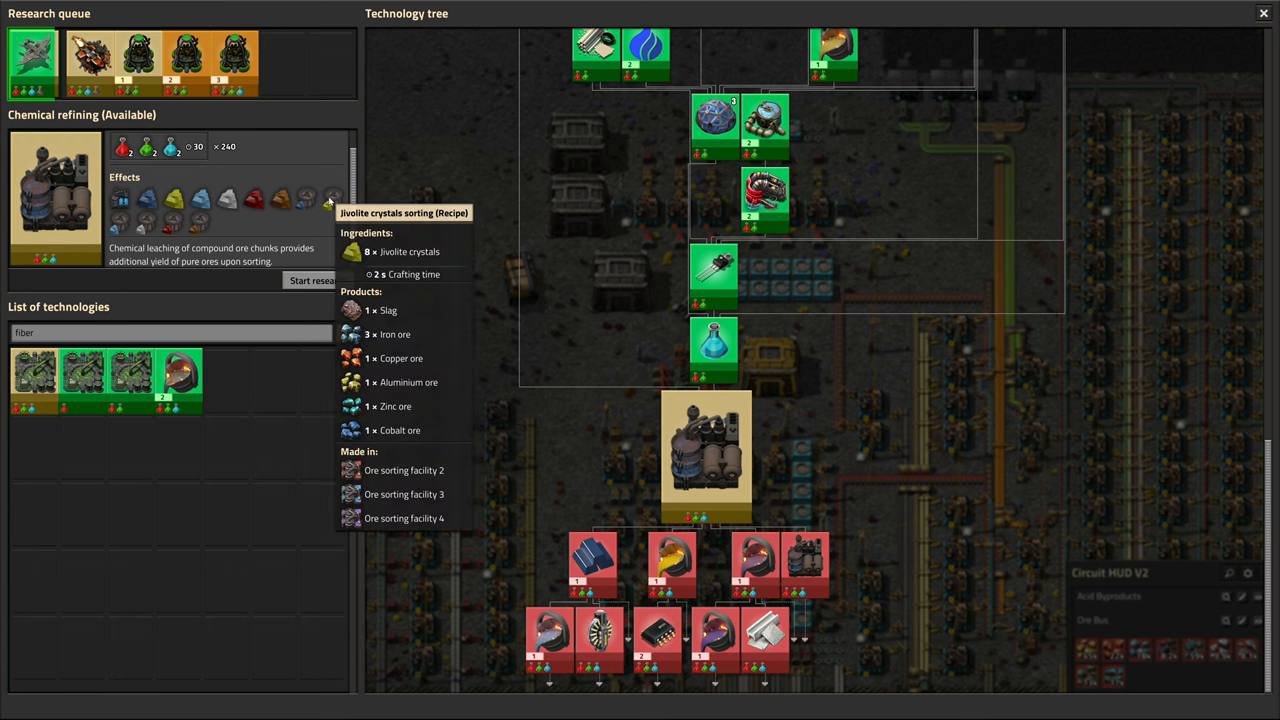
mouse_move(120, 225)
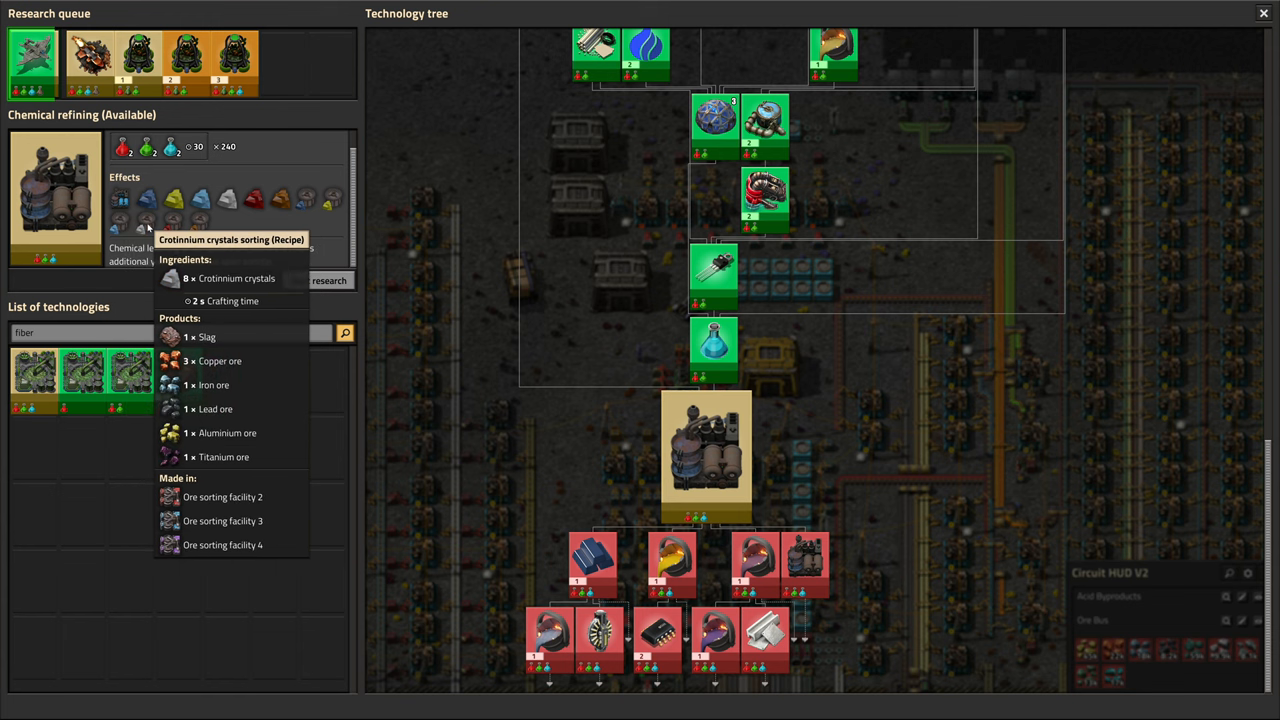
mouse_move(175, 218)
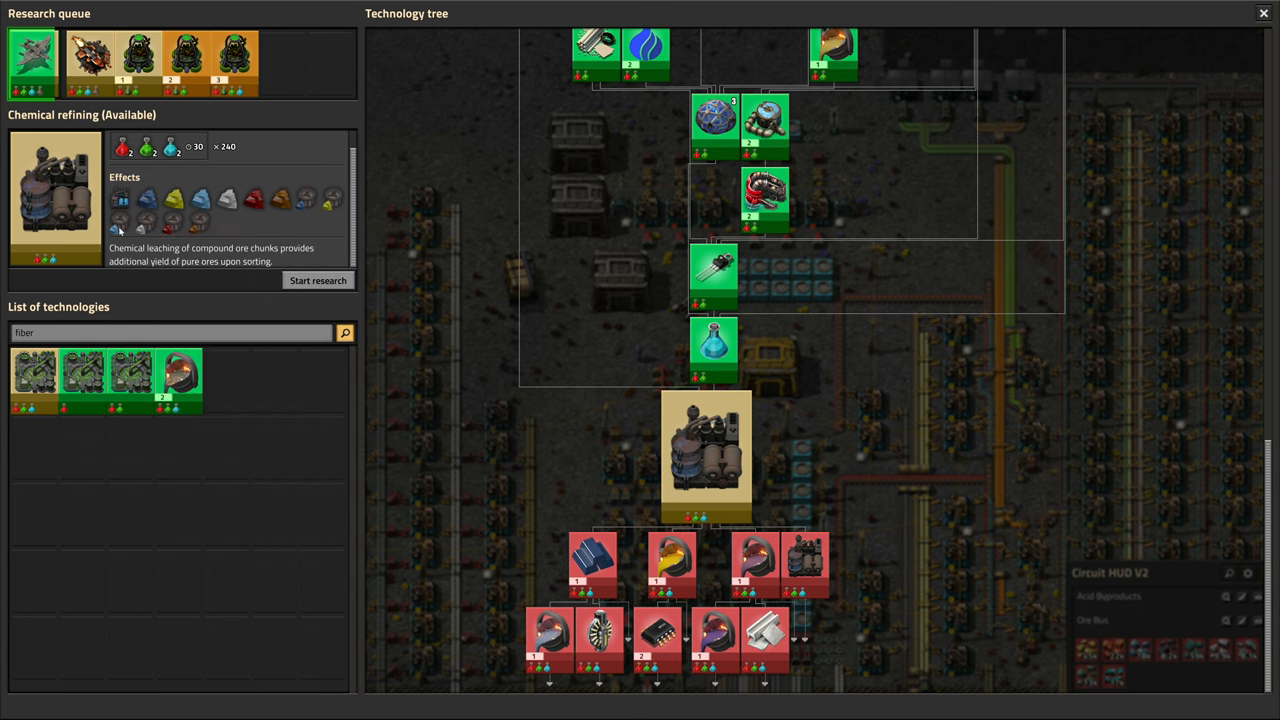
mouse_move(333, 199)
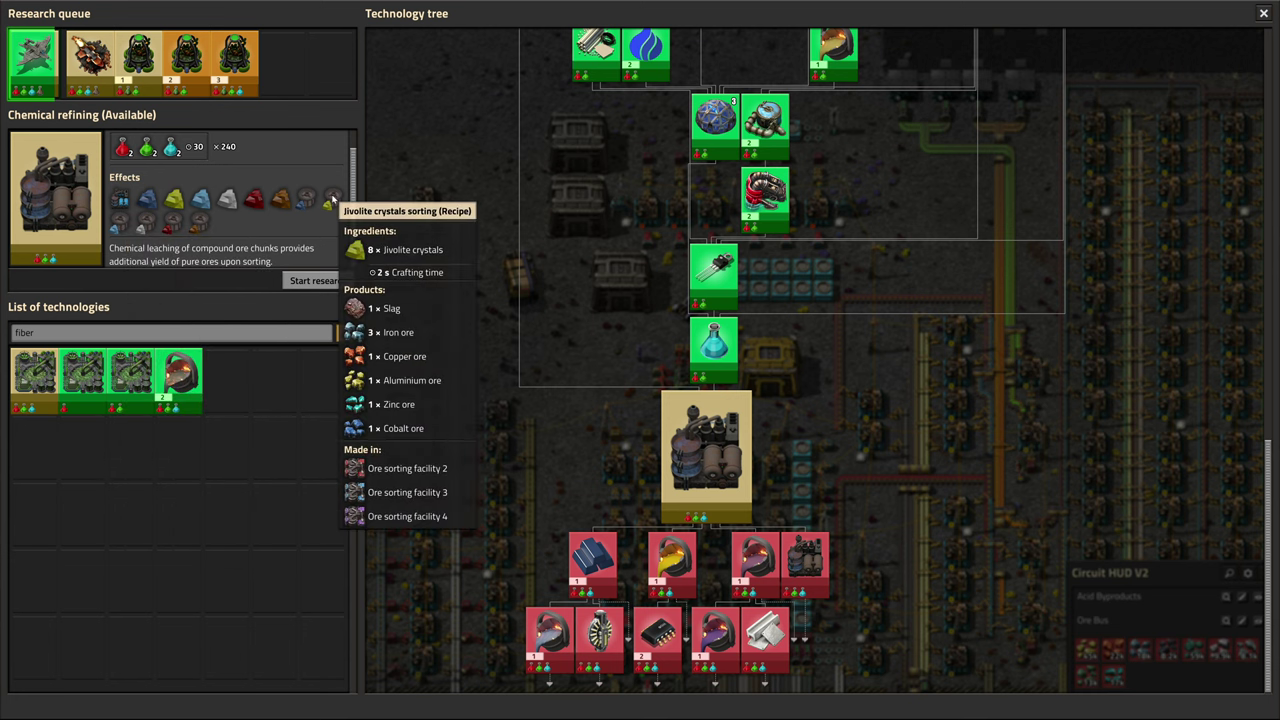
mouse_move(299, 198)
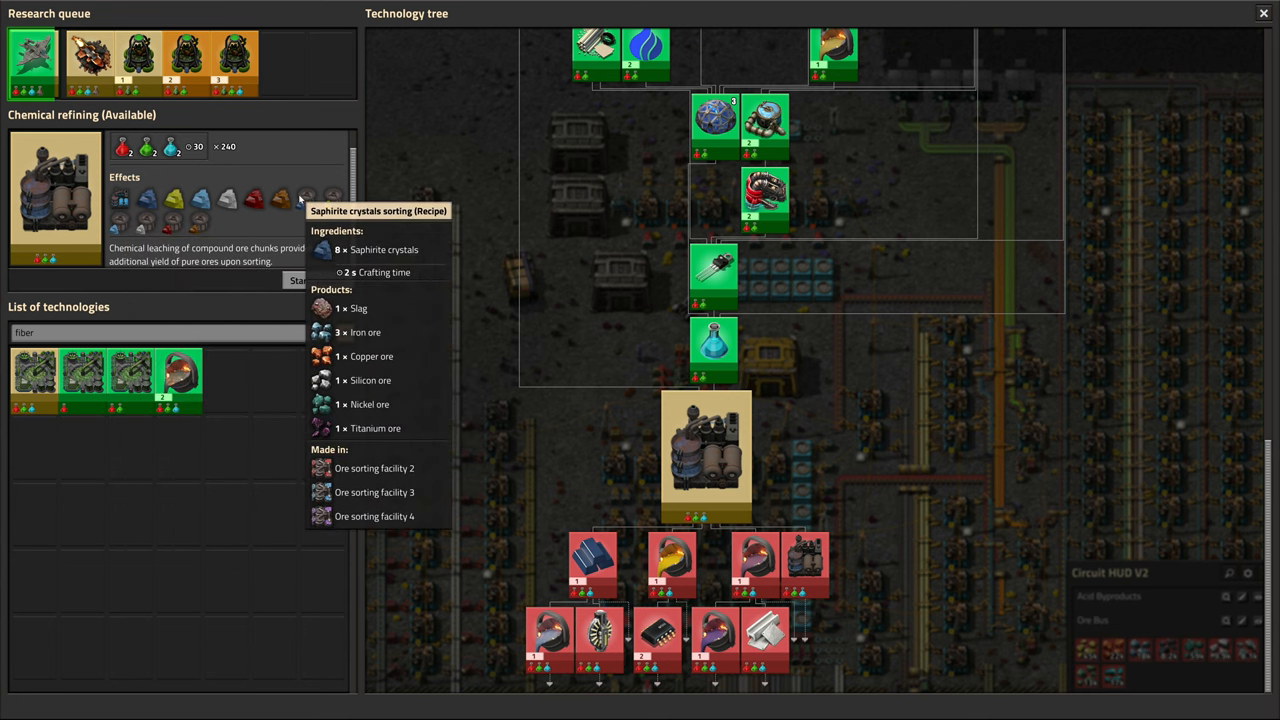
mouse_move(365, 220)
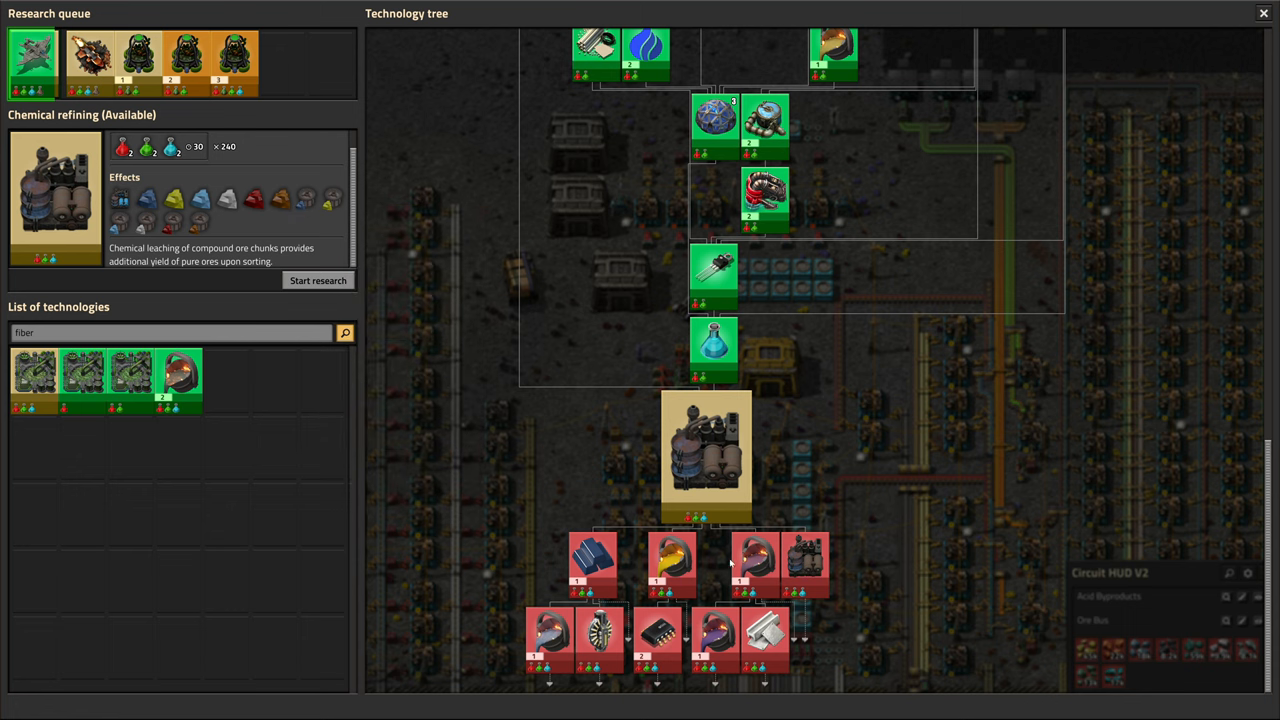
mouse_move(438, 304)
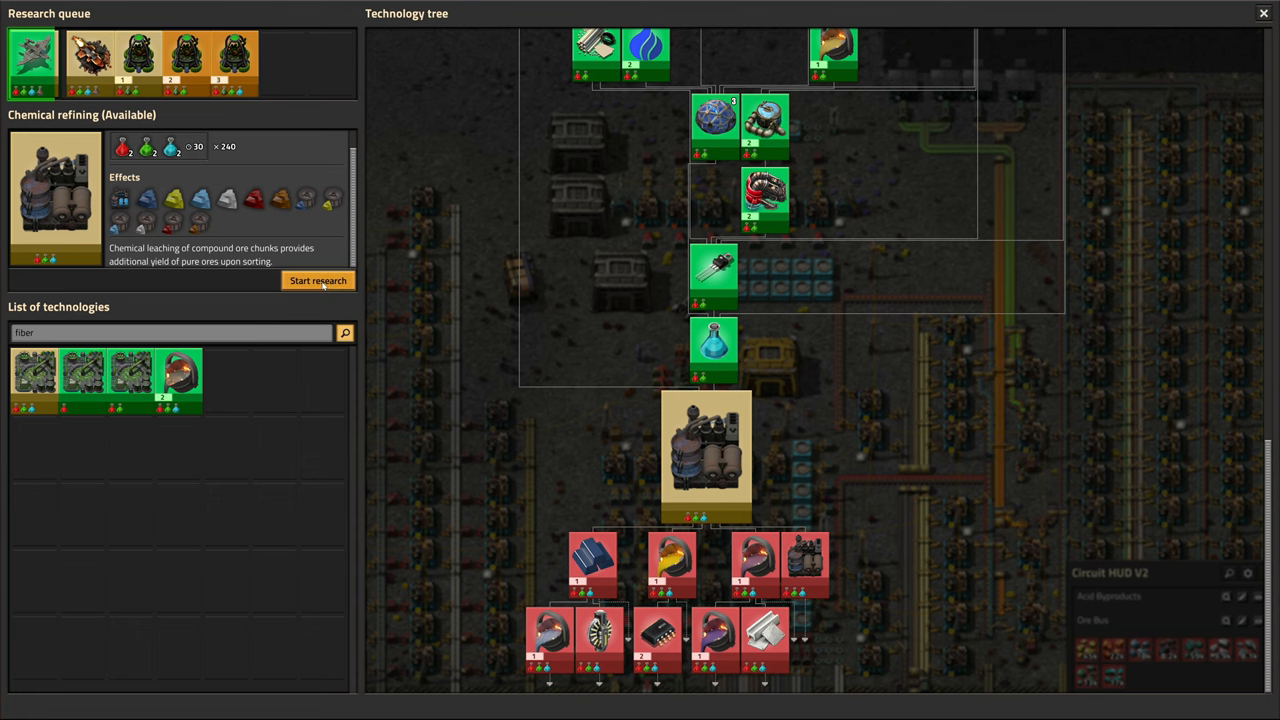
Queue Chemical refining, then Advanced gold smelting and casting 1.
click(318, 280)
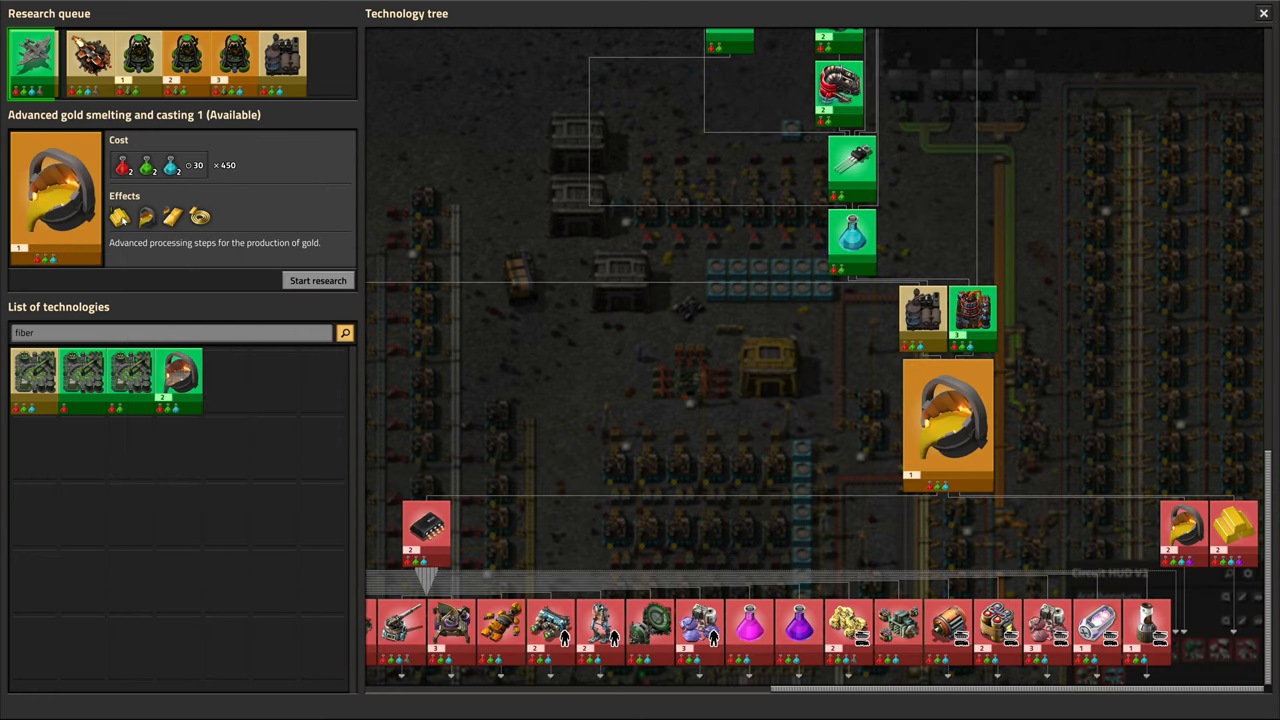
mouse_move(142, 215)
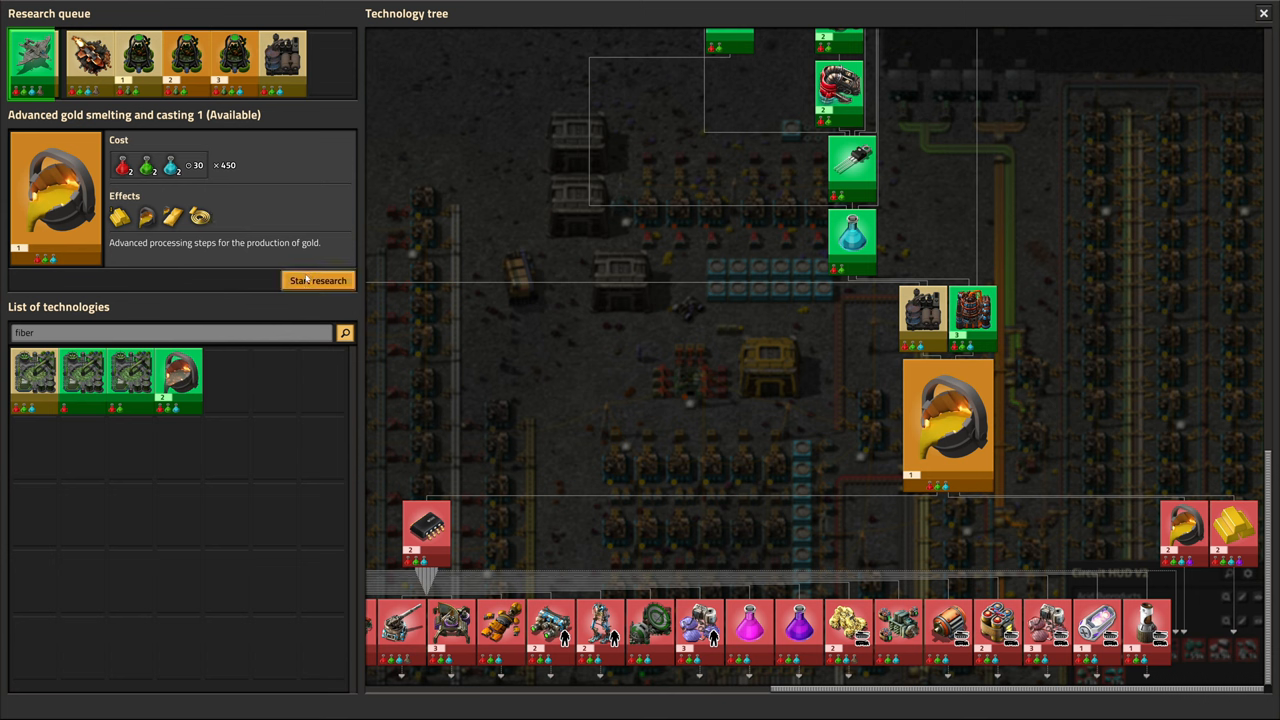
click(318, 280)
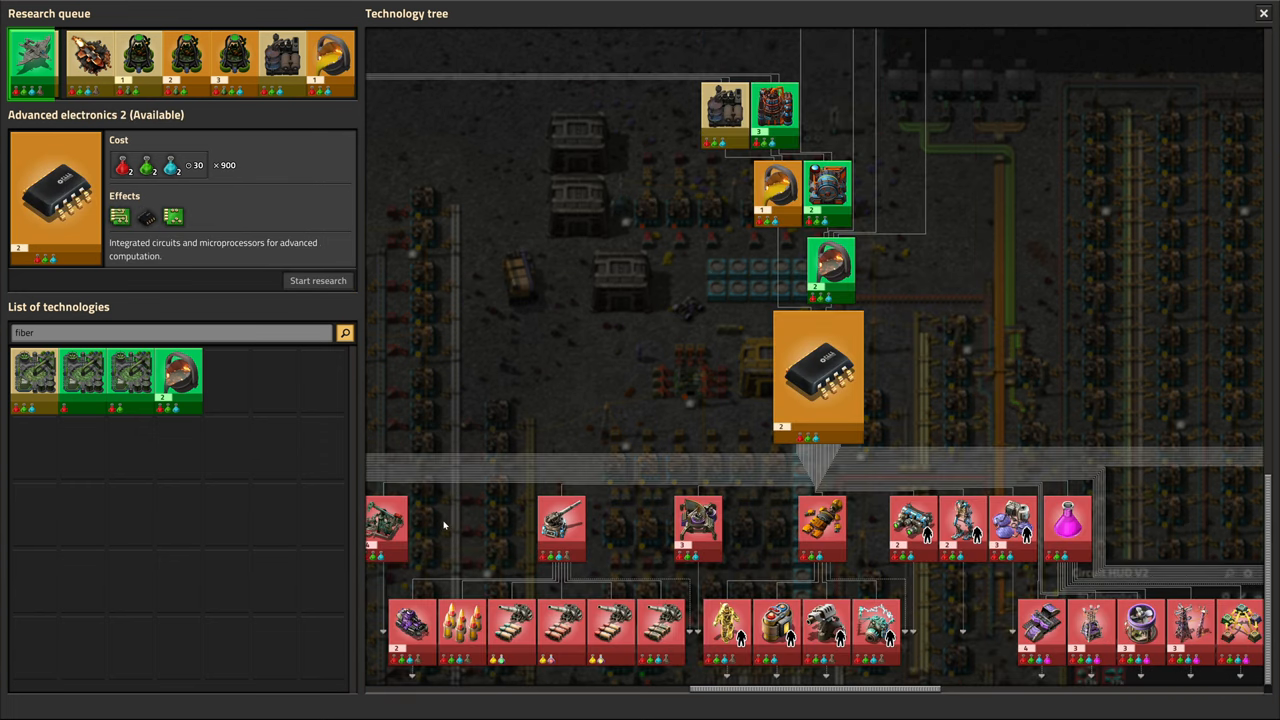
mouse_move(461, 321)
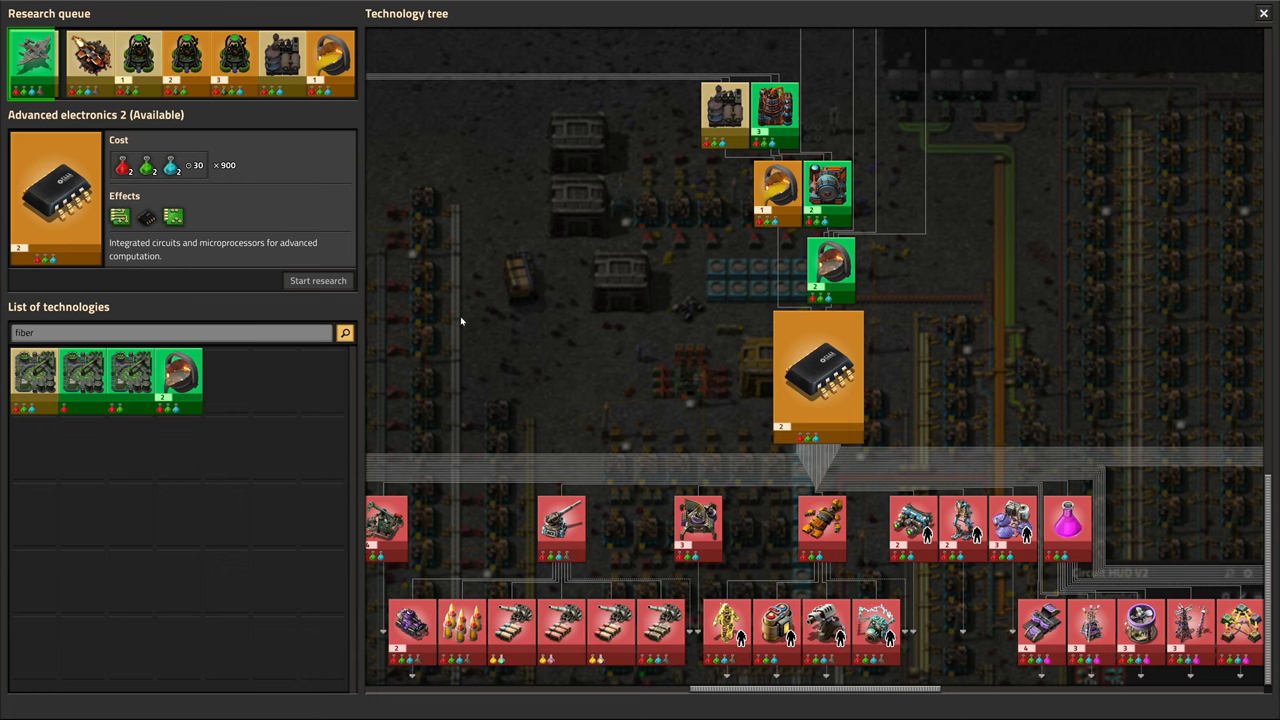
mouse_move(493, 356)
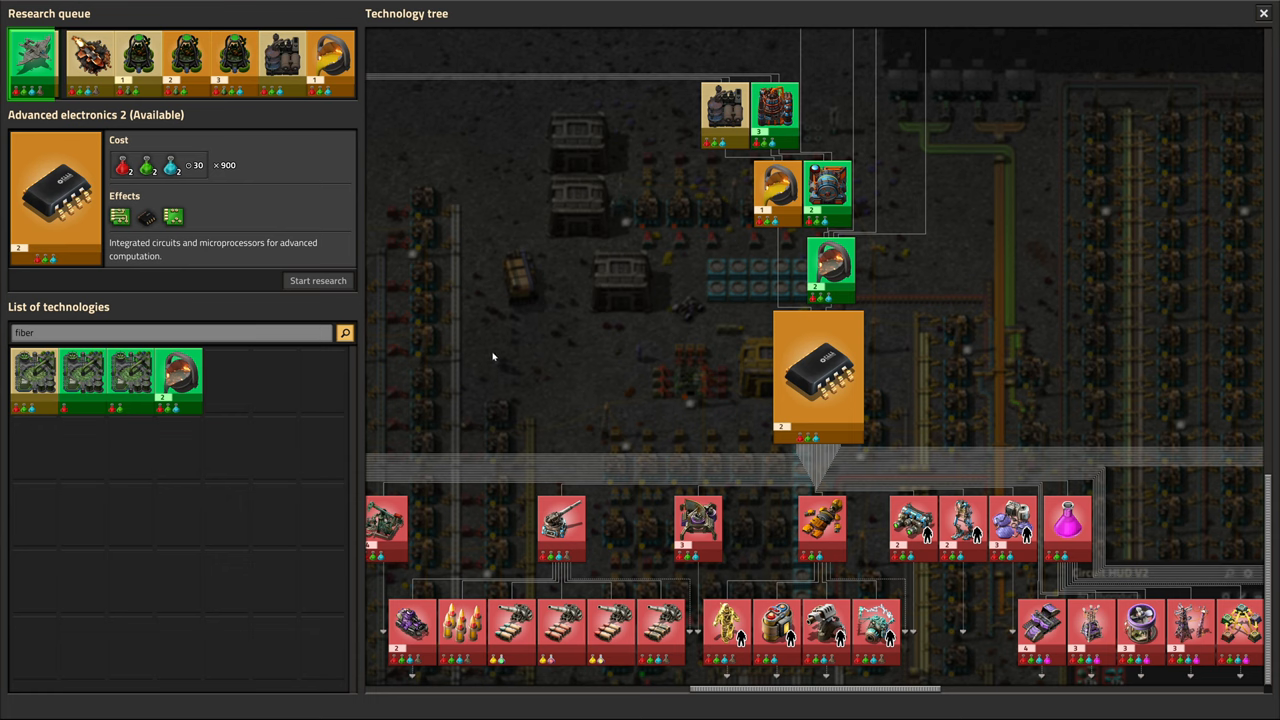
mouse_move(502, 334)
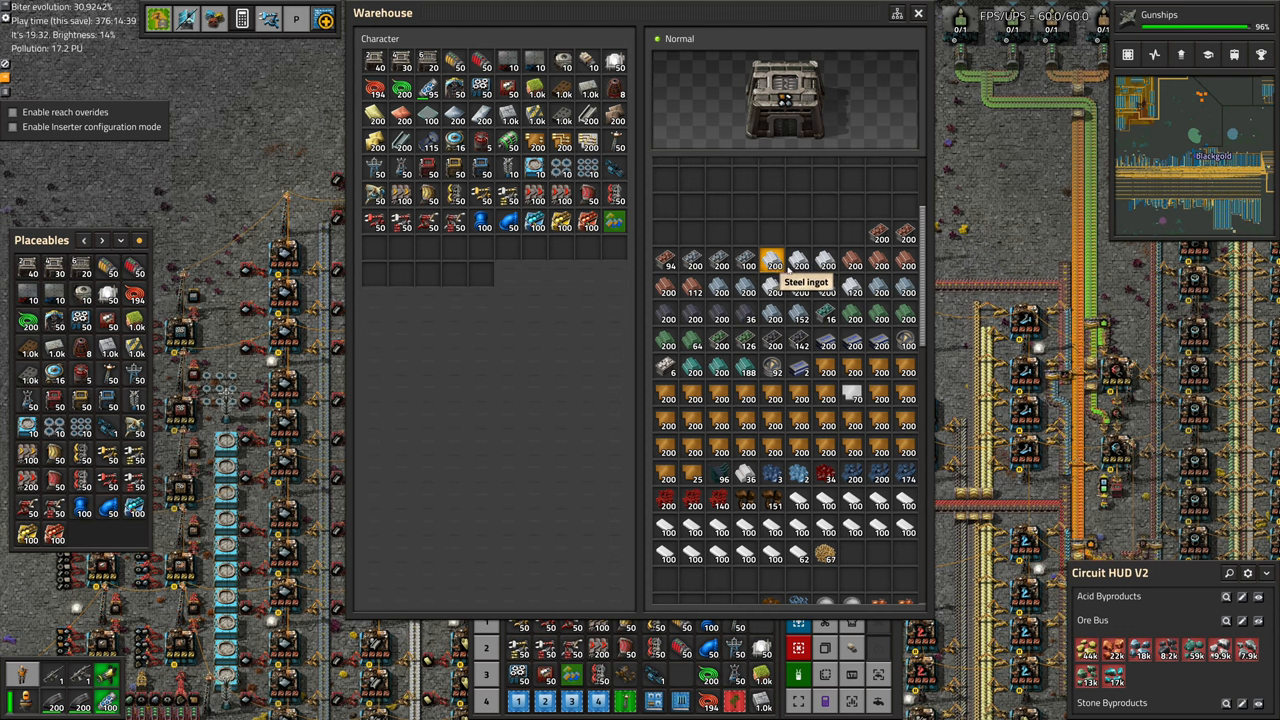
mouse_move(904, 292)
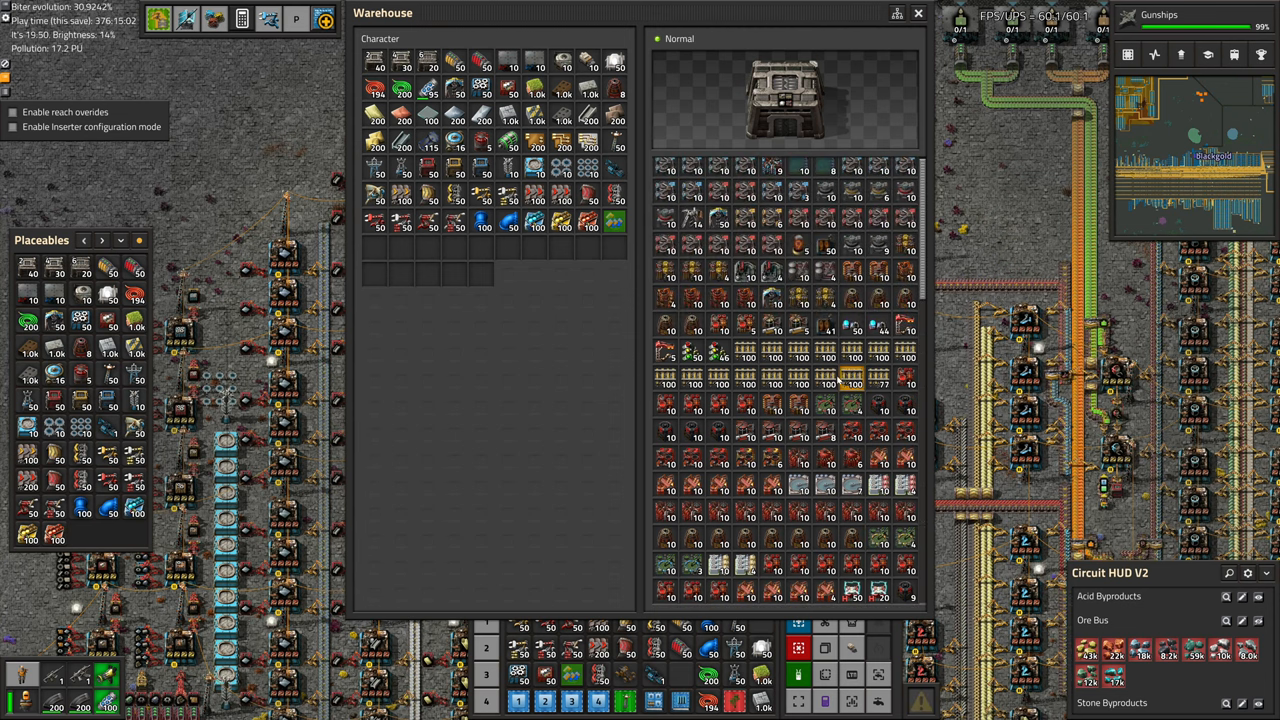
Close the technology tree window.
click(914, 15)
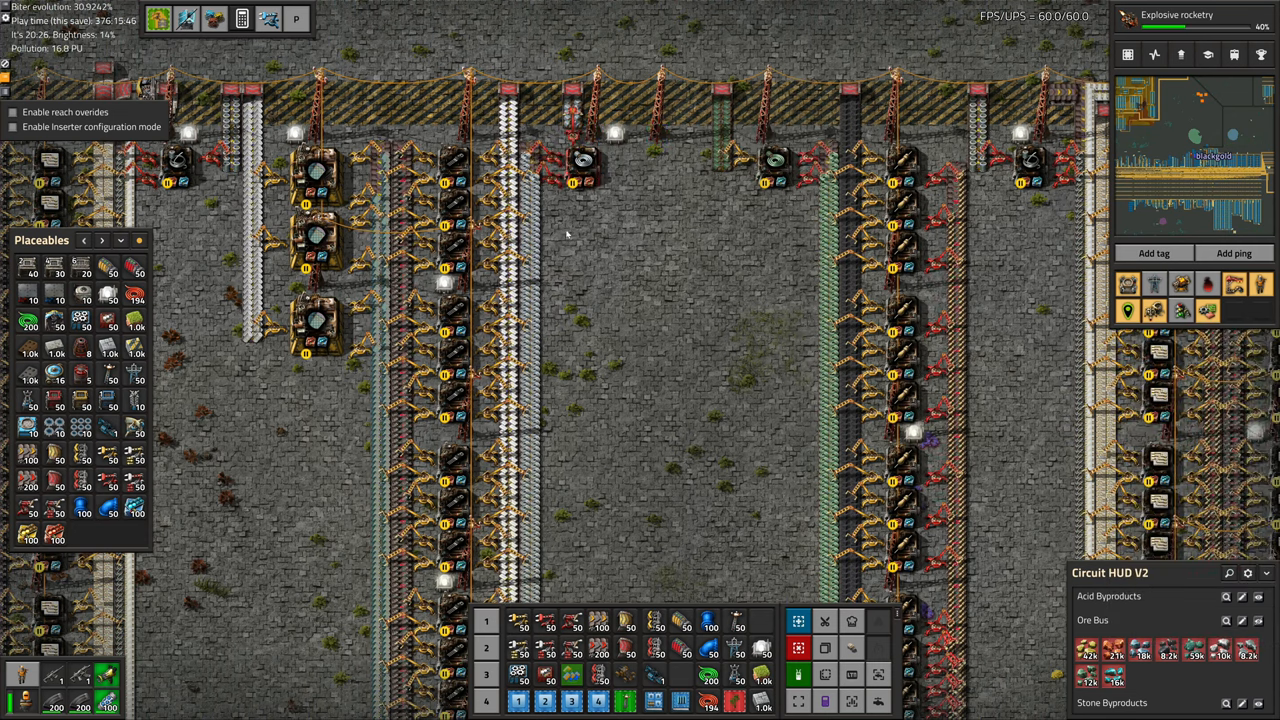
Close the warehouse window.
click(755, 170)
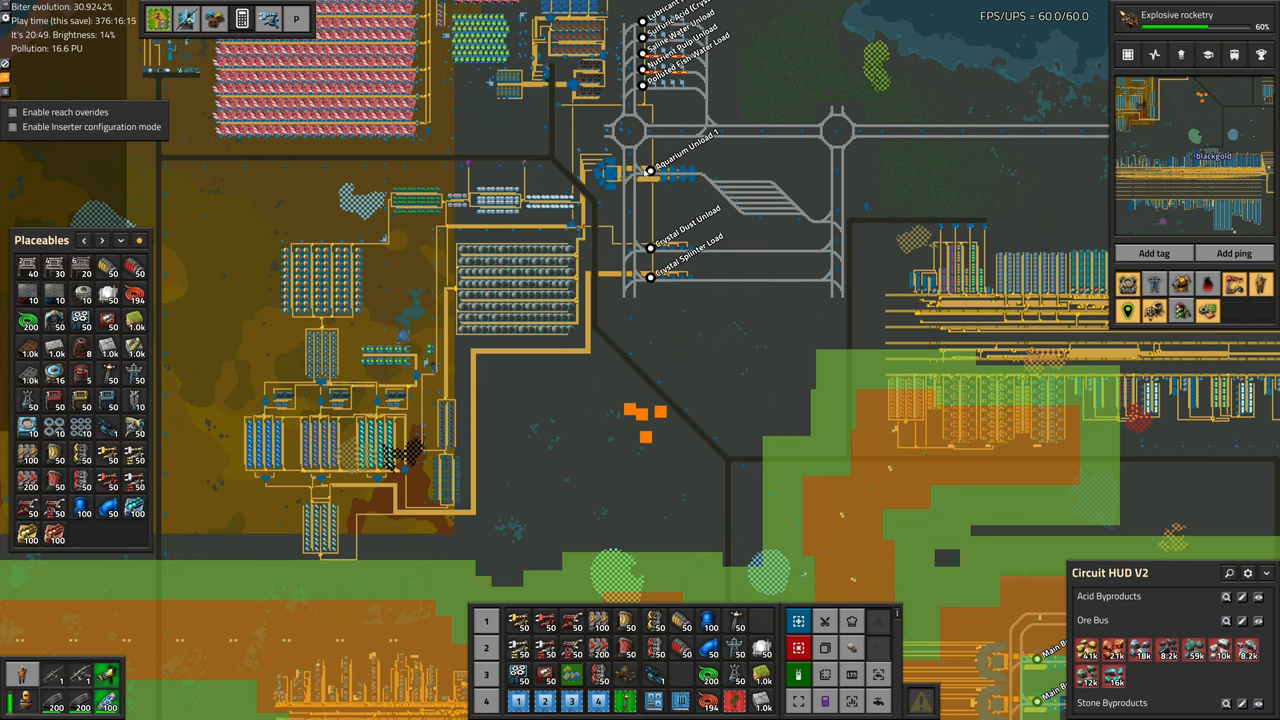
mouse_move(862, 301)
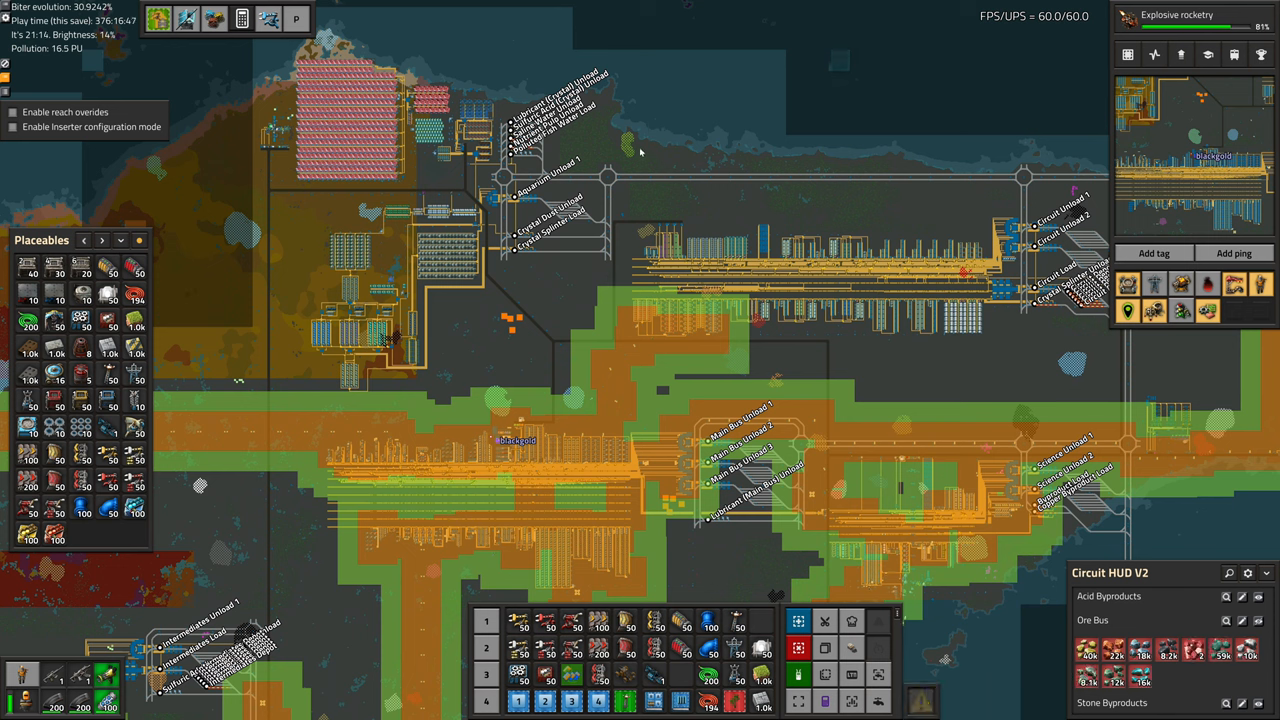
mouse_move(648, 323)
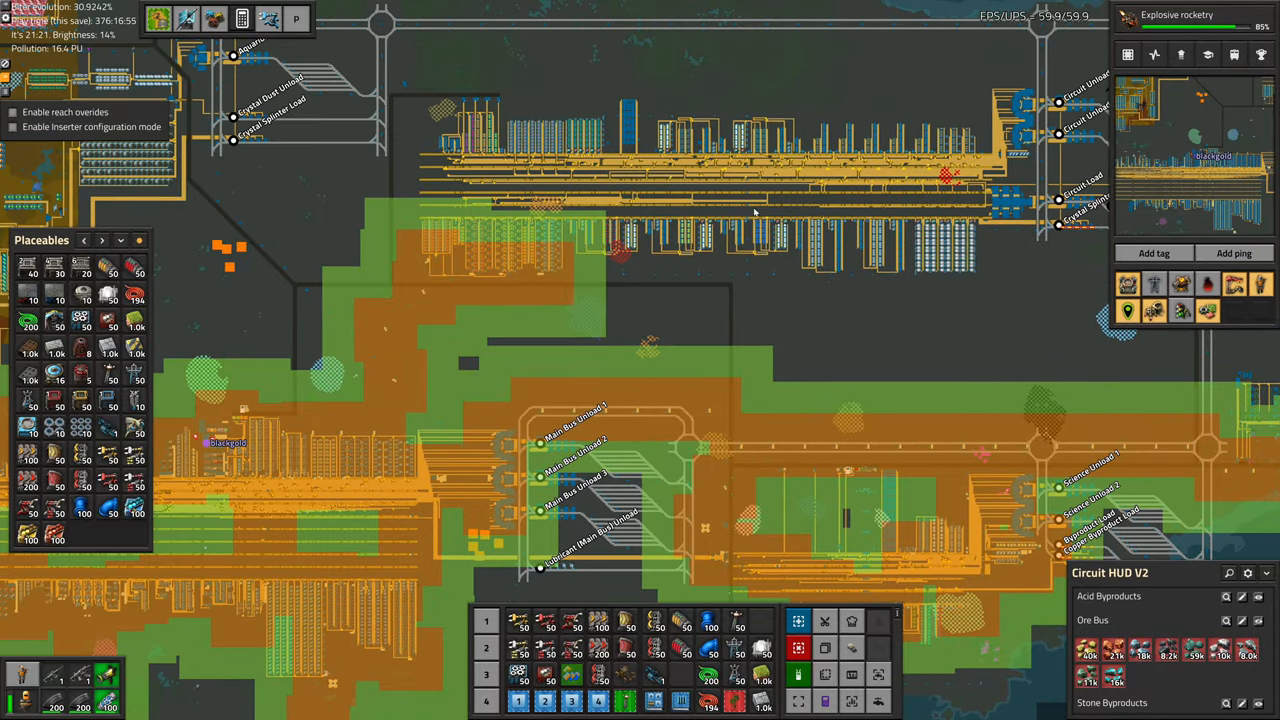
mouse_move(655, 277)
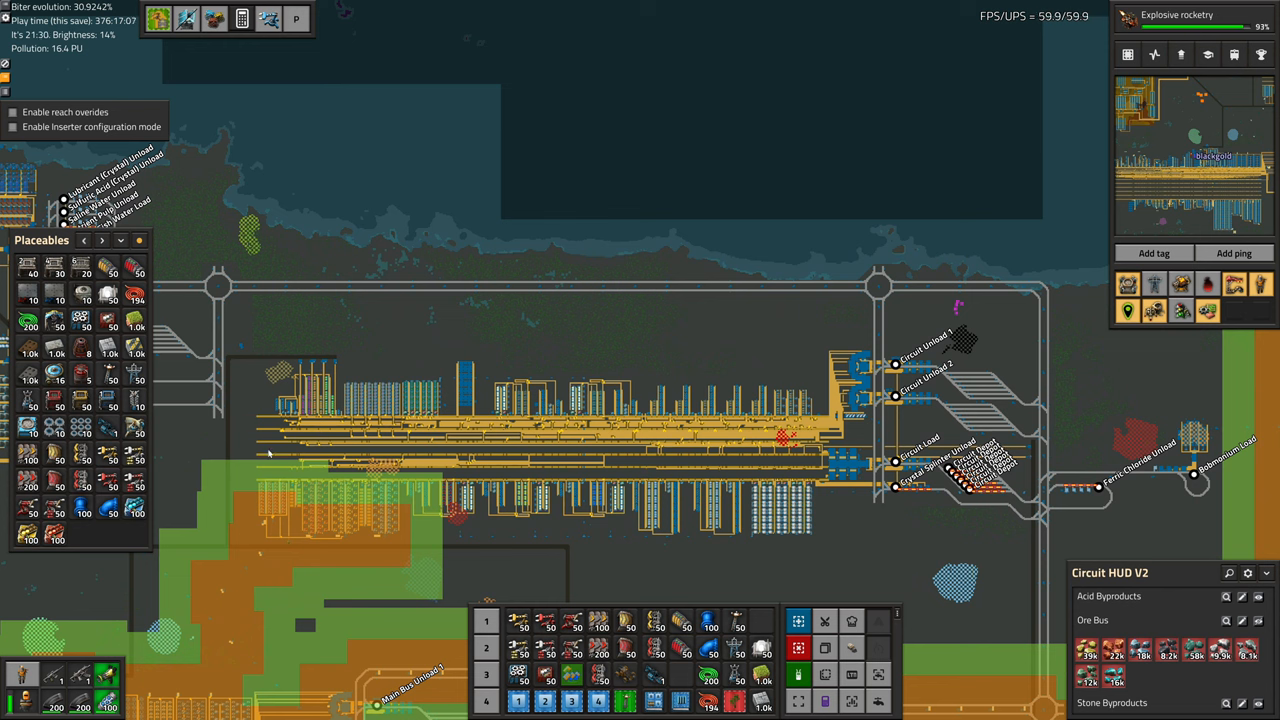
mouse_move(814, 190)
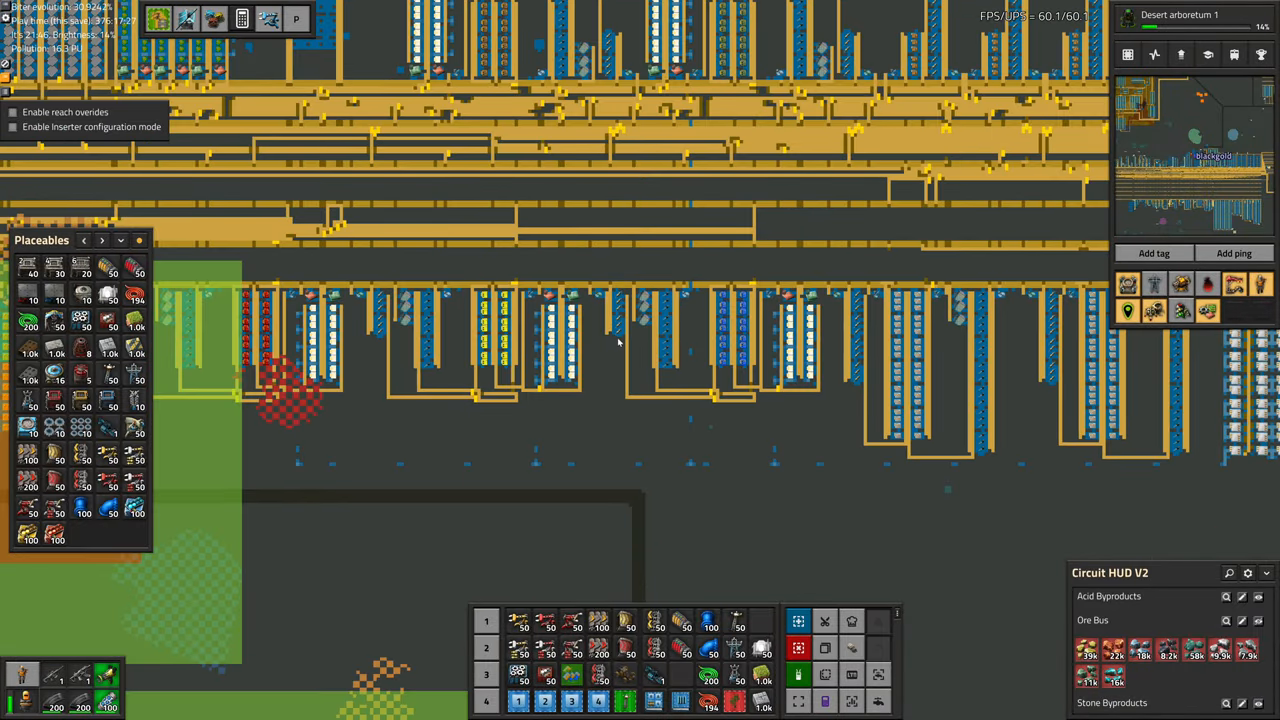
mouse_move(1126, 283)
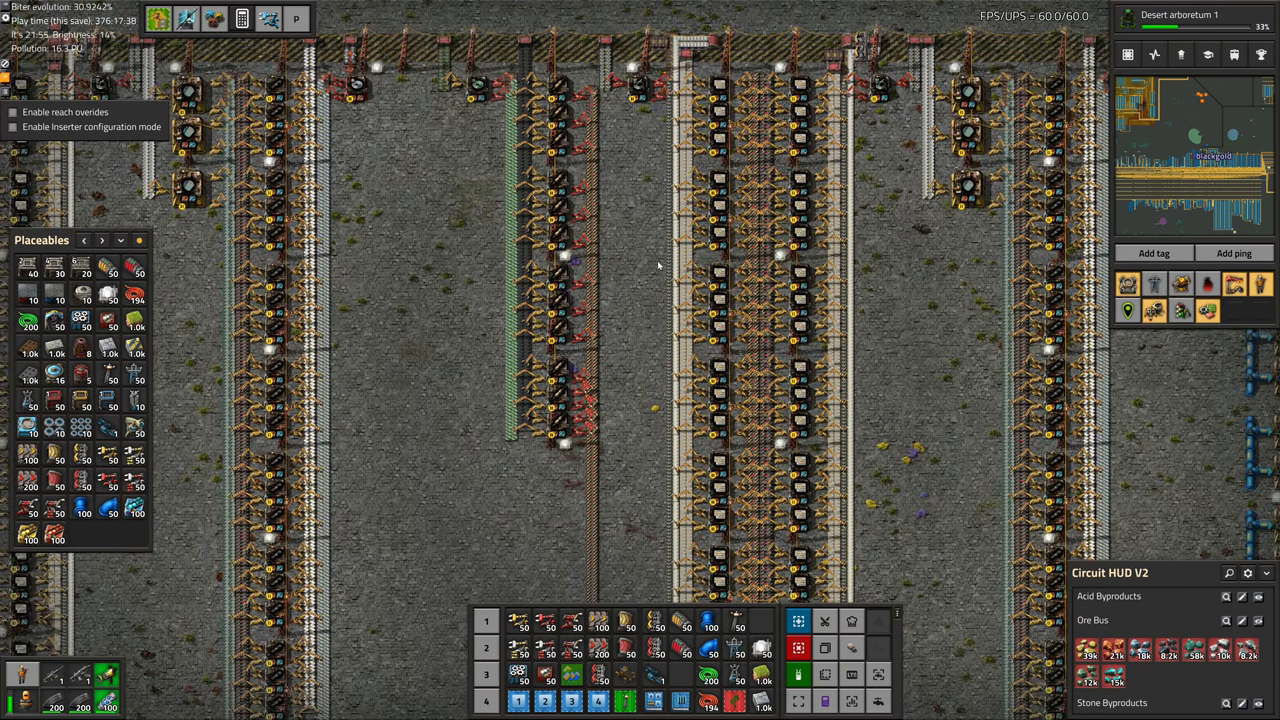
mouse_move(647, 307)
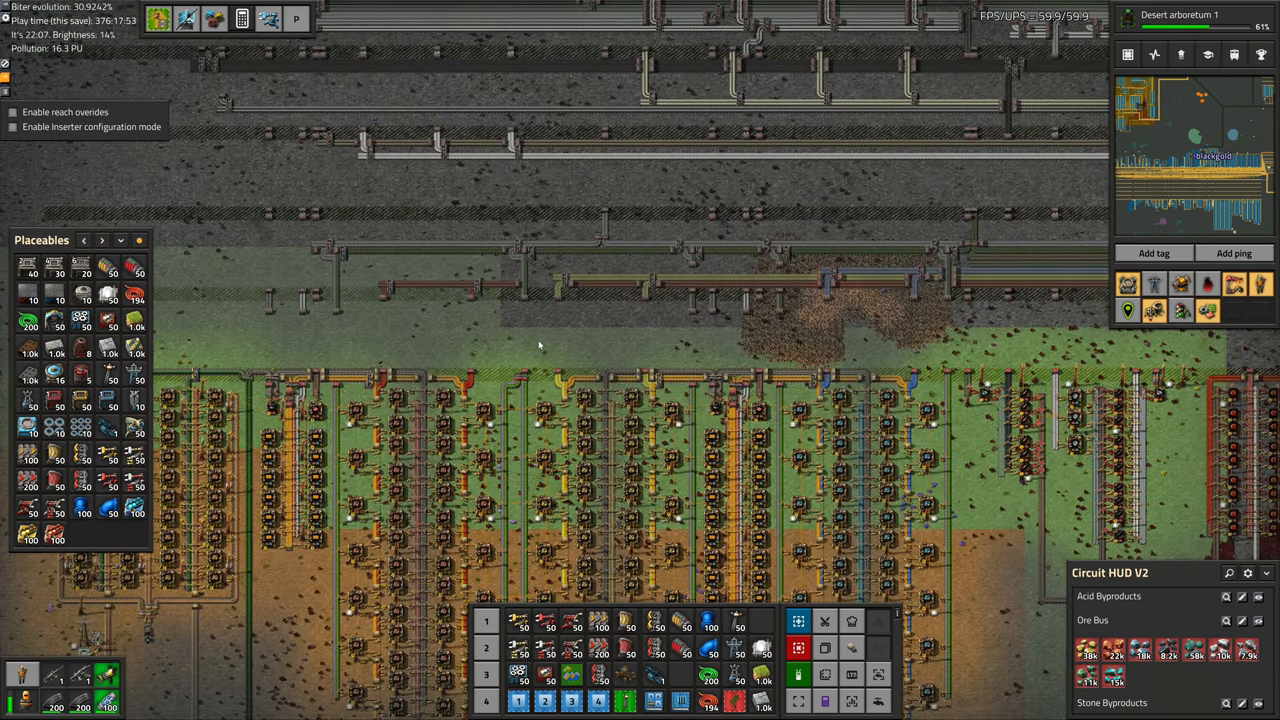
Zoom the map view over the circuit production lines.
scroll(down, 3)
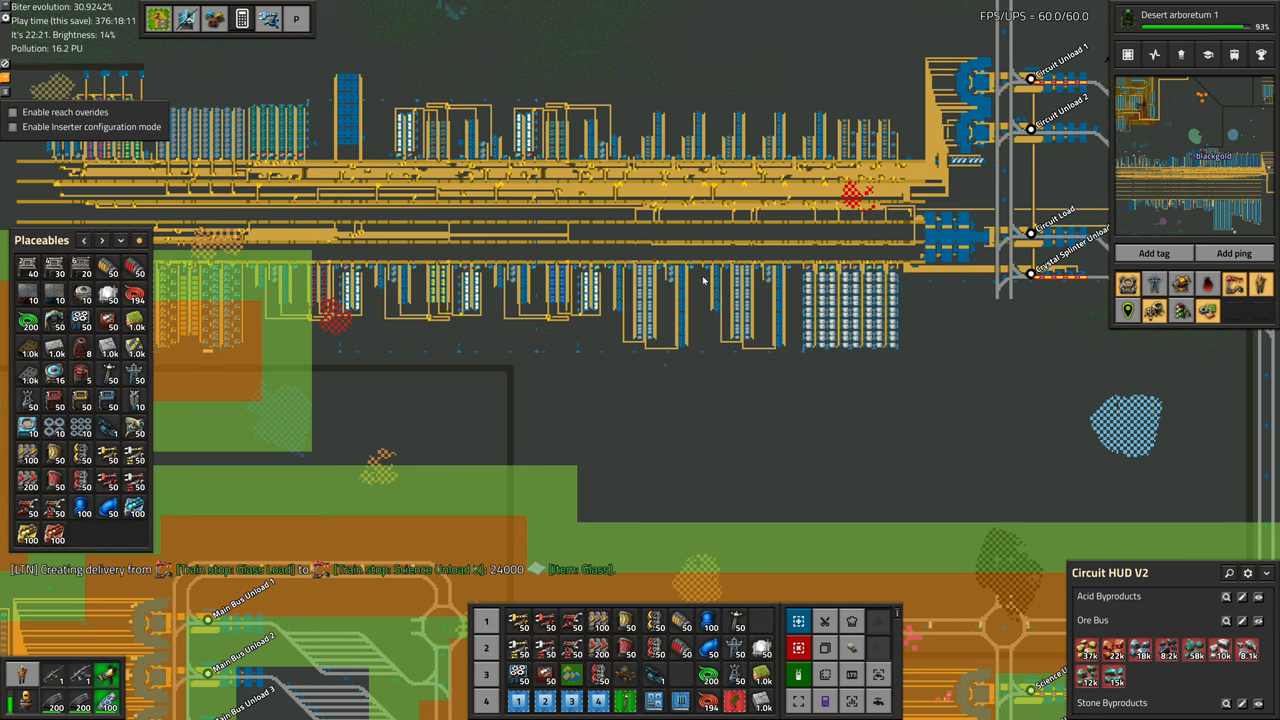
mouse_move(412, 225)
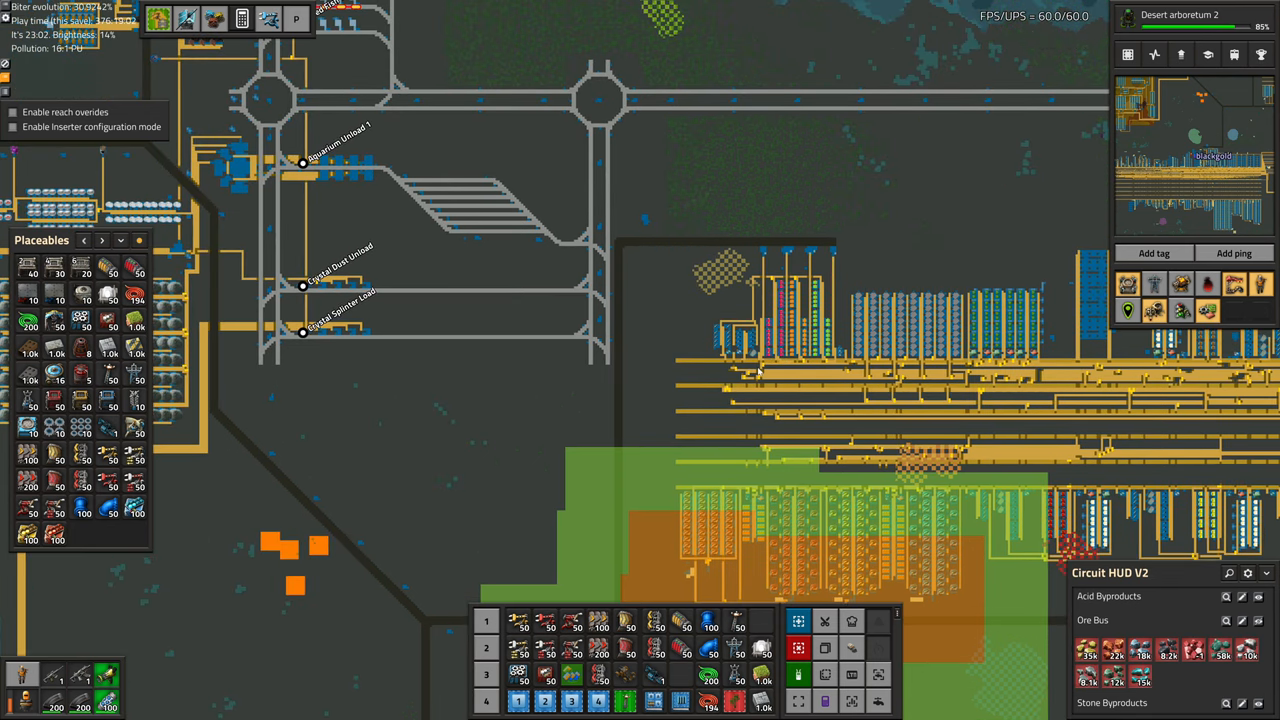
mouse_move(700, 388)
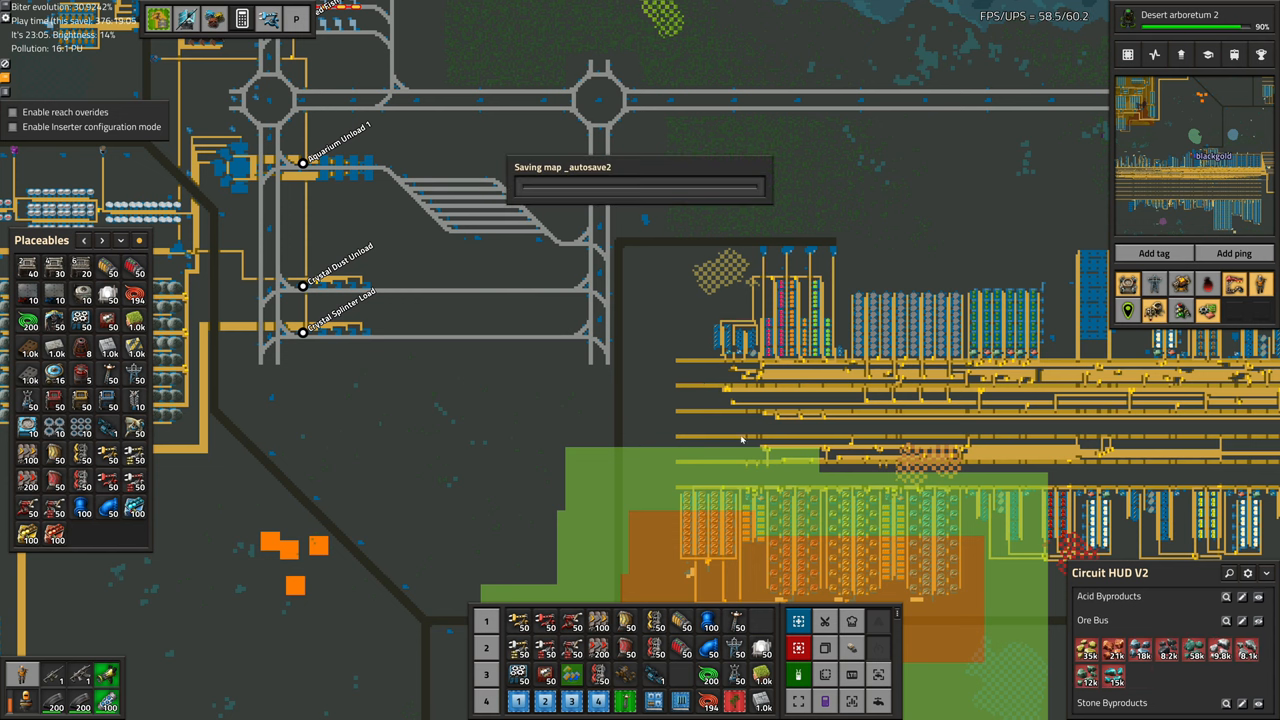
mouse_move(649, 320)
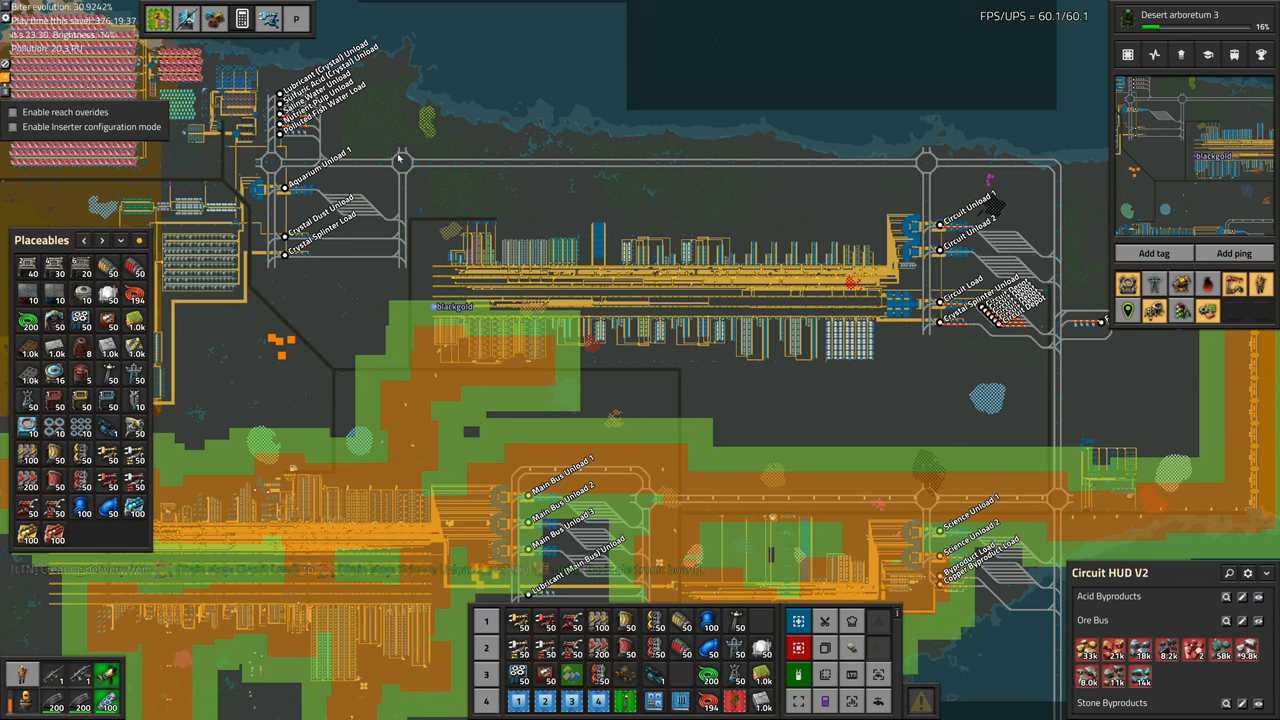
mouse_move(646, 219)
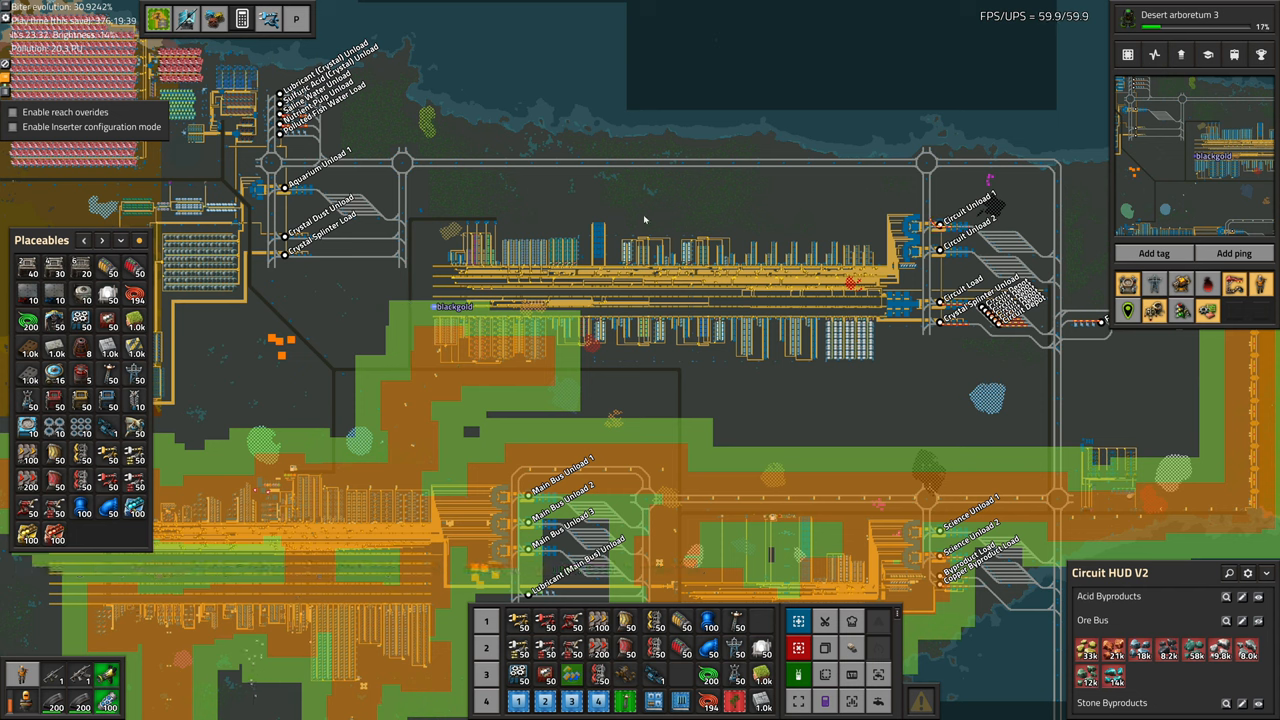
mouse_move(645, 352)
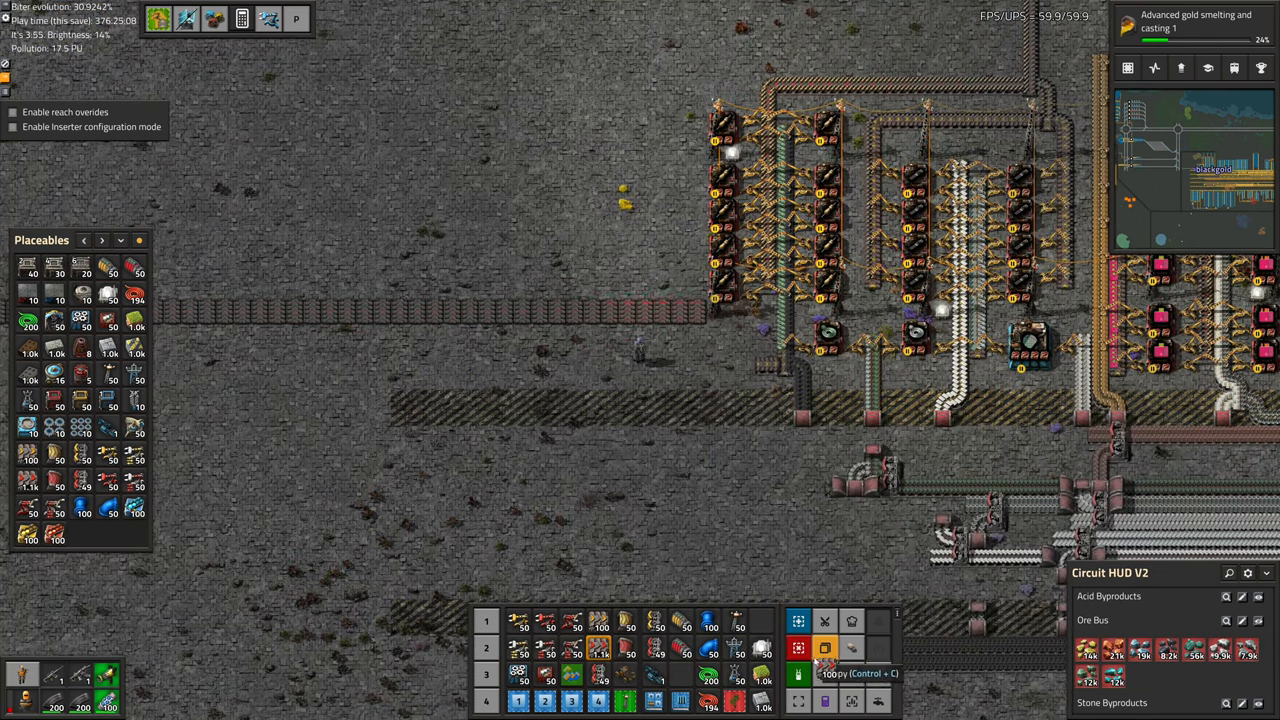
mouse_move(695, 312)
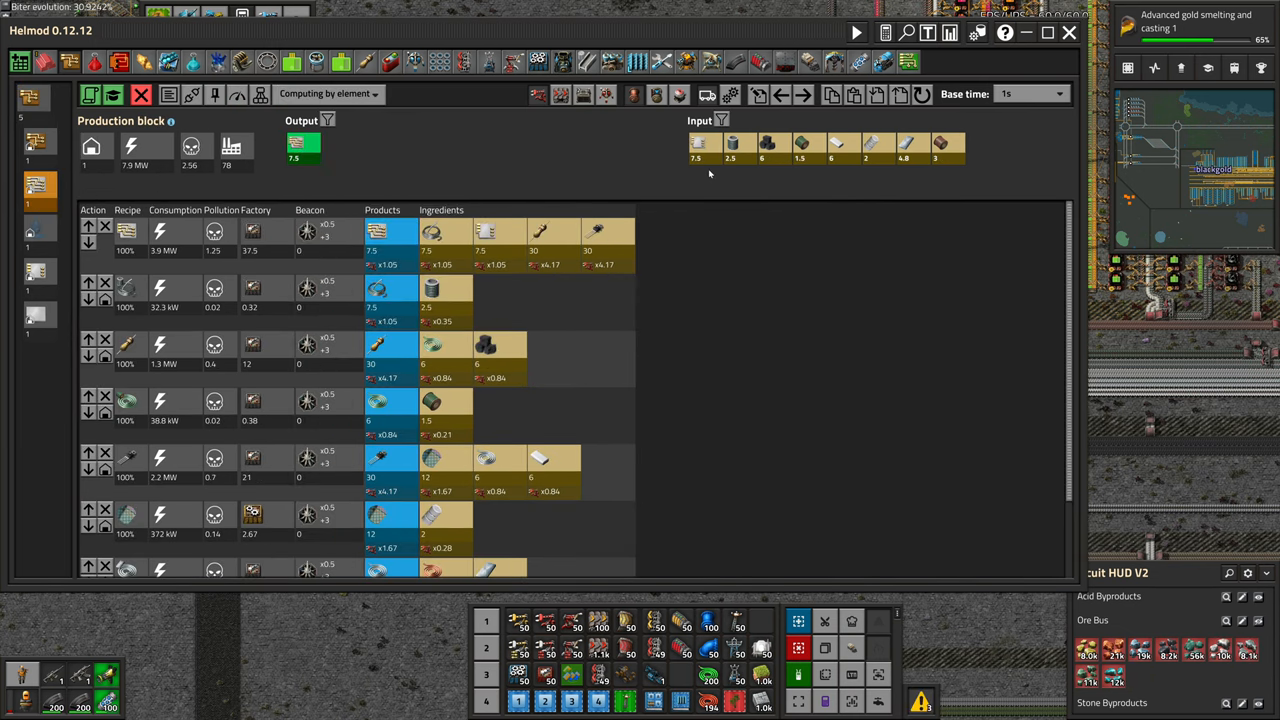
mouse_move(873, 145)
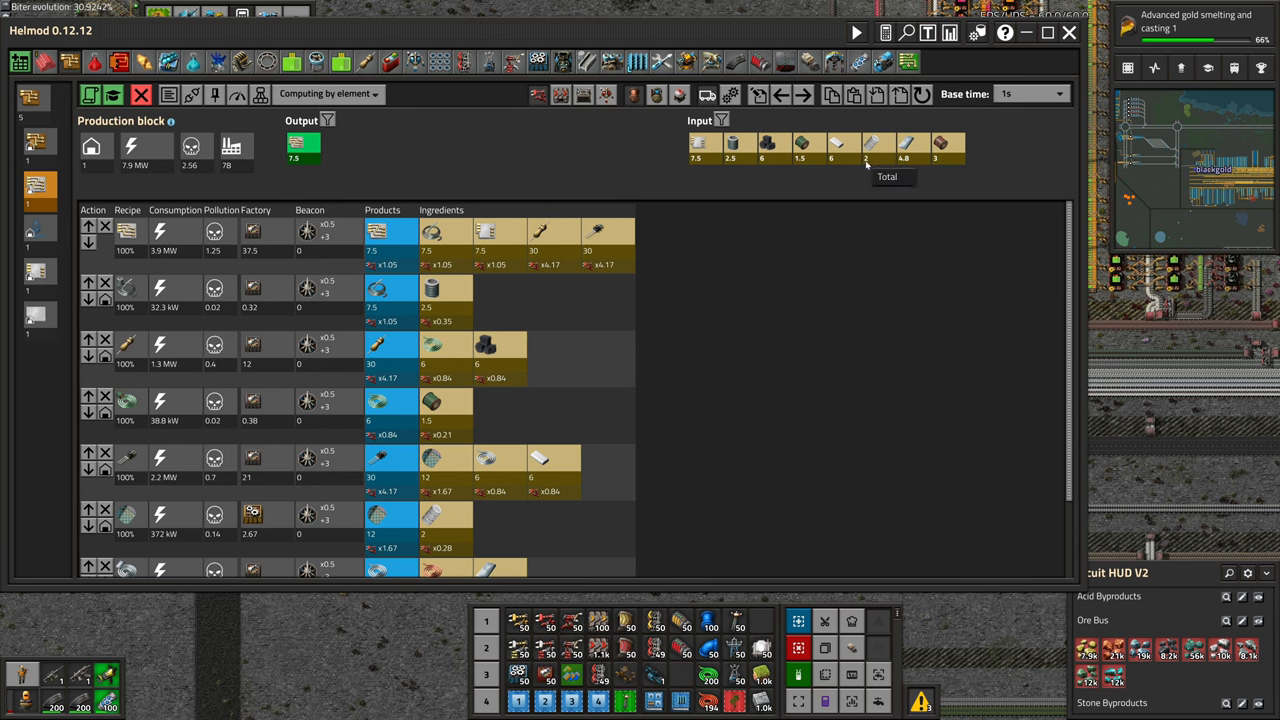
mouse_move(910, 145)
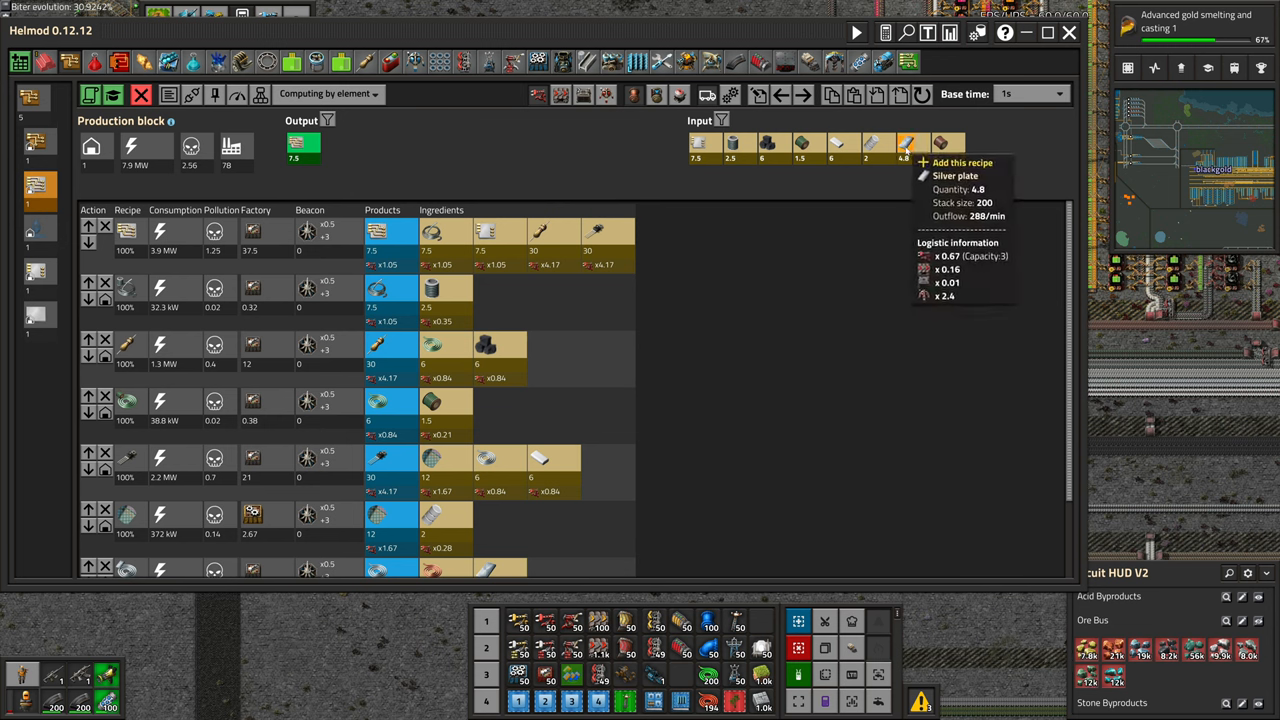
mouse_move(873, 143)
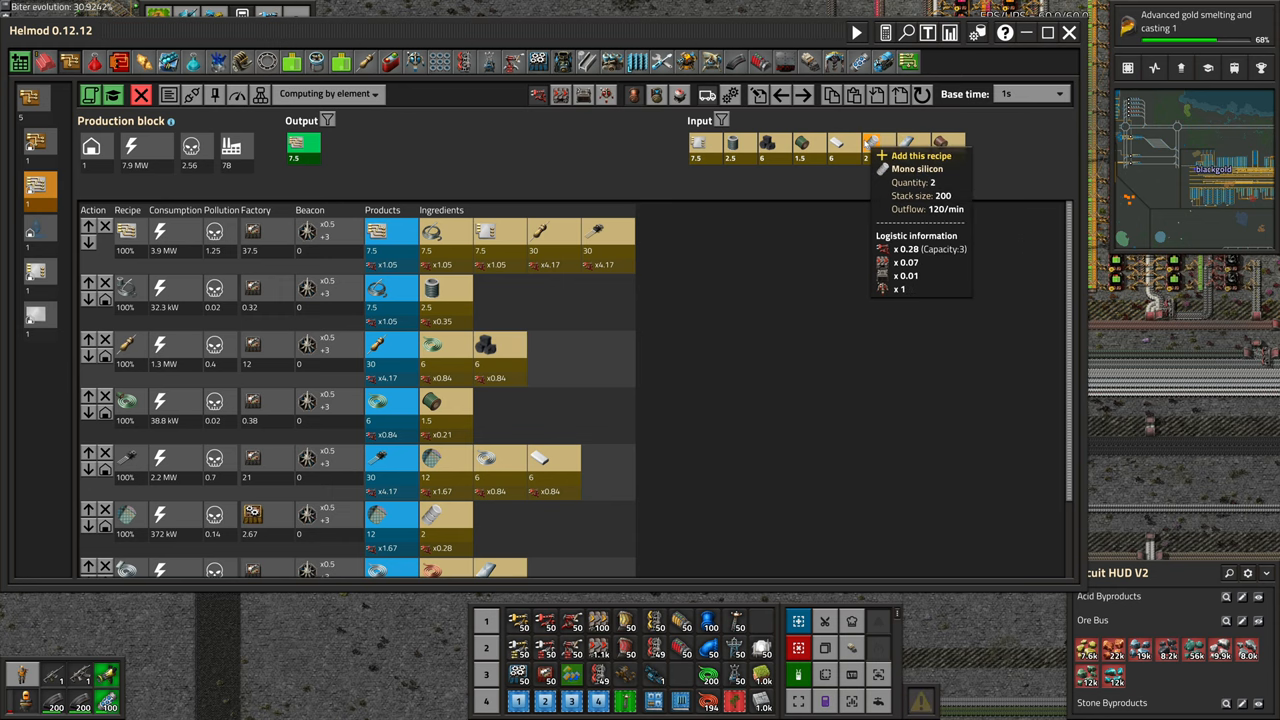
mouse_move(910, 143)
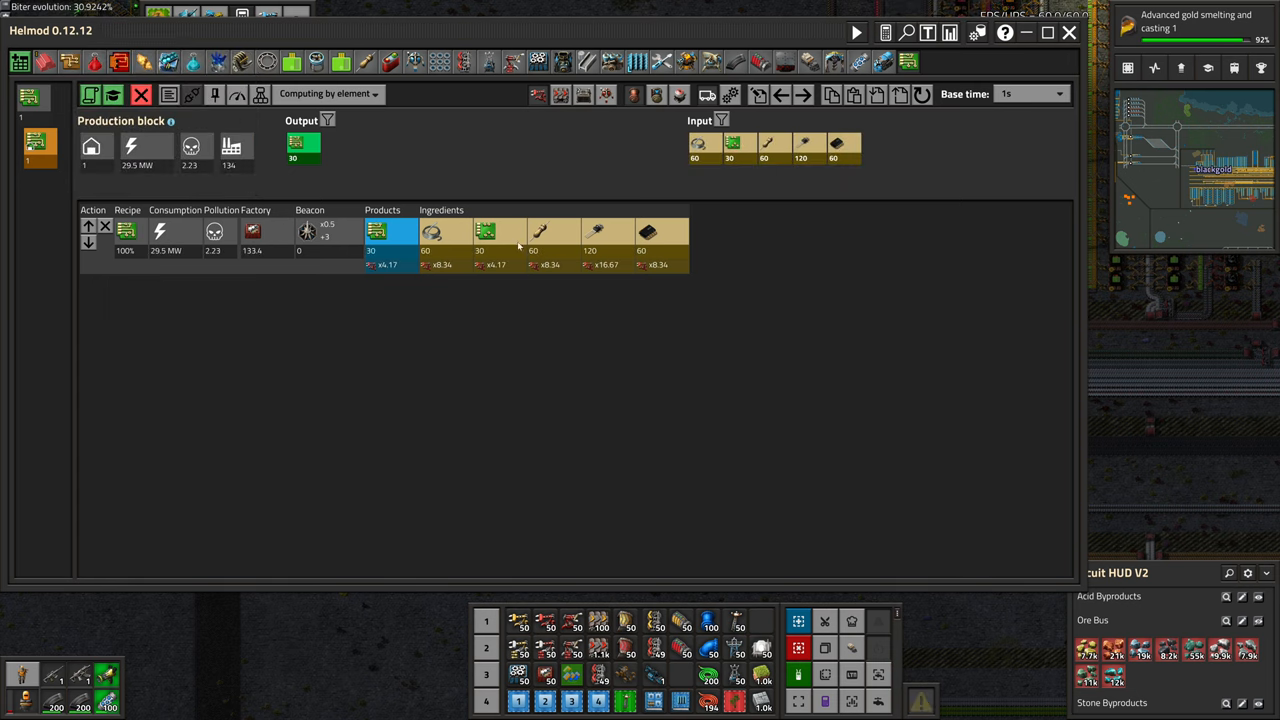
mouse_move(622, 308)
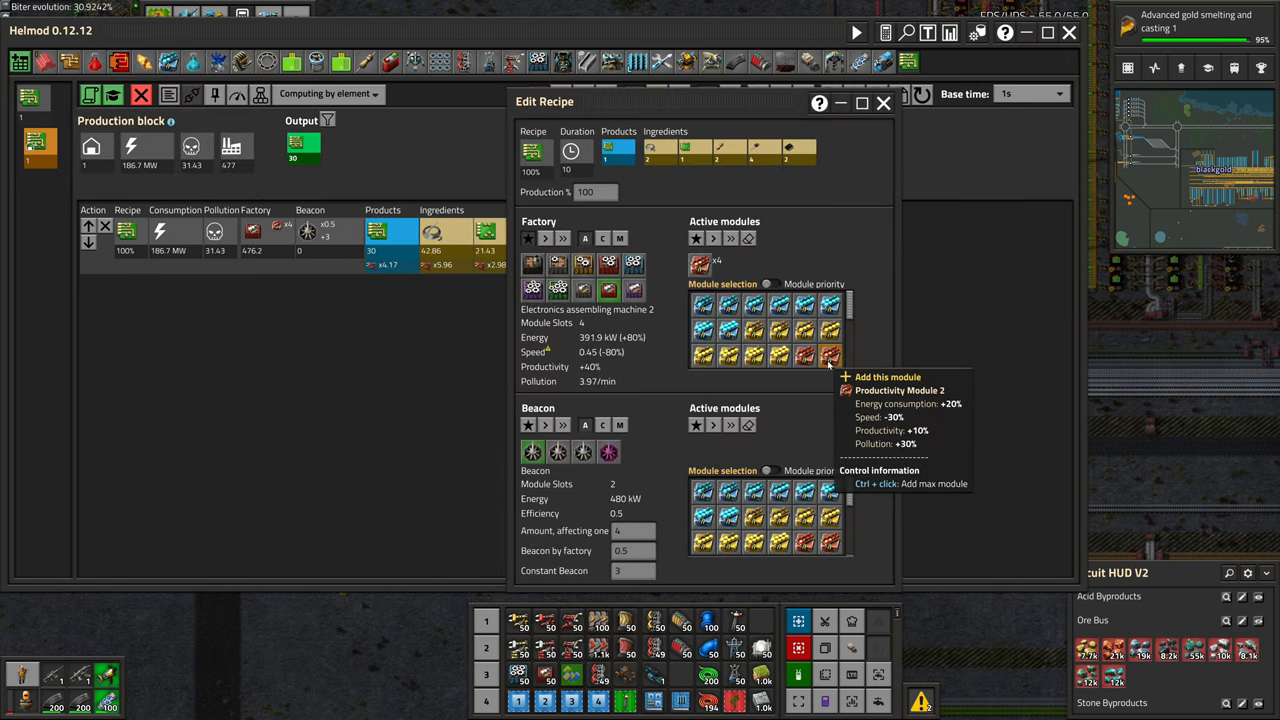
Close the logic board recipe editor after fitting four Productivity Module 2.
click(883, 104)
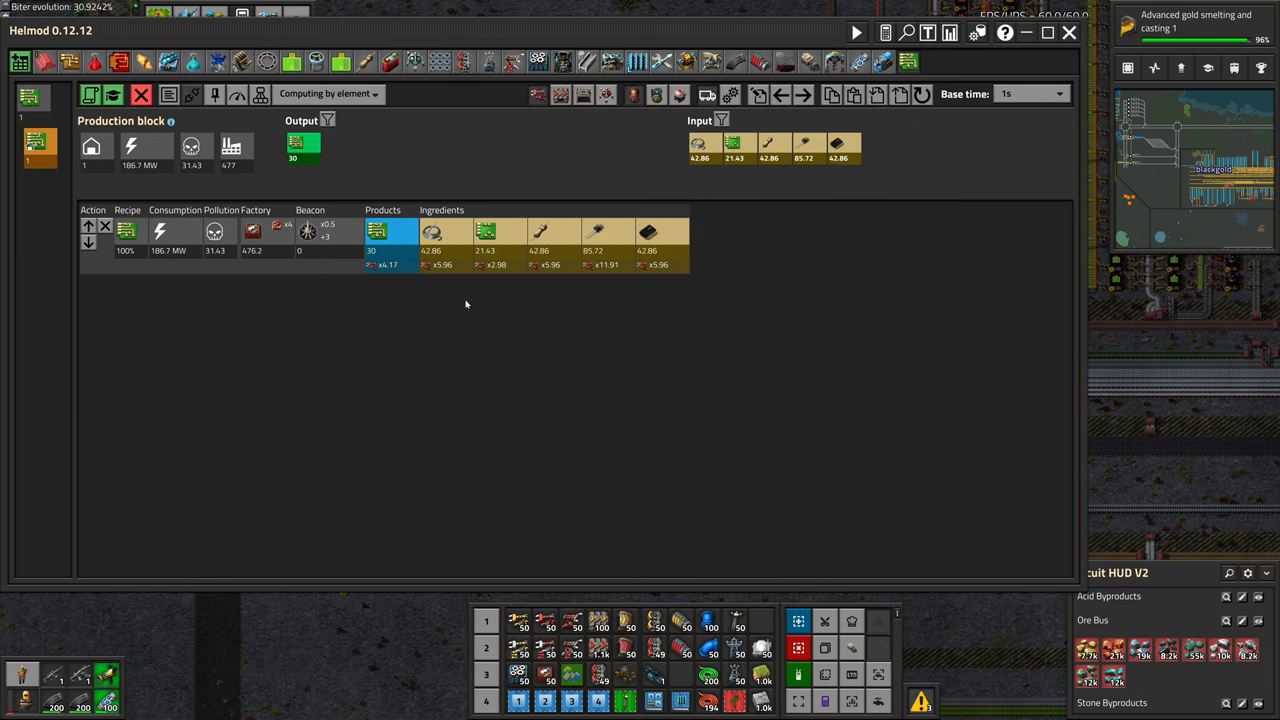
mouse_move(255, 251)
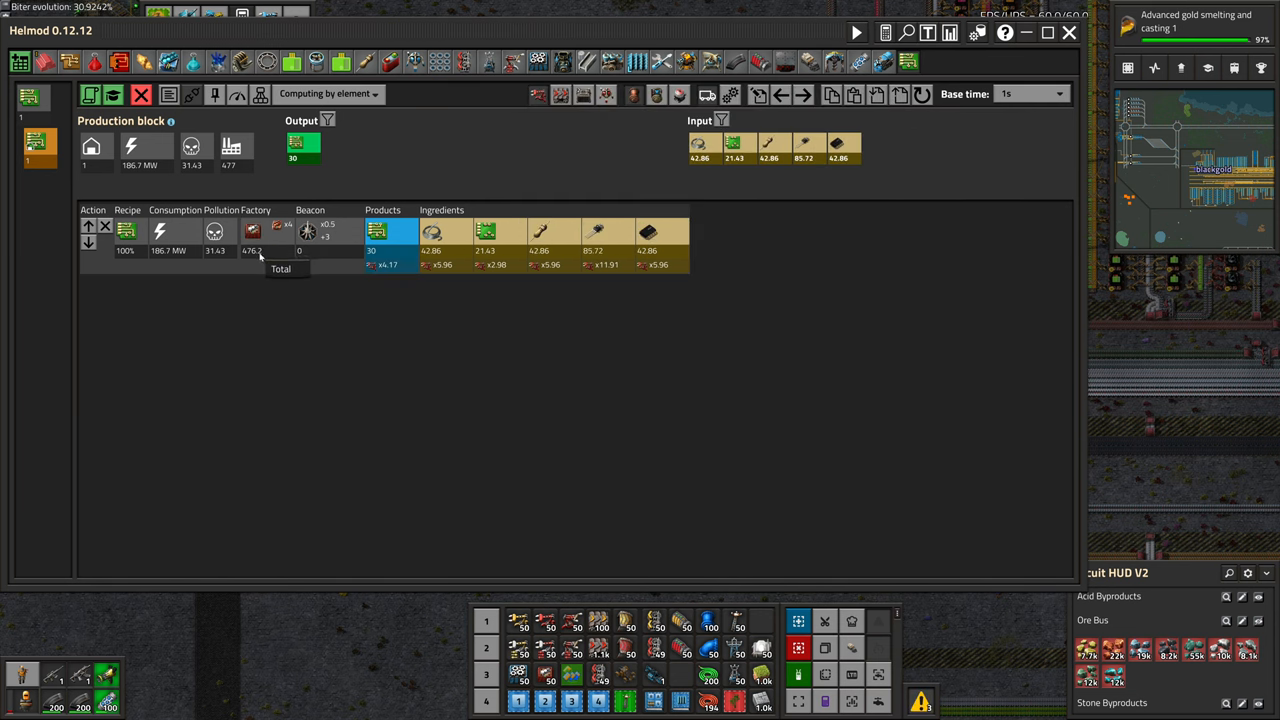
mouse_move(647, 329)
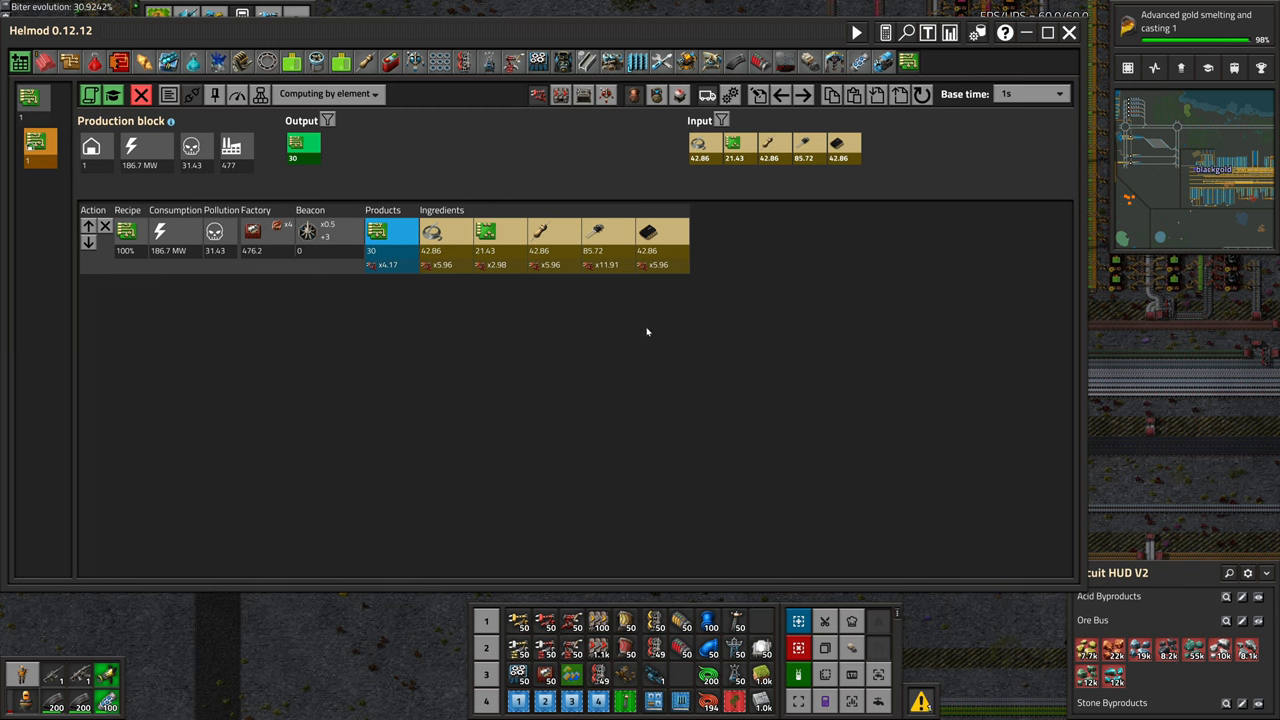
mouse_move(632, 348)
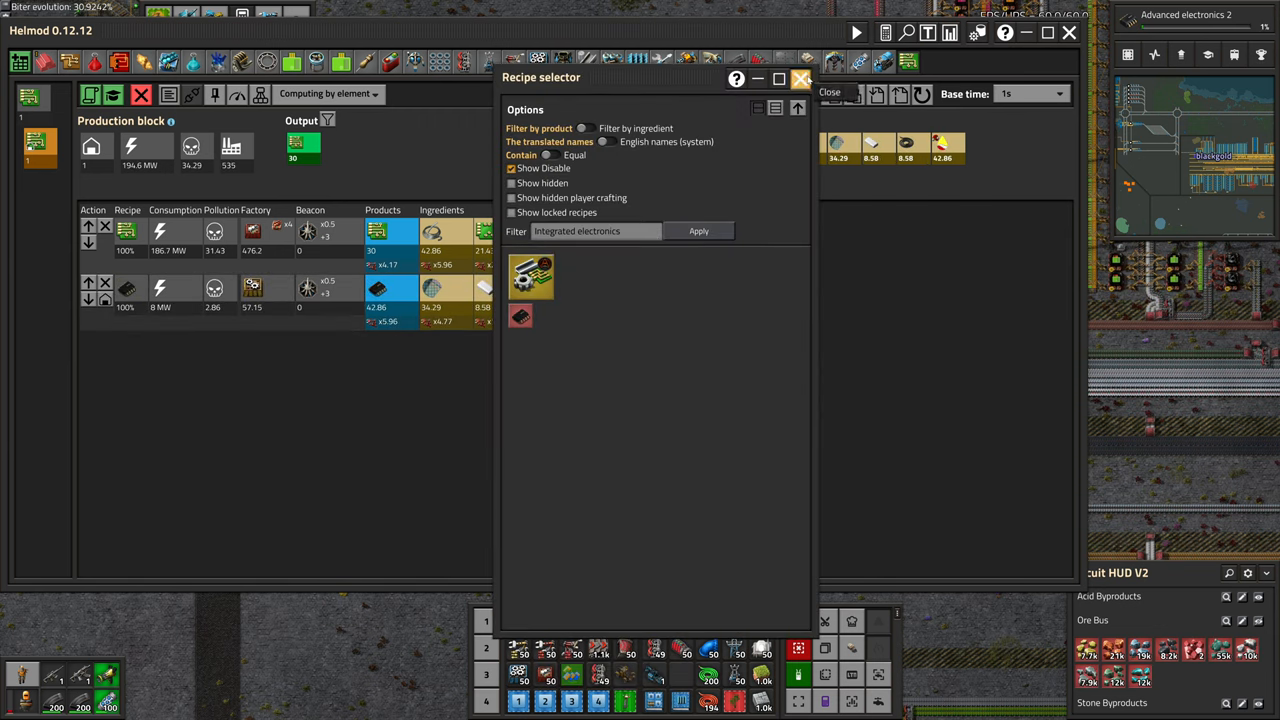
Fit four Productivity Module 2 into both supporting recipes and close the editor.
click(530, 277)
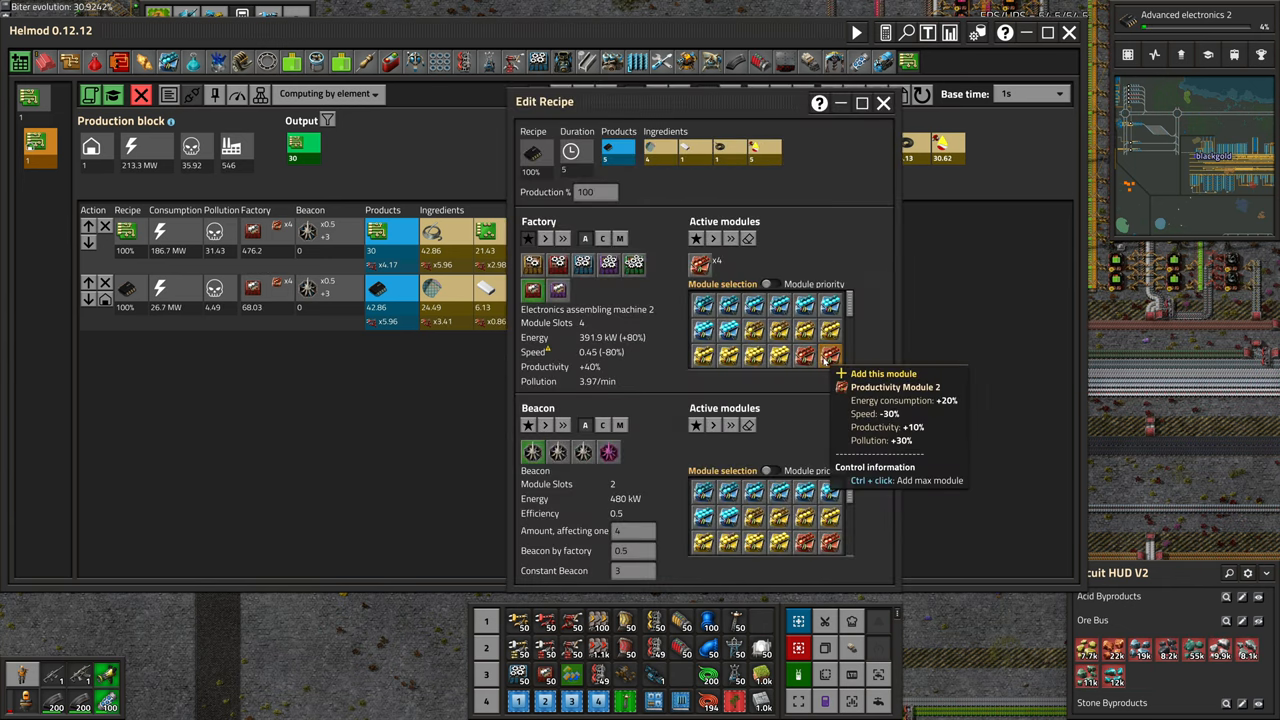
click(884, 103)
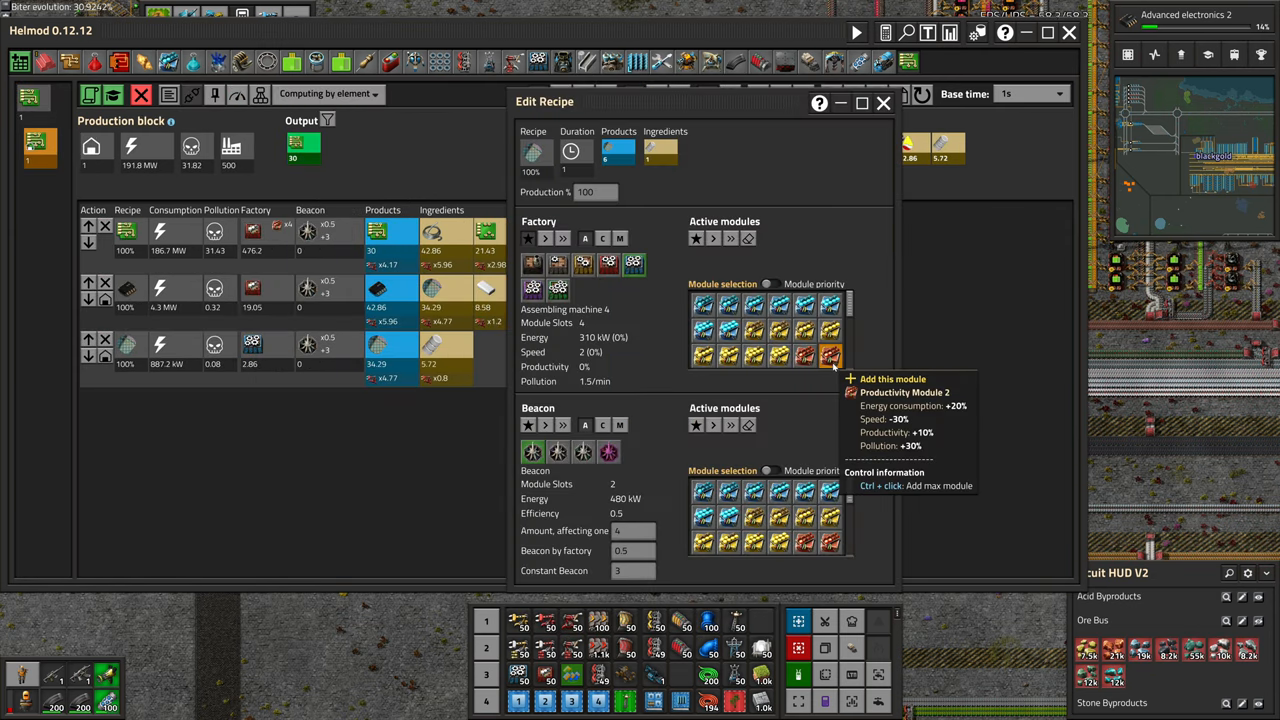
click(829, 356)
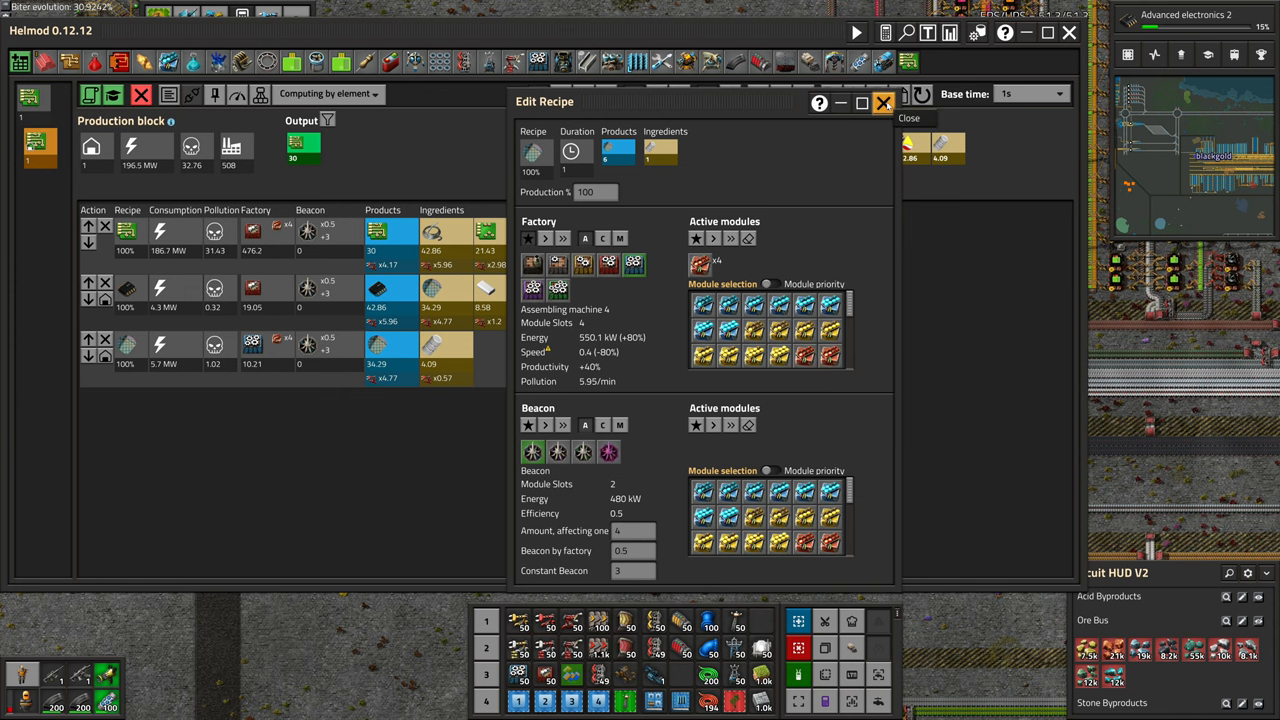
click(883, 103)
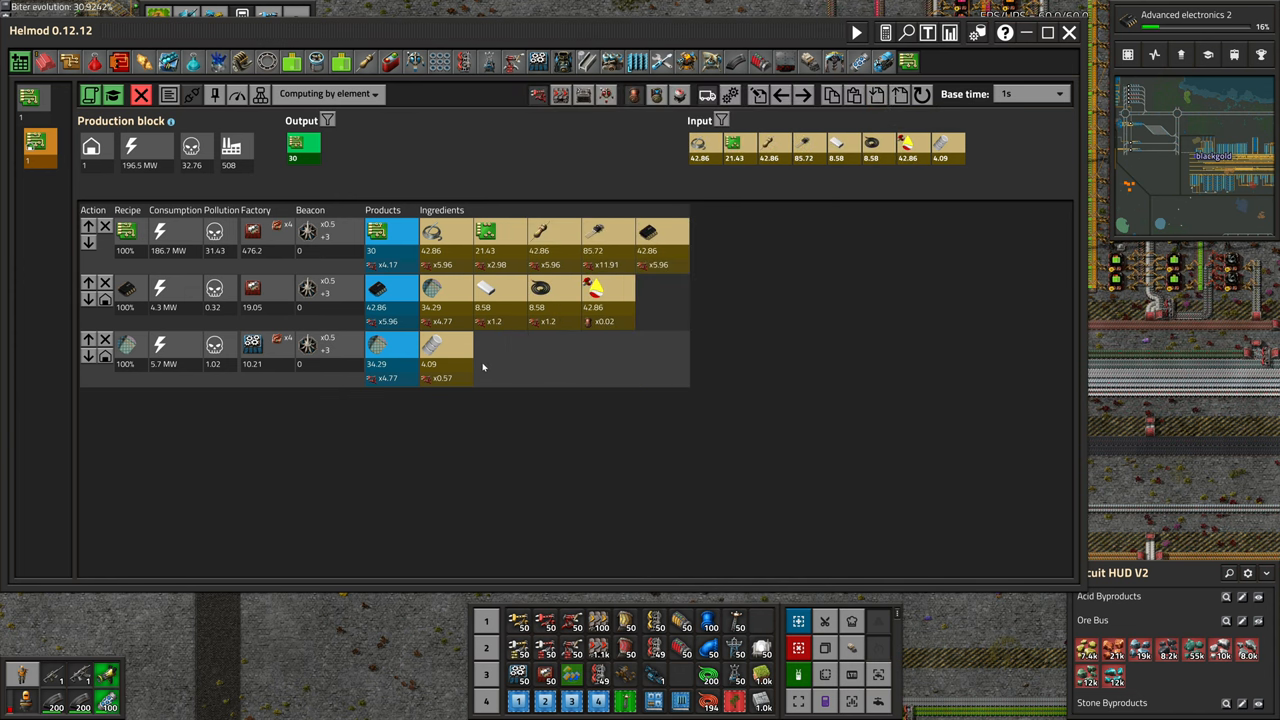
mouse_move(482, 367)
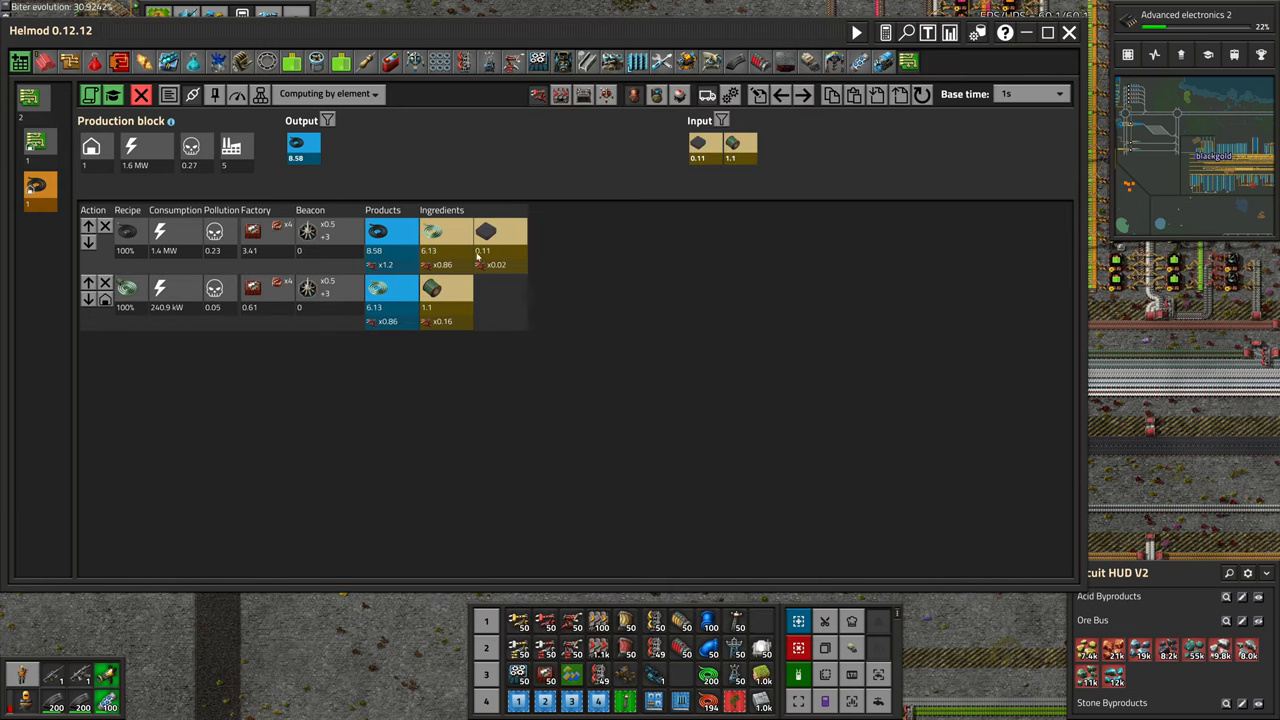
mouse_move(497, 232)
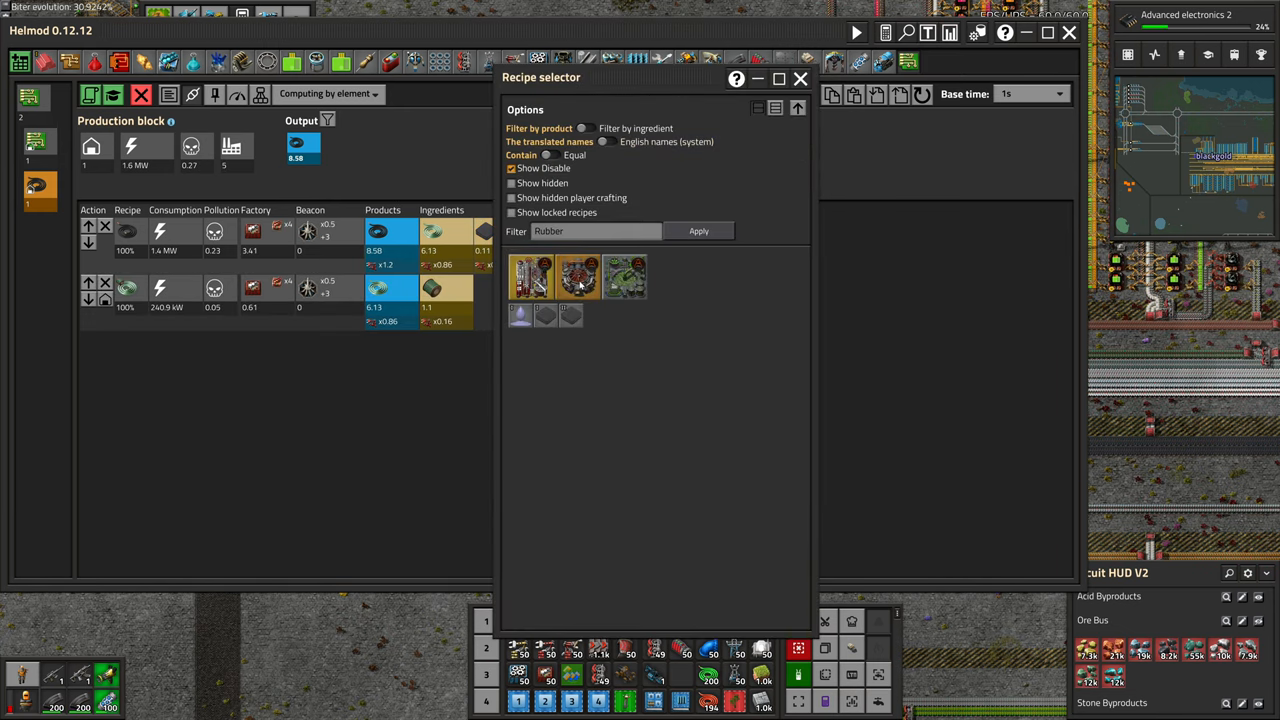
mouse_move(580, 278)
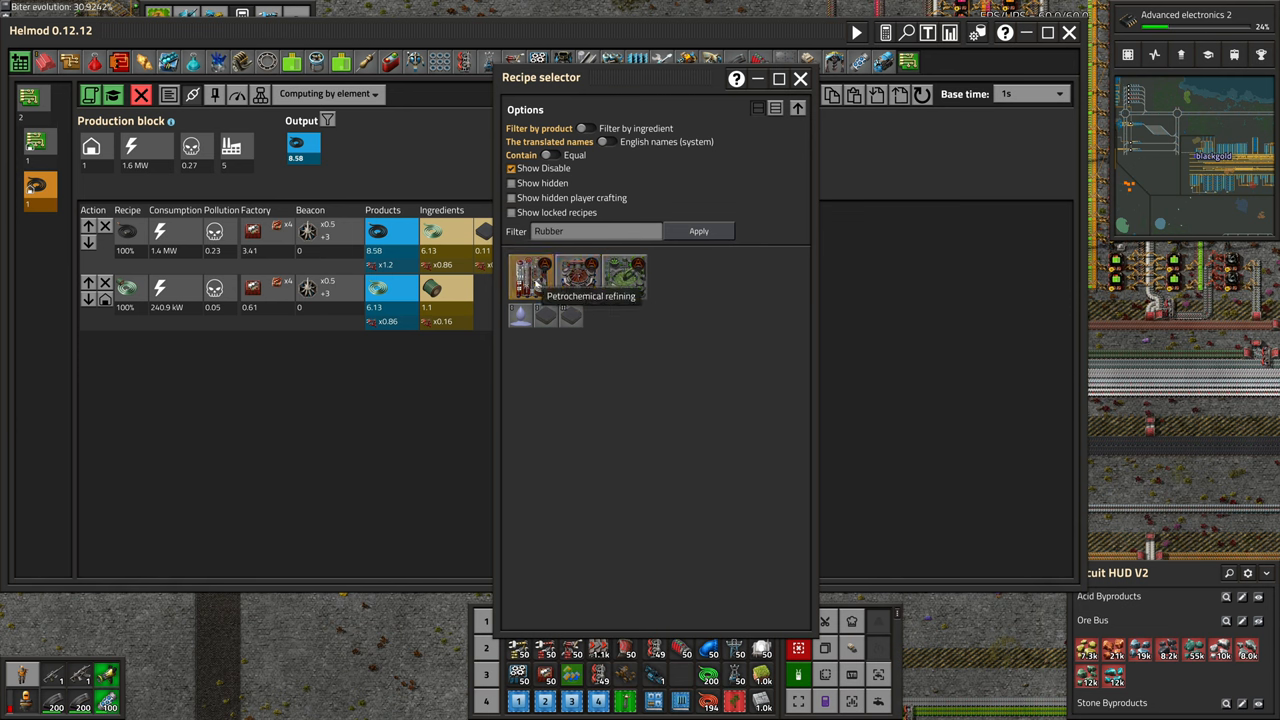
mouse_move(570, 314)
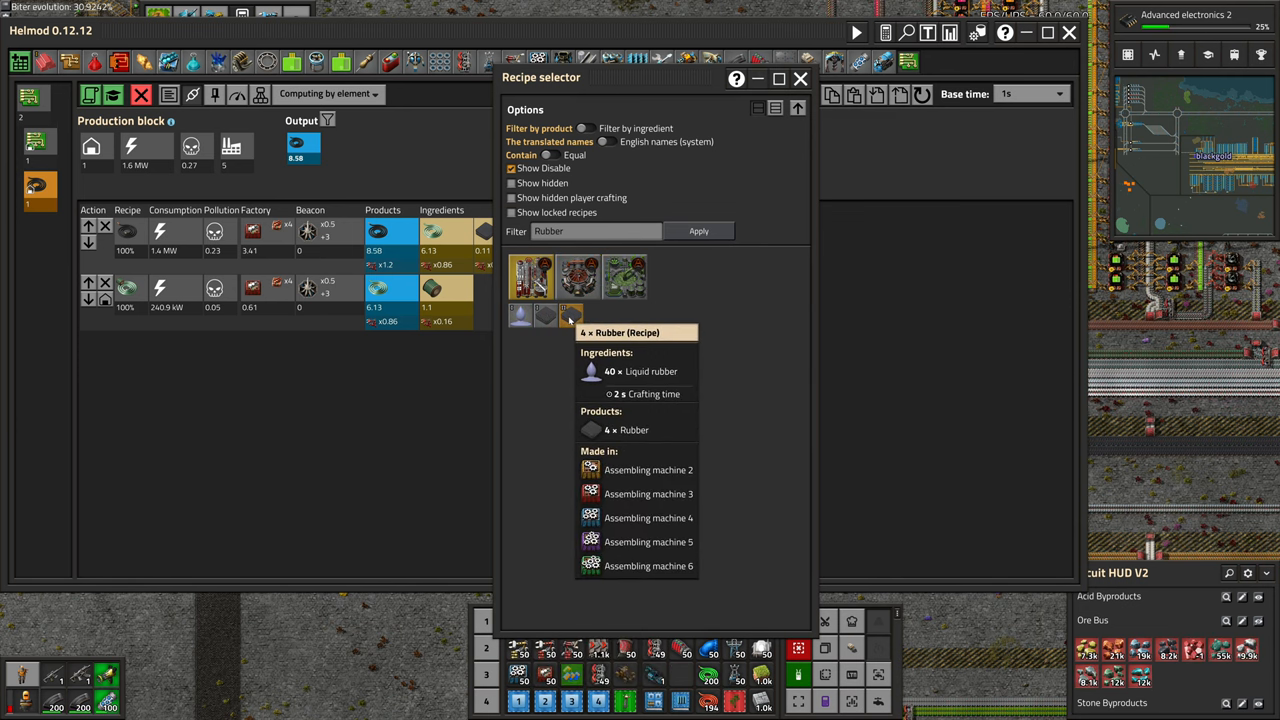
Add the liquid rubber recipe as the fourth row and close its editor.
click(570, 315)
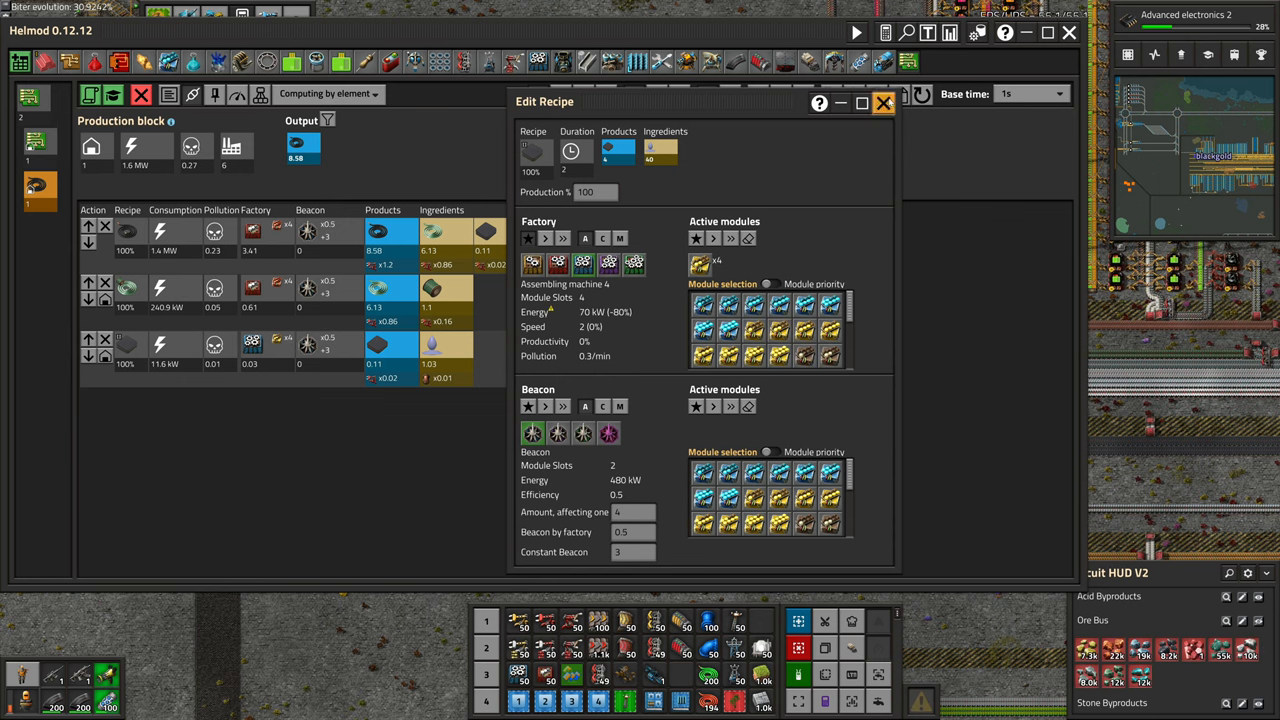
click(883, 102)
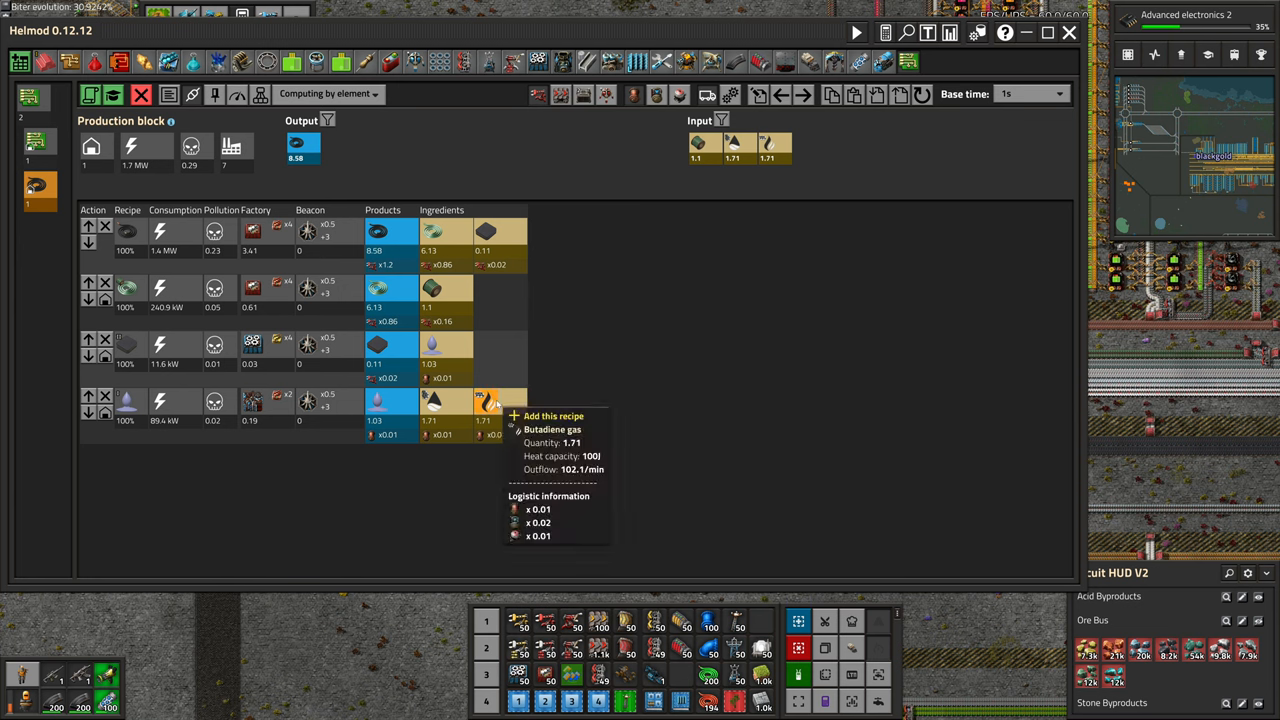
mouse_move(464, 356)
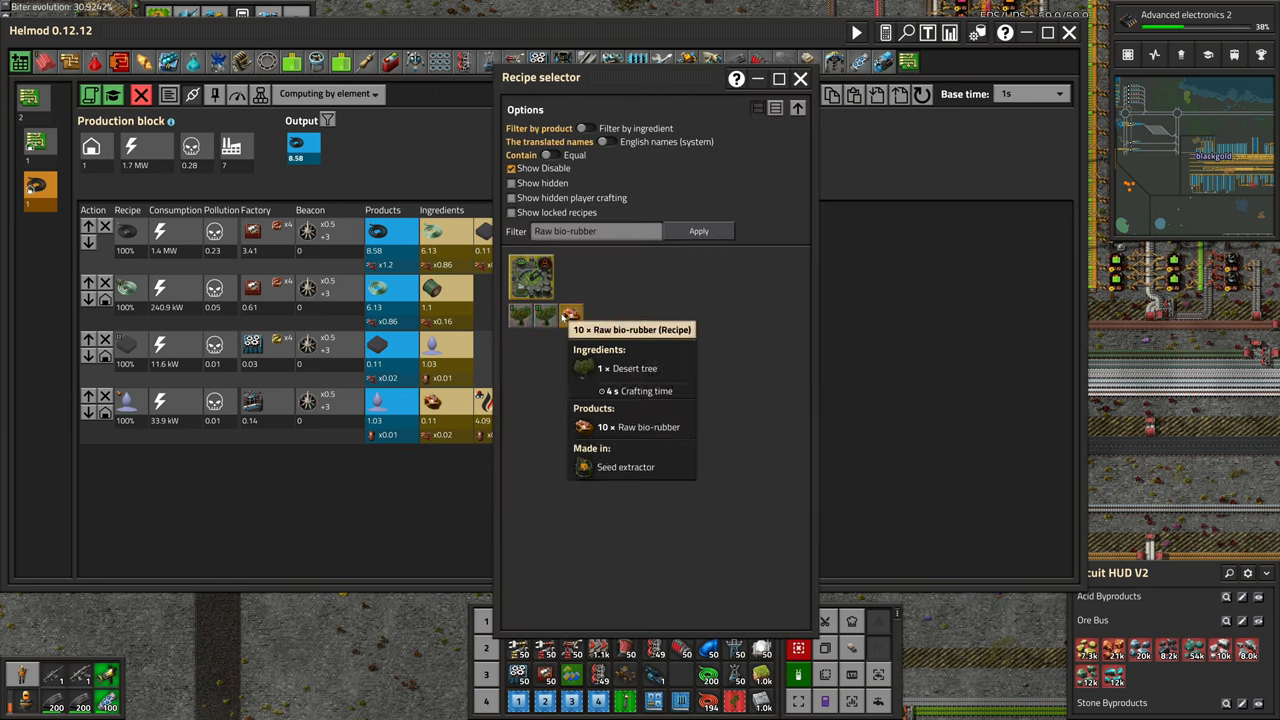
mouse_move(544, 315)
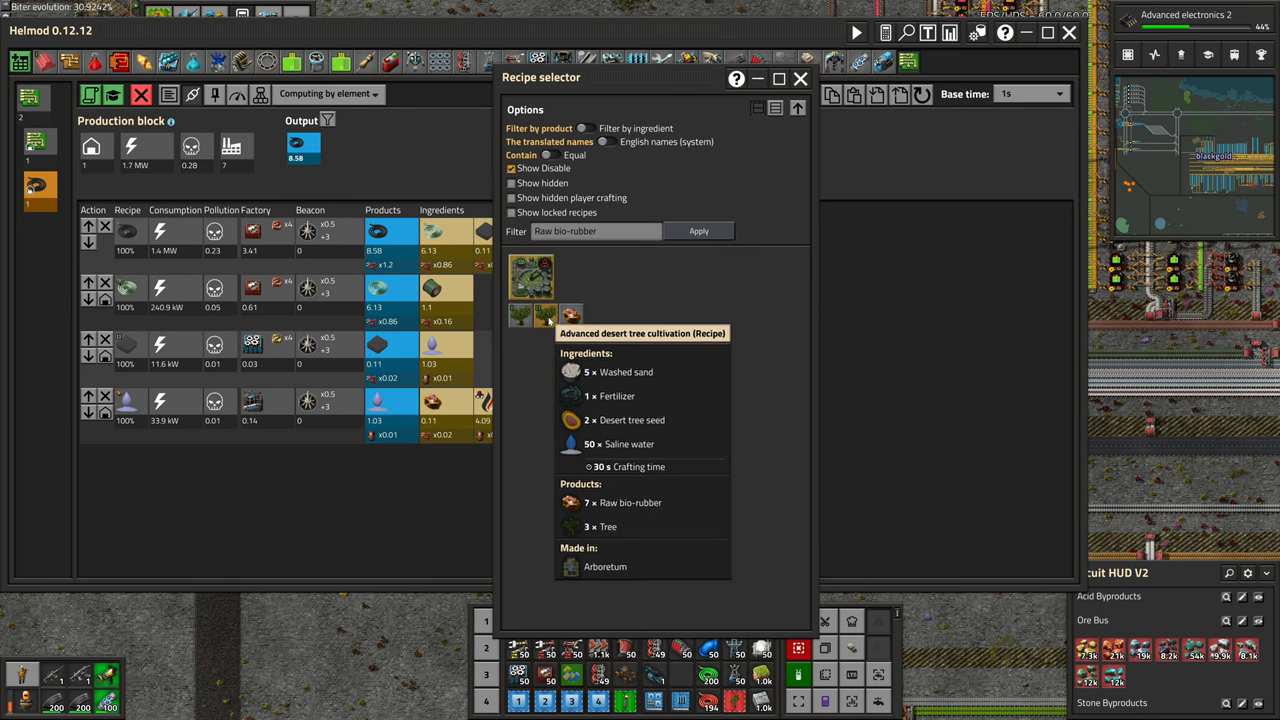
mouse_move(571, 315)
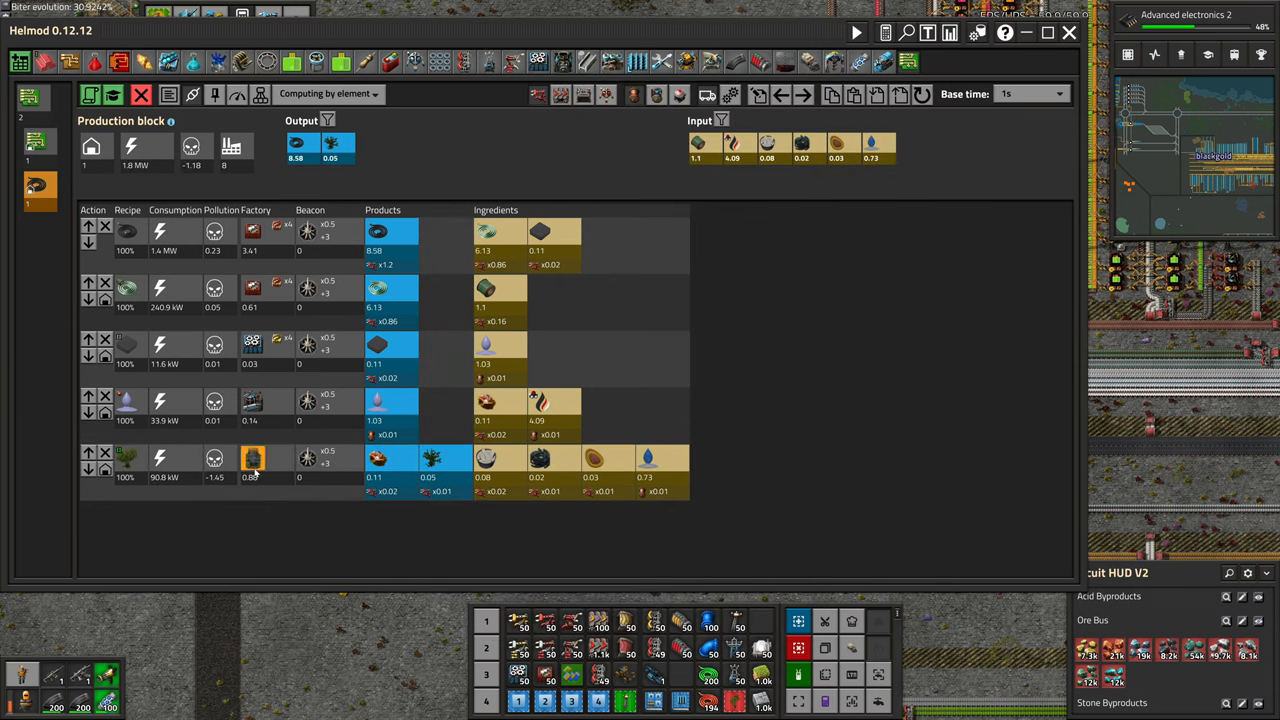
Remove the Raw bio-rubber and Arboretum rows and reselect a Liquid rubber recipe needing 2.05 of each ingredient.
click(252, 458)
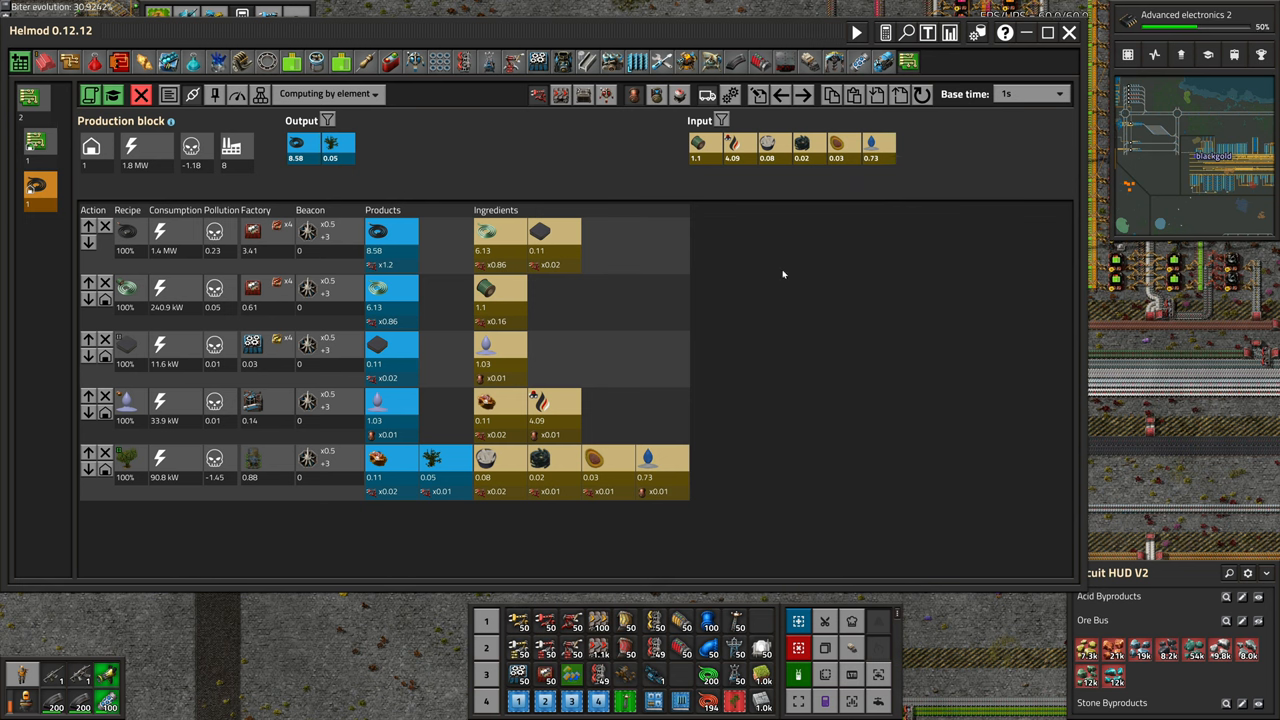
mouse_move(252, 460)
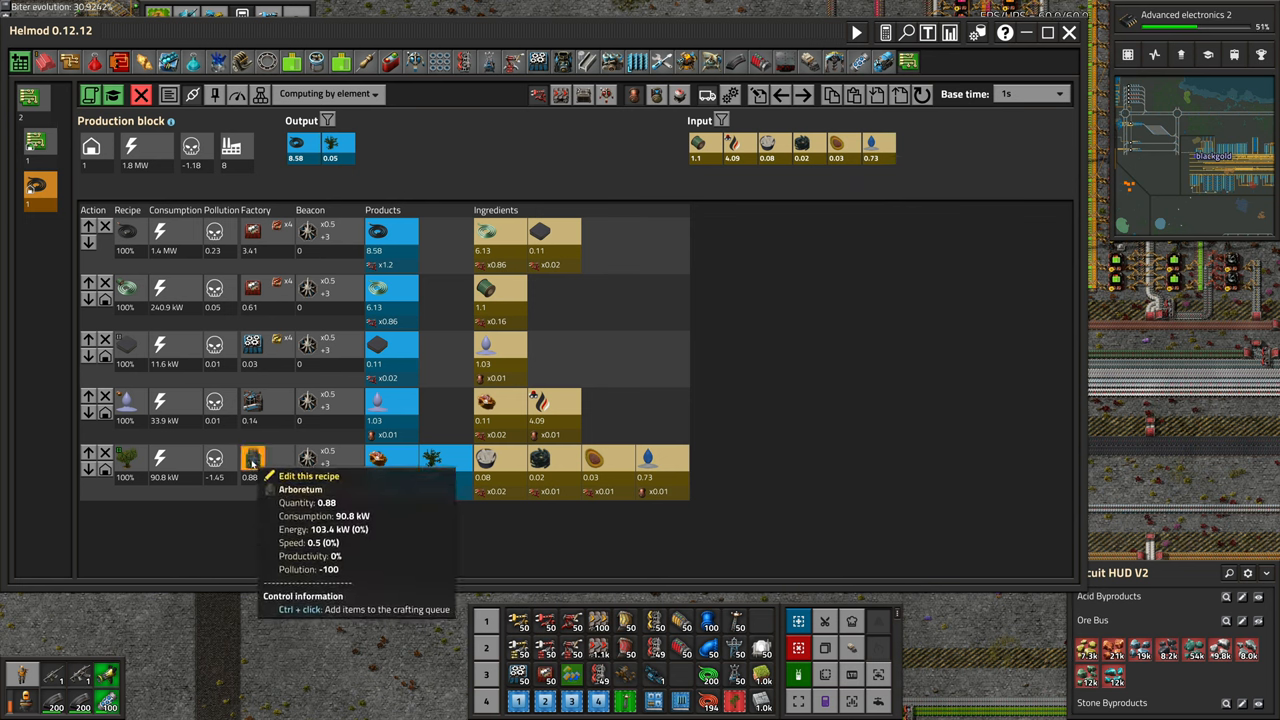
mouse_move(260, 473)
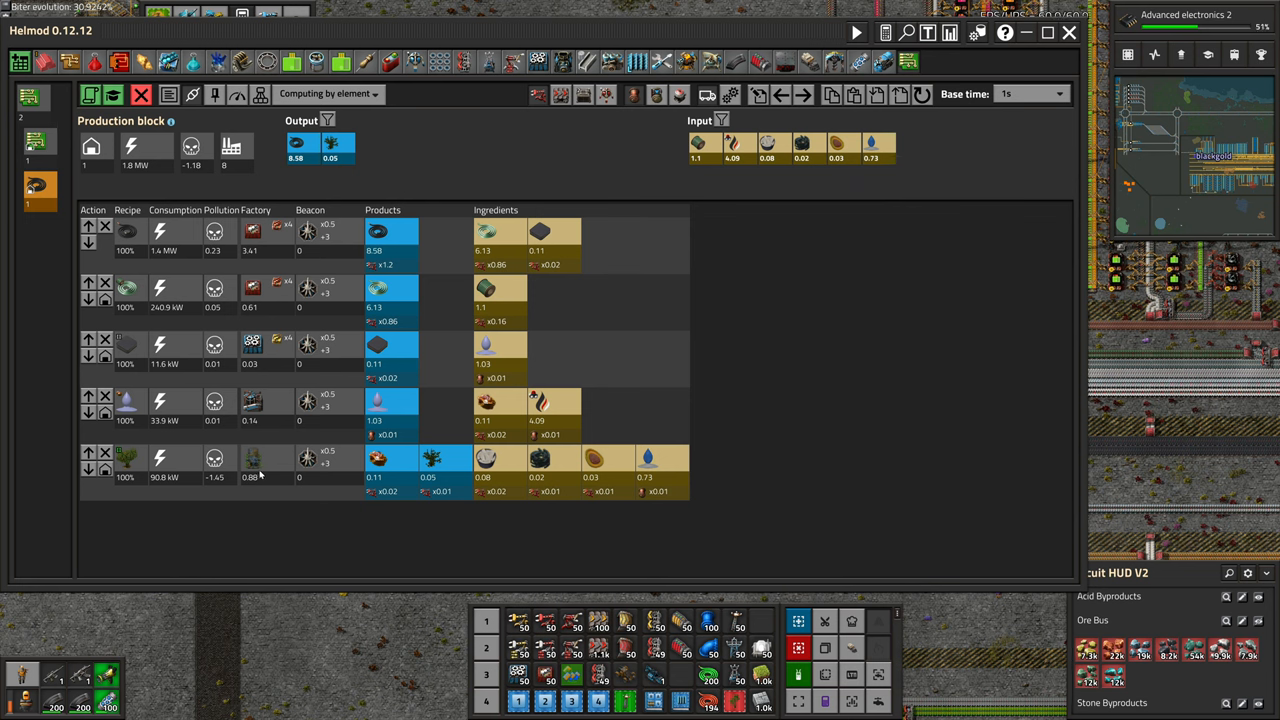
mouse_move(251, 475)
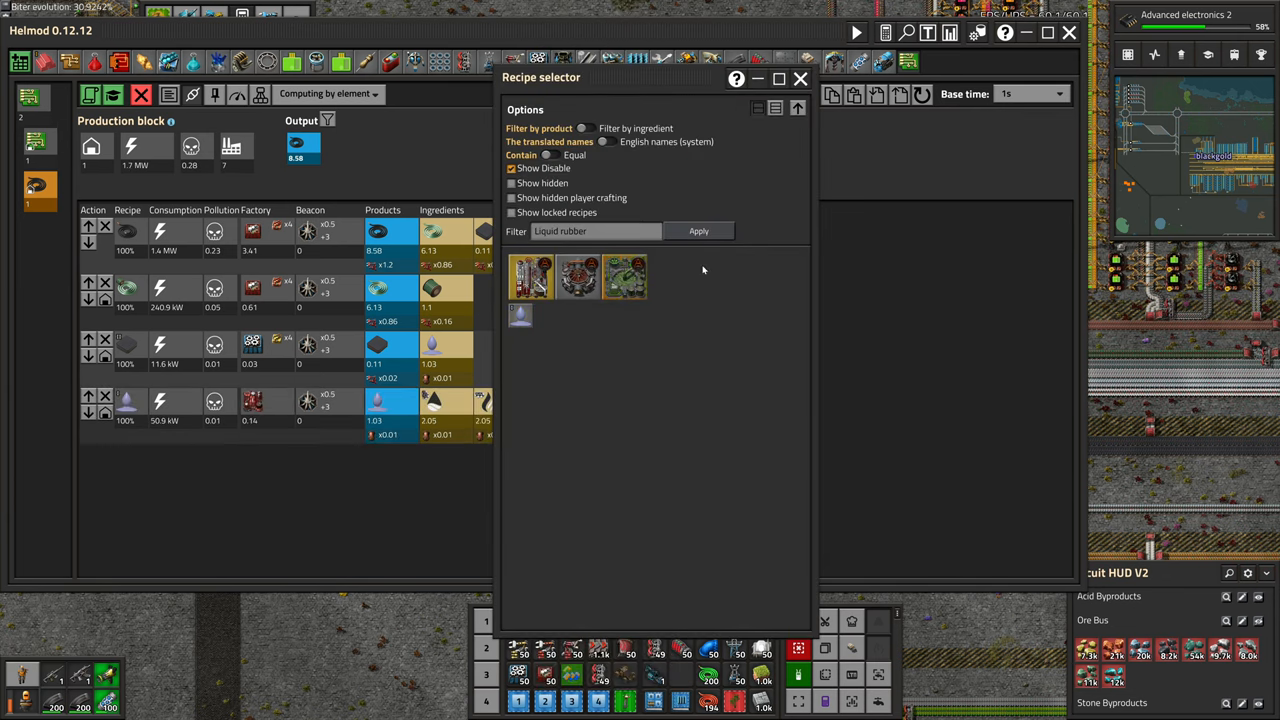
click(801, 78)
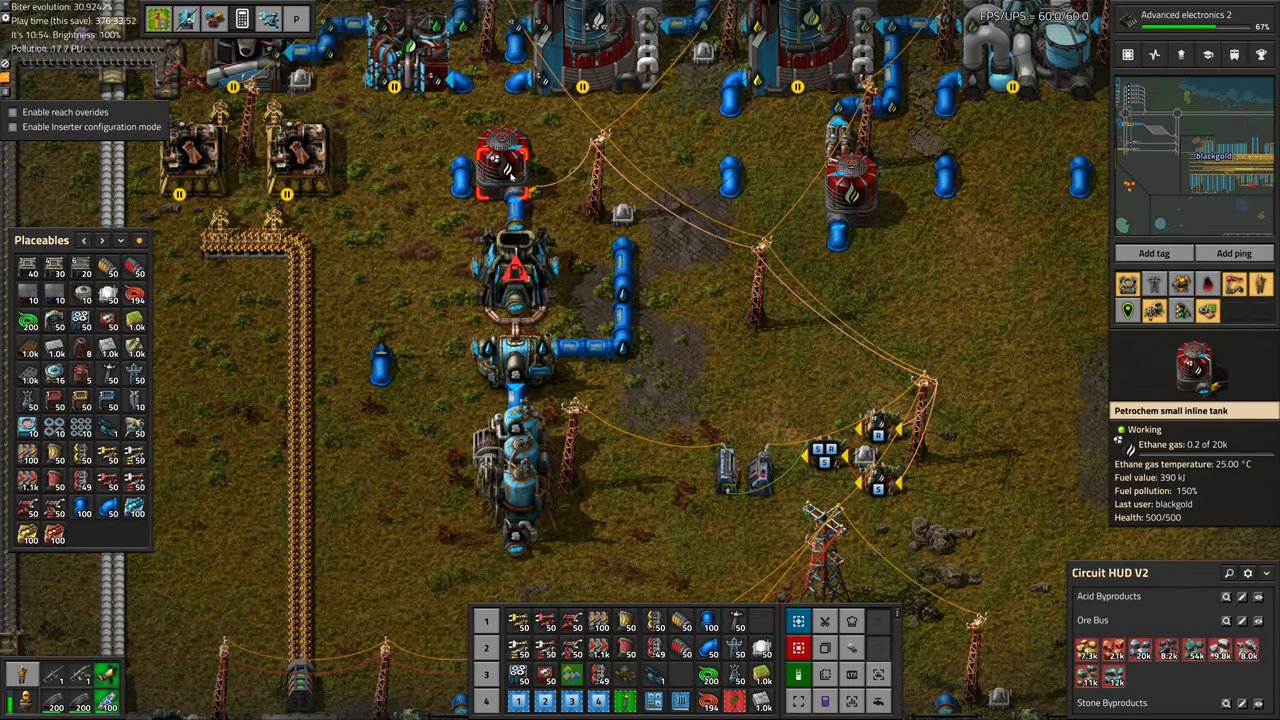
Scroll around the map to survey the gas tanks, pipes and assembler rows.
scroll(down, 3)
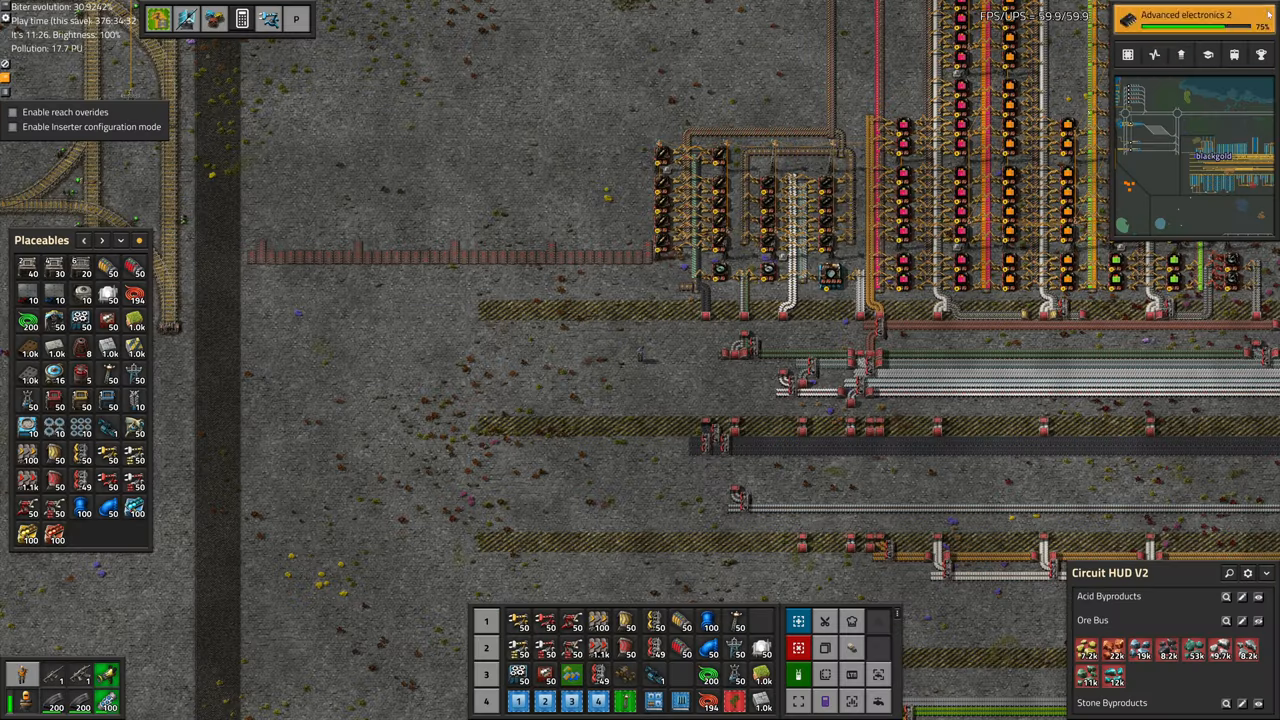
mouse_move(262, 22)
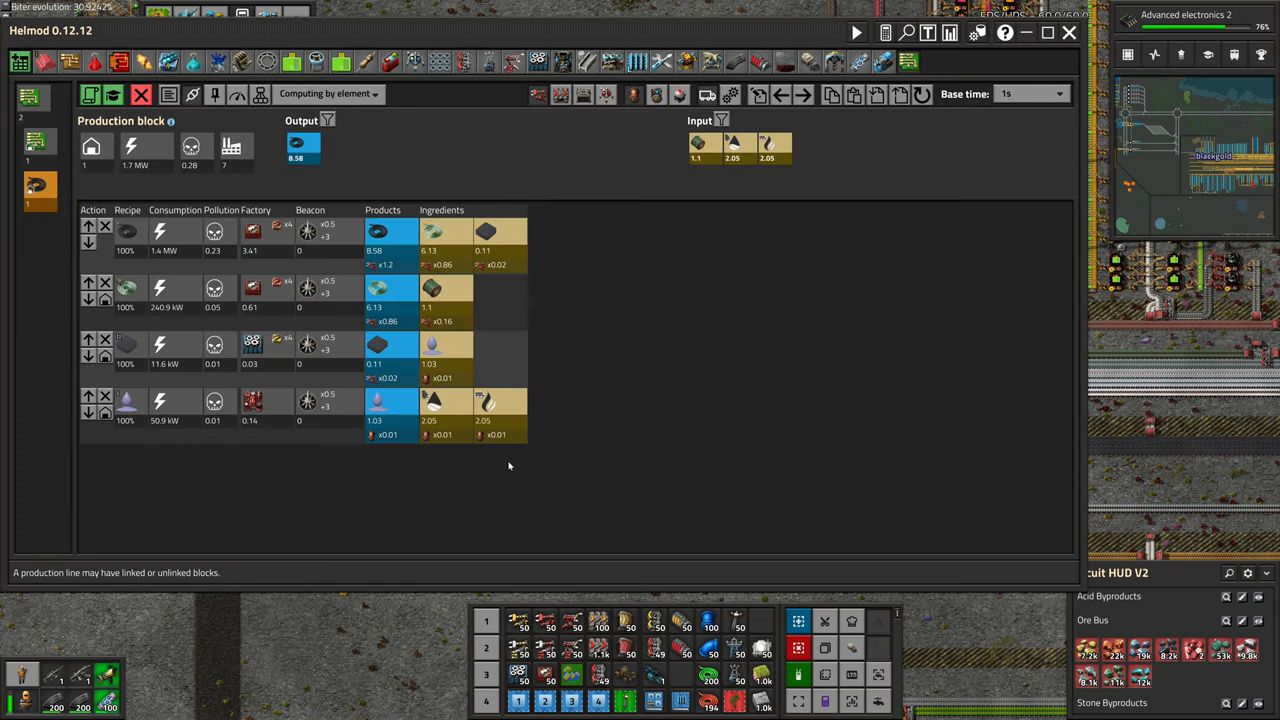
mouse_move(430, 404)
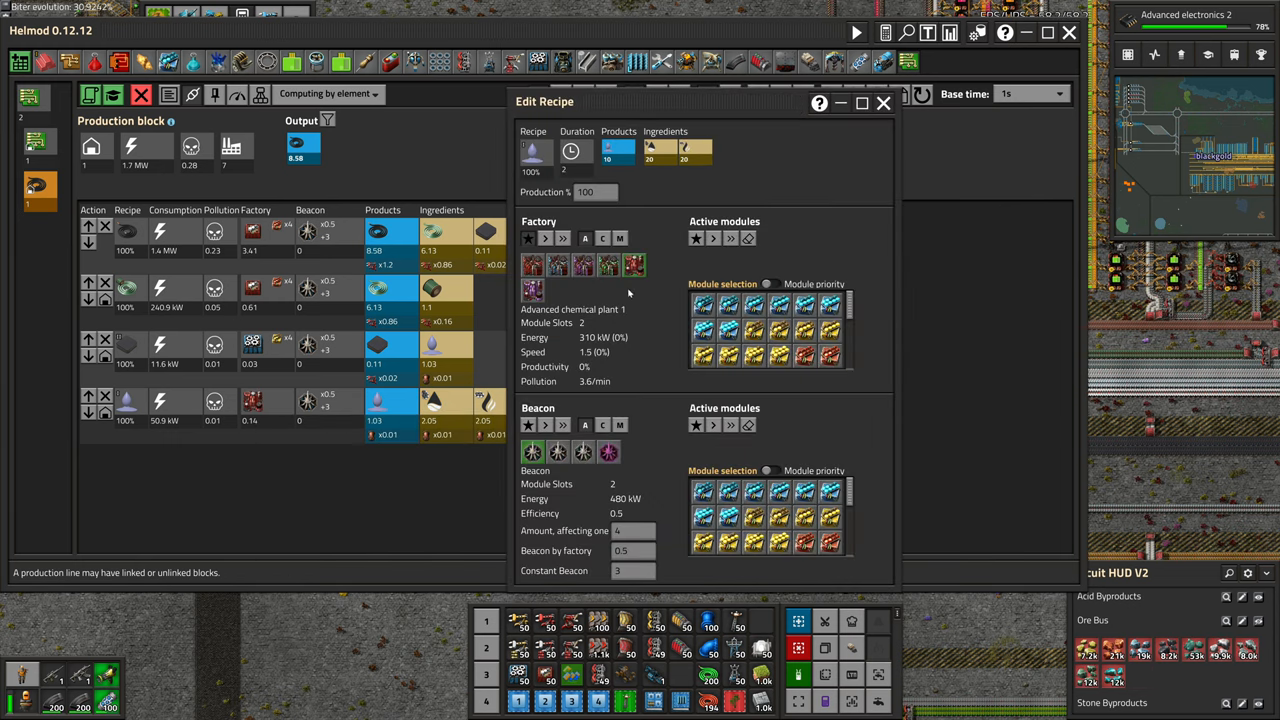
Set the liquid rubber row's factory to Chemical plant 2.
click(528, 238)
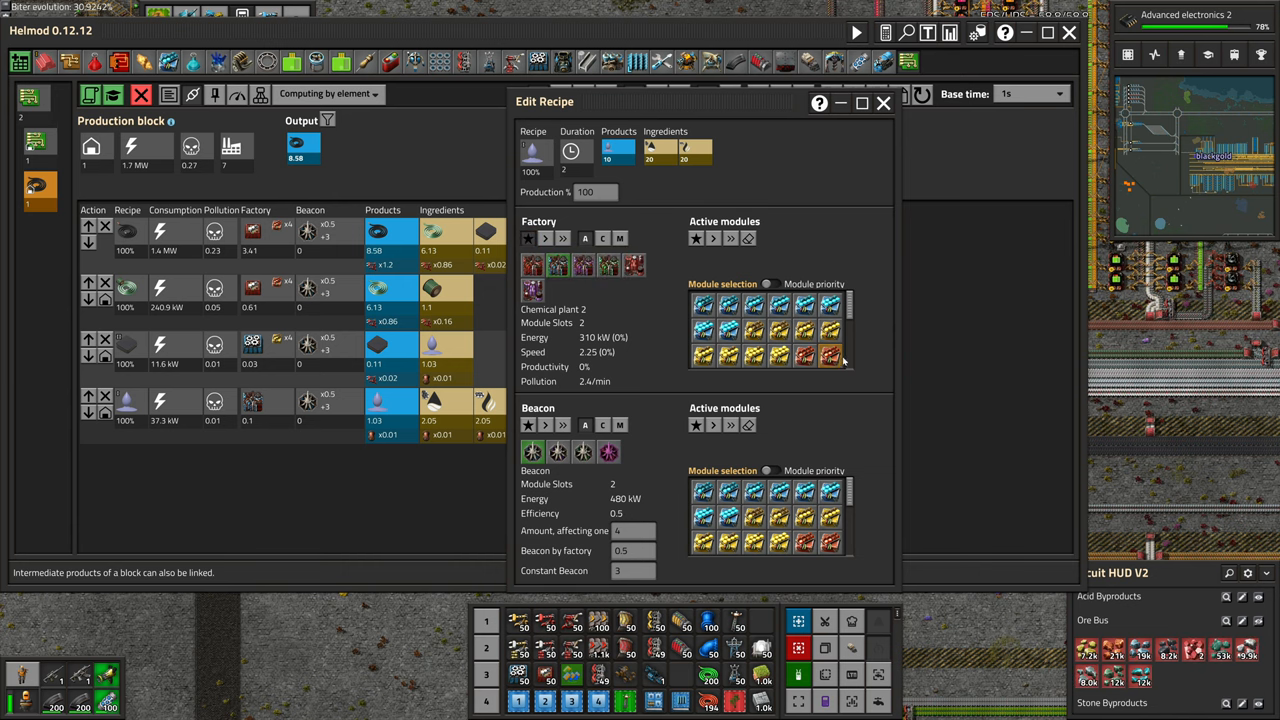
click(884, 103)
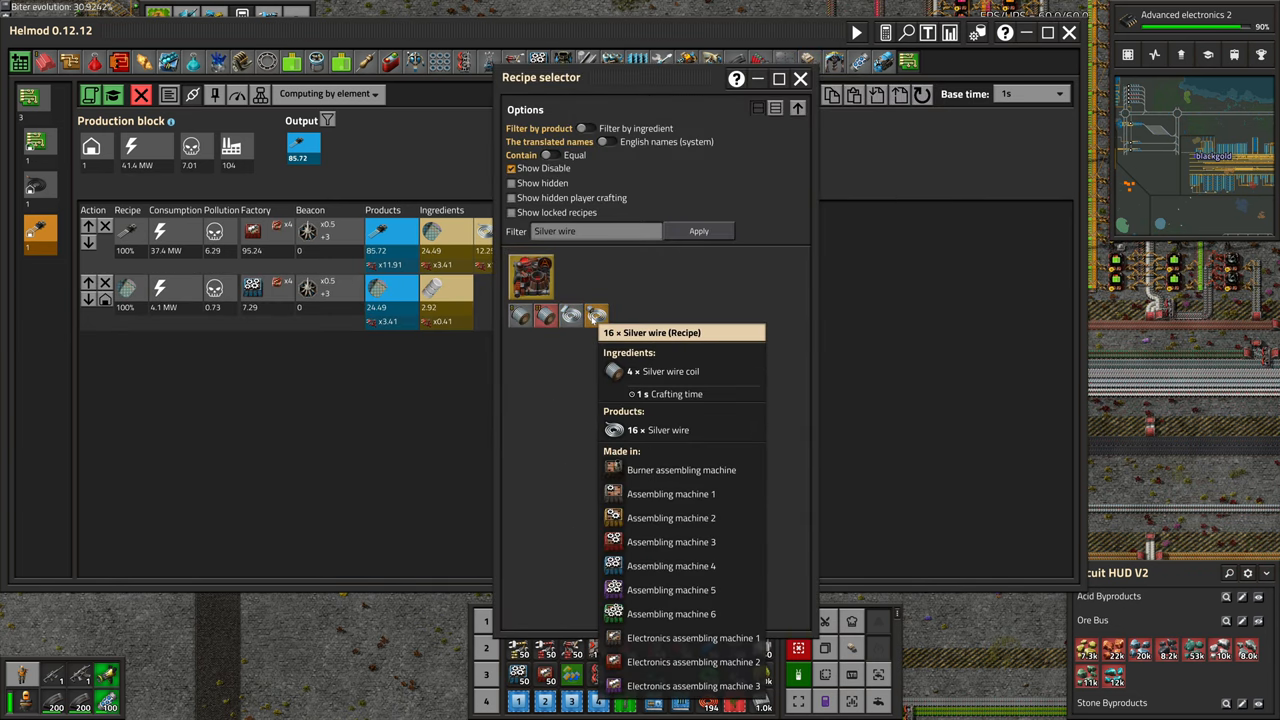
Pick the Silver wire recipe, then start a Superior circuit board block using Productivity Module 1.
click(532, 277)
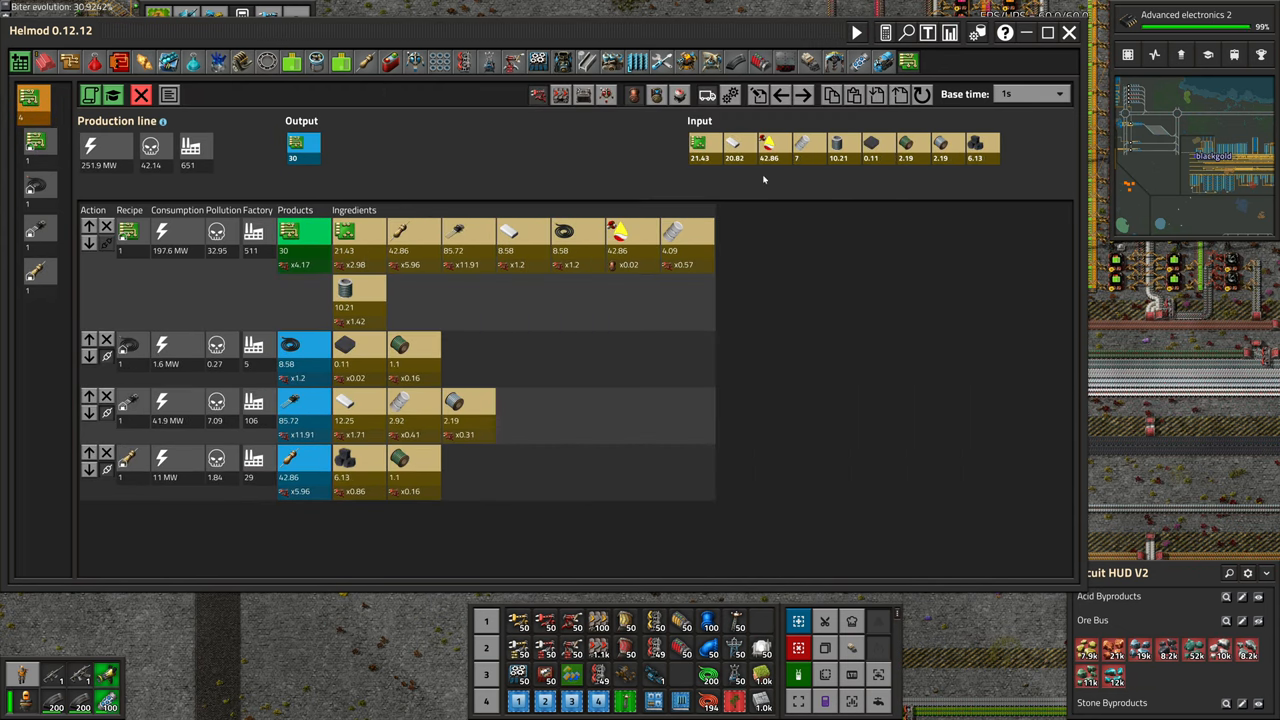
mouse_move(810, 352)
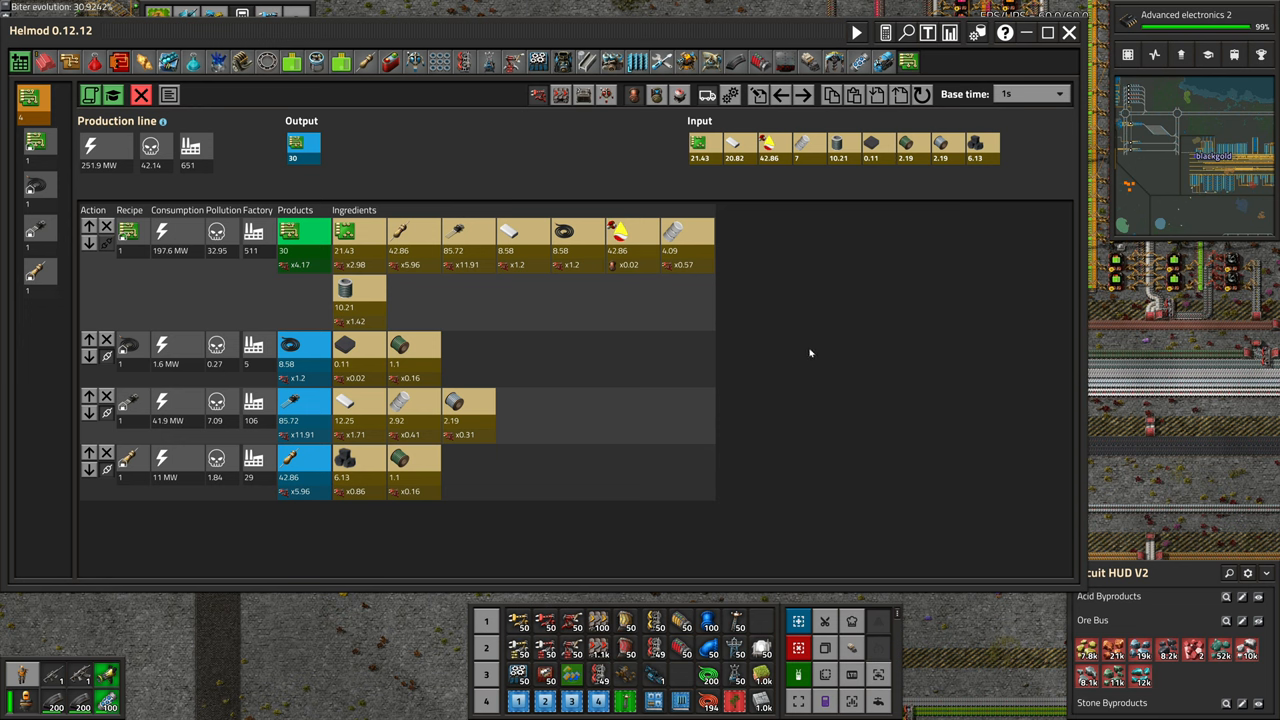
mouse_move(695, 145)
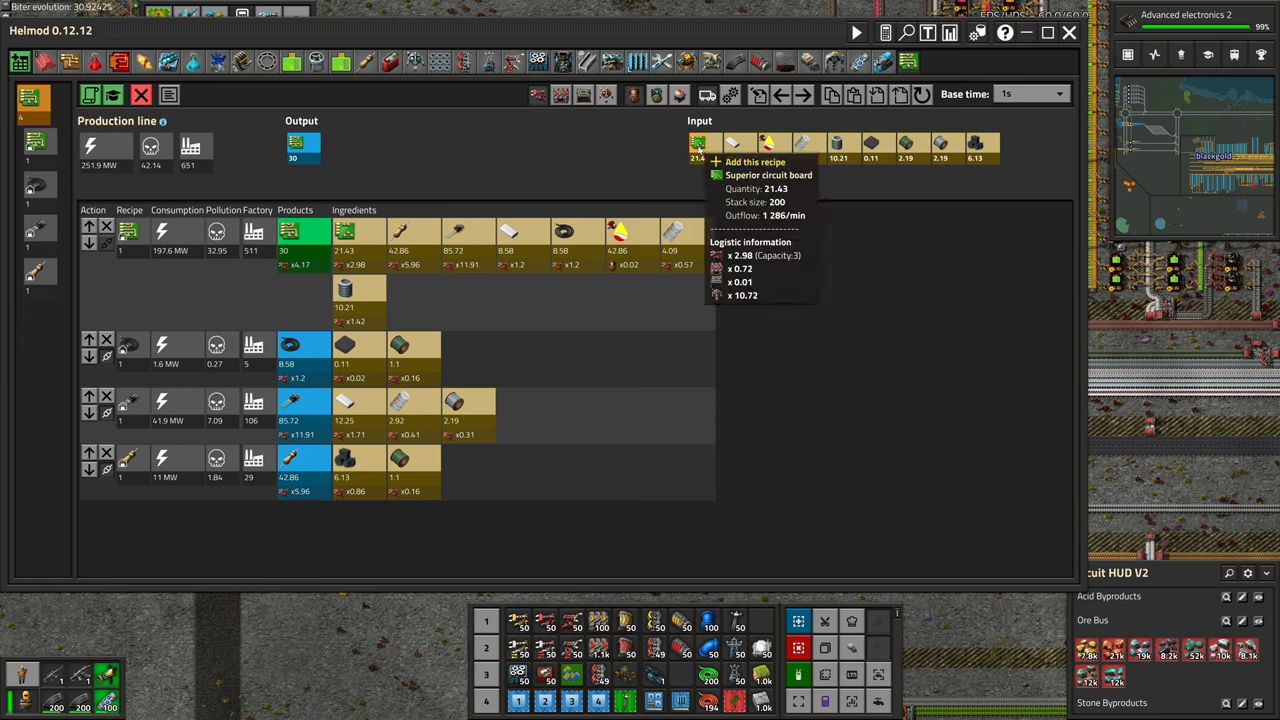
click(711, 162)
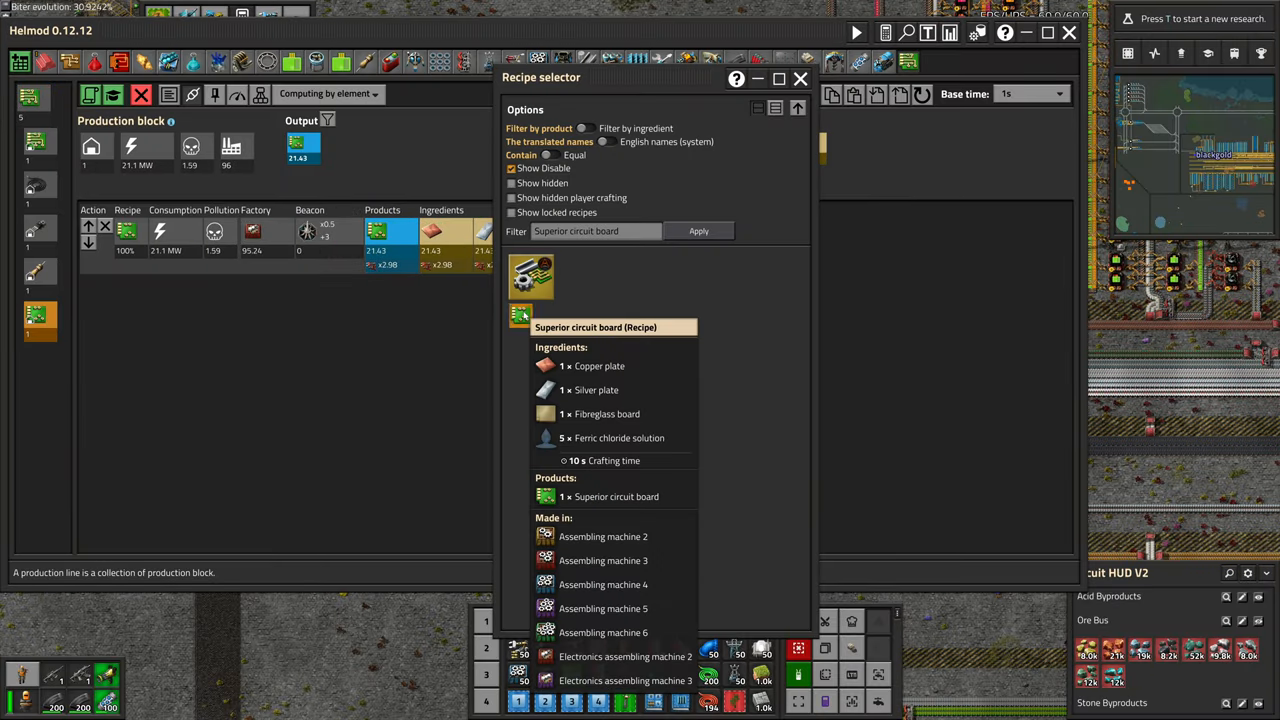
click(531, 277)
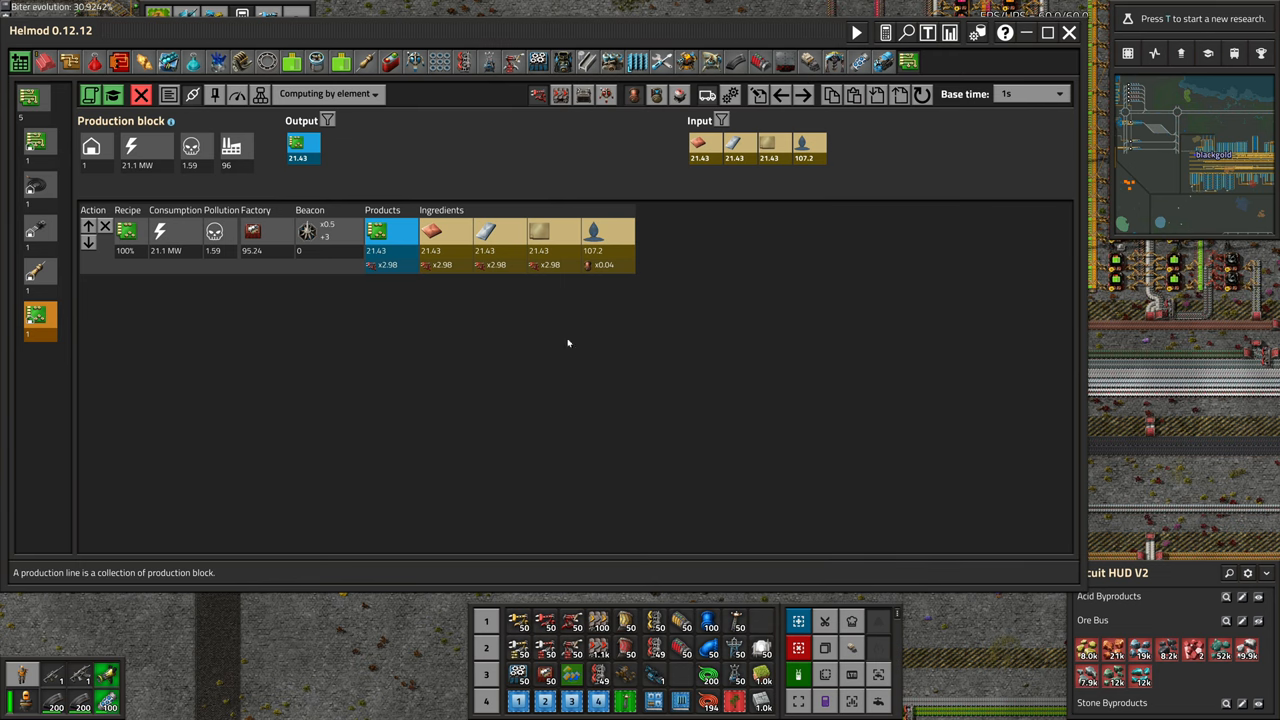
click(127, 232)
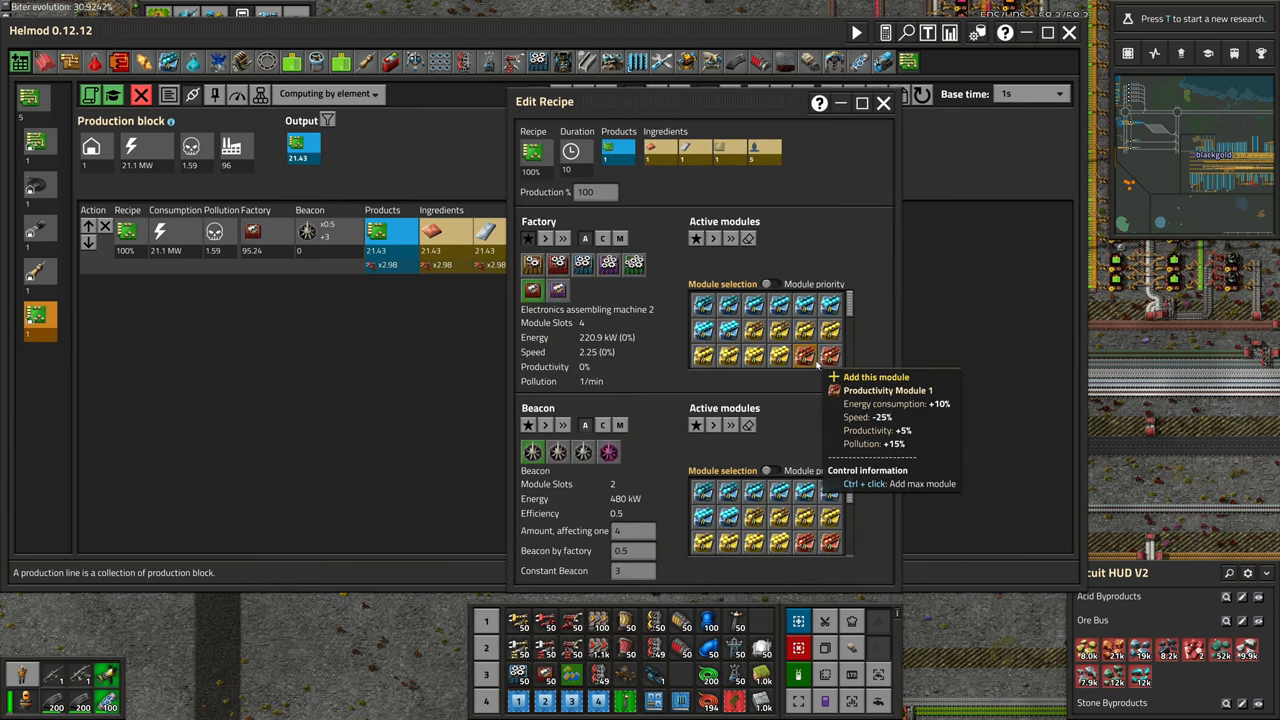
click(883, 103)
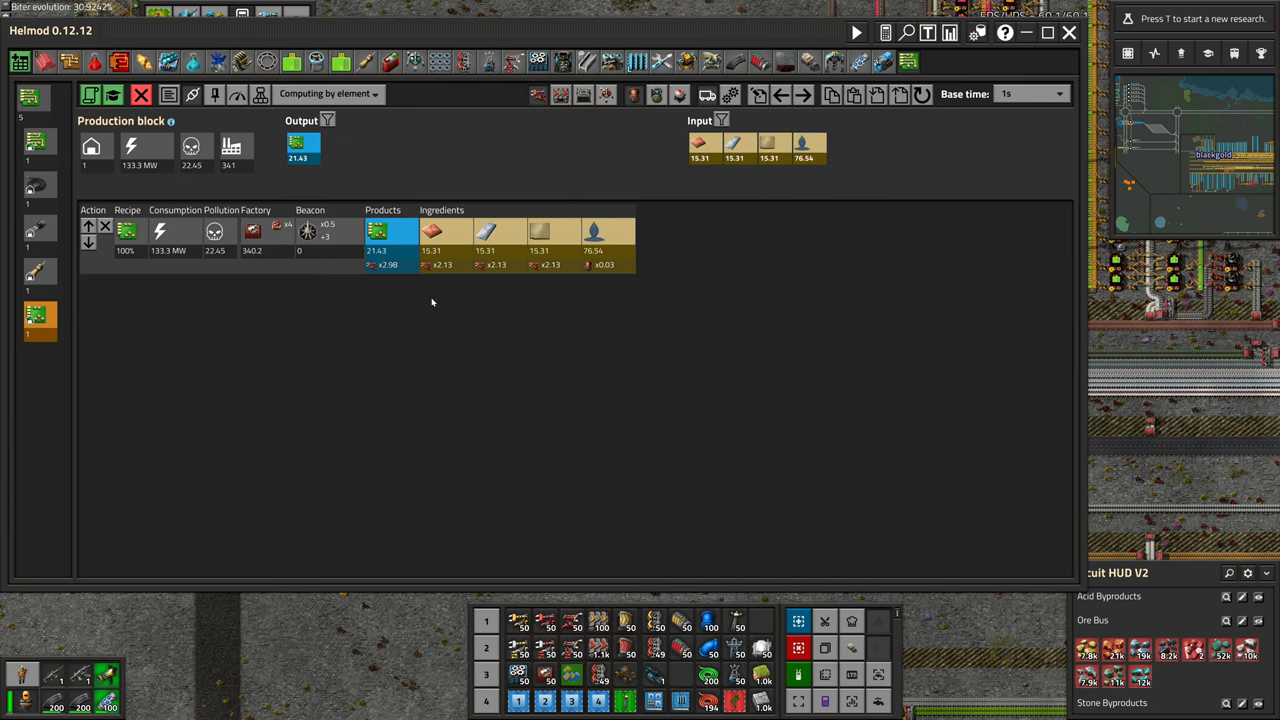
mouse_move(35, 140)
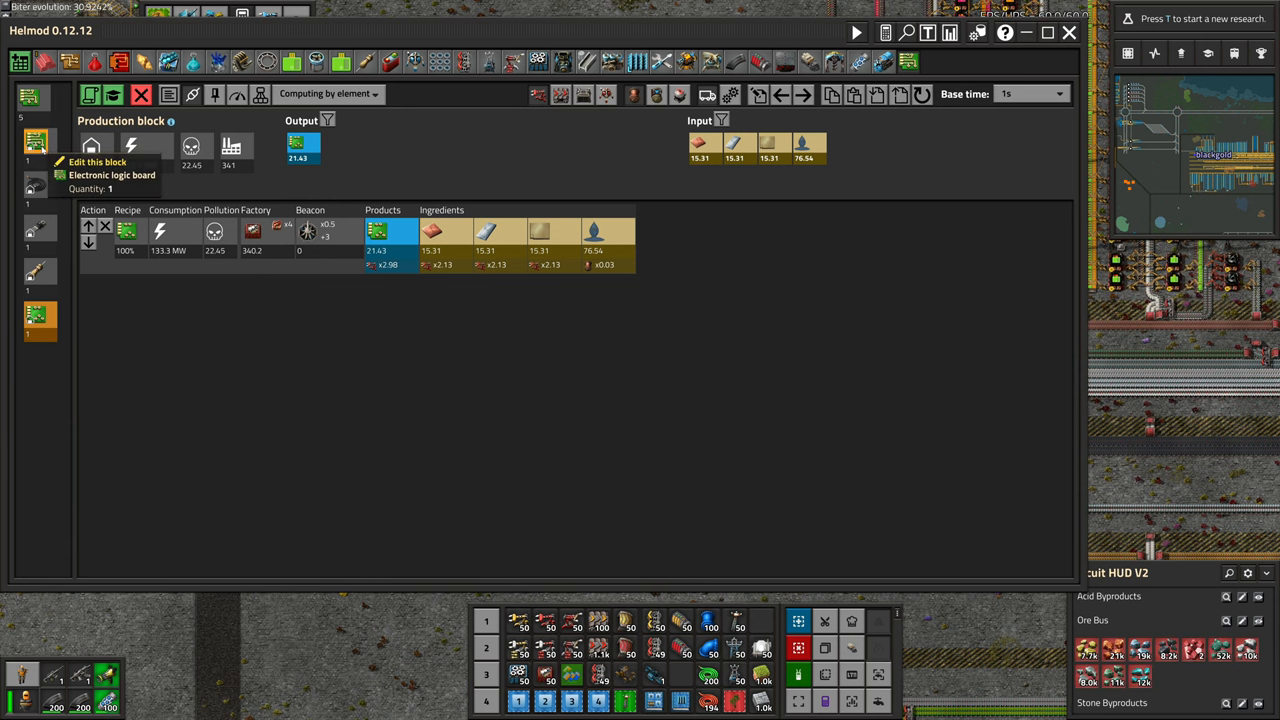
mouse_move(403, 364)
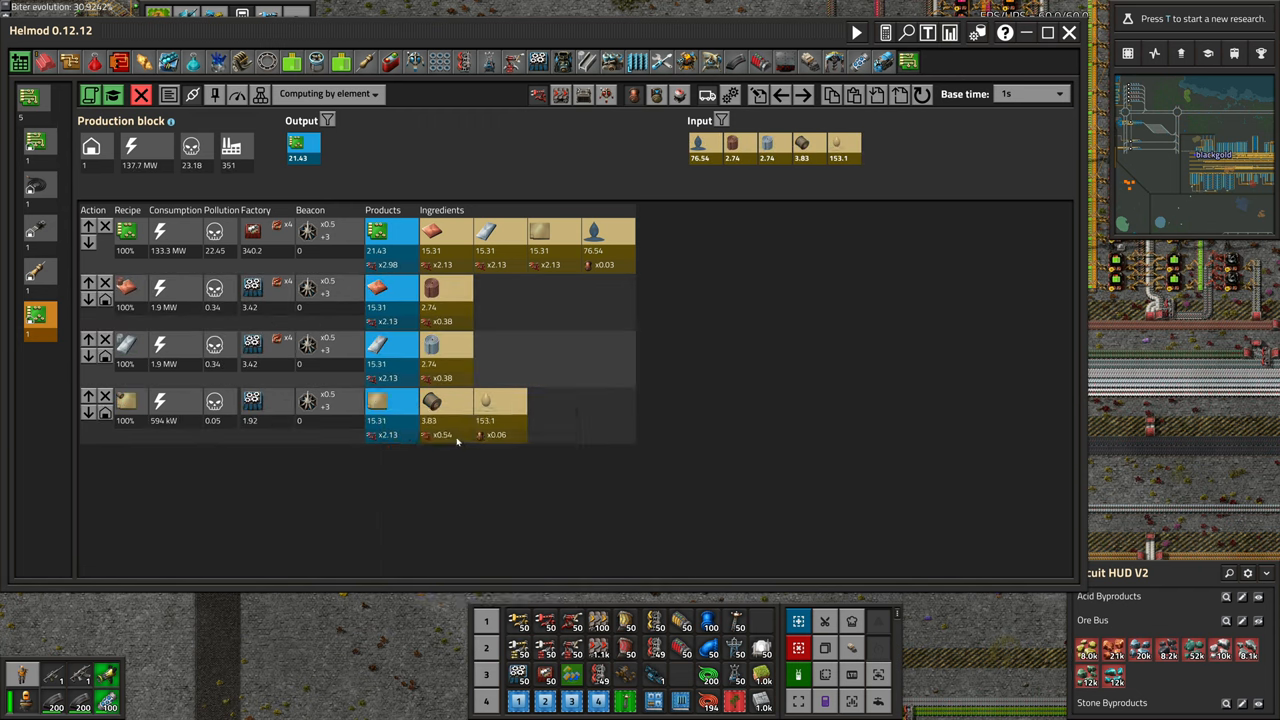
mouse_move(430, 404)
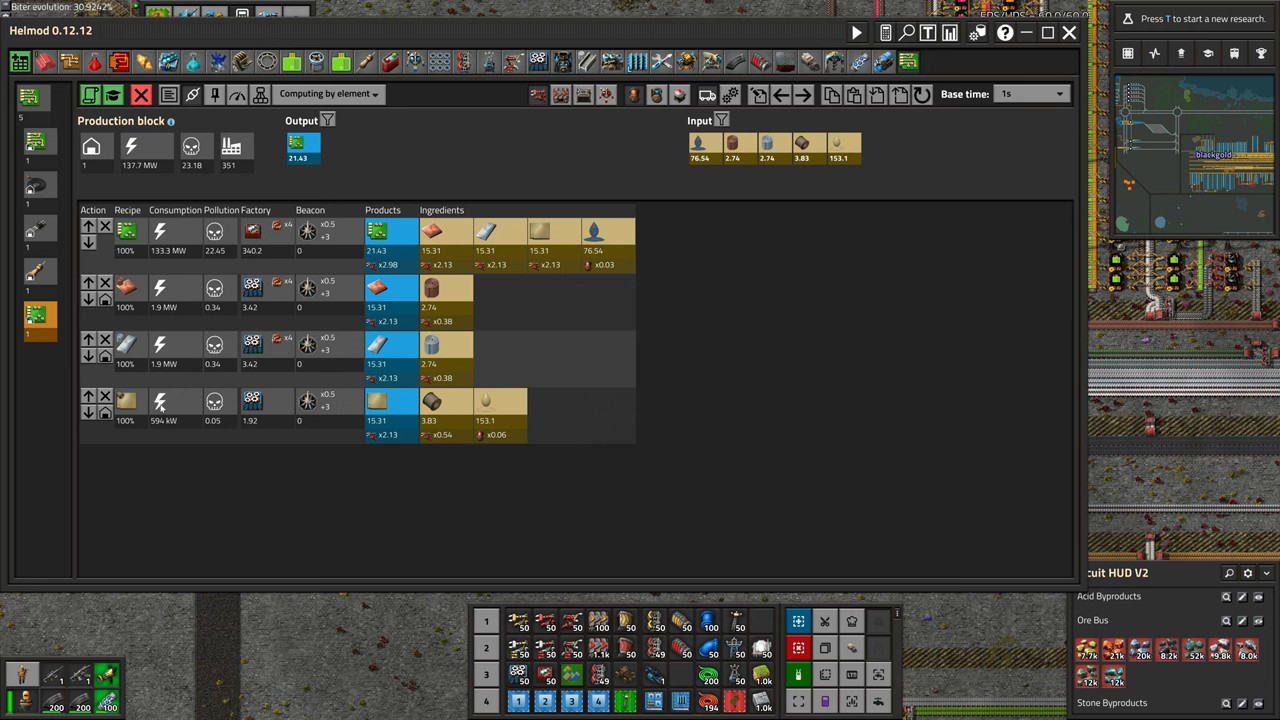
mouse_move(127, 234)
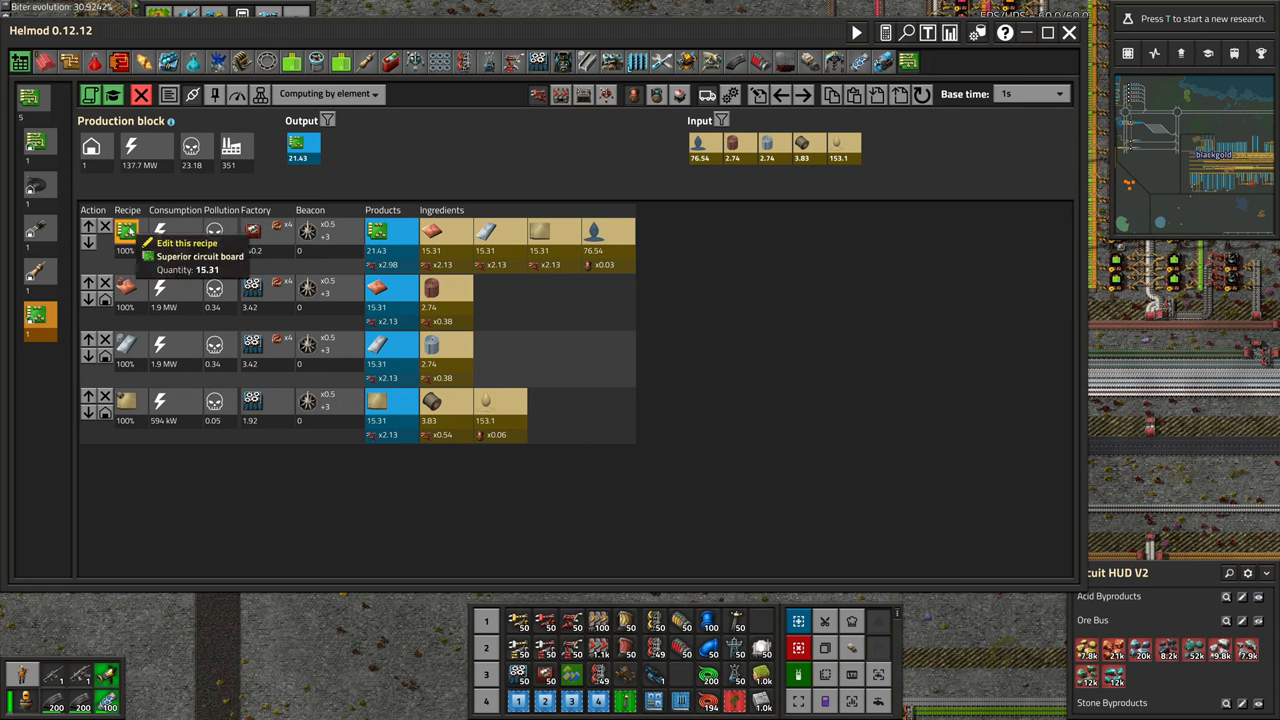
mouse_move(125, 408)
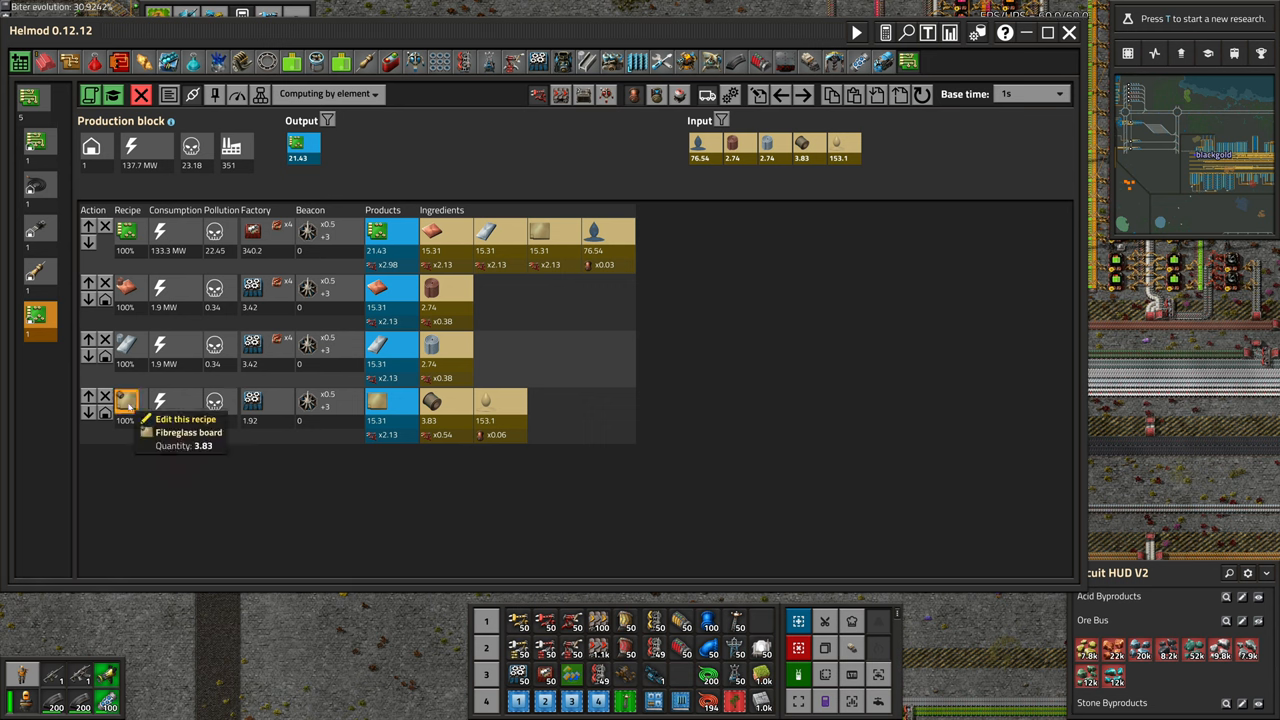
Open the Fibreglass board recipe settings and scroll down toward the electronic board line.
click(103, 397)
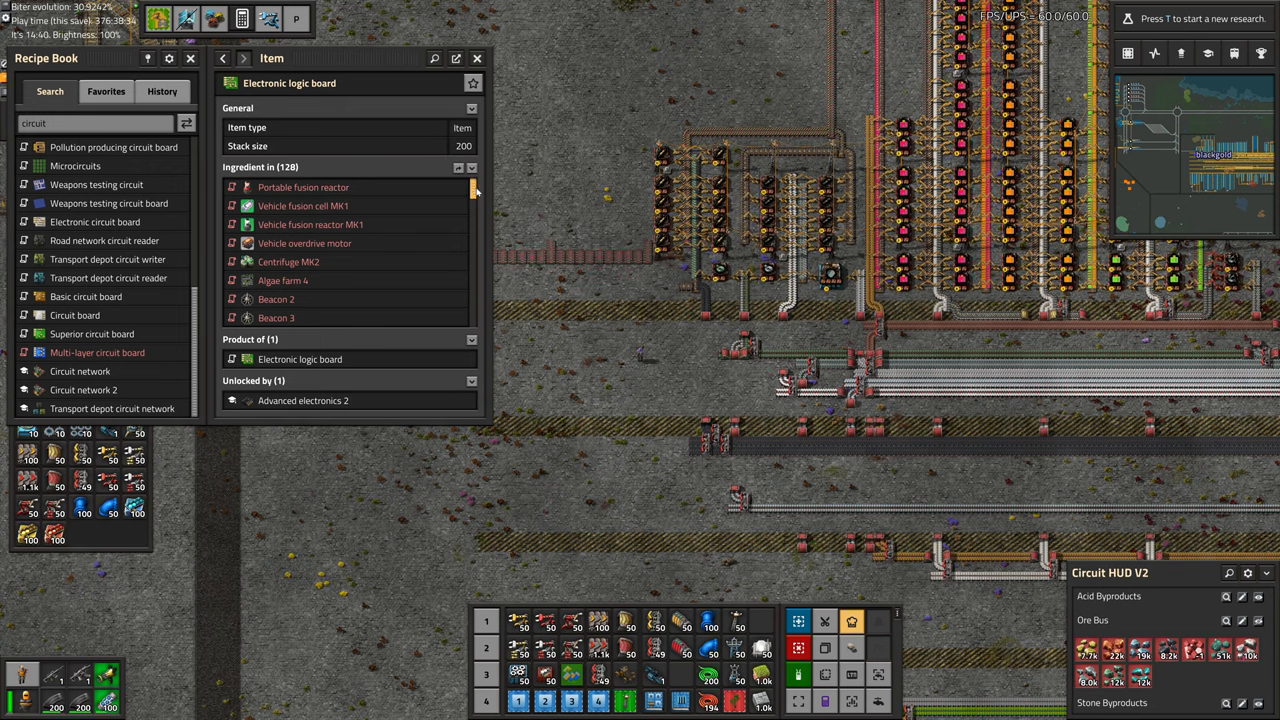
scroll(down, 3)
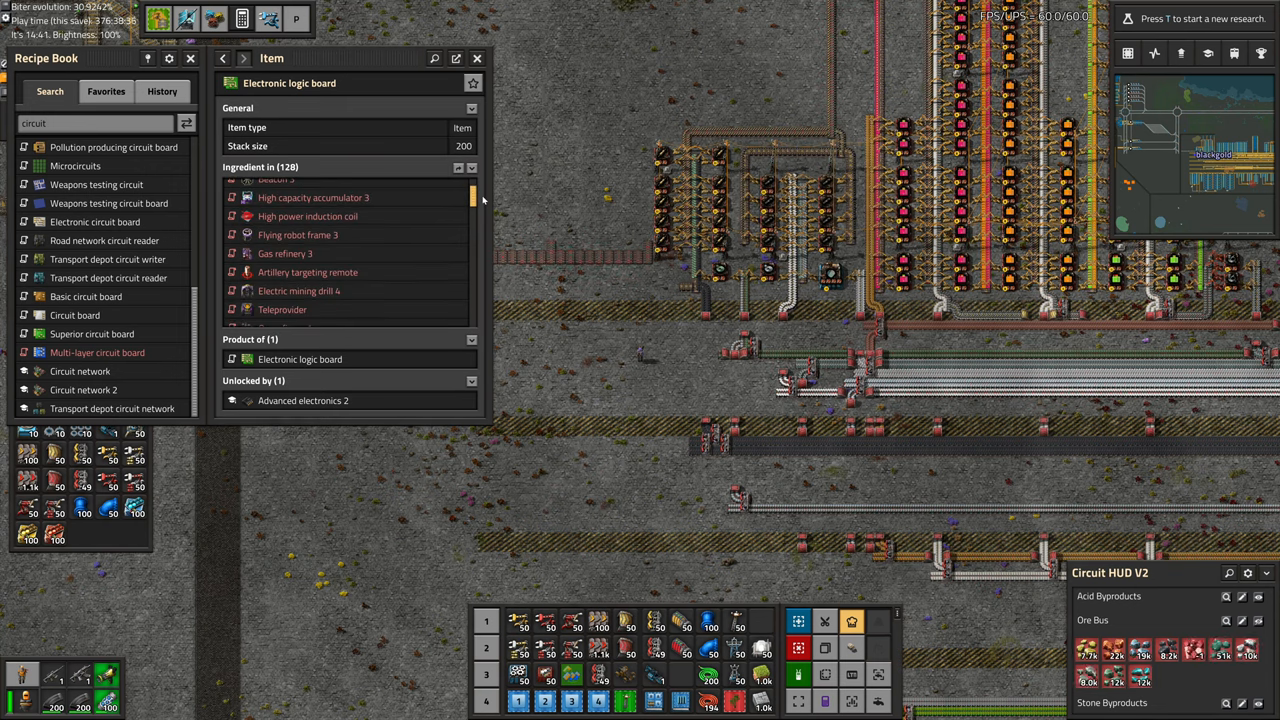
scroll(down, 3)
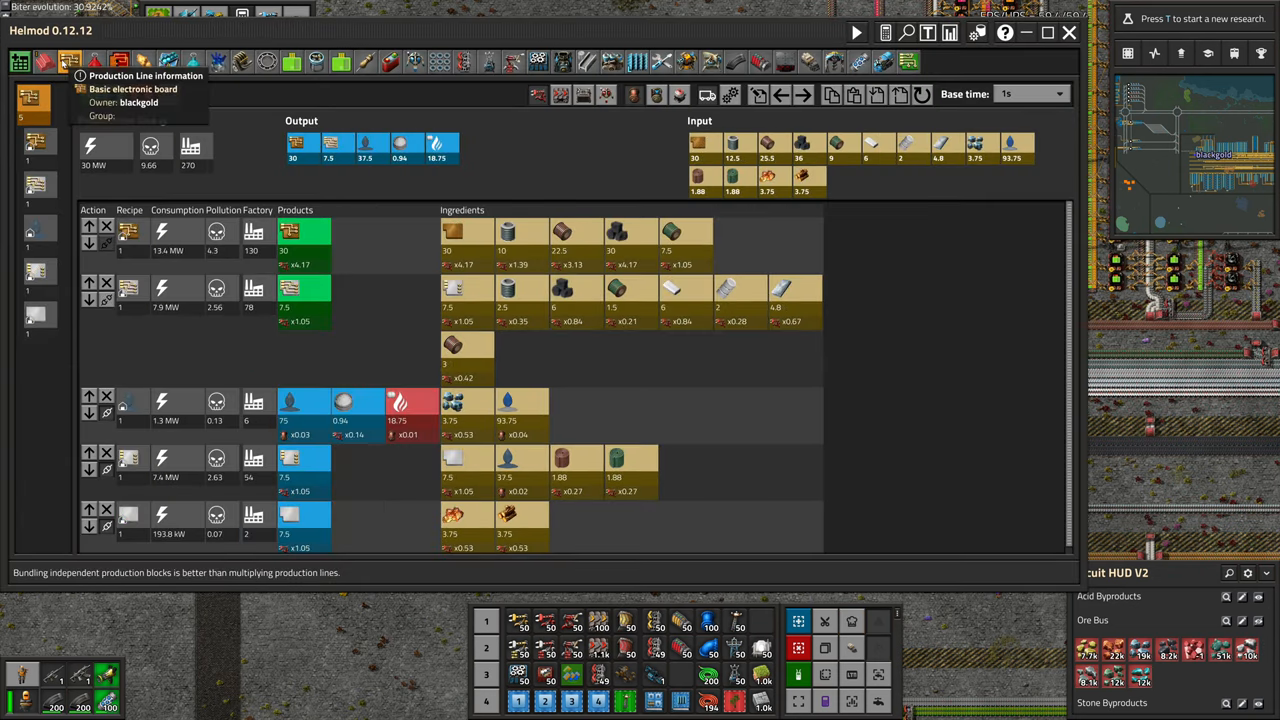
mouse_move(335, 143)
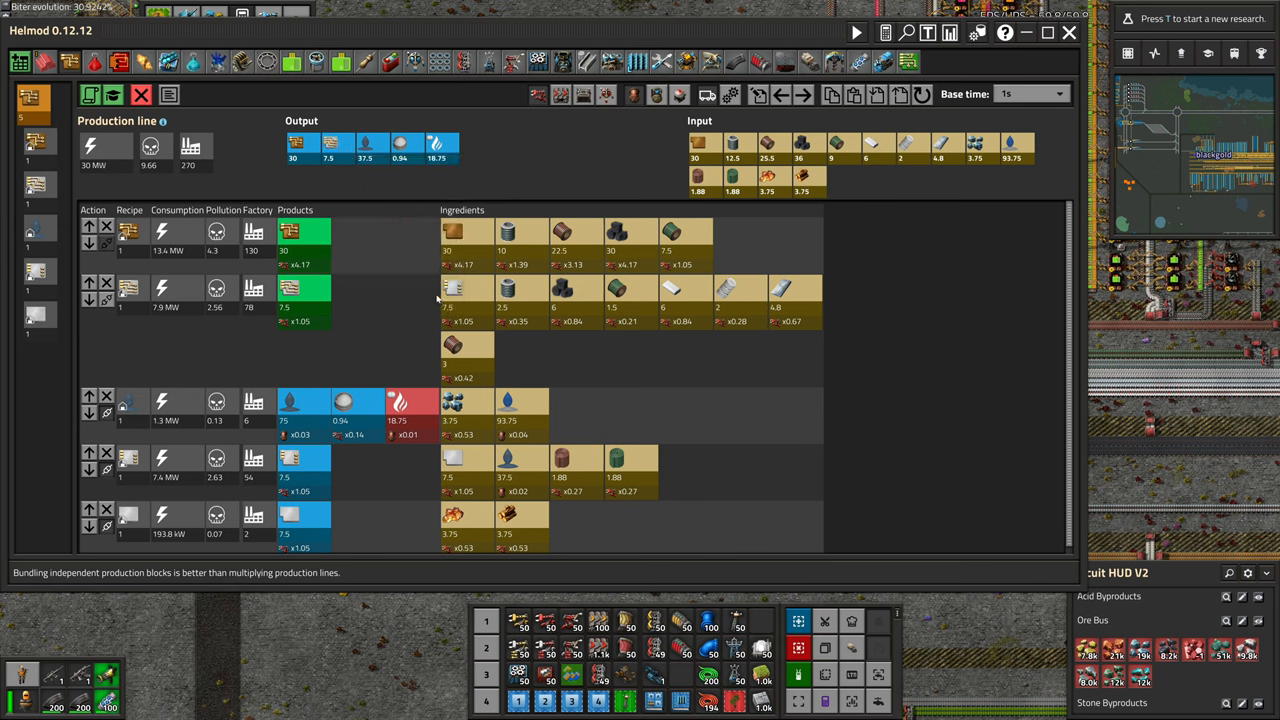
mouse_move(336, 144)
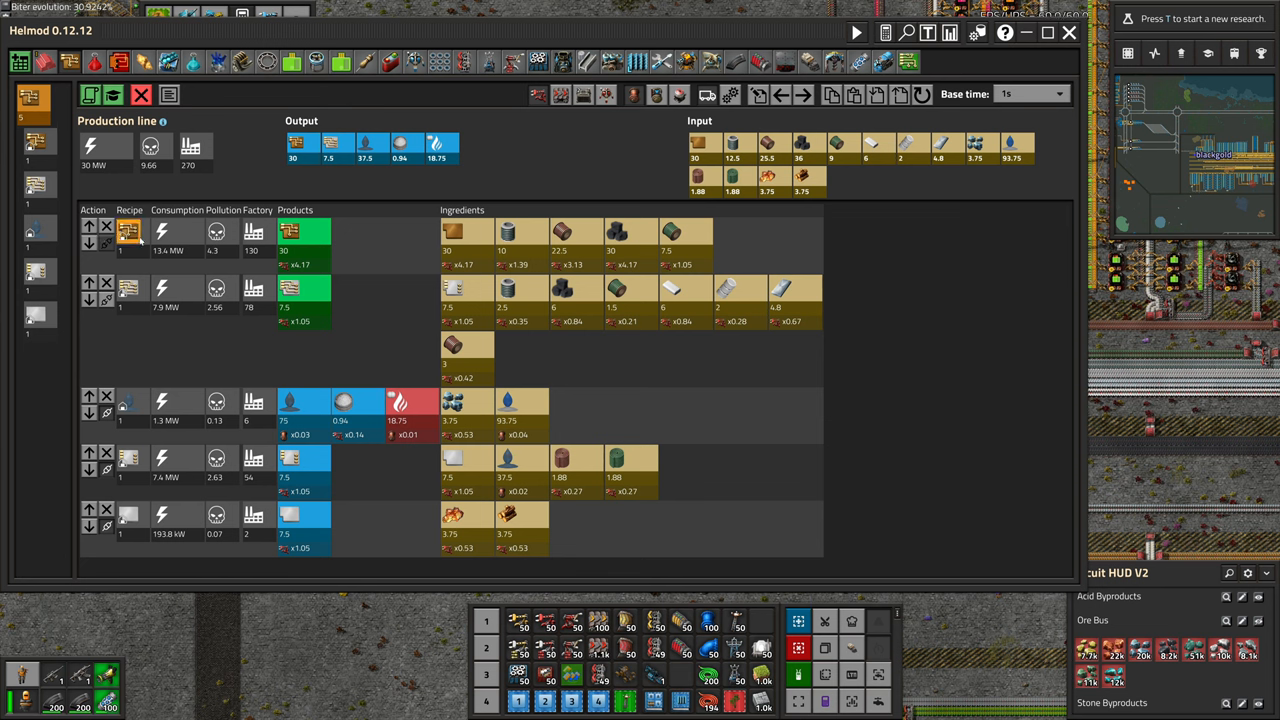
mouse_move(128, 288)
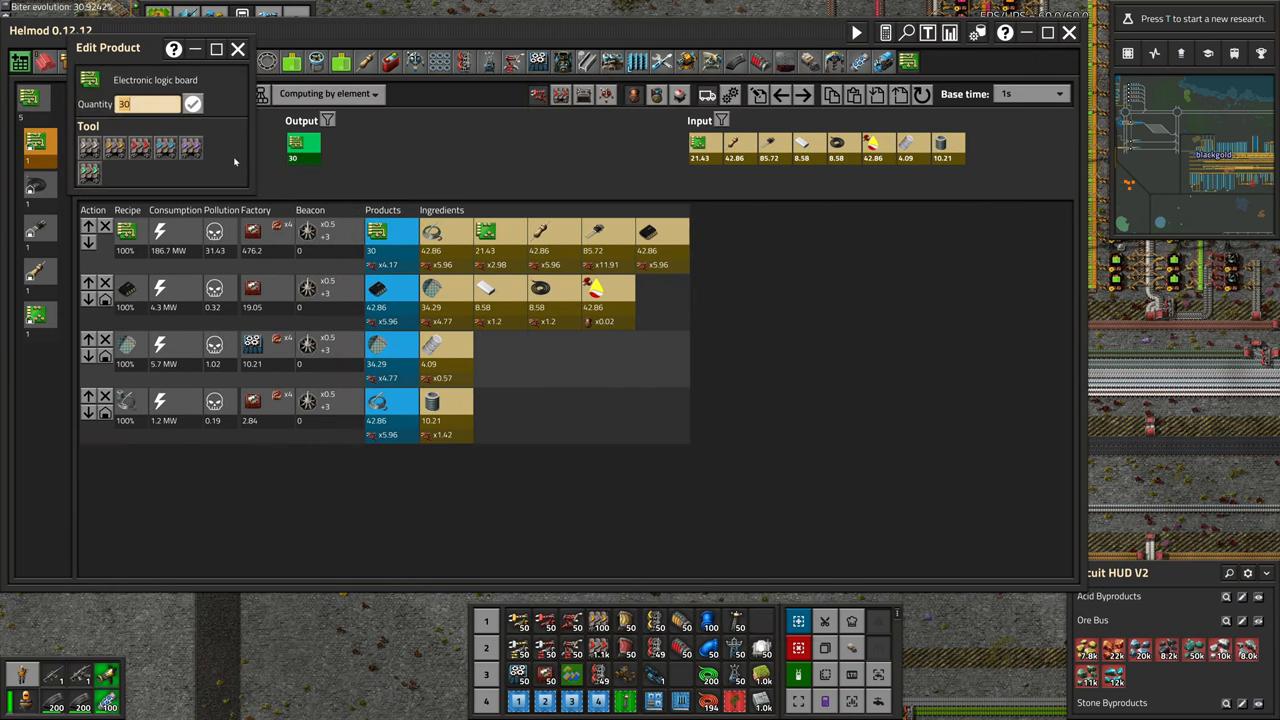
Confirm 7.5 per second as the electronic logic board block's output.
click(197, 104)
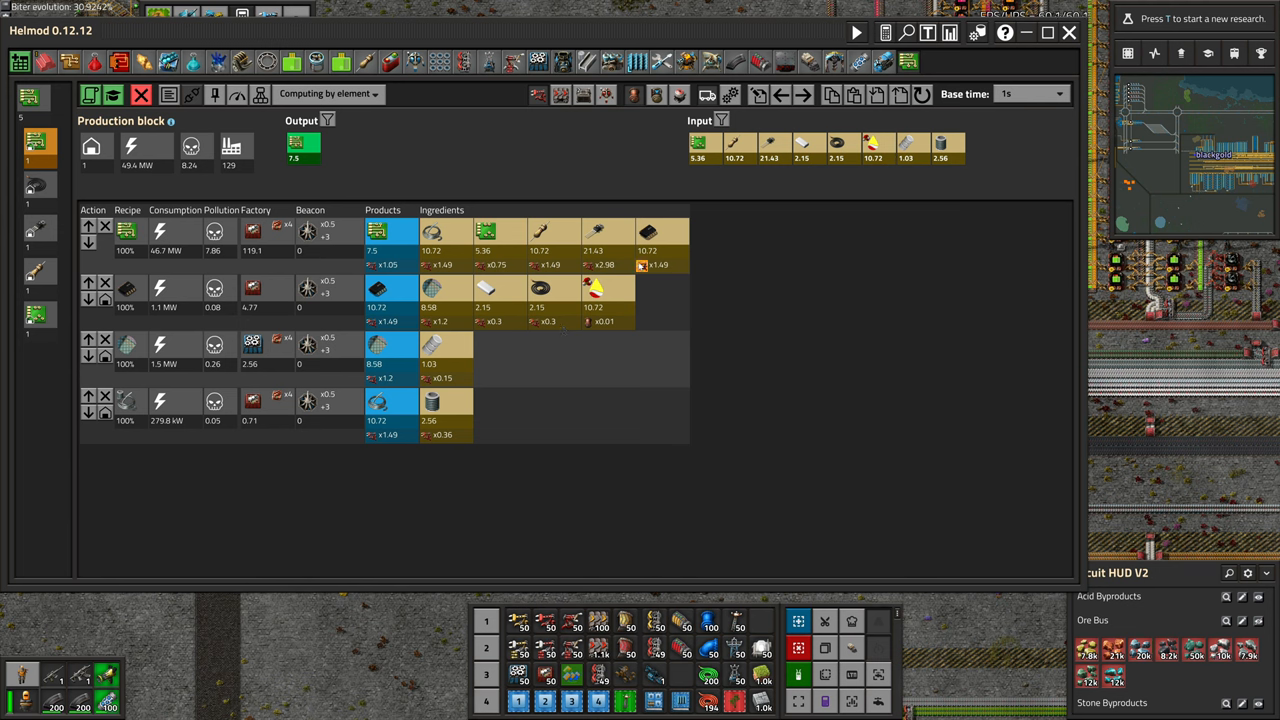
mouse_move(648, 233)
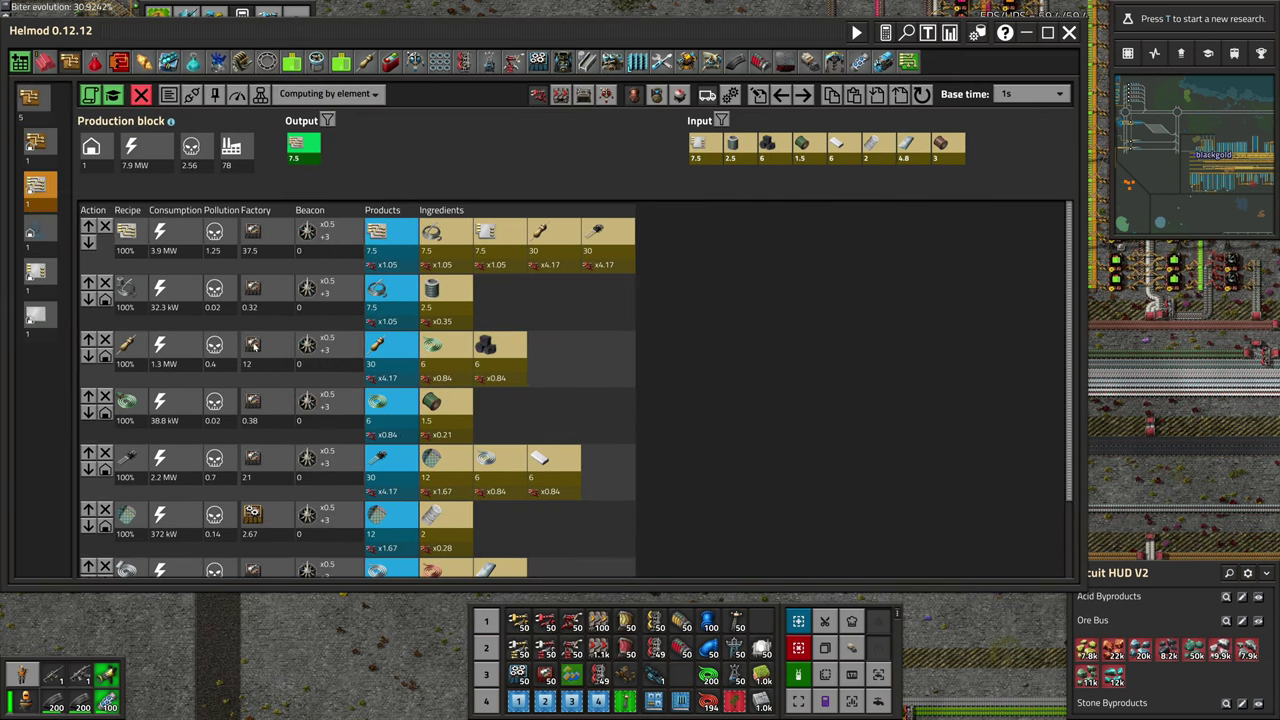
mouse_move(655, 300)
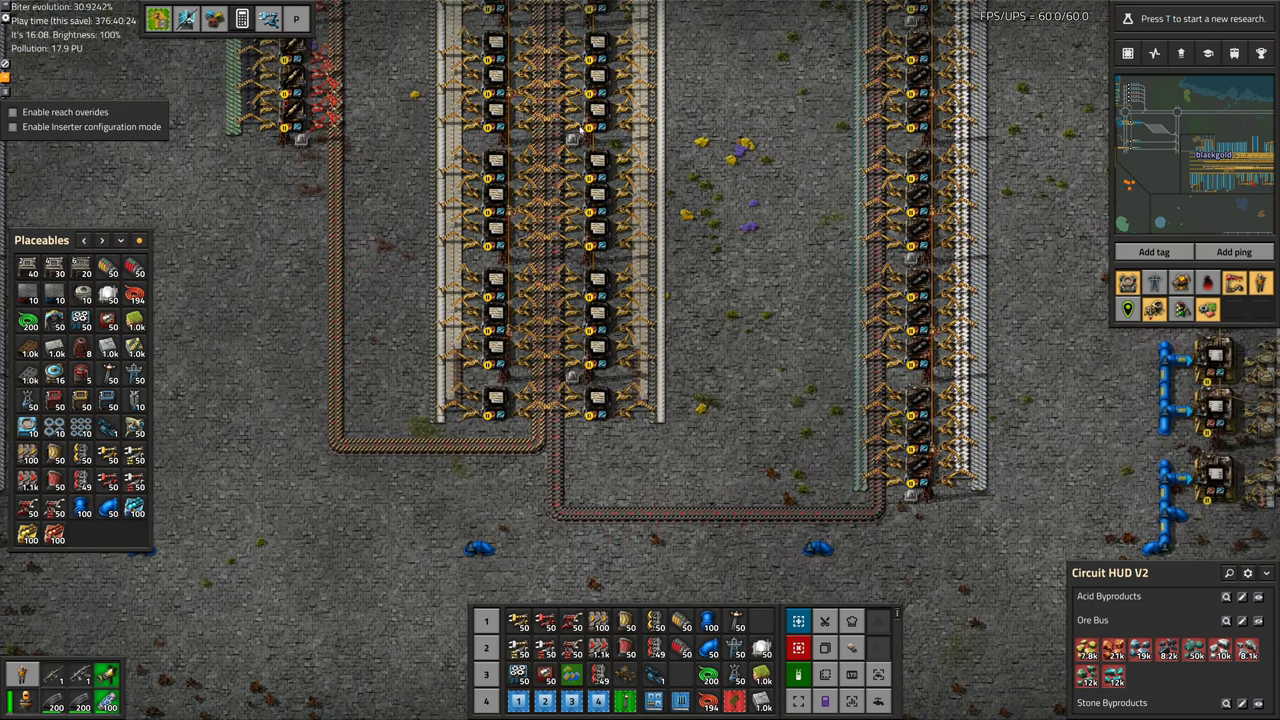
mouse_move(548, 150)
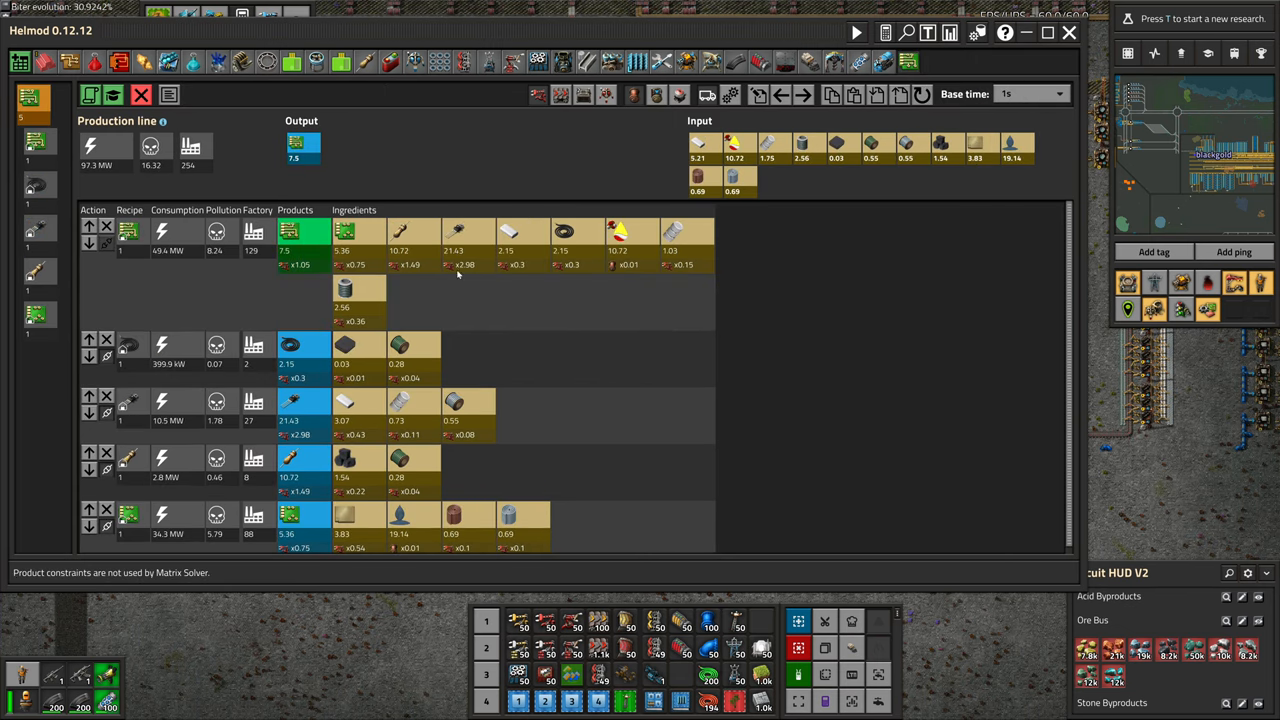
mouse_move(297, 147)
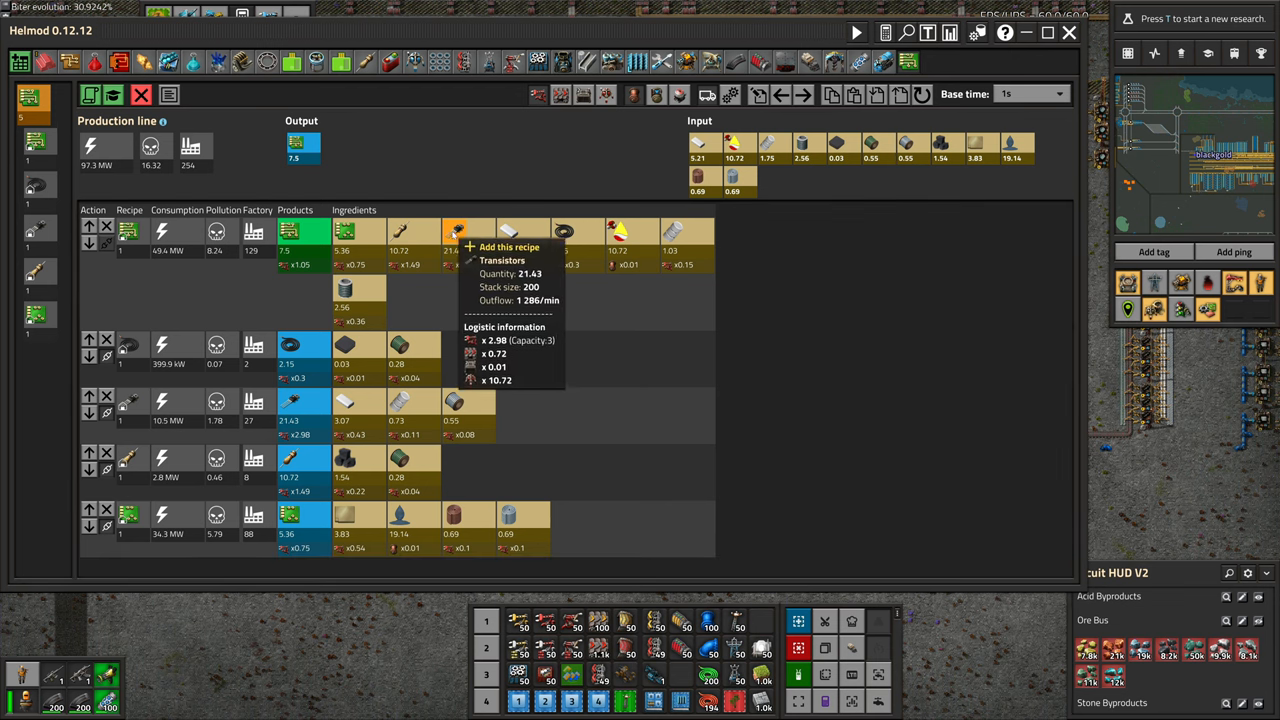
mouse_move(615, 399)
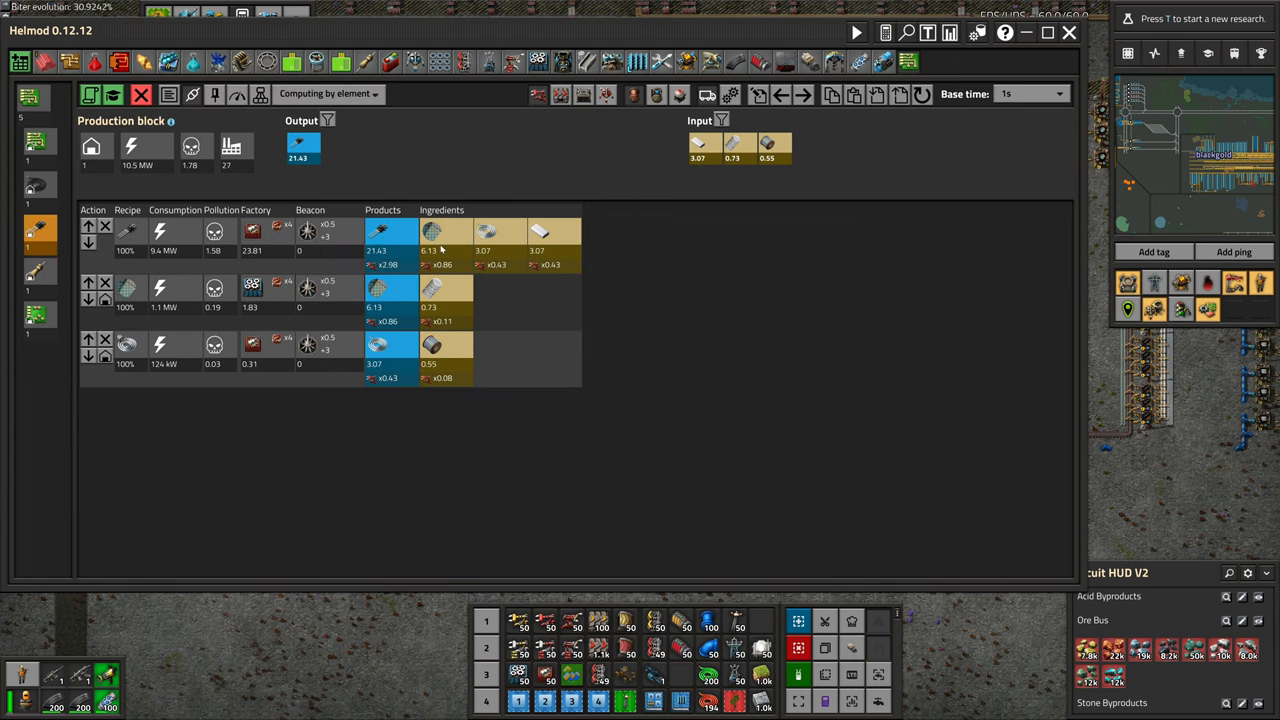
mouse_move(431, 345)
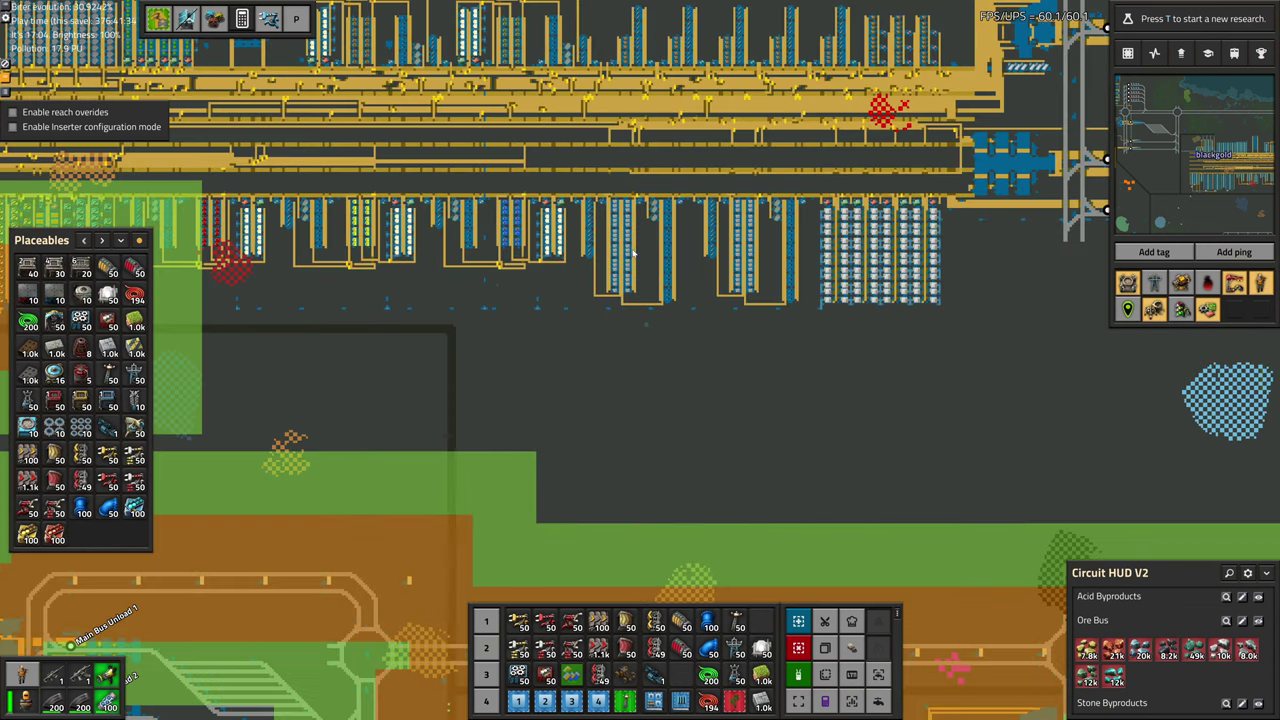
mouse_move(947, 260)
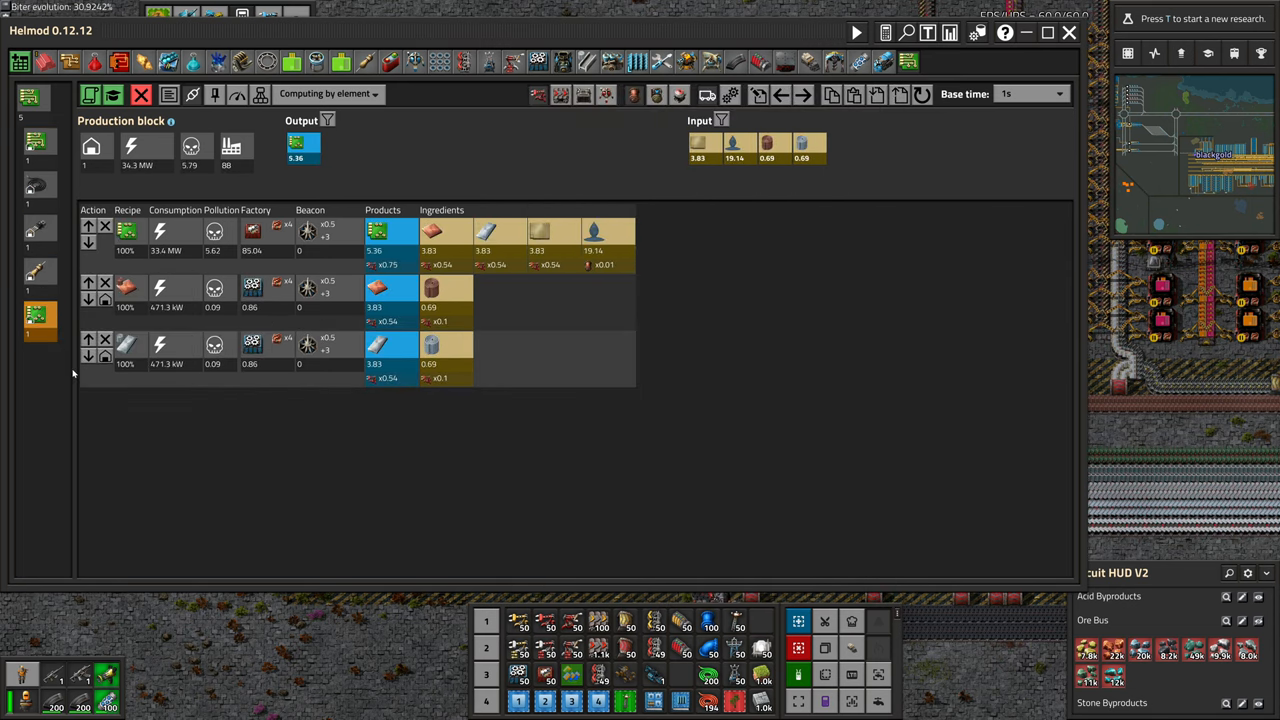
Open the technology tree showing Advanced electronics 2 as researched.
click(1067, 34)
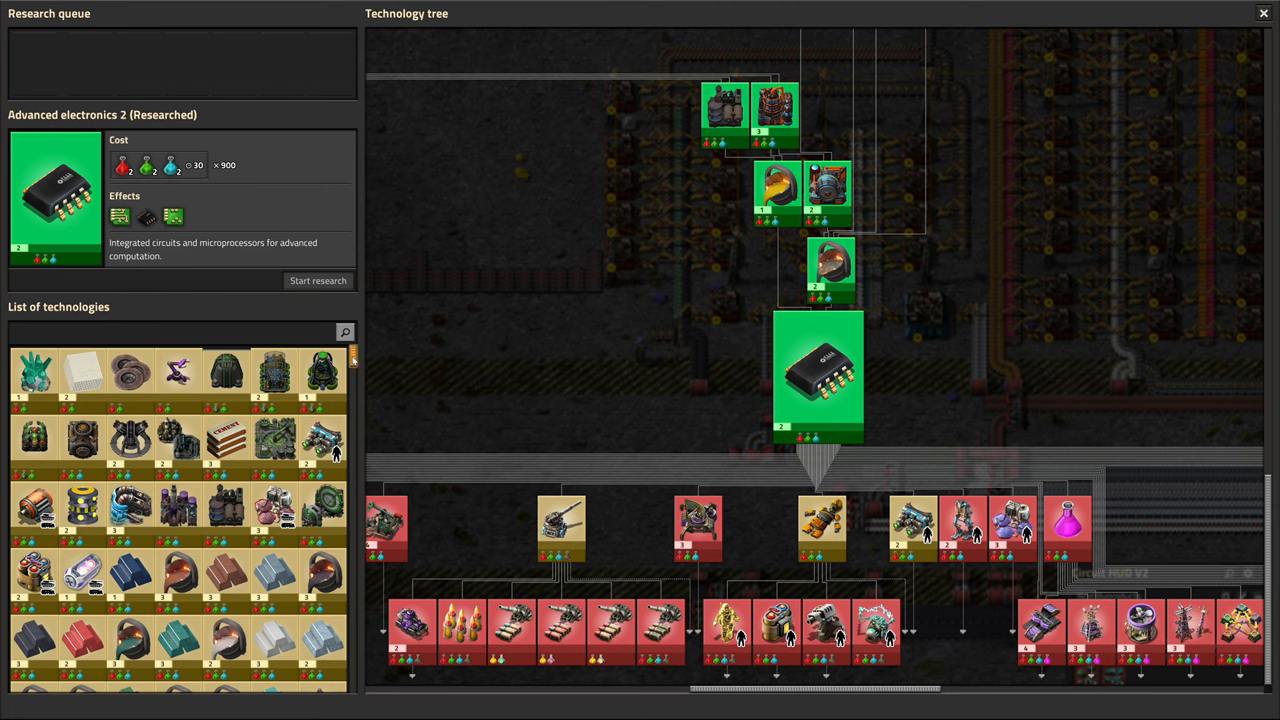
Scroll the technology tree and view the Productivity module 4 and 5 technologies.
scroll(down, 3)
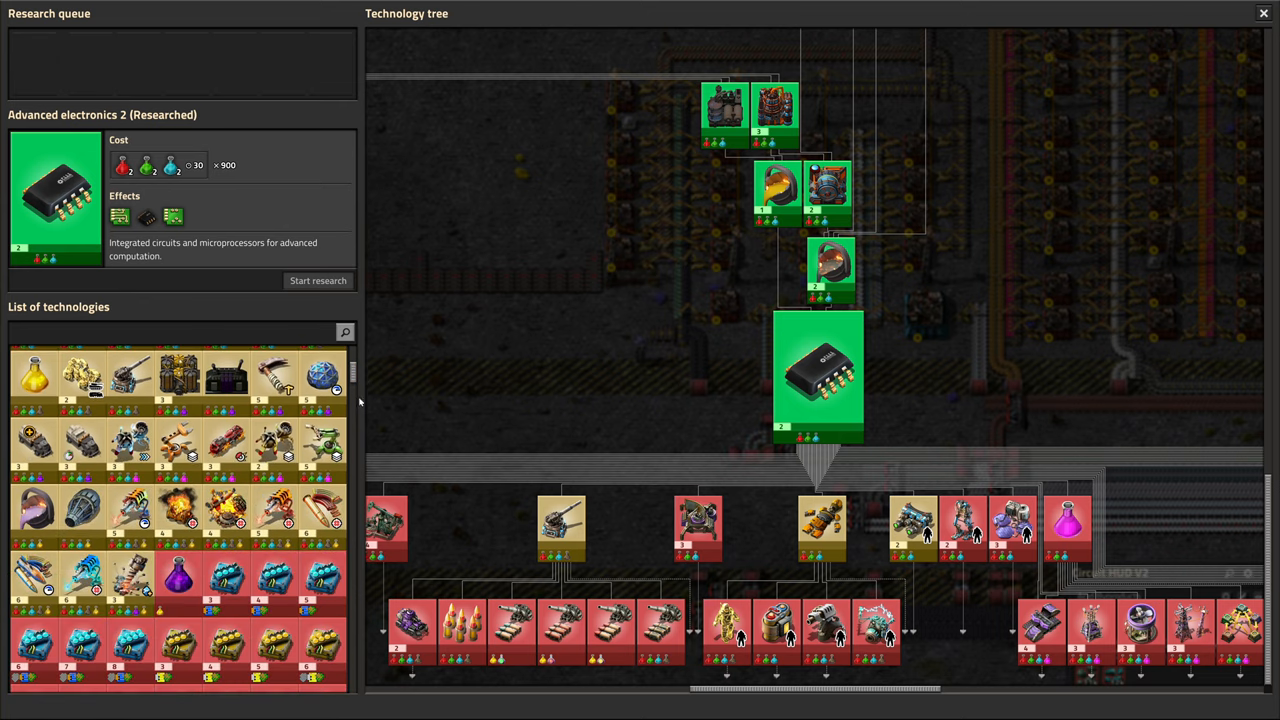
scroll(down, 3)
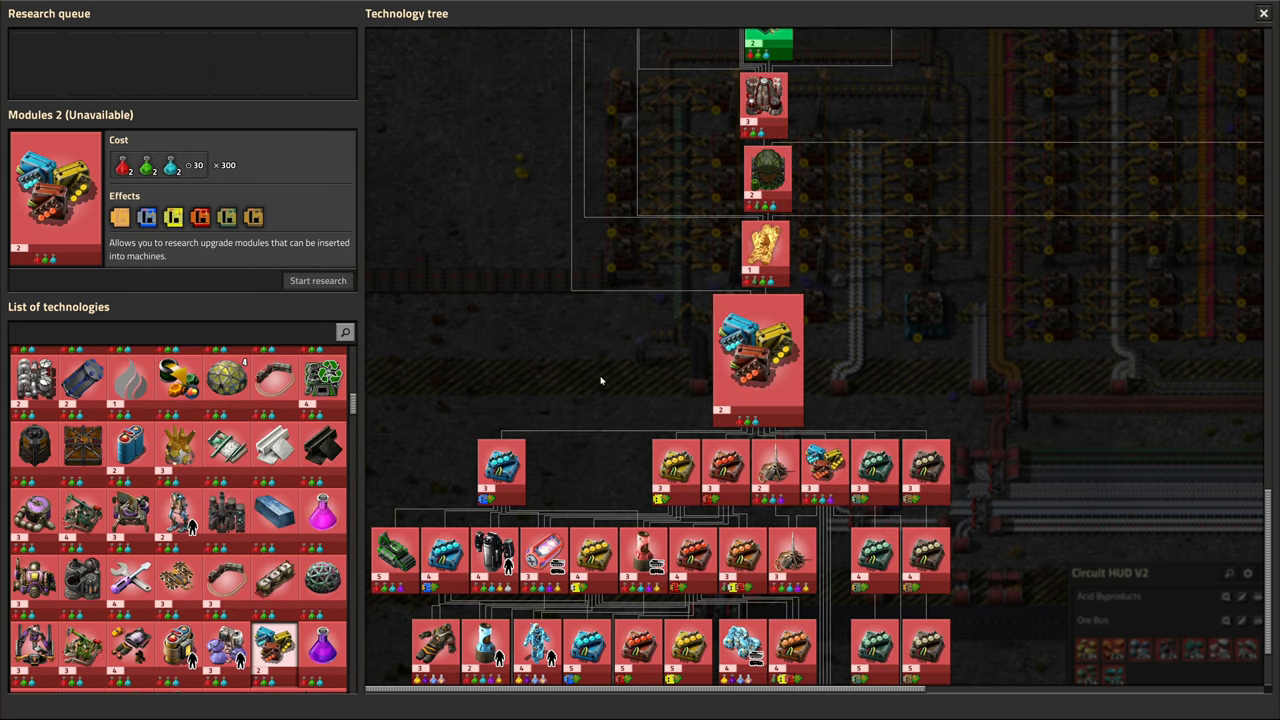
mouse_move(200, 217)
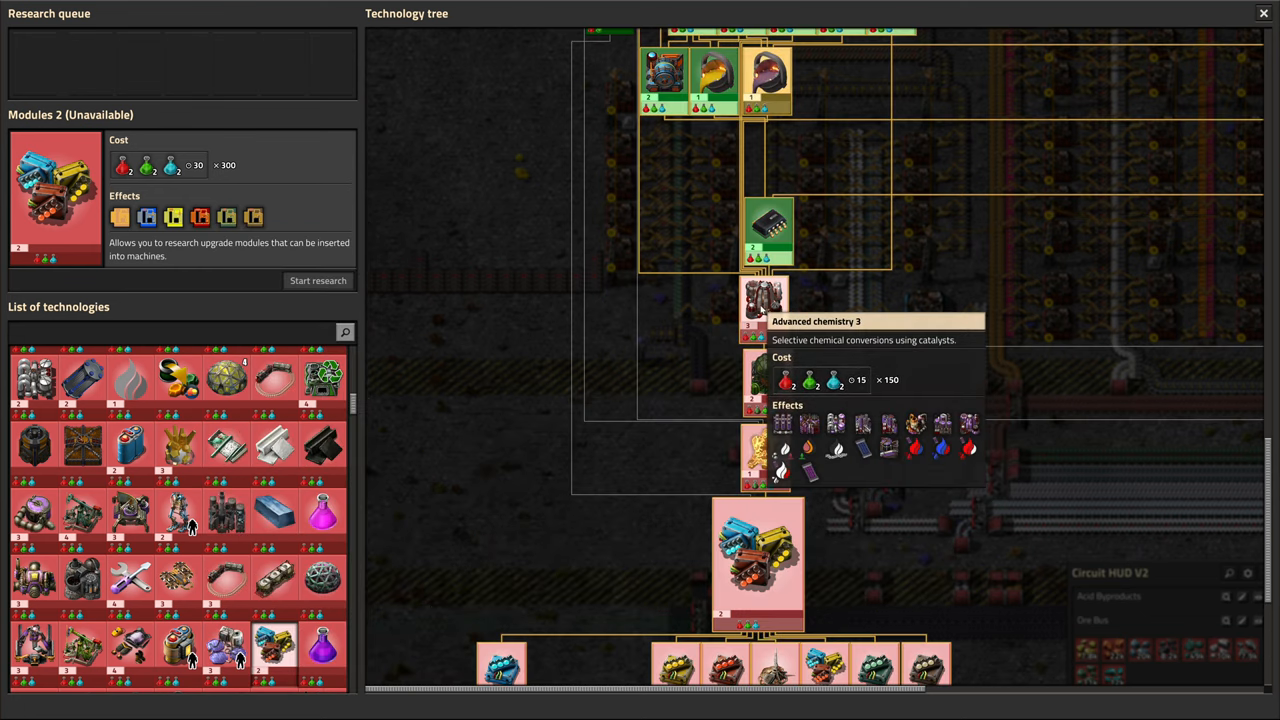
mouse_move(853, 482)
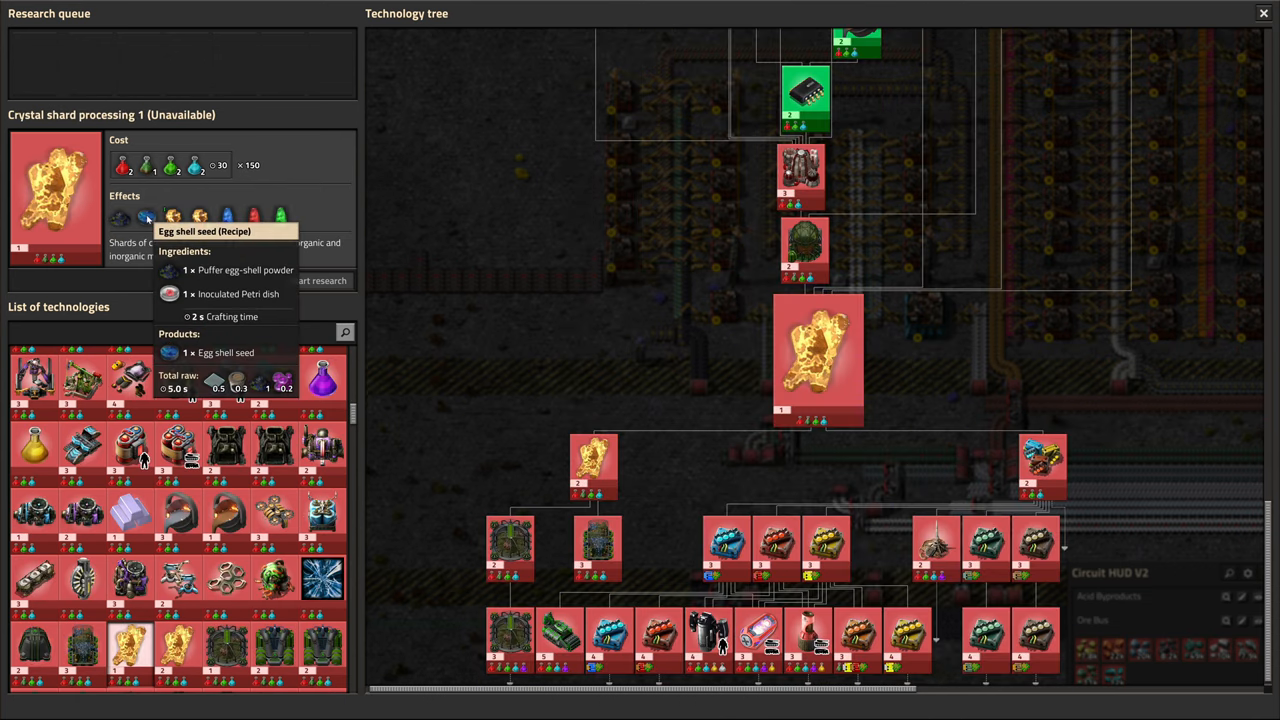
mouse_move(124, 218)
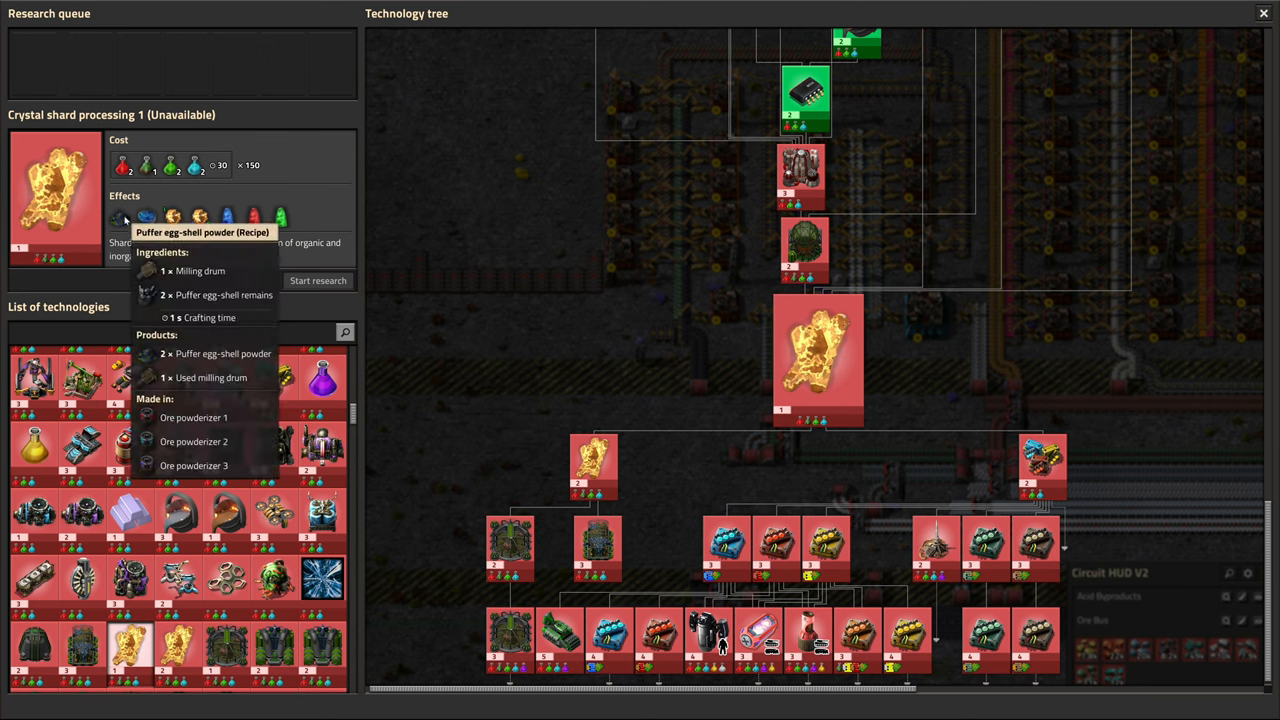
mouse_move(155, 225)
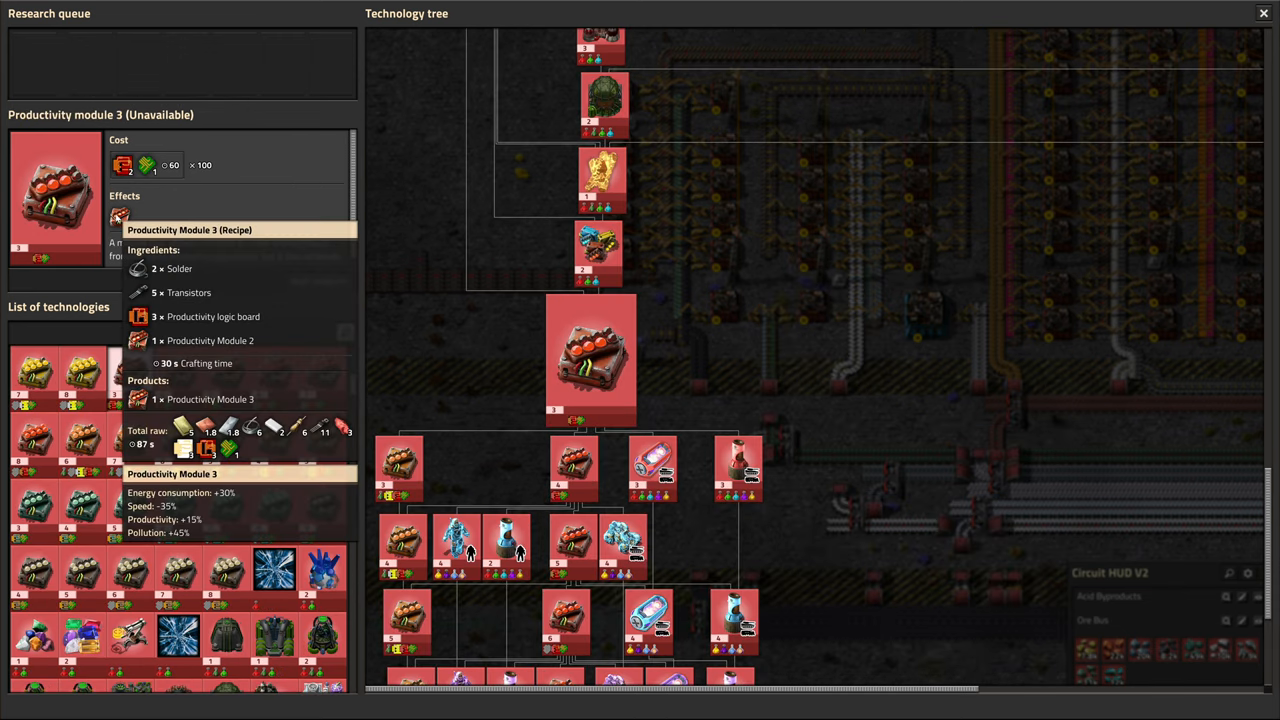
click(178, 372)
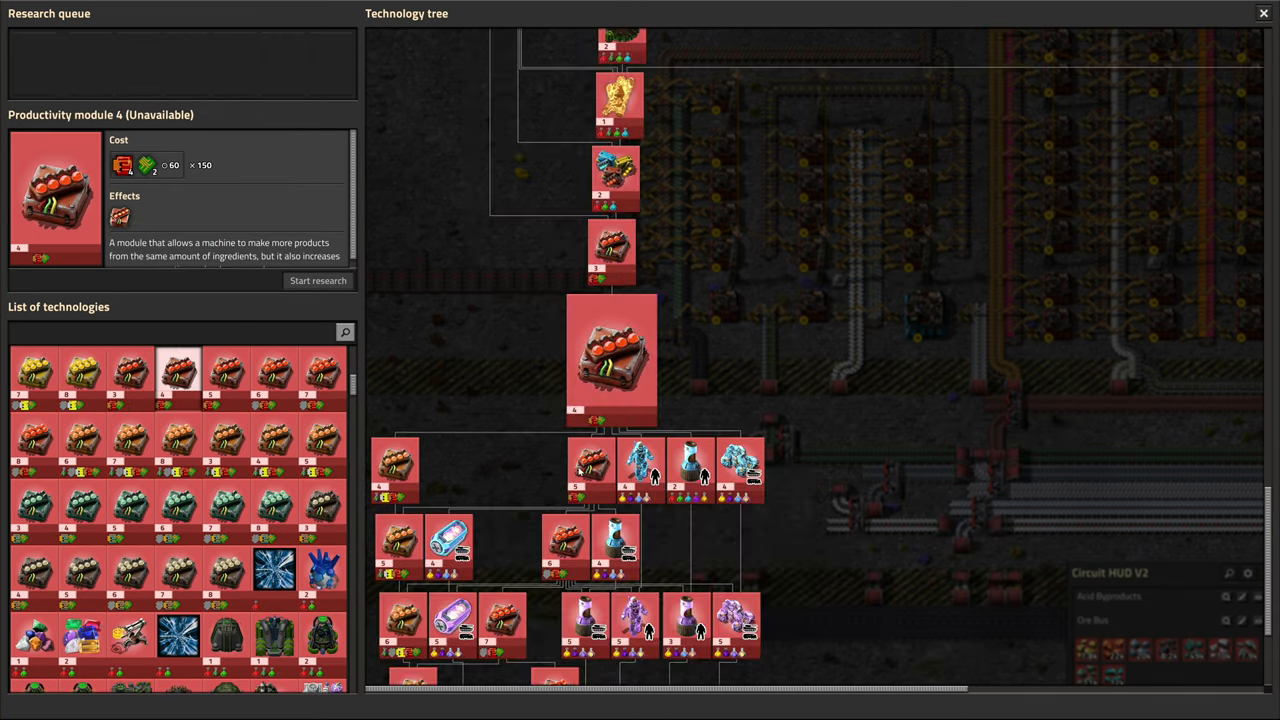
mouse_move(267, 307)
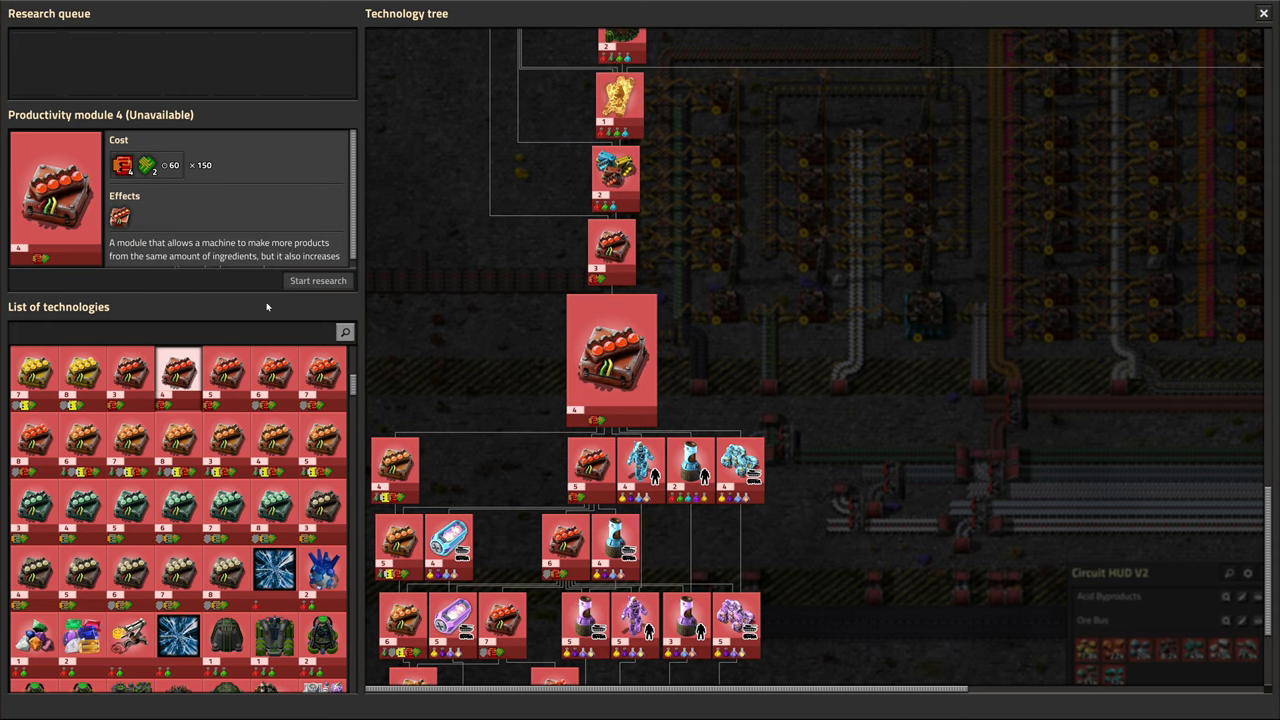
click(225, 373)
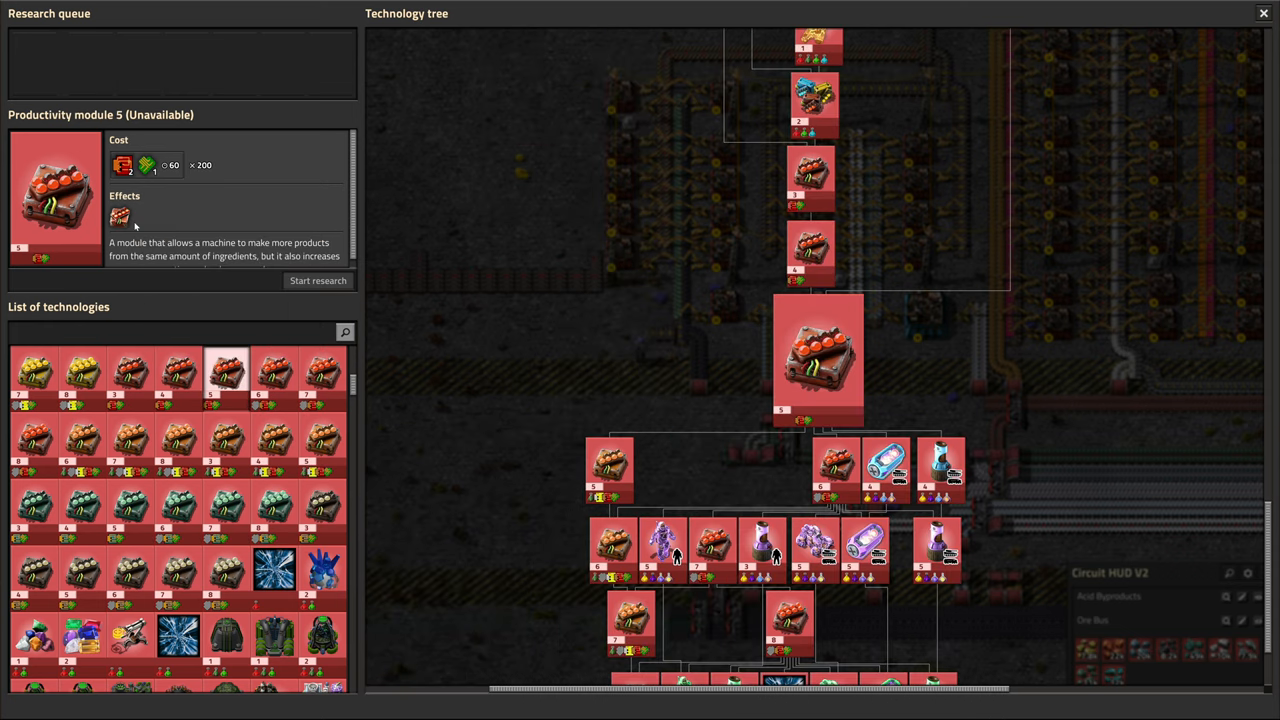
mouse_move(120, 217)
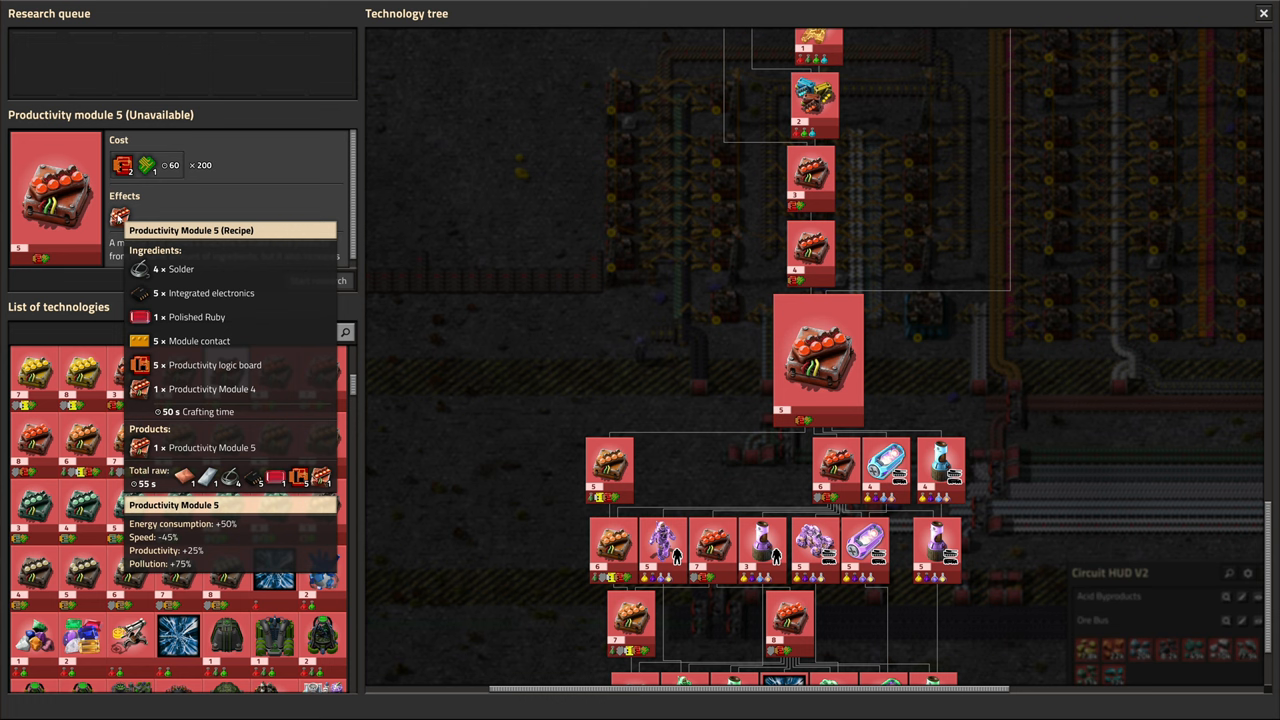
mouse_move(117, 263)
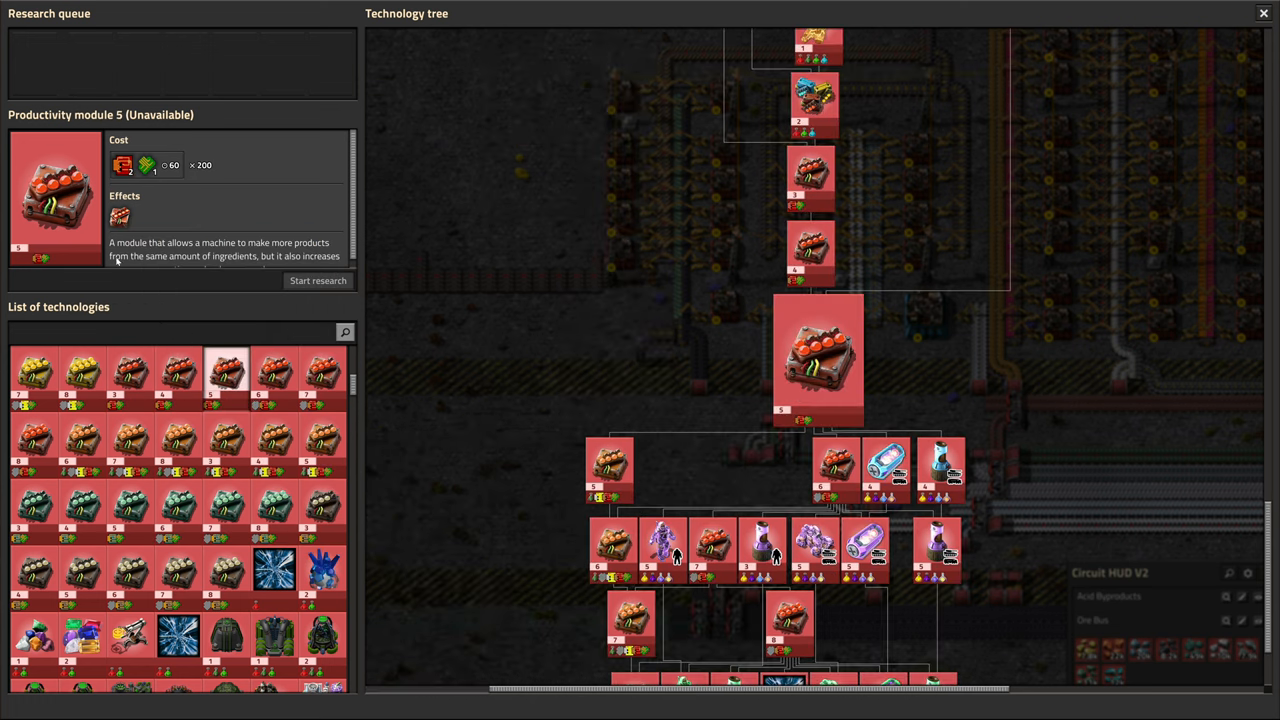
mouse_move(120, 217)
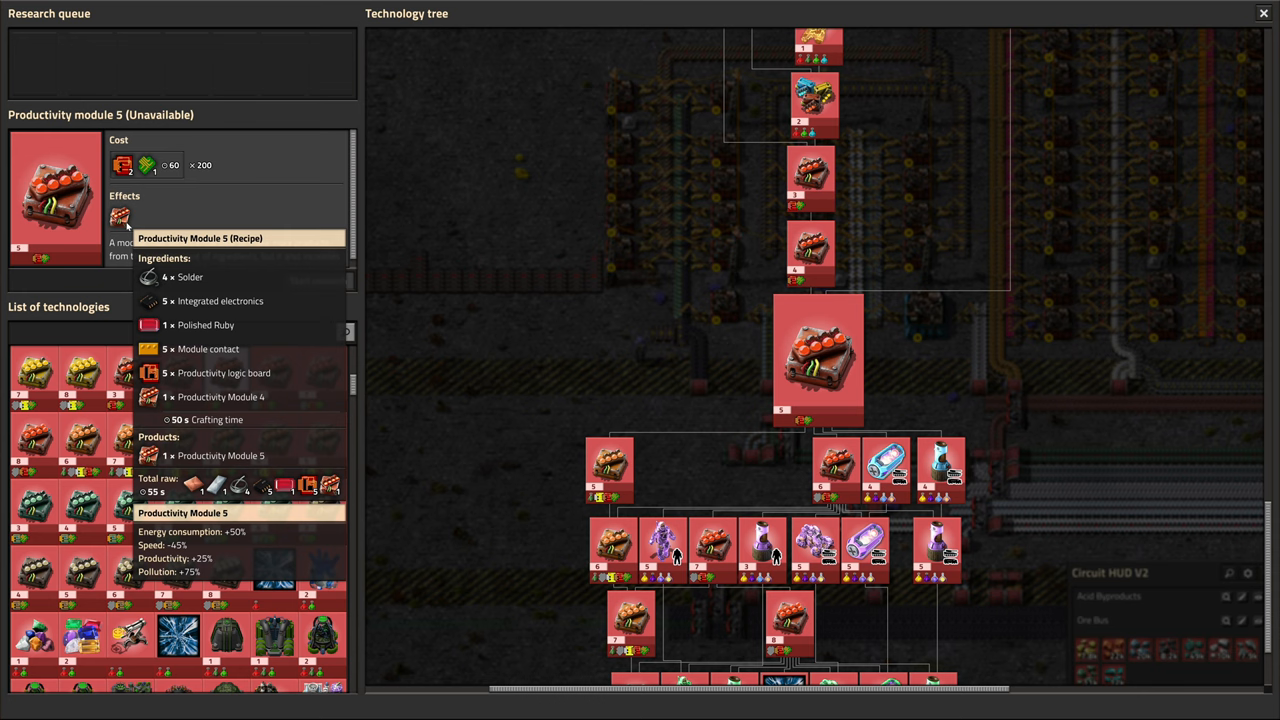
mouse_move(815, 360)
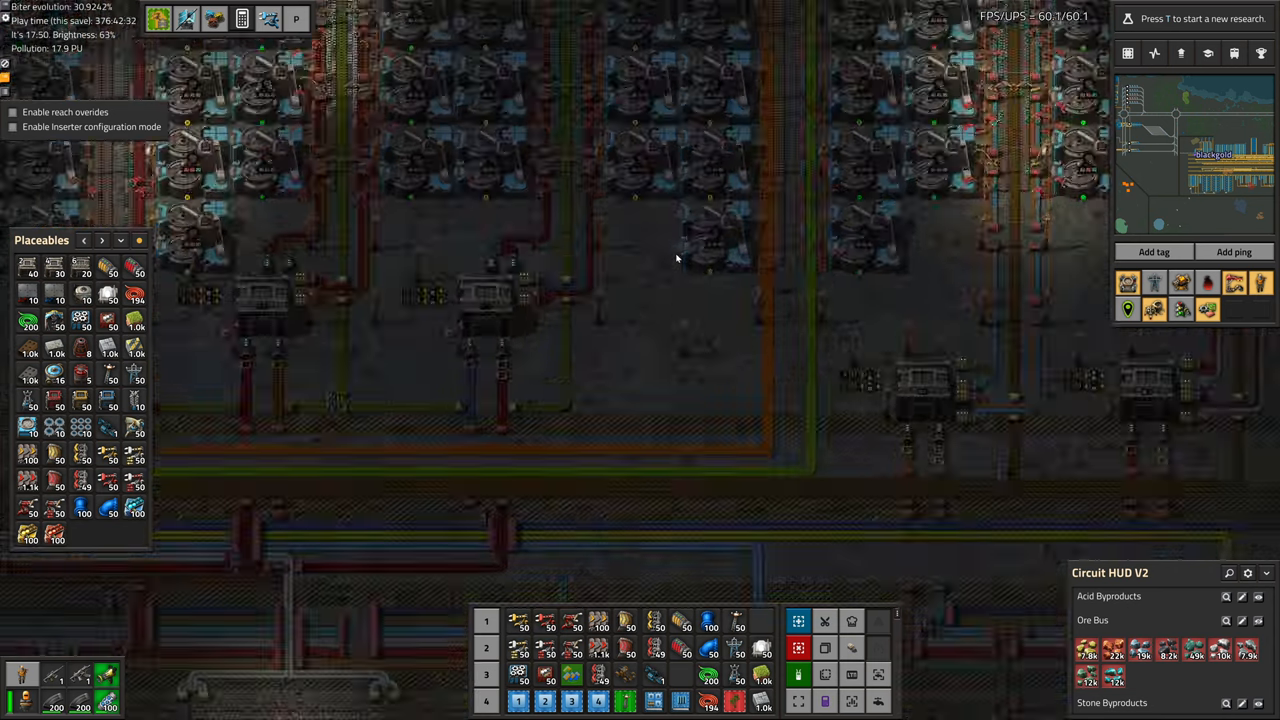
click(615, 425)
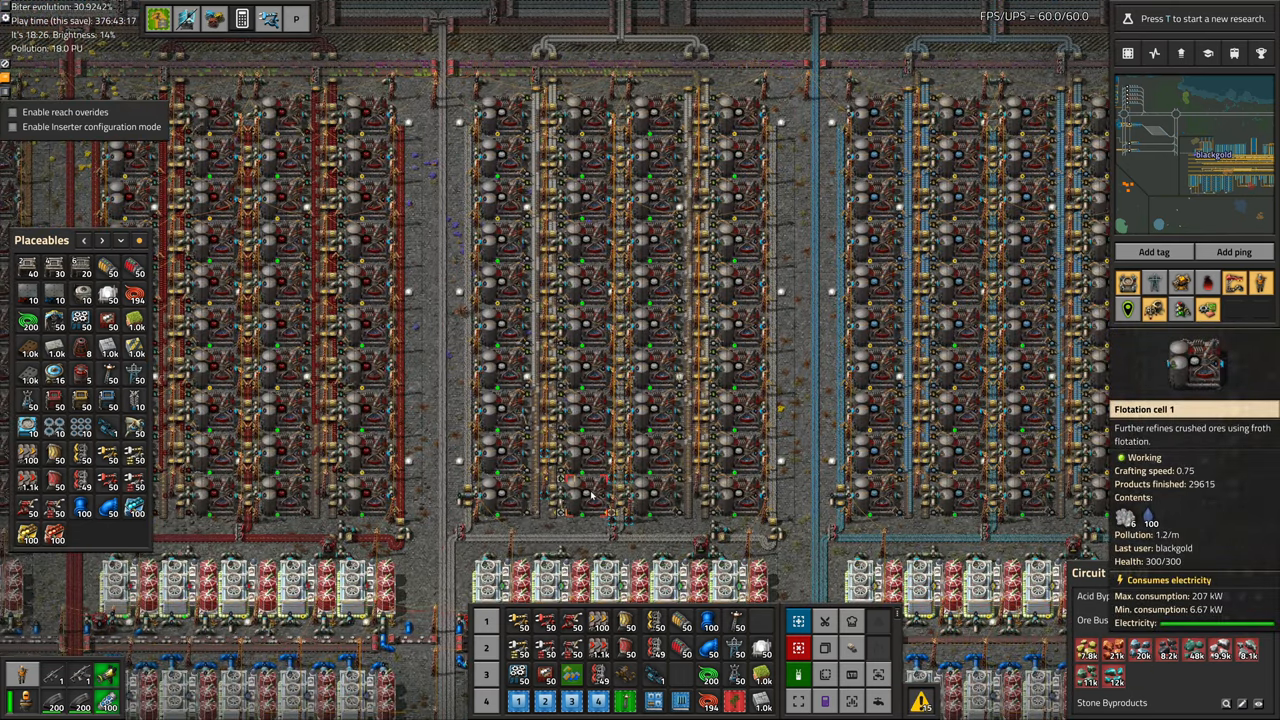
key(e)
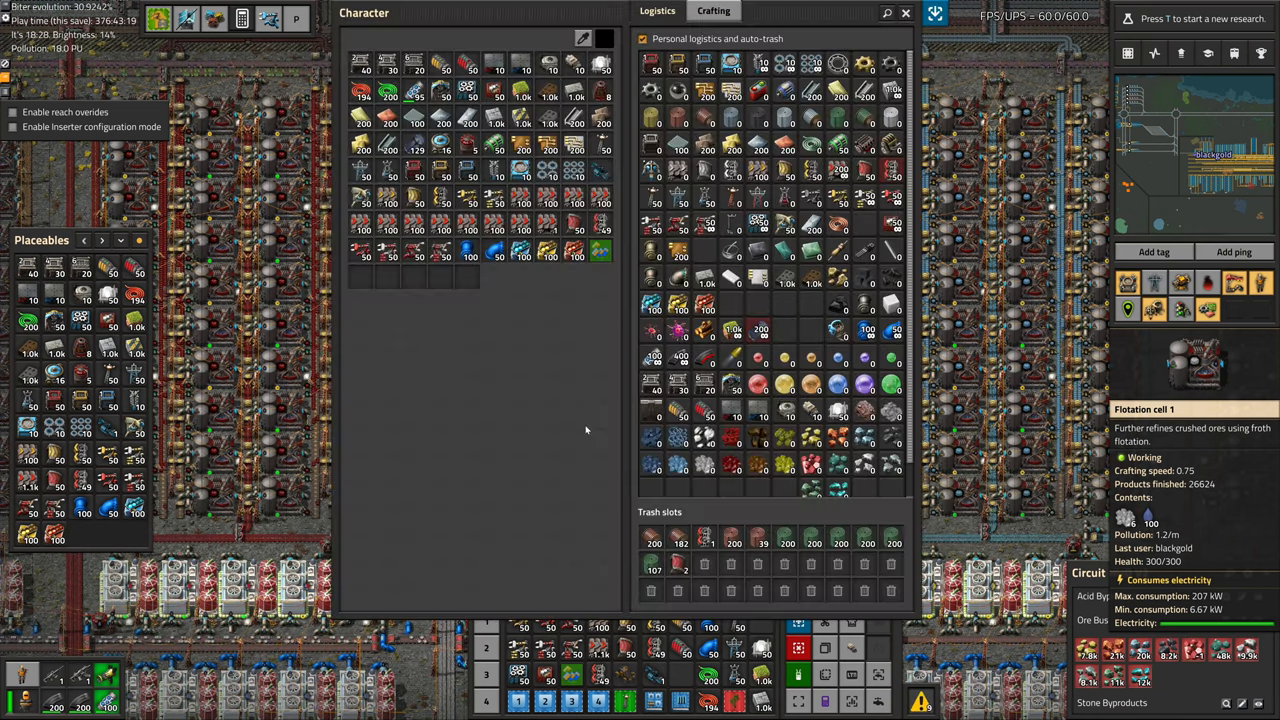
click(738, 12)
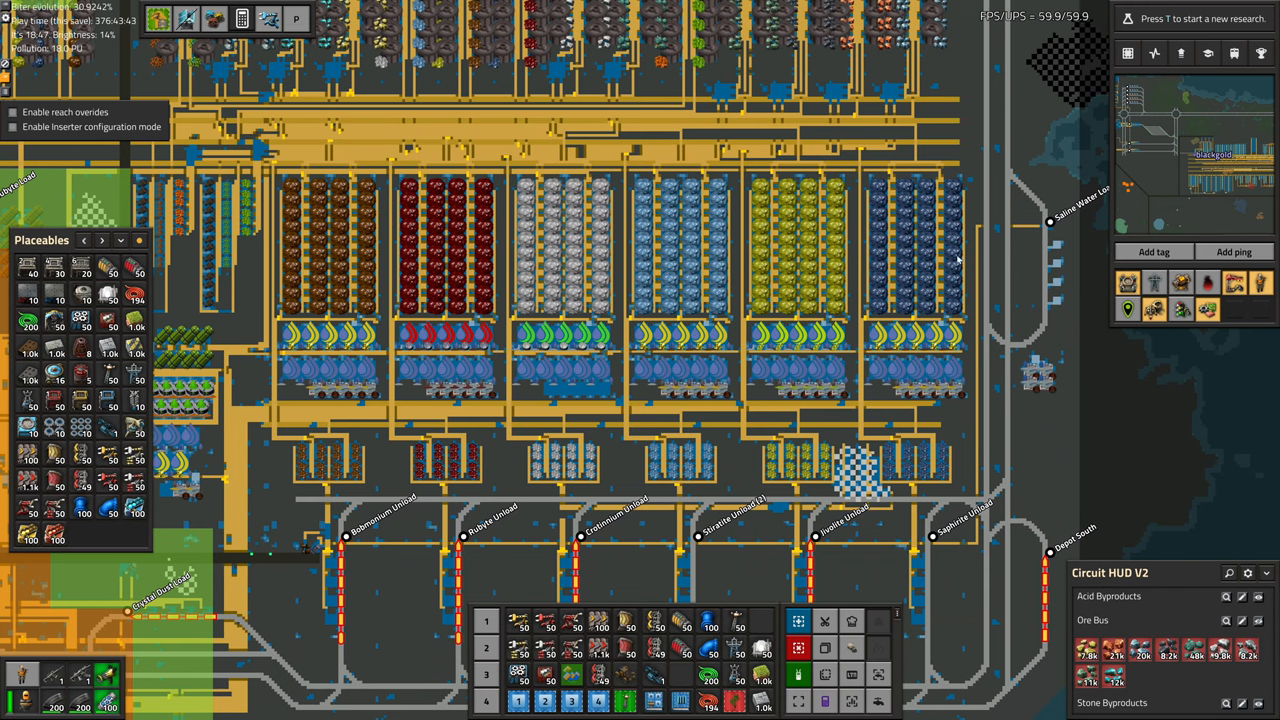
mouse_move(912, 448)
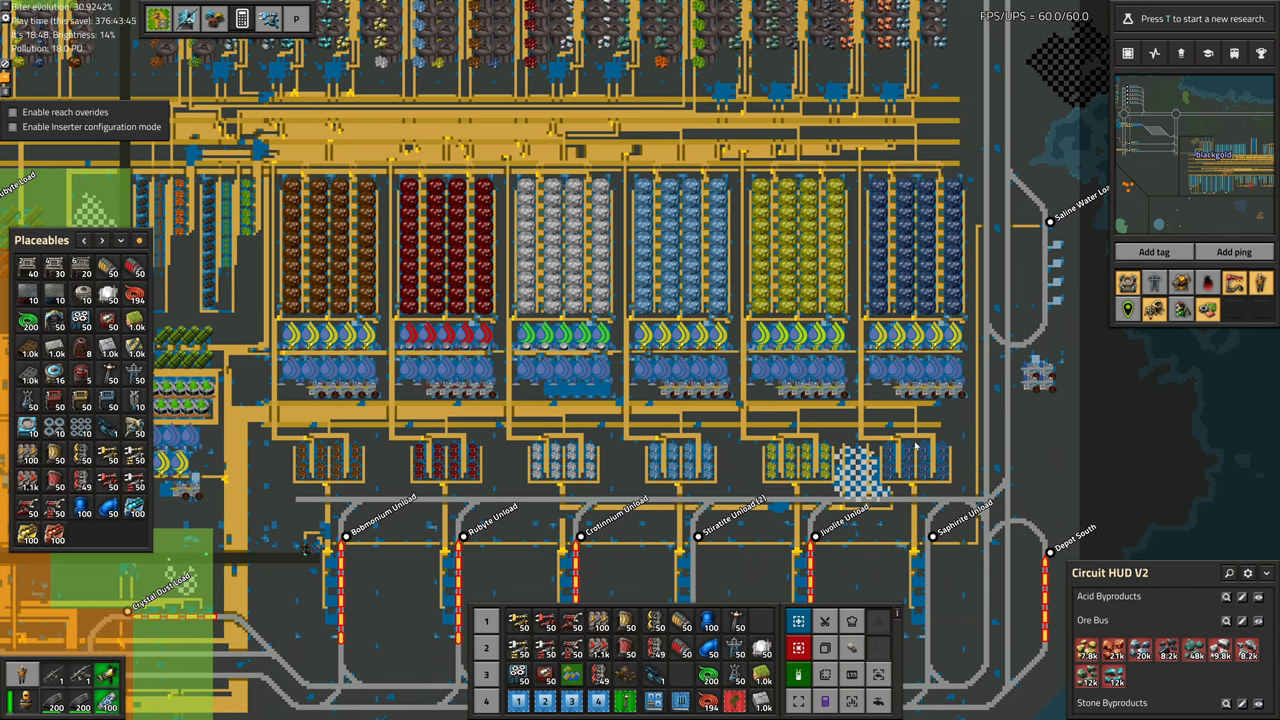
mouse_move(439, 287)
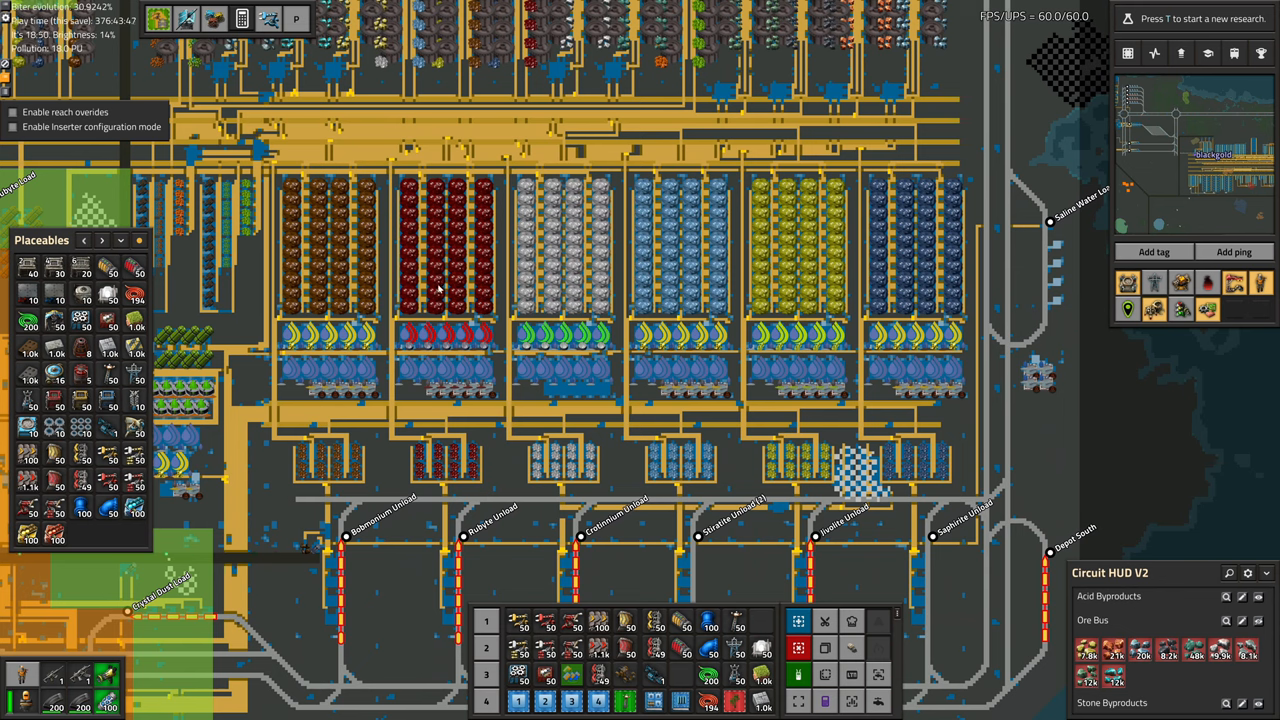
scroll(down, 3)
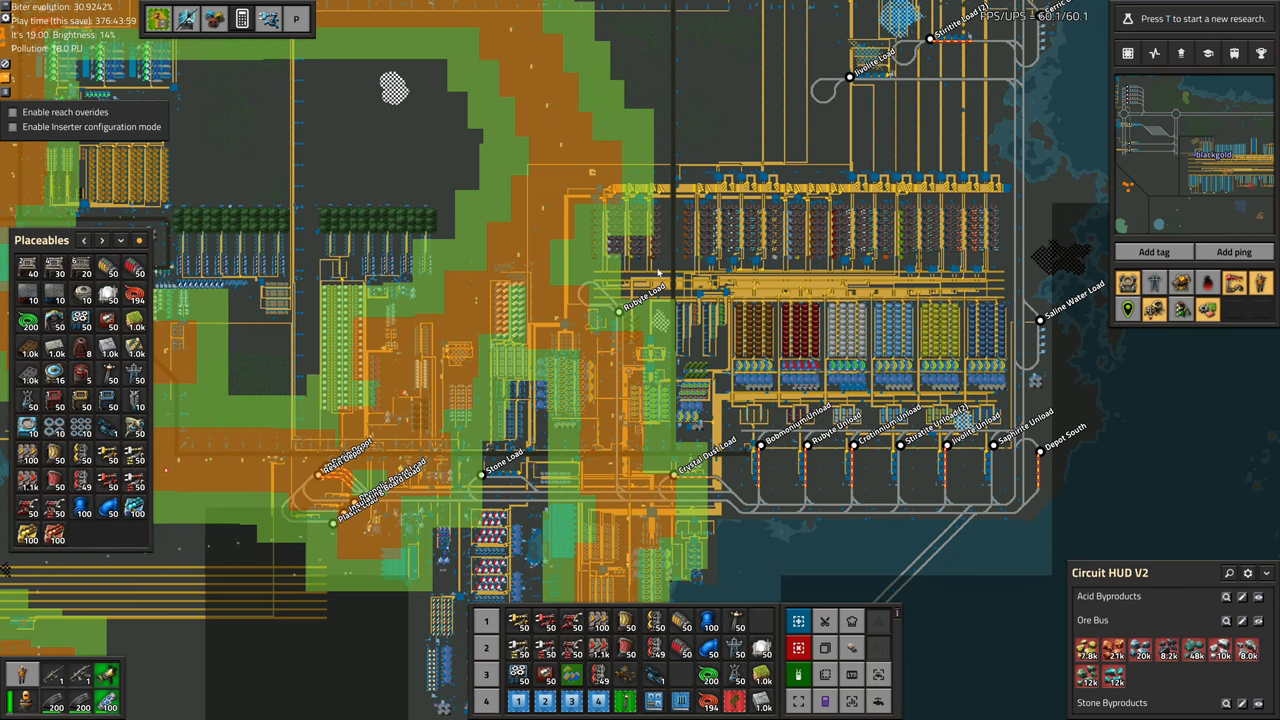
mouse_move(752, 313)
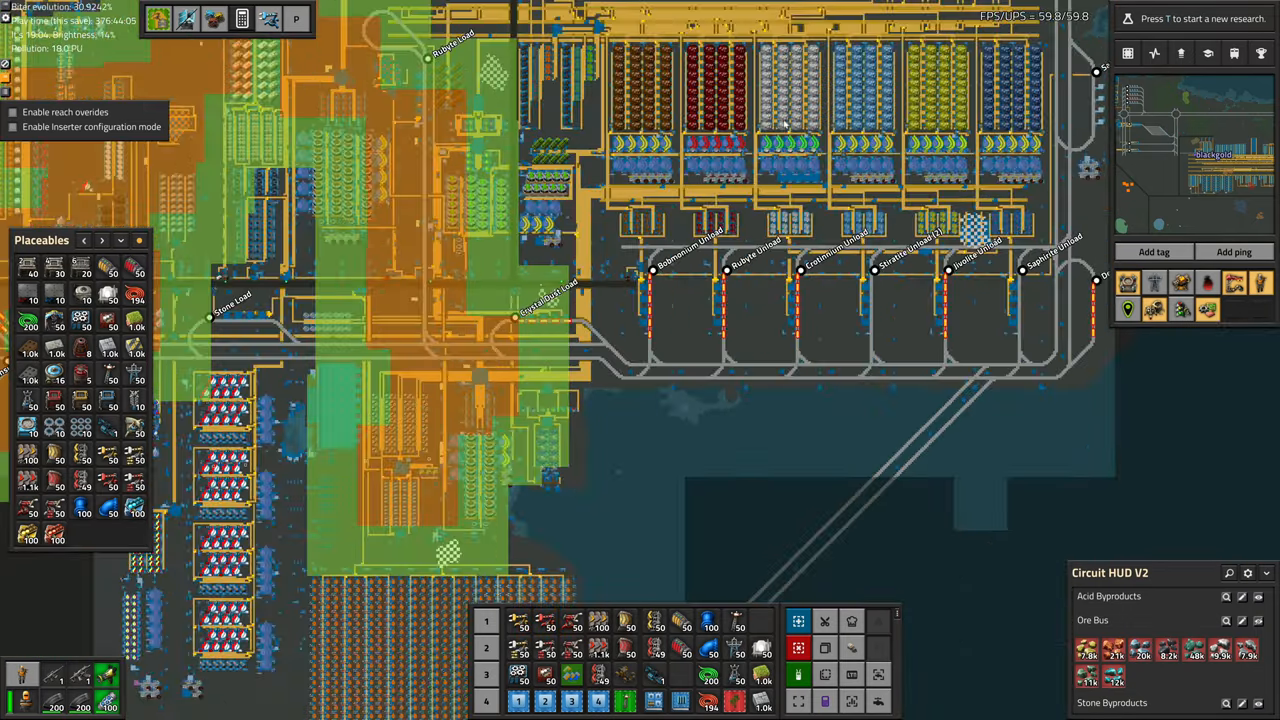
scroll(down, 3)
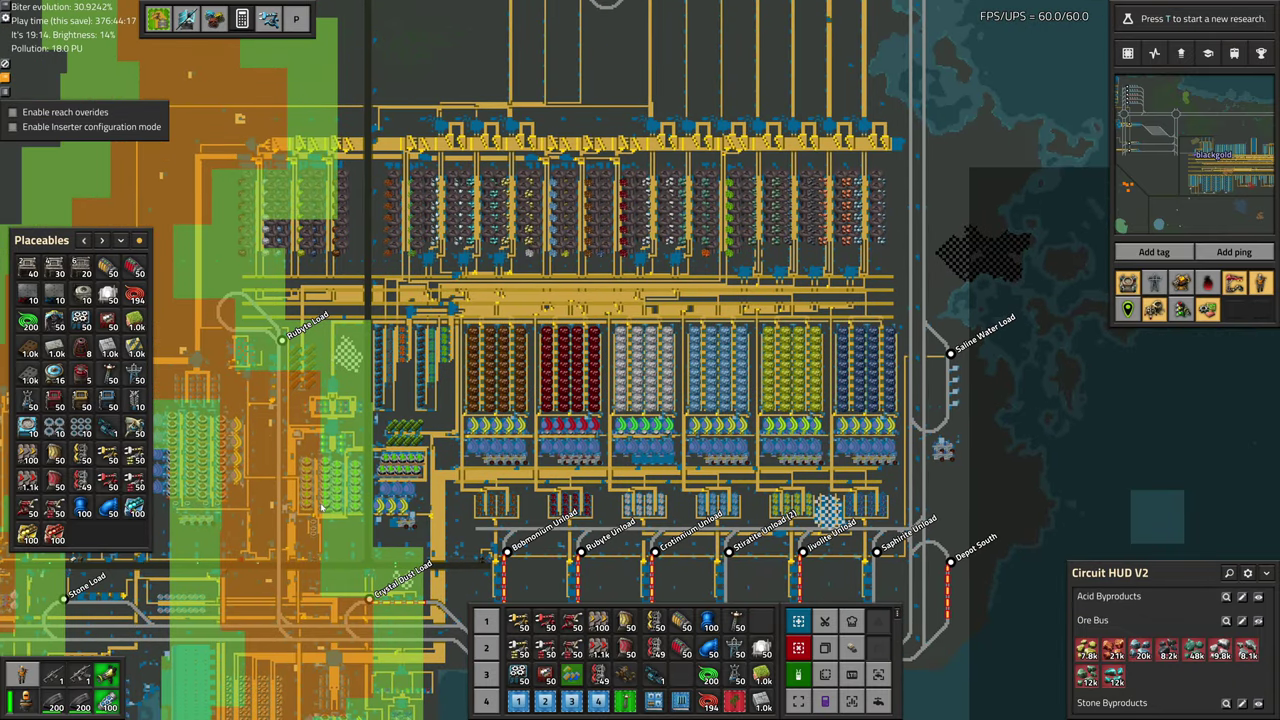
mouse_move(738, 540)
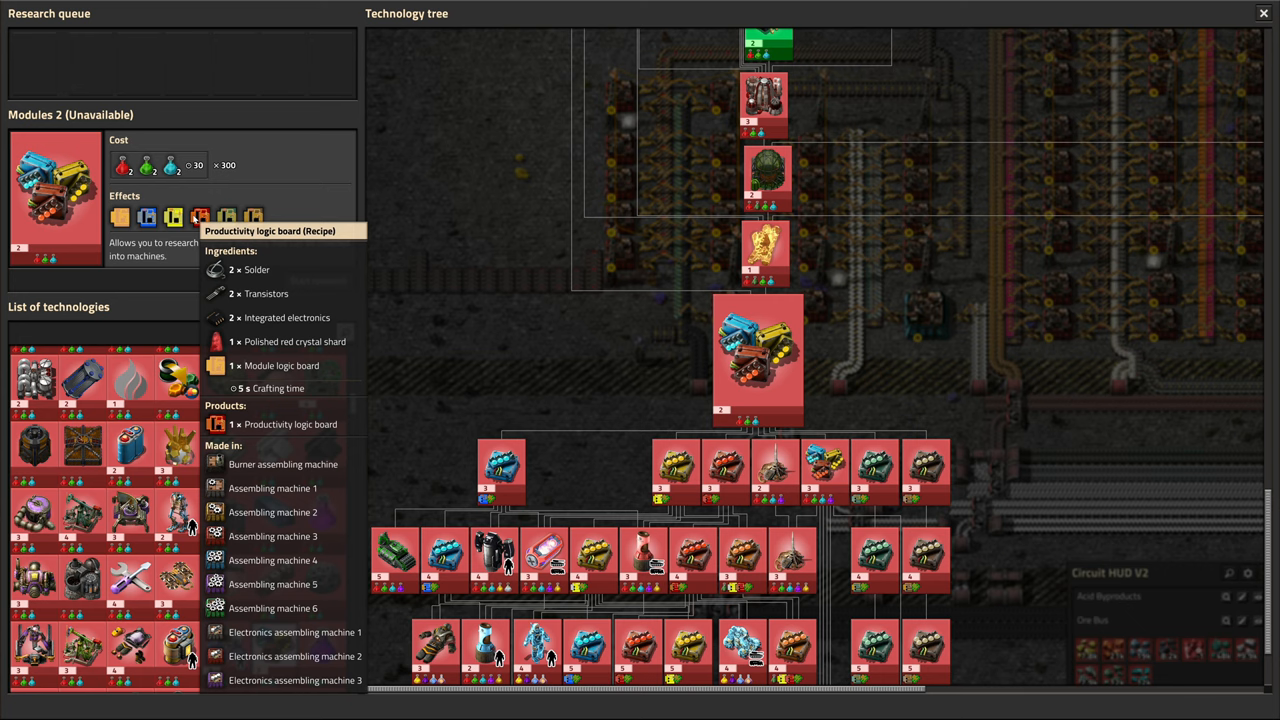
Close the technology tree and enter 10.5 as the electronic logic board output.
click(1258, 11)
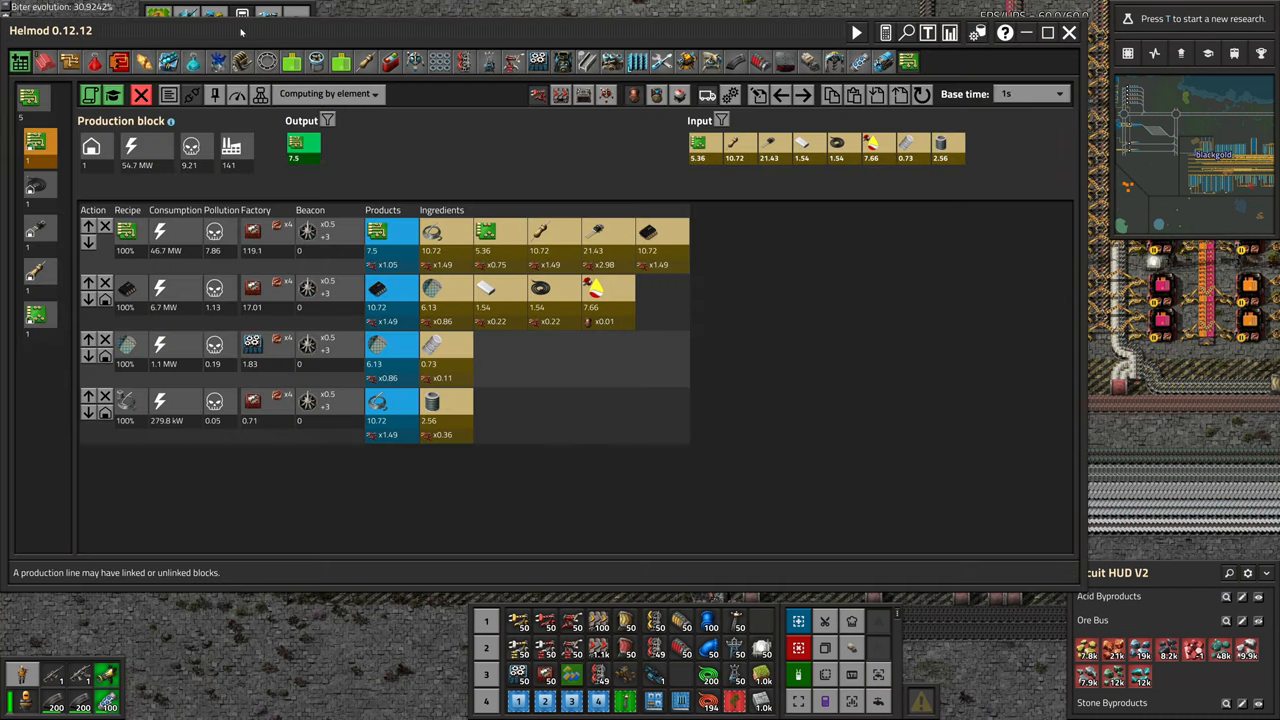
mouse_move(399, 308)
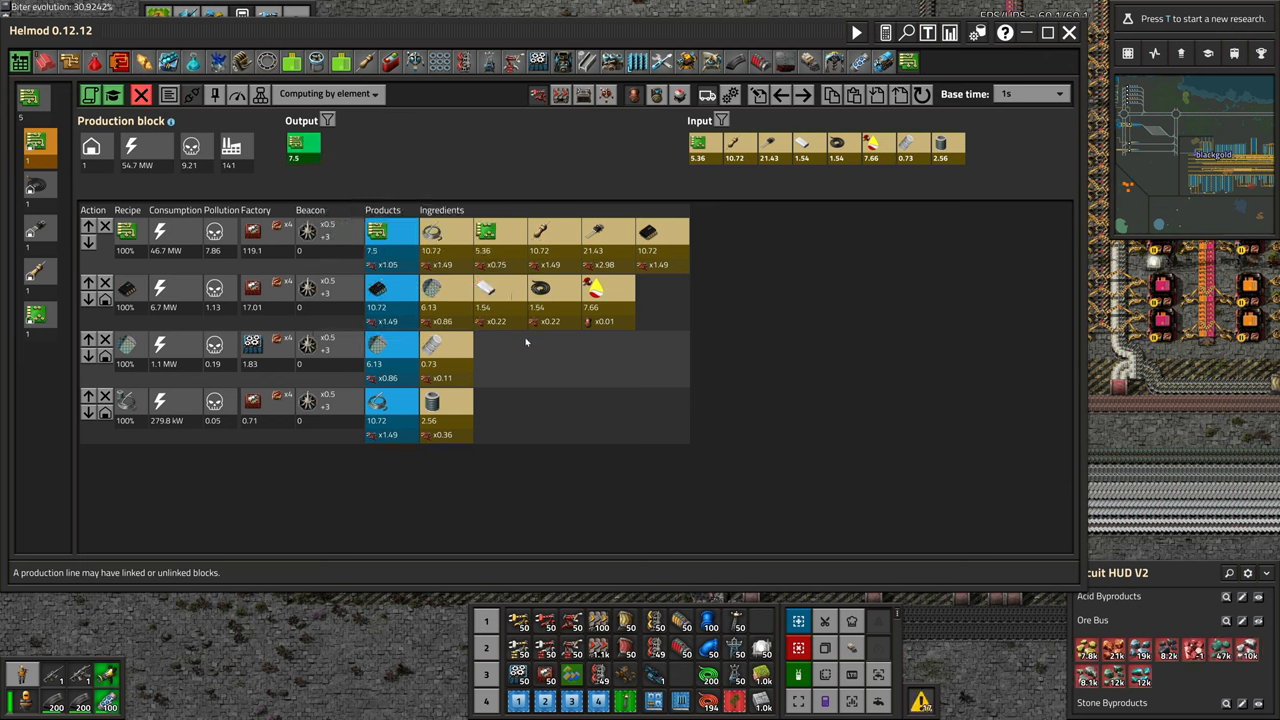
mouse_move(606, 233)
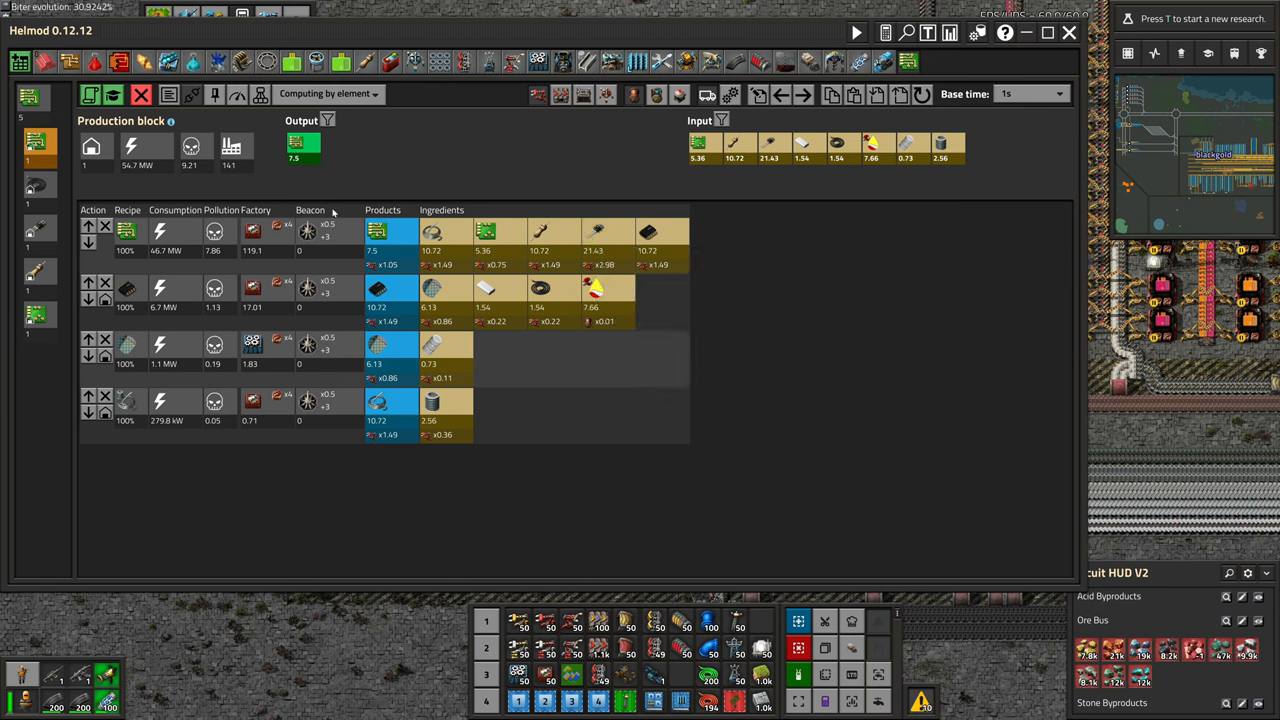
click(301, 150)
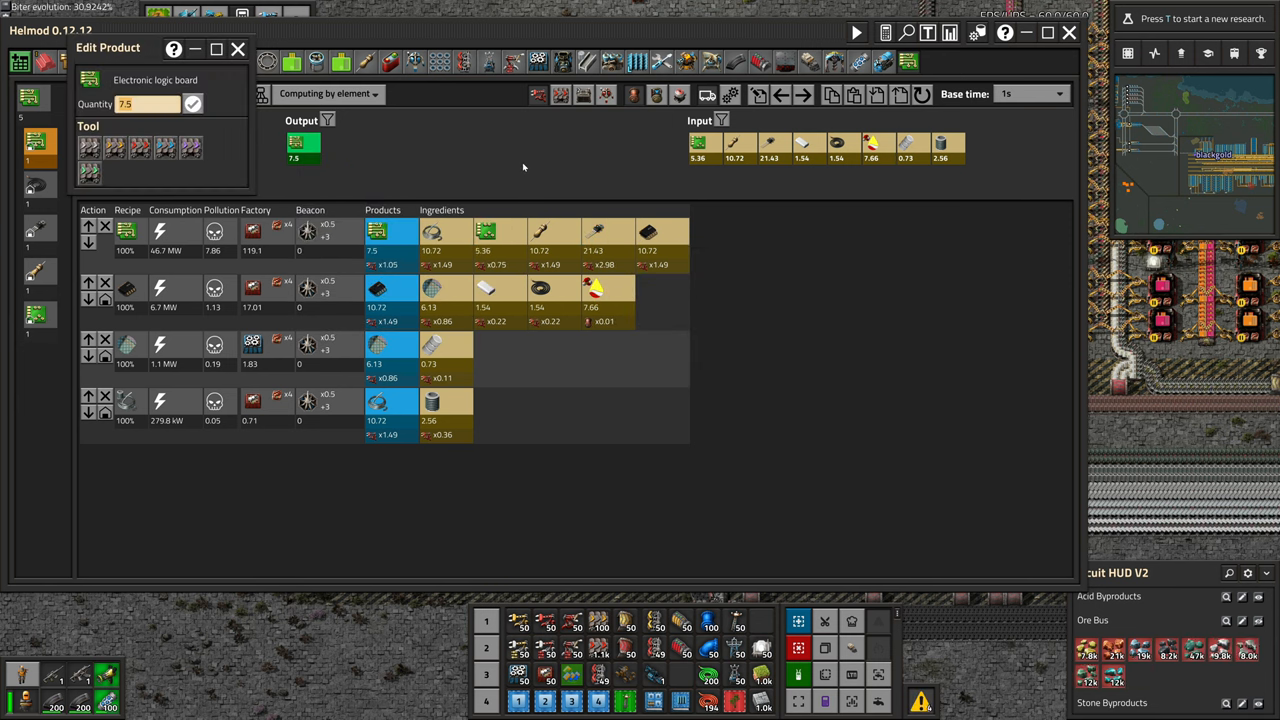
text(10)
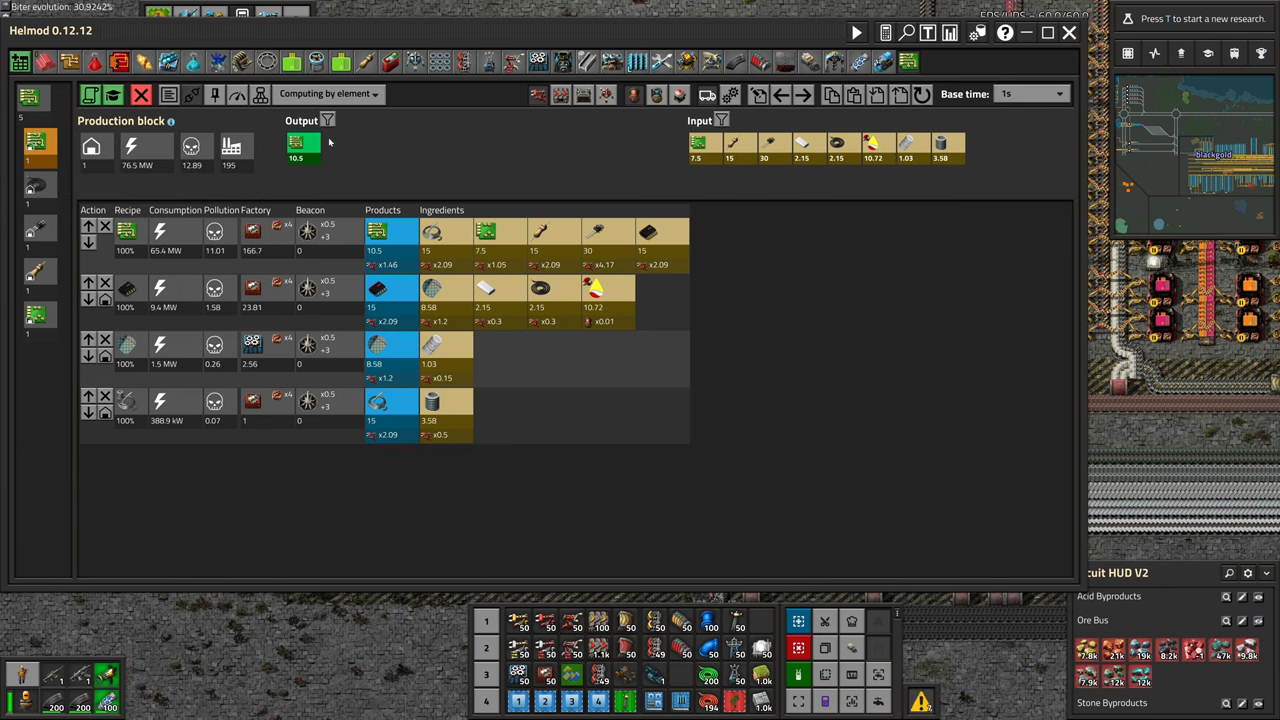
mouse_move(608, 235)
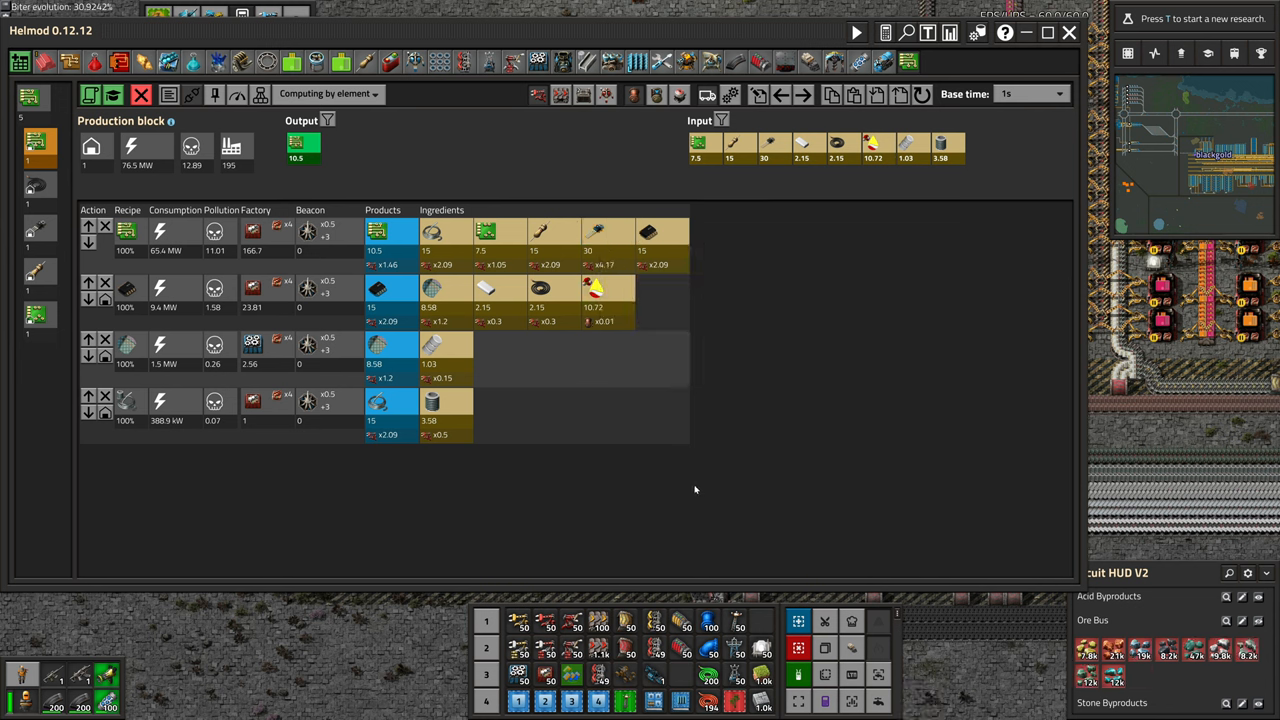
Switch to the superior circuit board block and close its item details window.
click(33, 317)
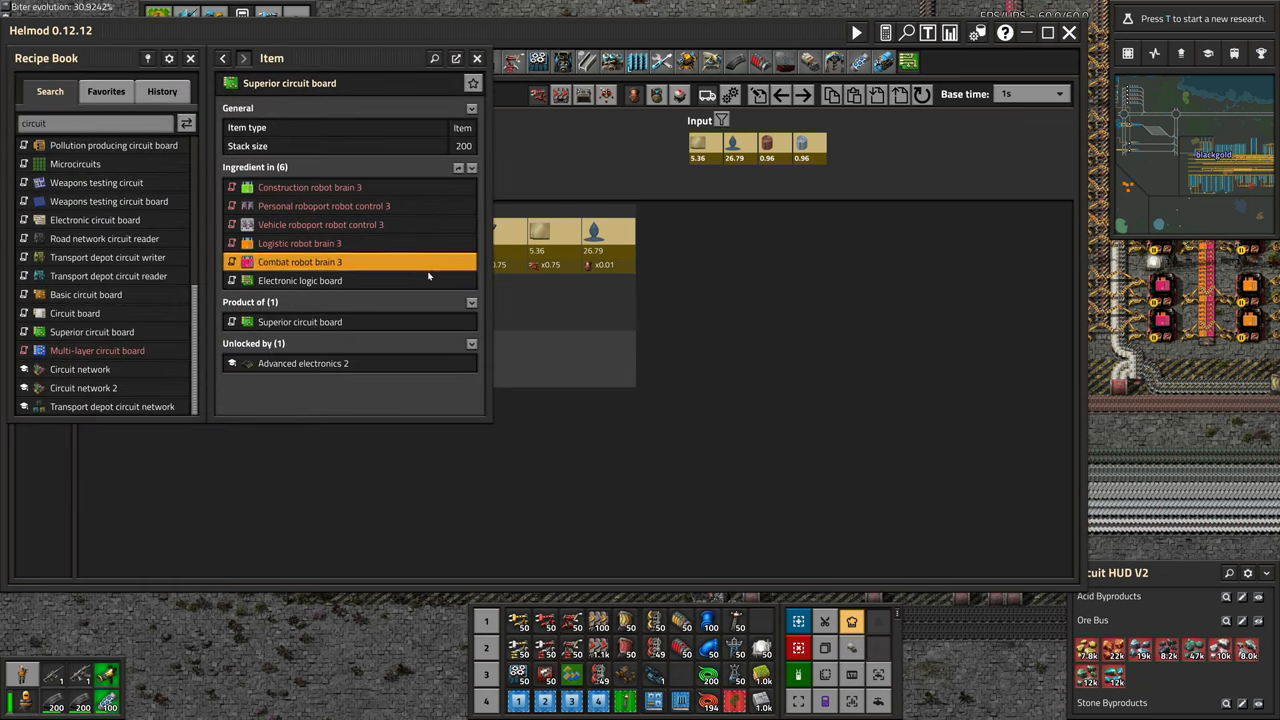
mouse_move(300, 243)
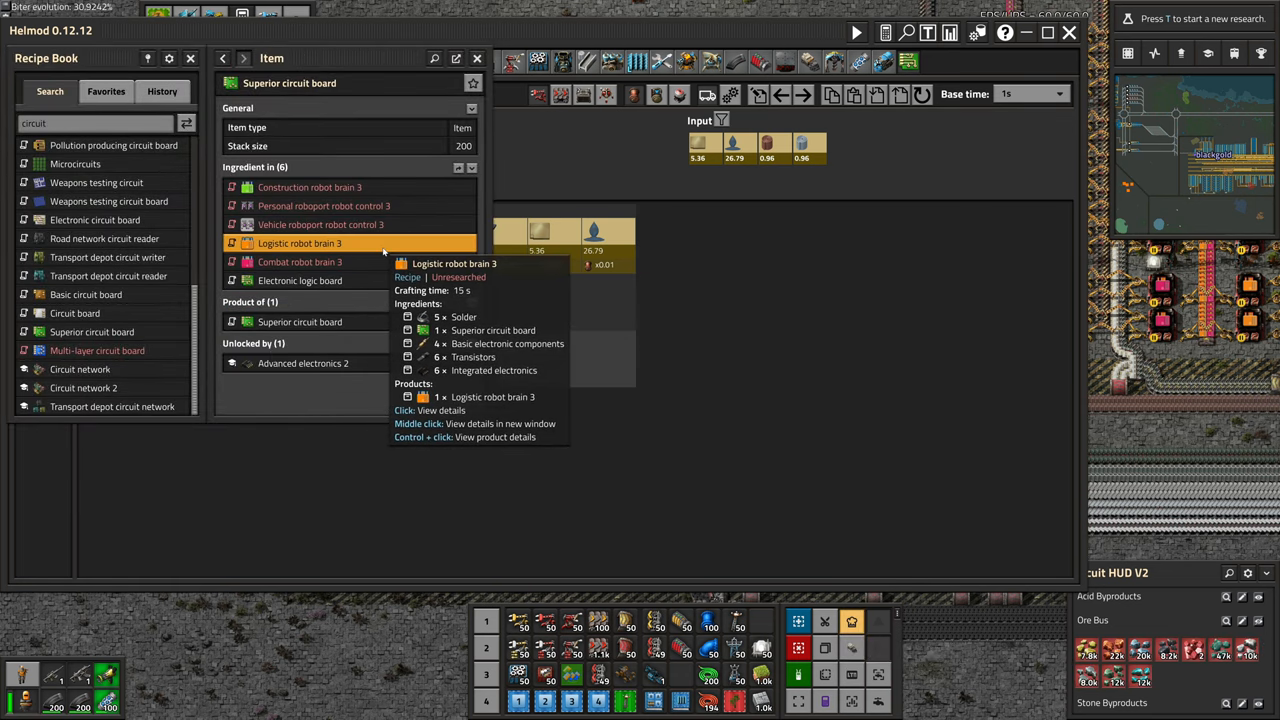
mouse_move(310, 187)
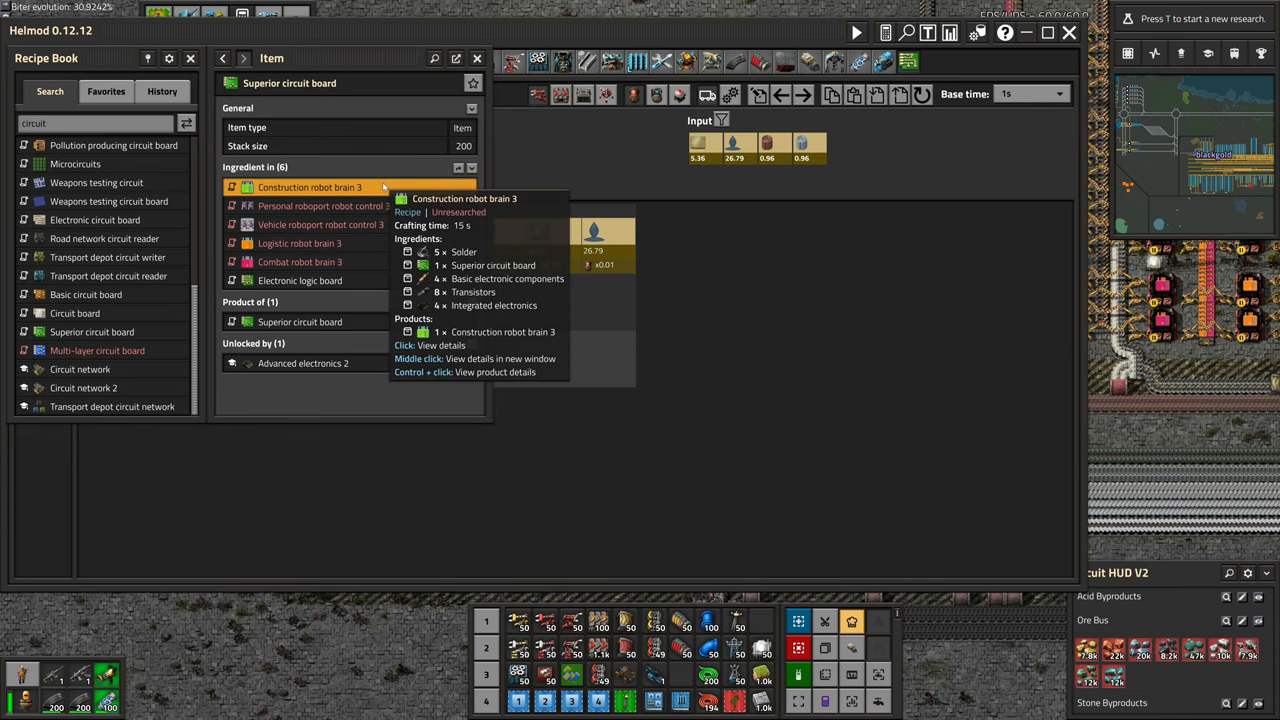
mouse_move(322, 206)
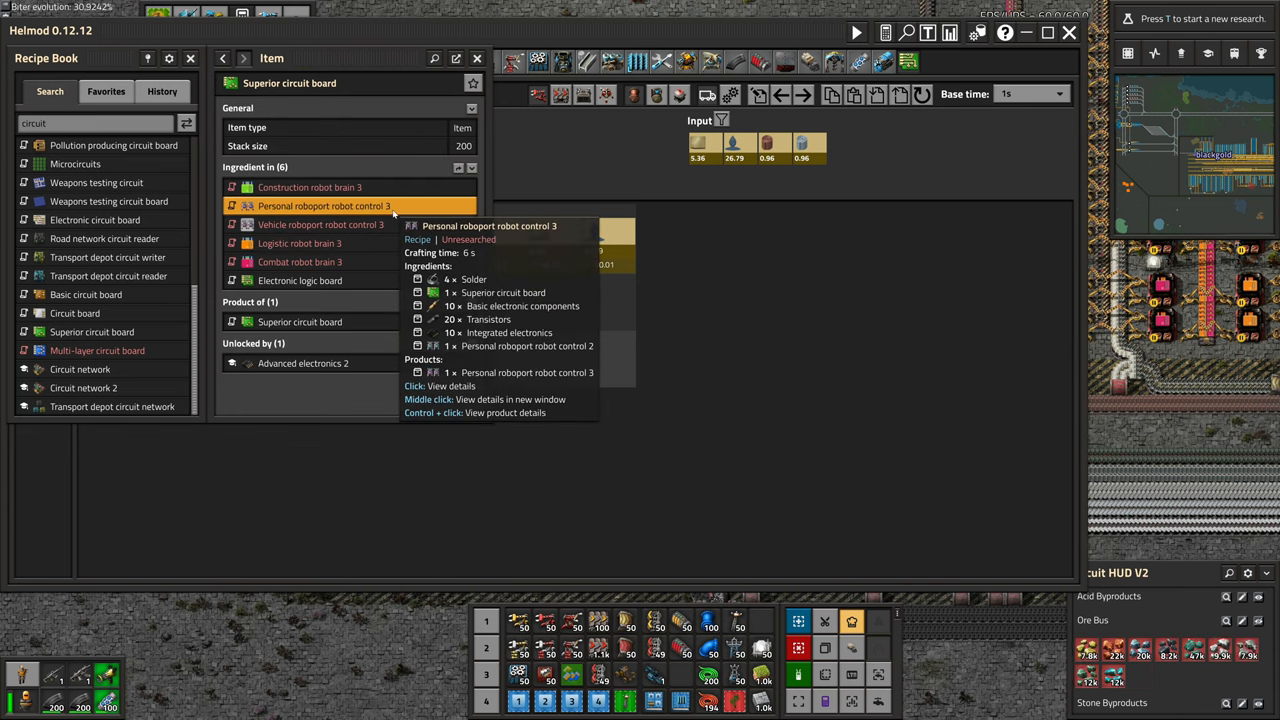
mouse_move(300, 280)
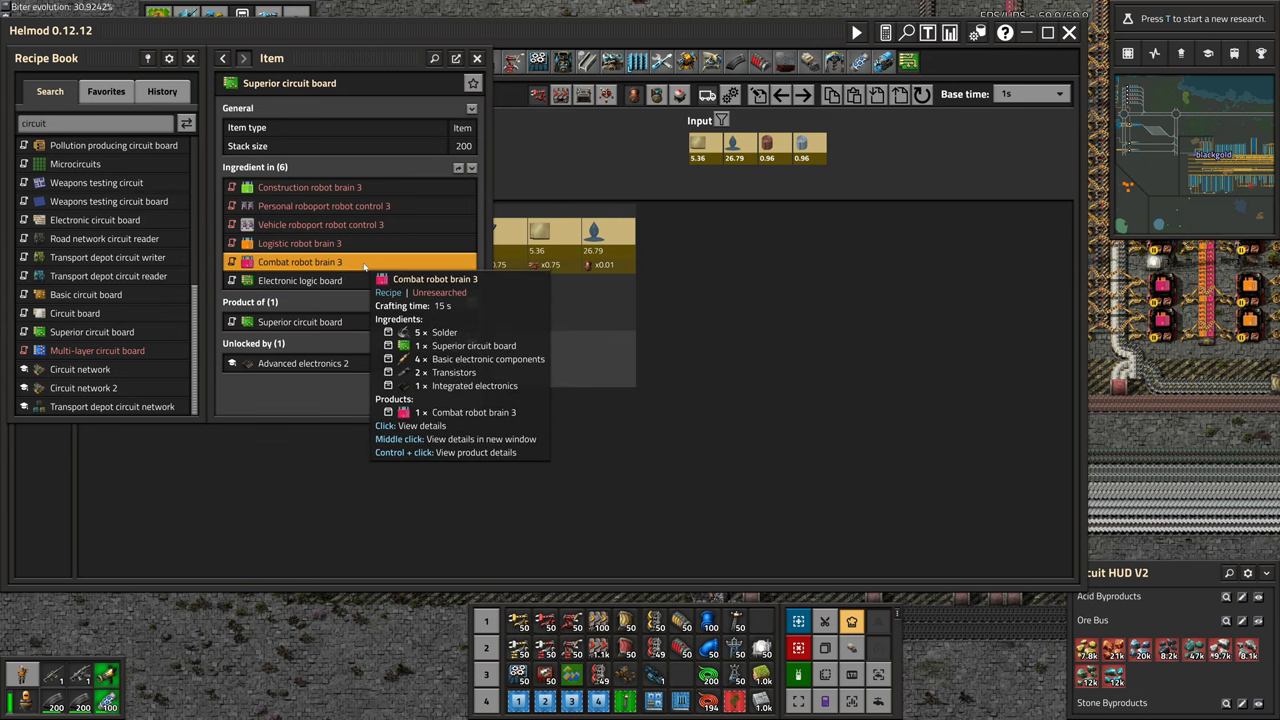
mouse_move(427, 215)
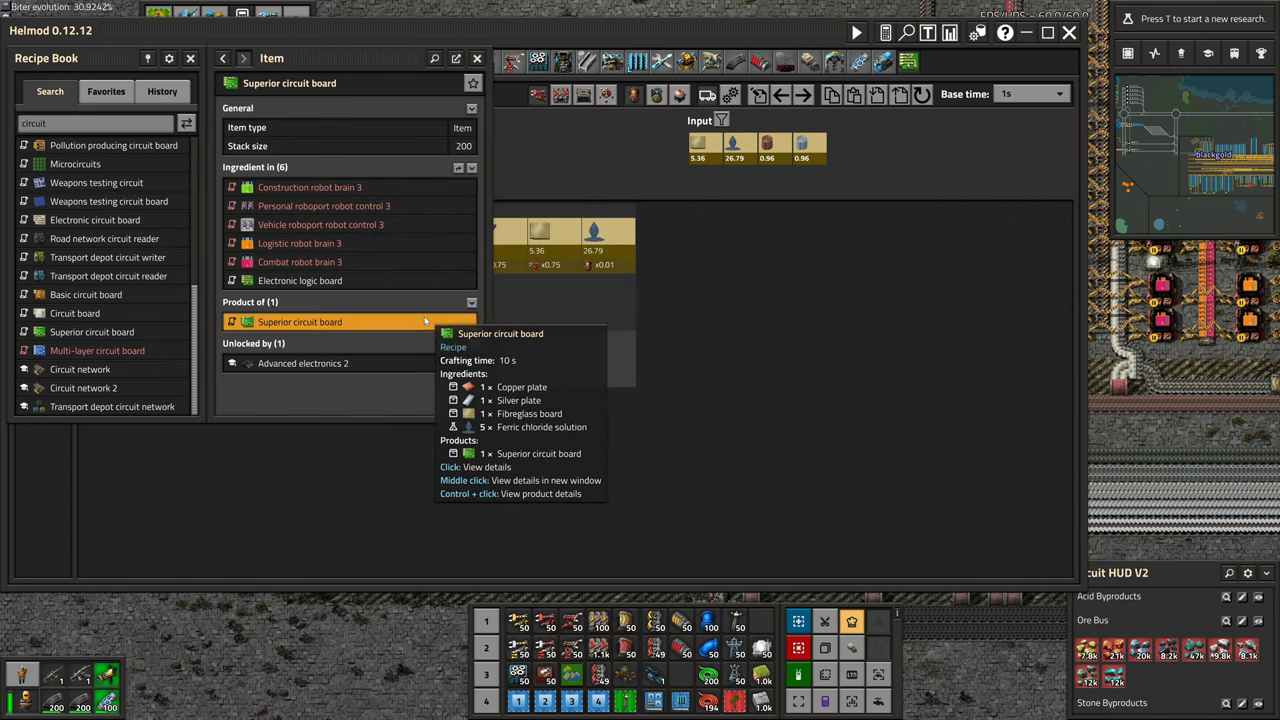
click(73, 313)
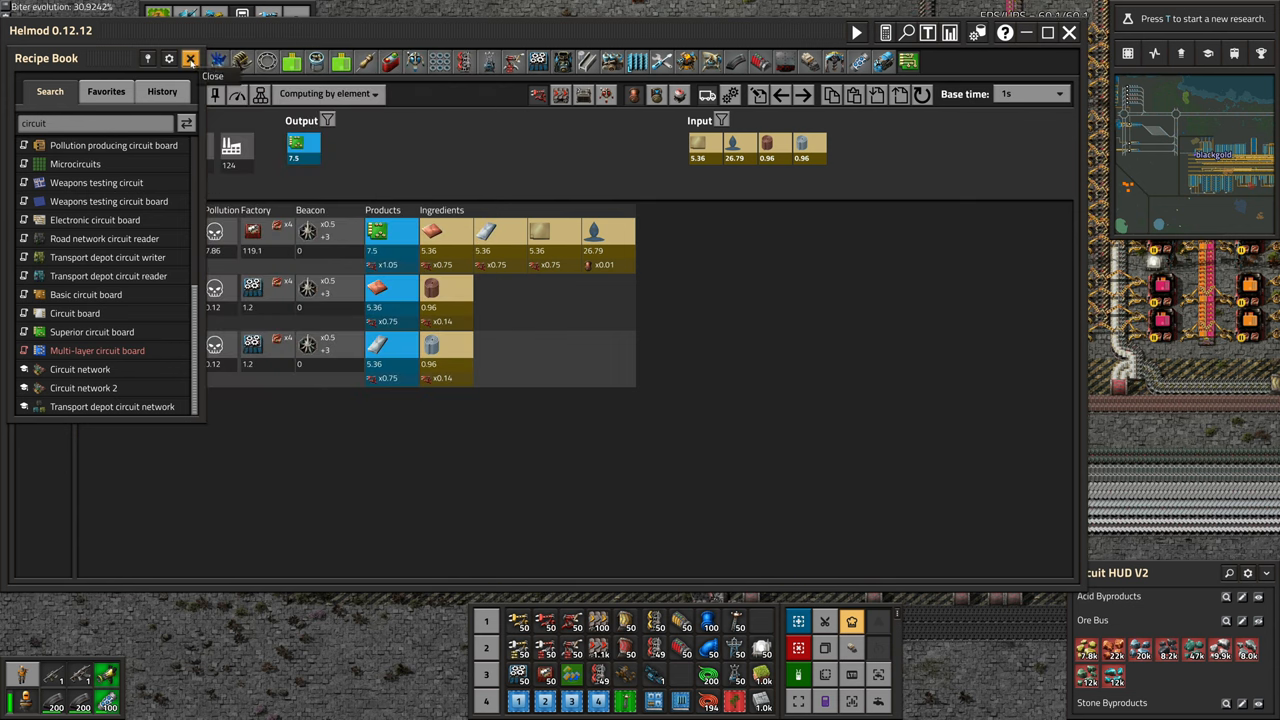
Close the Recipe Book and select the 10.5/s electronic logic board block in Helmod.
click(198, 58)
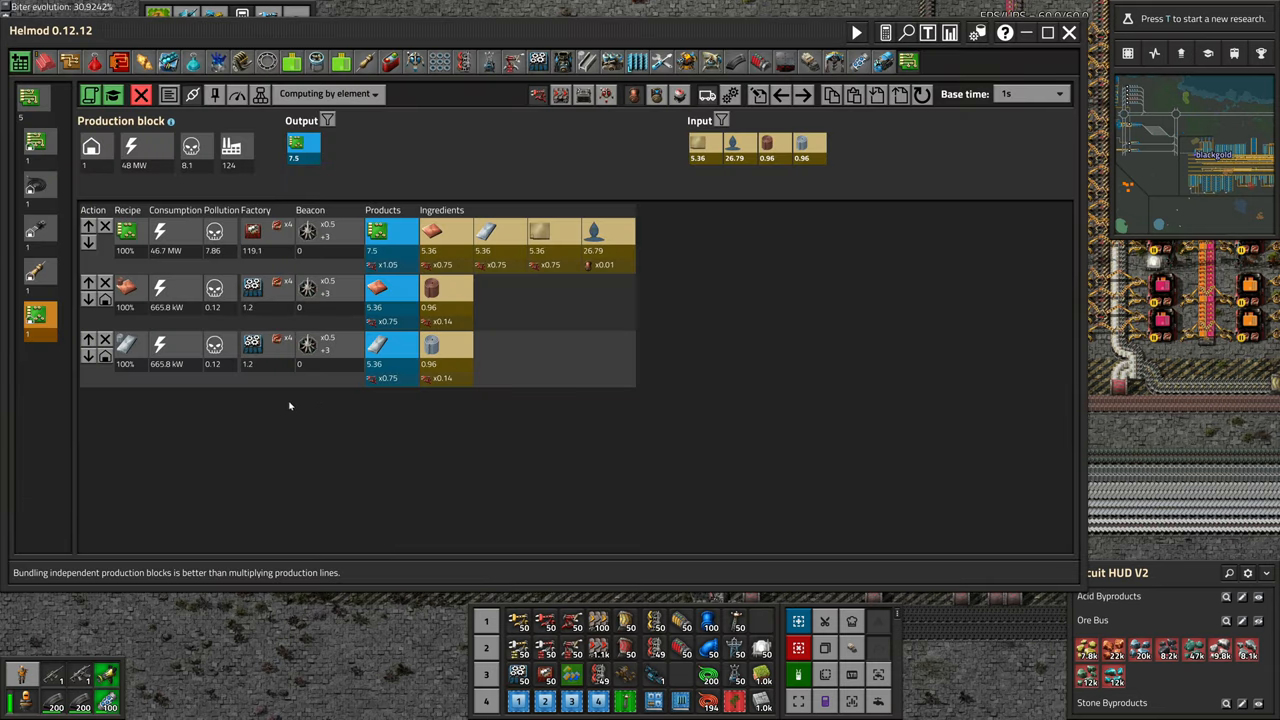
mouse_move(389, 427)
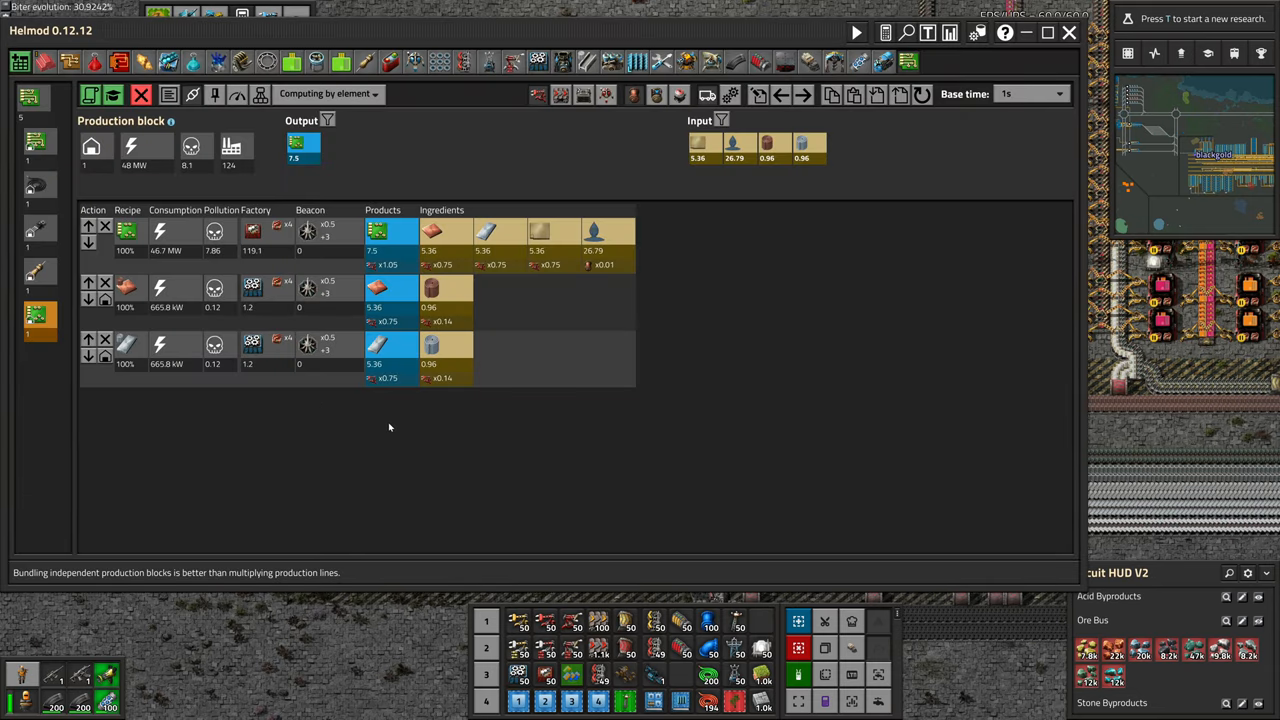
mouse_move(185, 365)
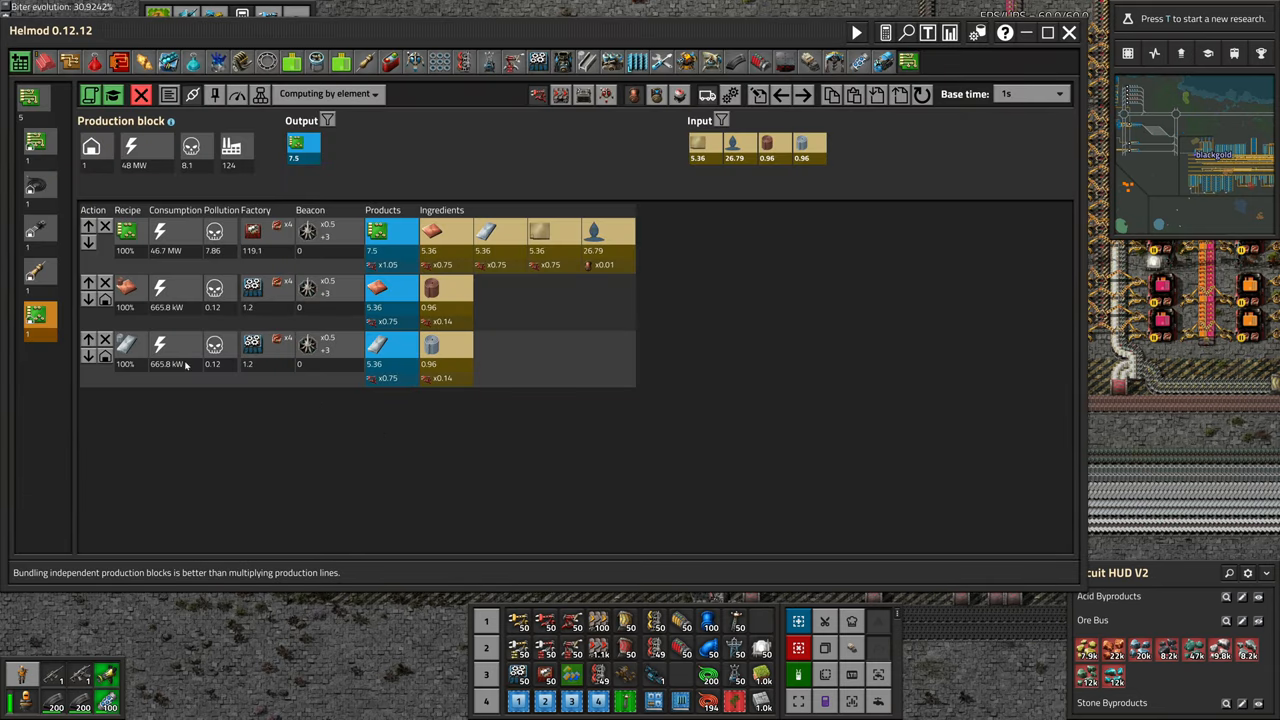
click(33, 187)
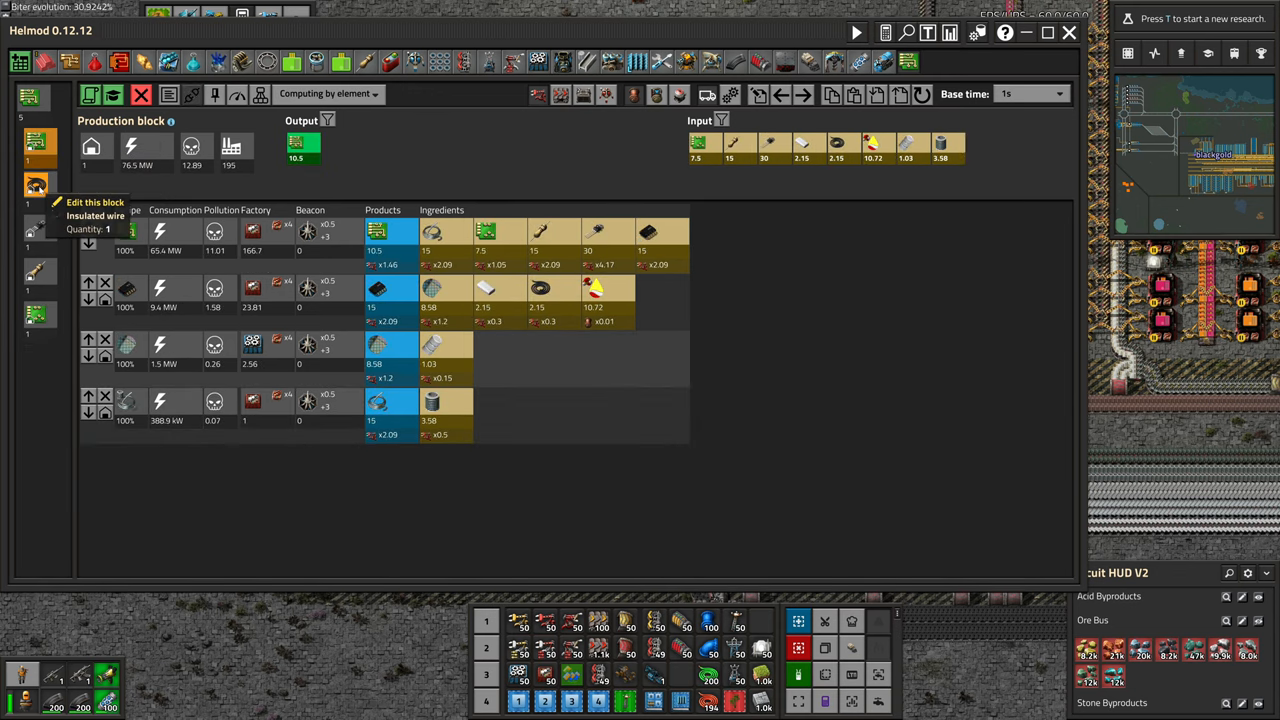